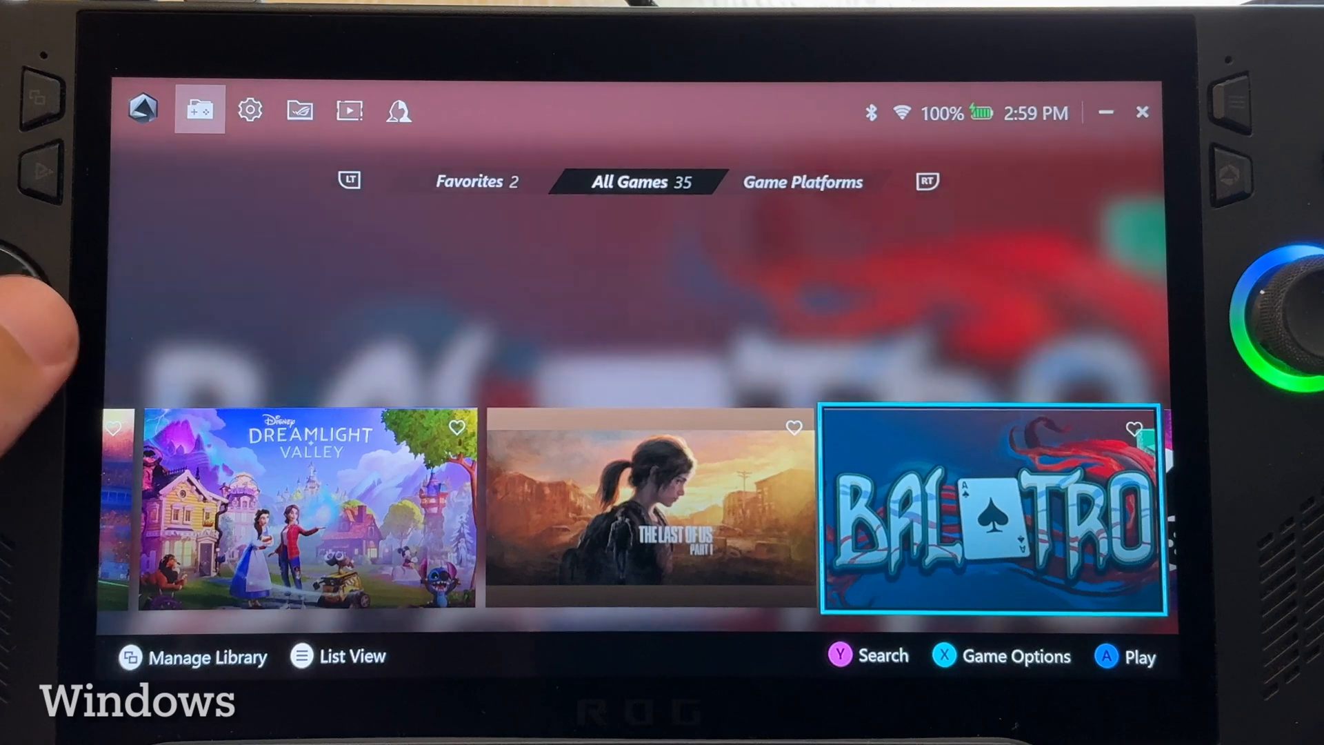
Scroll the installer view and confirm the chosen install disk and storage setup
scroll(right, 3)
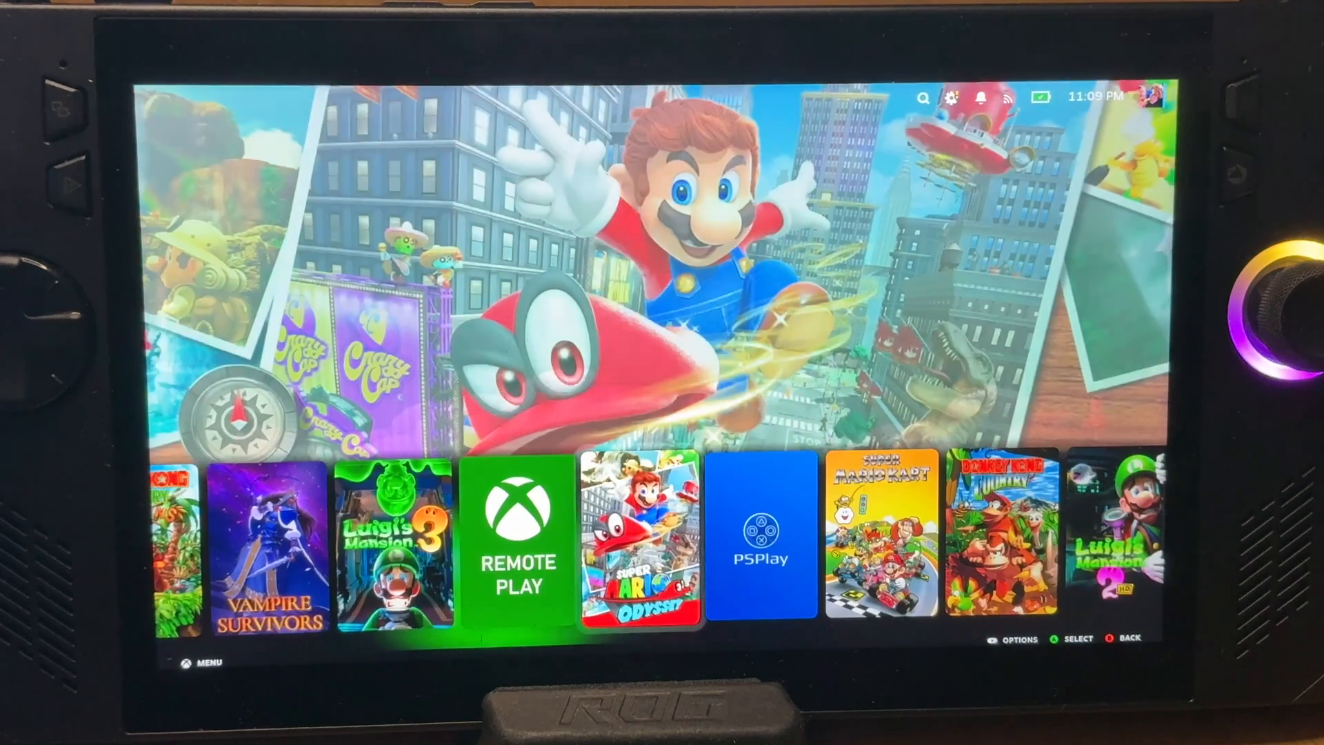
scroll(right, 3)
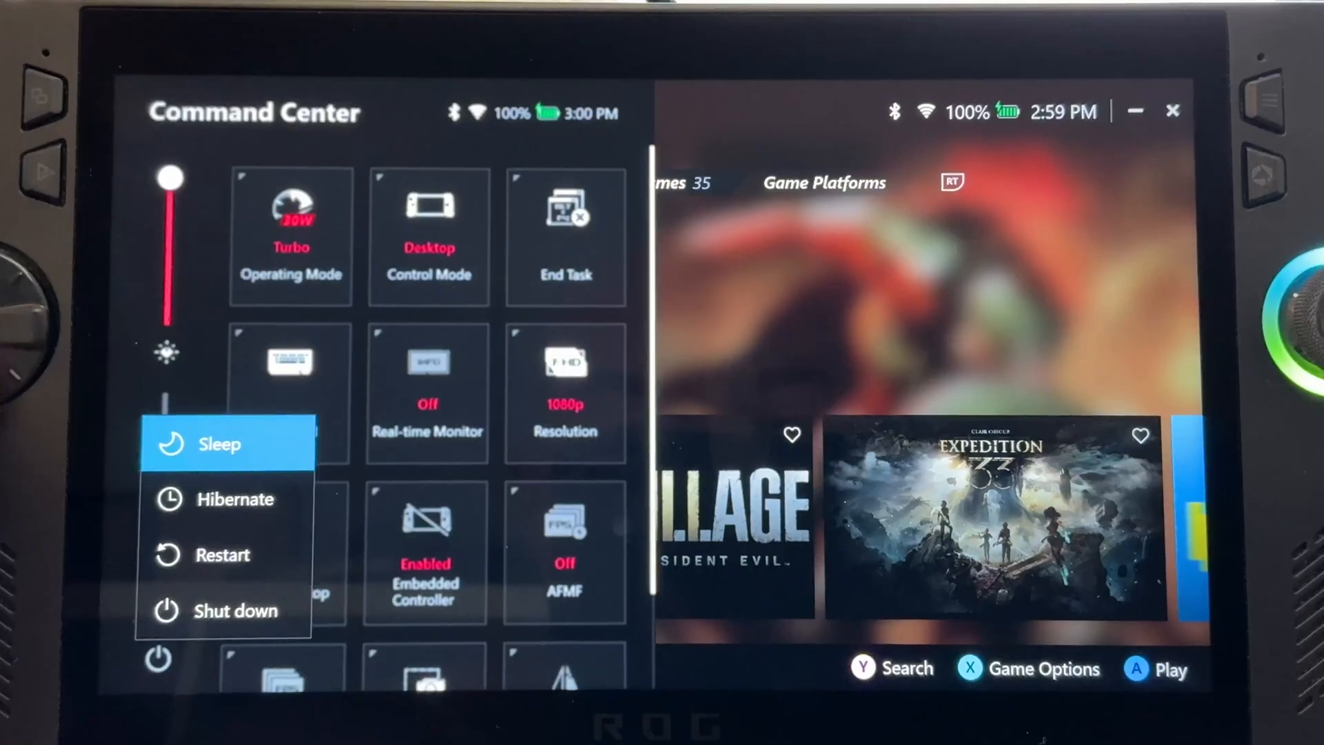
mouse_move(223, 554)
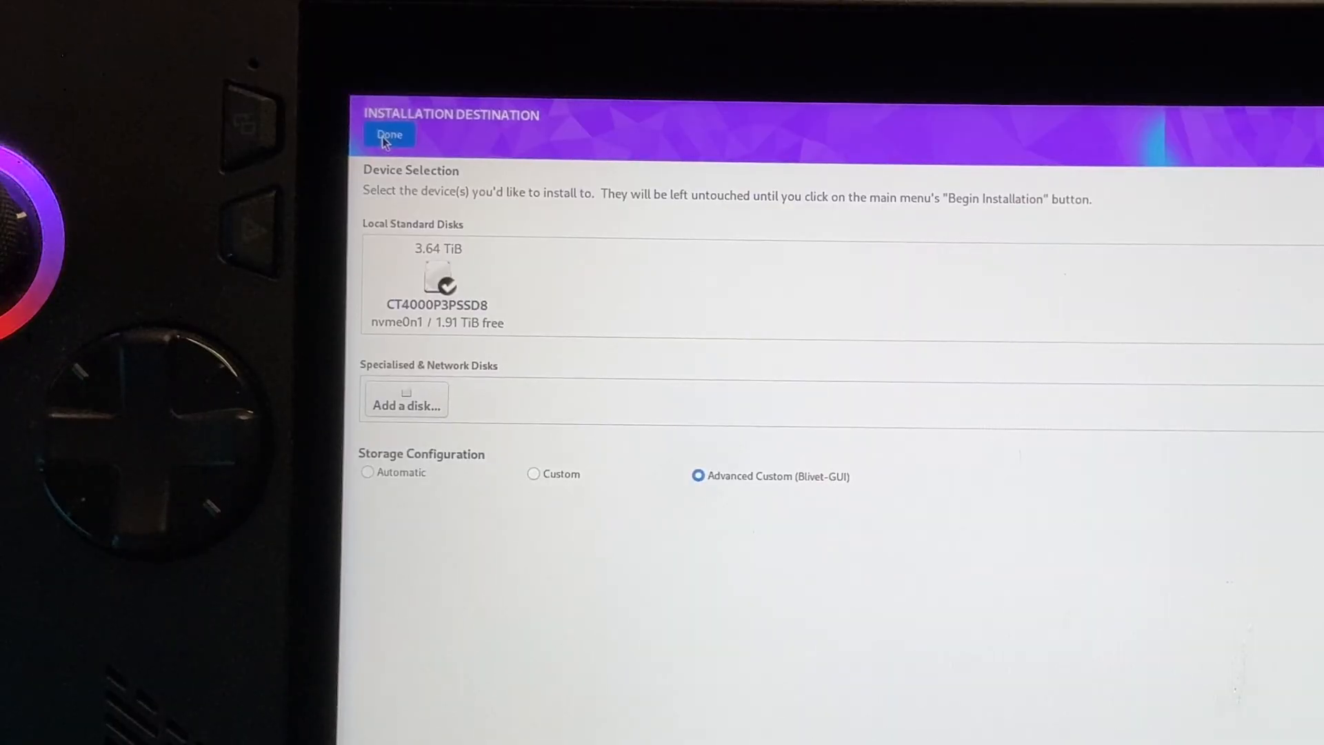
click(388, 134)
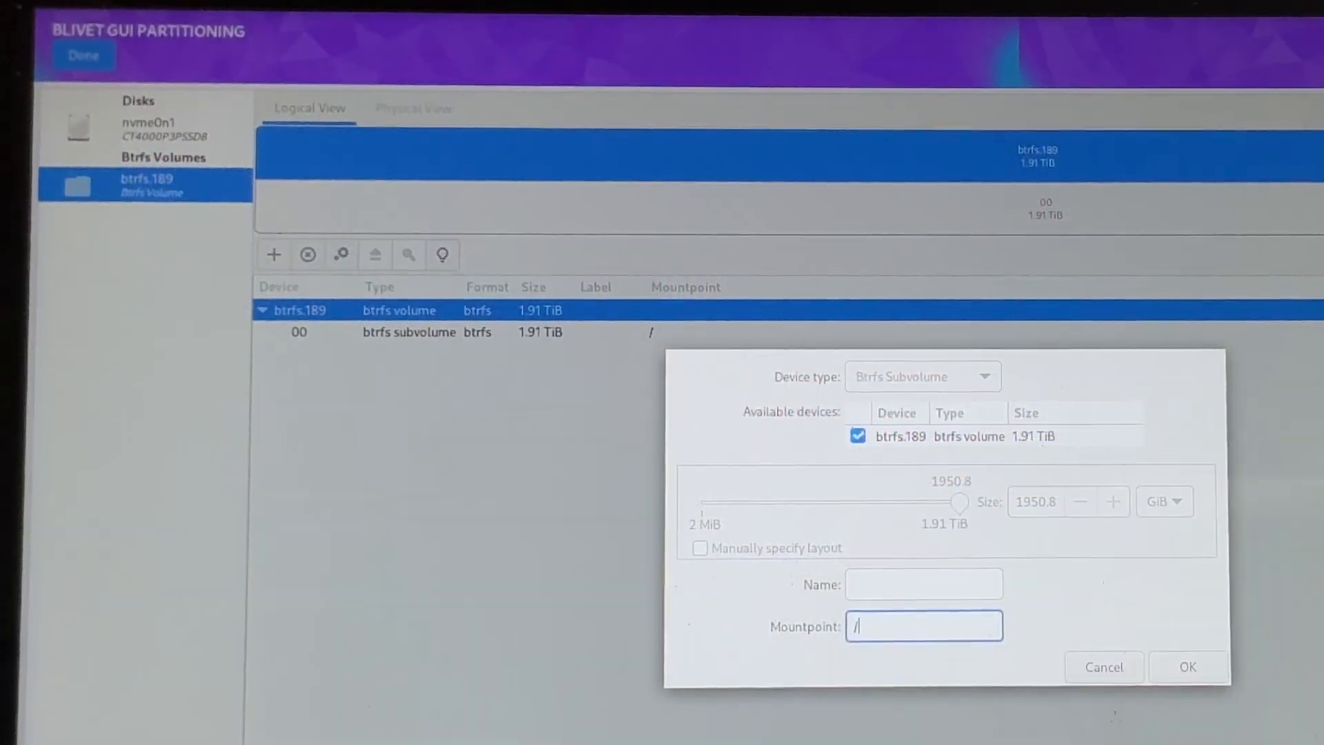
Choose an image file, then open File Explorer to view the drives
text(var)
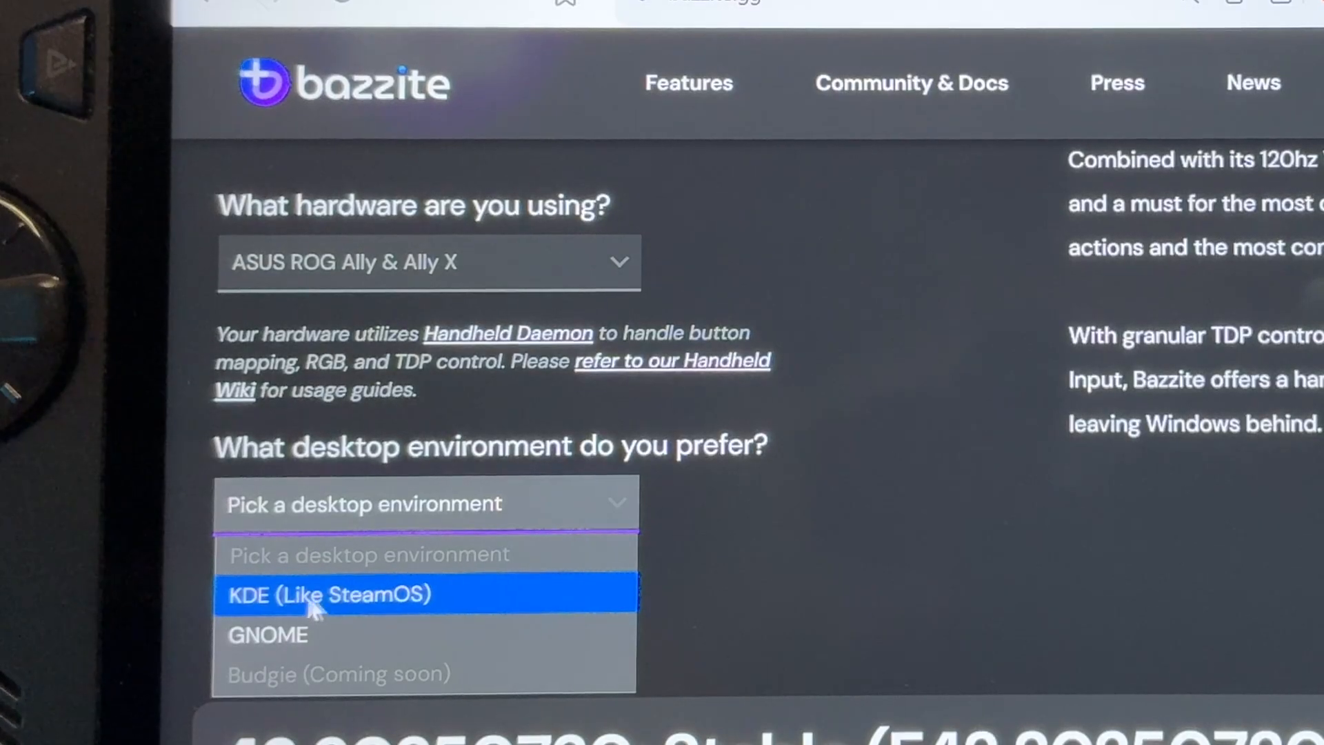
mouse_move(337, 602)
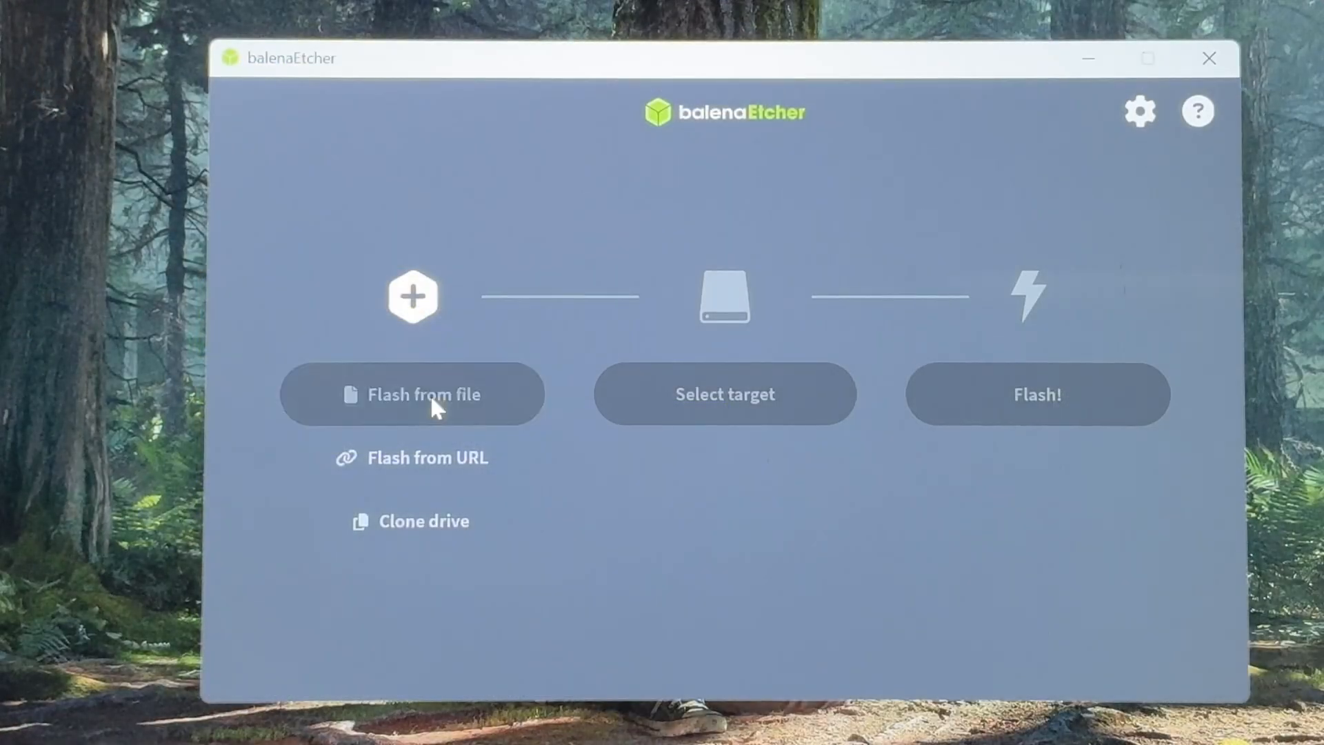
click(413, 394)
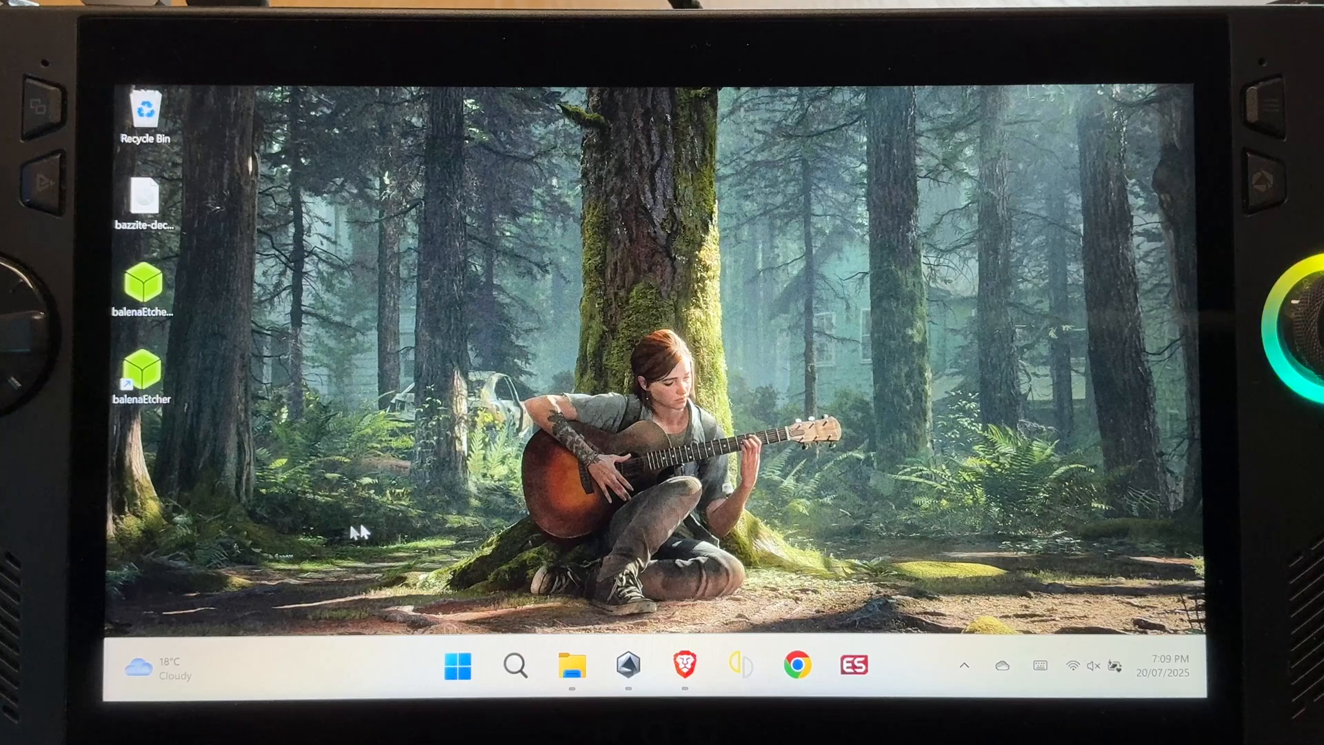
click(571, 666)
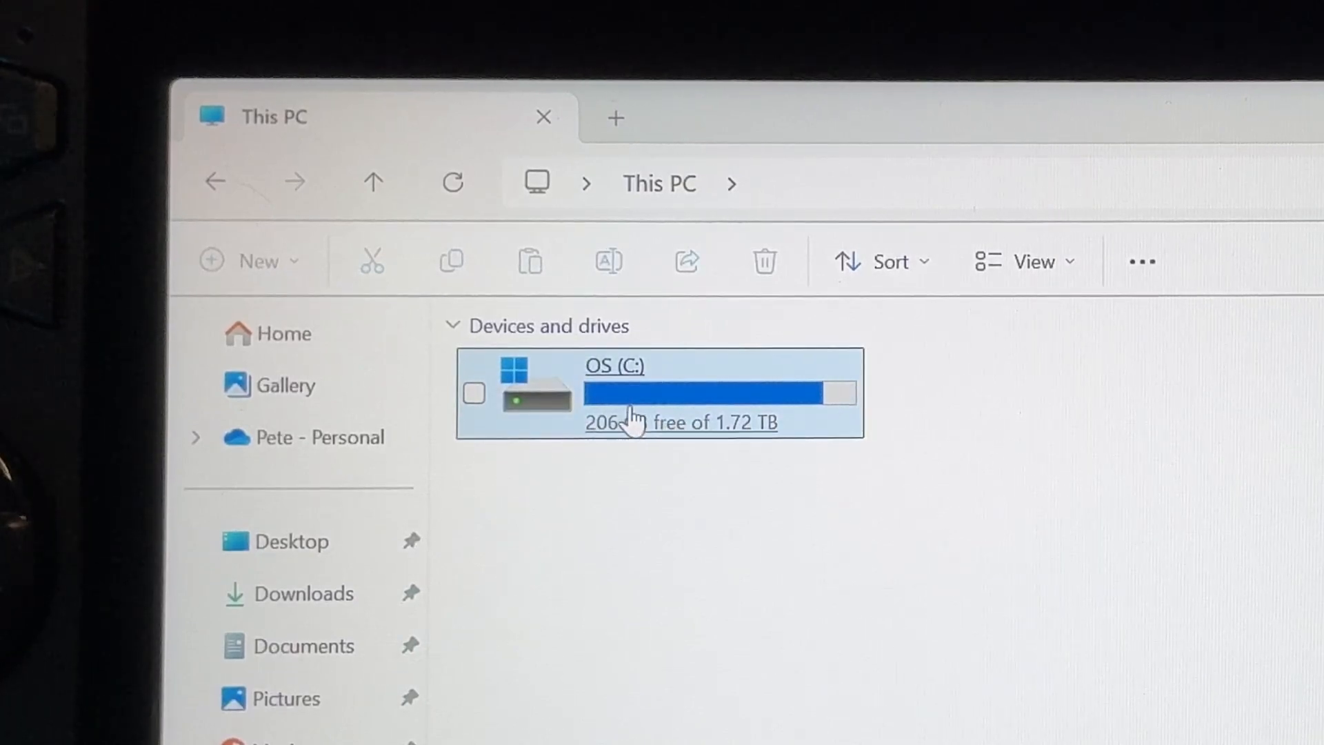
mouse_move(667, 430)
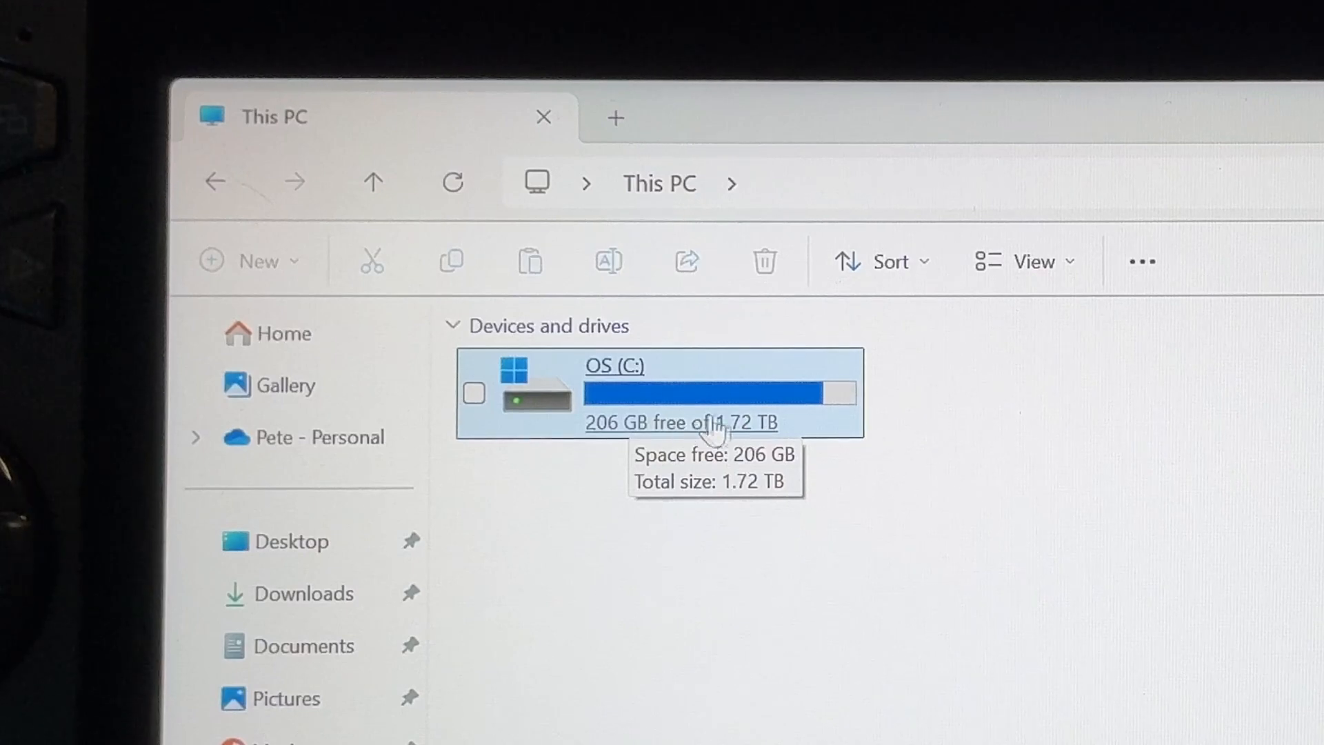
mouse_move(801, 557)
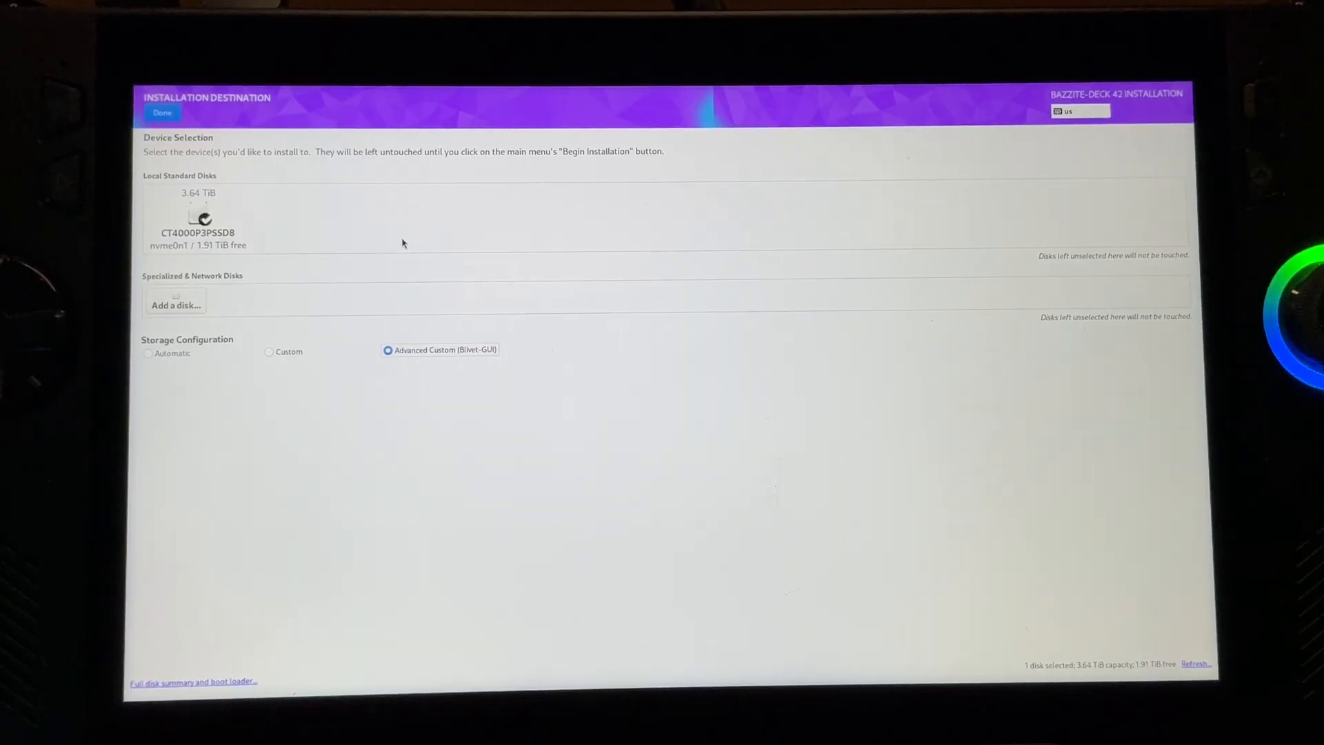
click(162, 113)
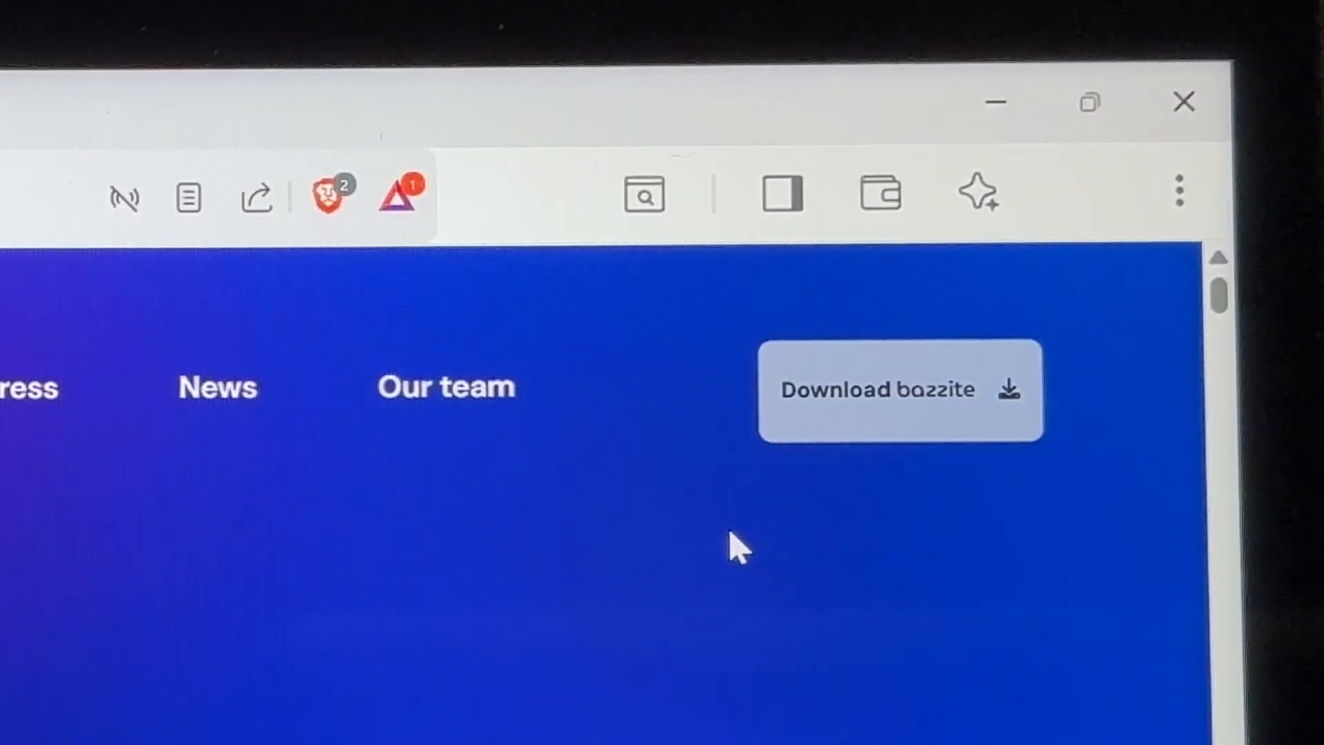
mouse_move(853, 414)
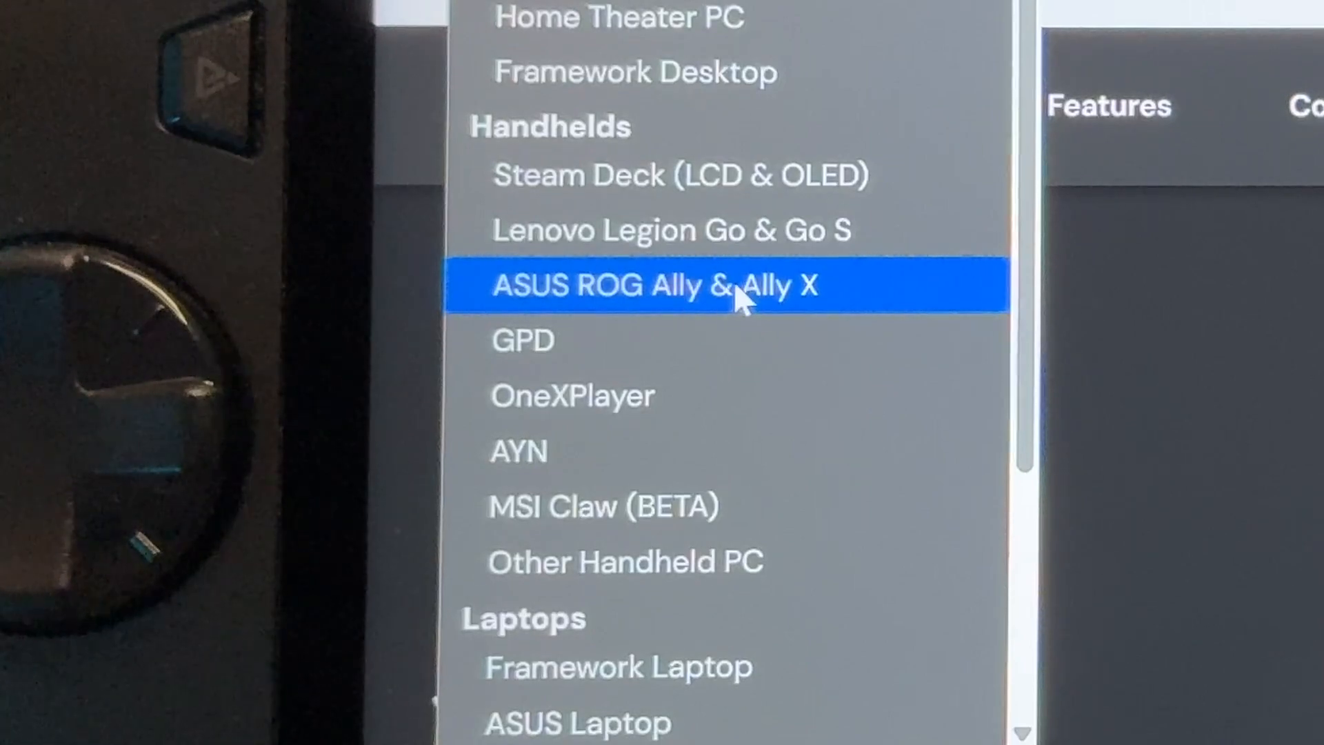
Pick ASUS ROG Ally & Ally X with KDE and save the bazzite-deck ISO to the Desktop
click(655, 285)
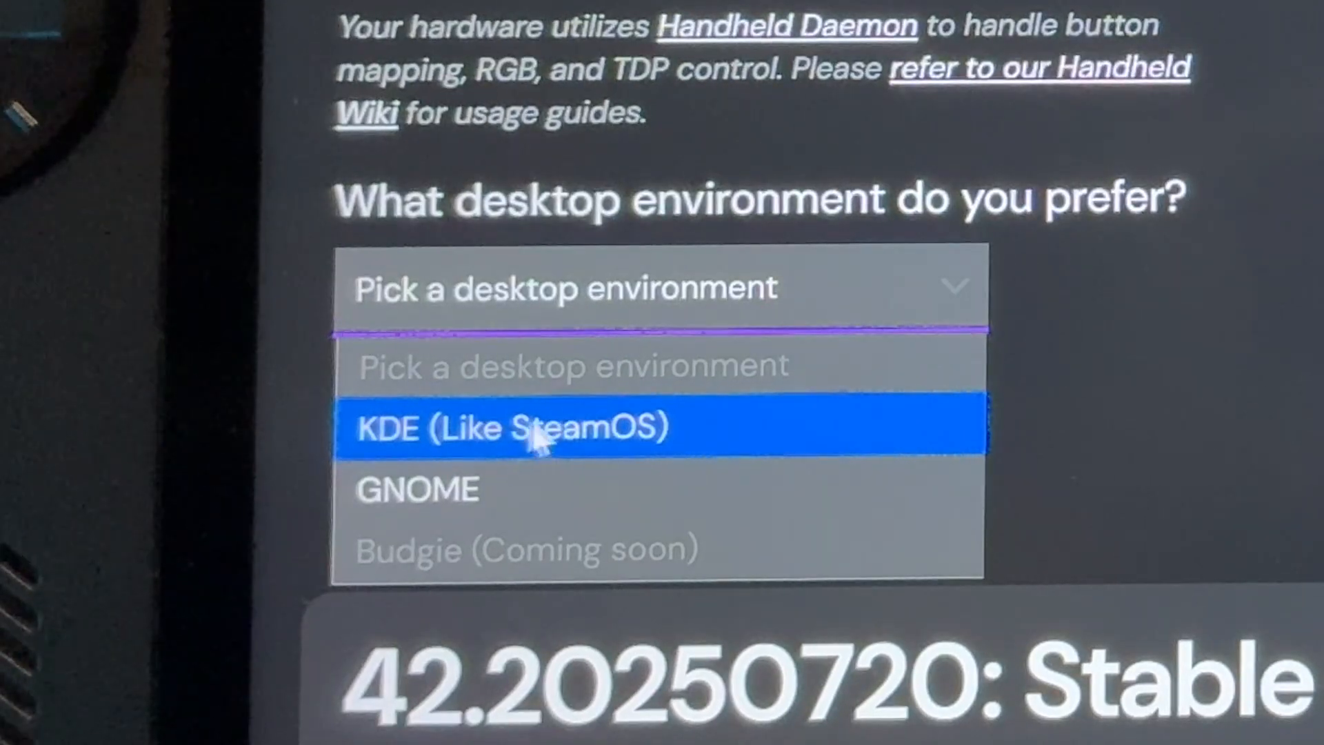
mouse_move(485, 439)
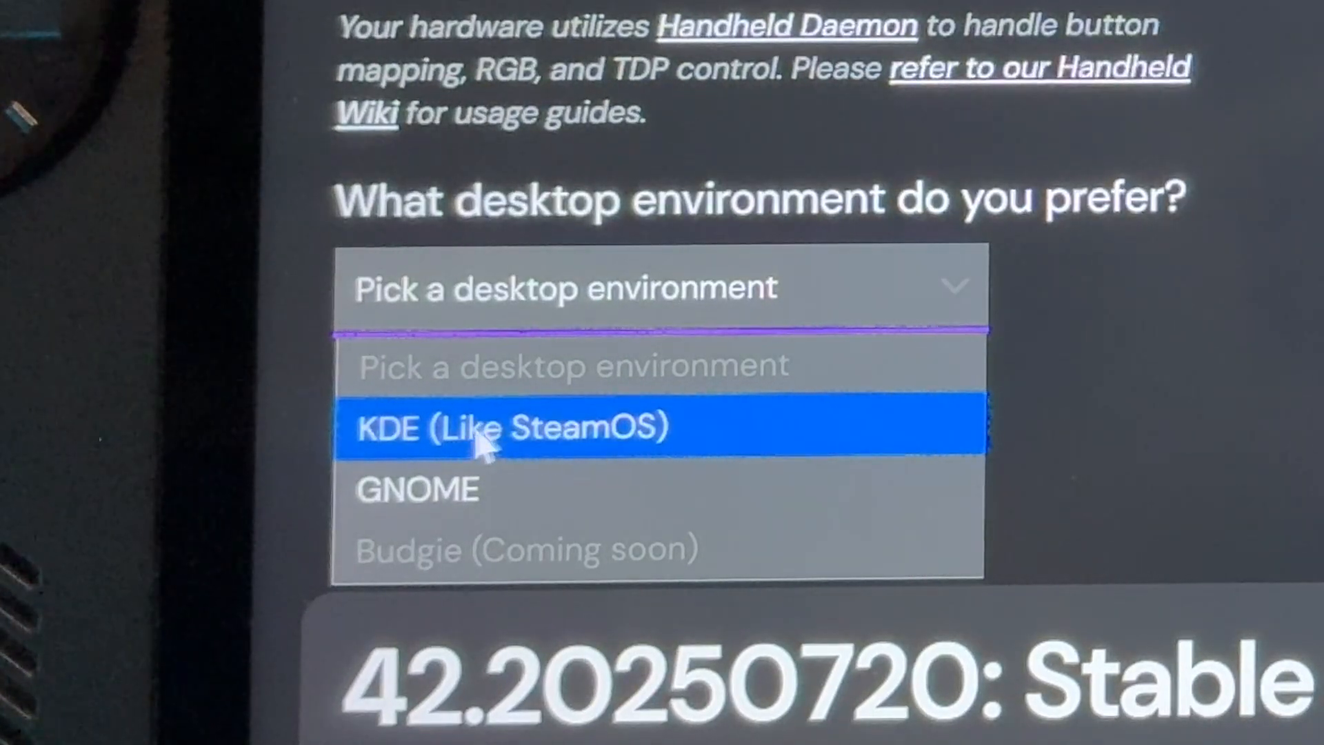
click(507, 427)
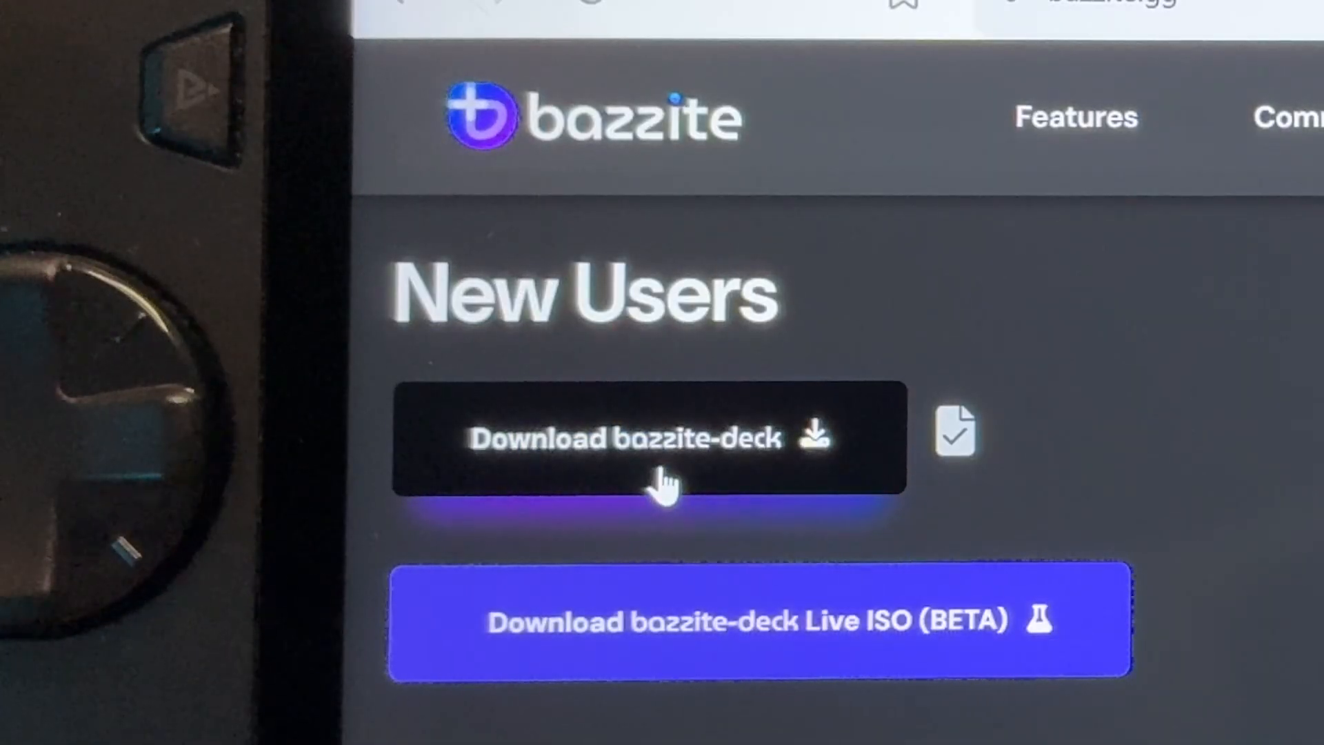
click(646, 438)
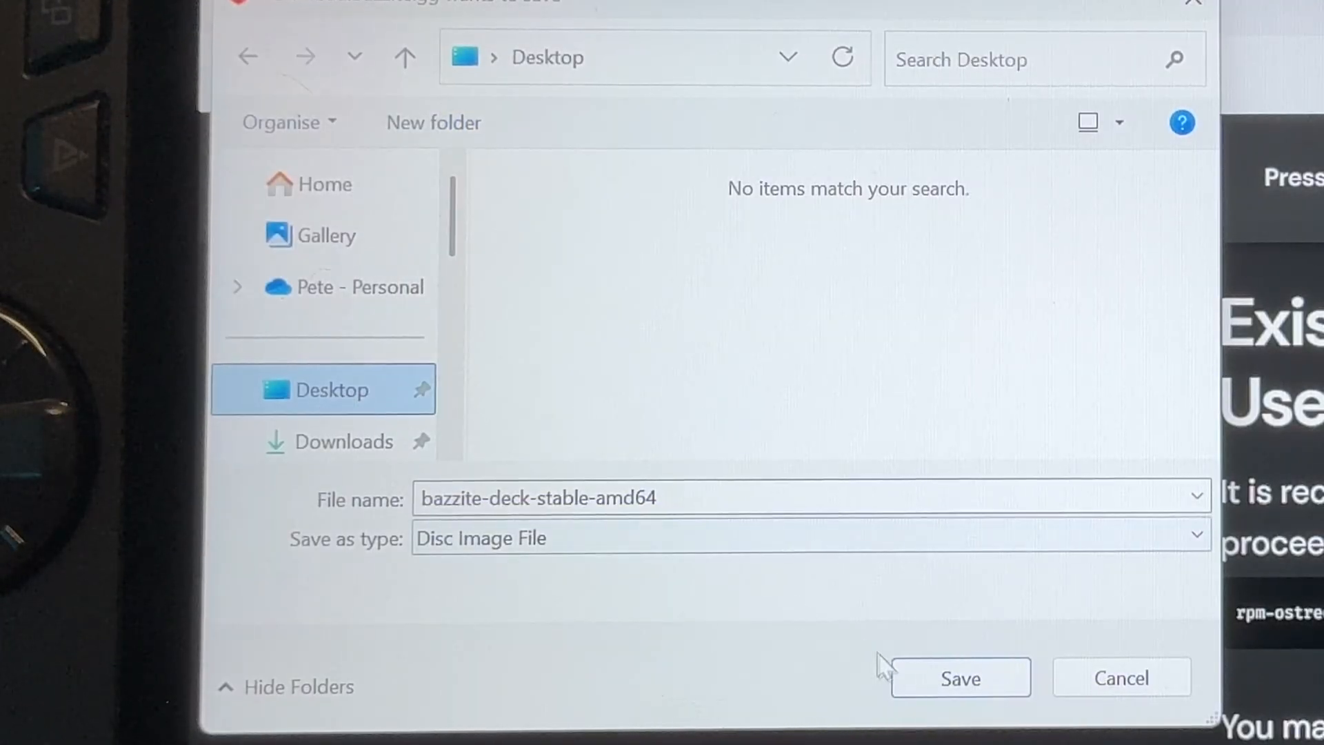
click(960, 677)
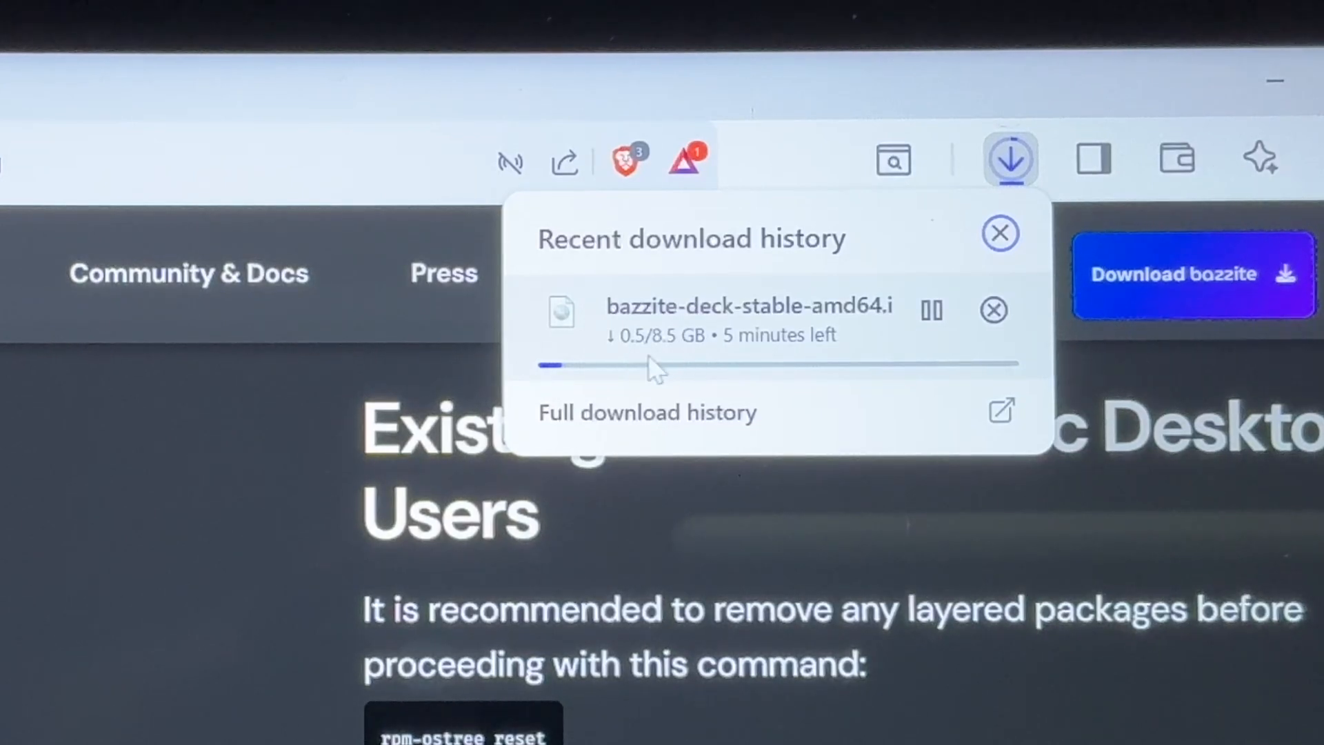
mouse_move(684, 372)
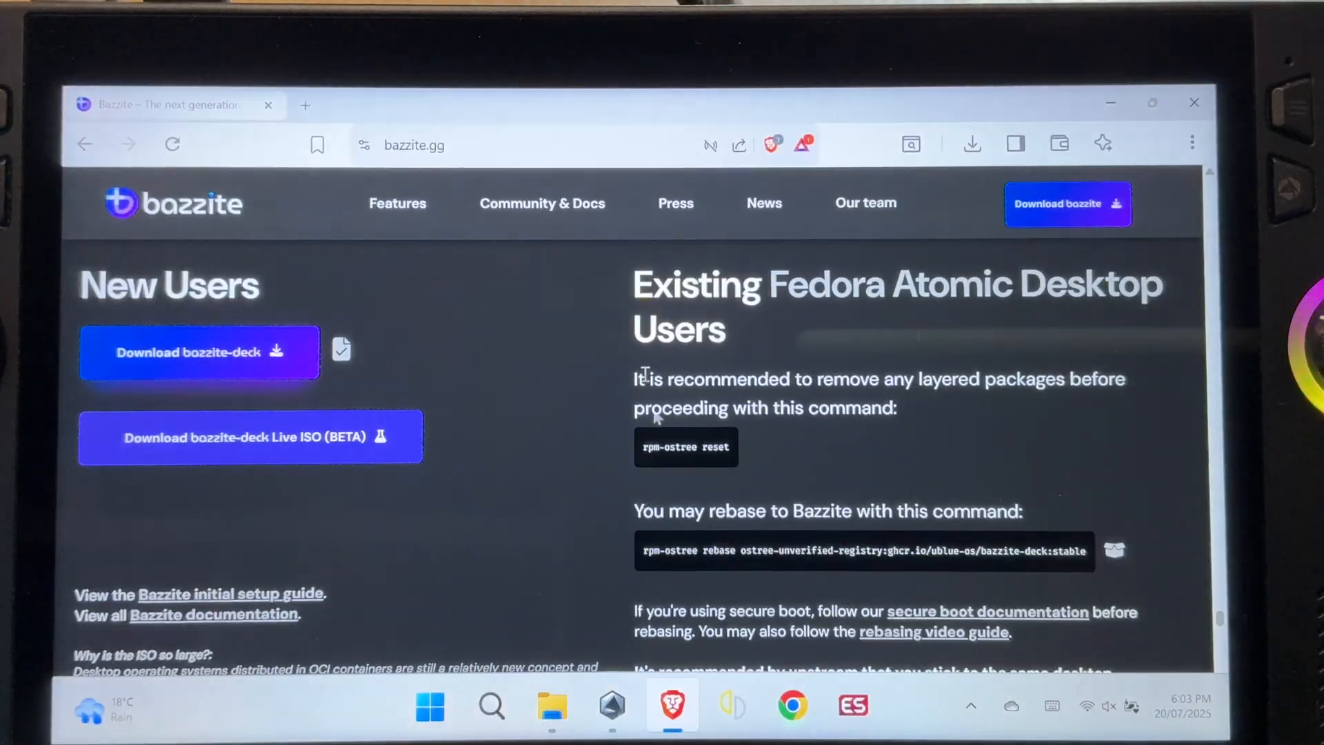
Search for Etcher and save the Etcher for Windows installer to the Desktop
text(etcher)
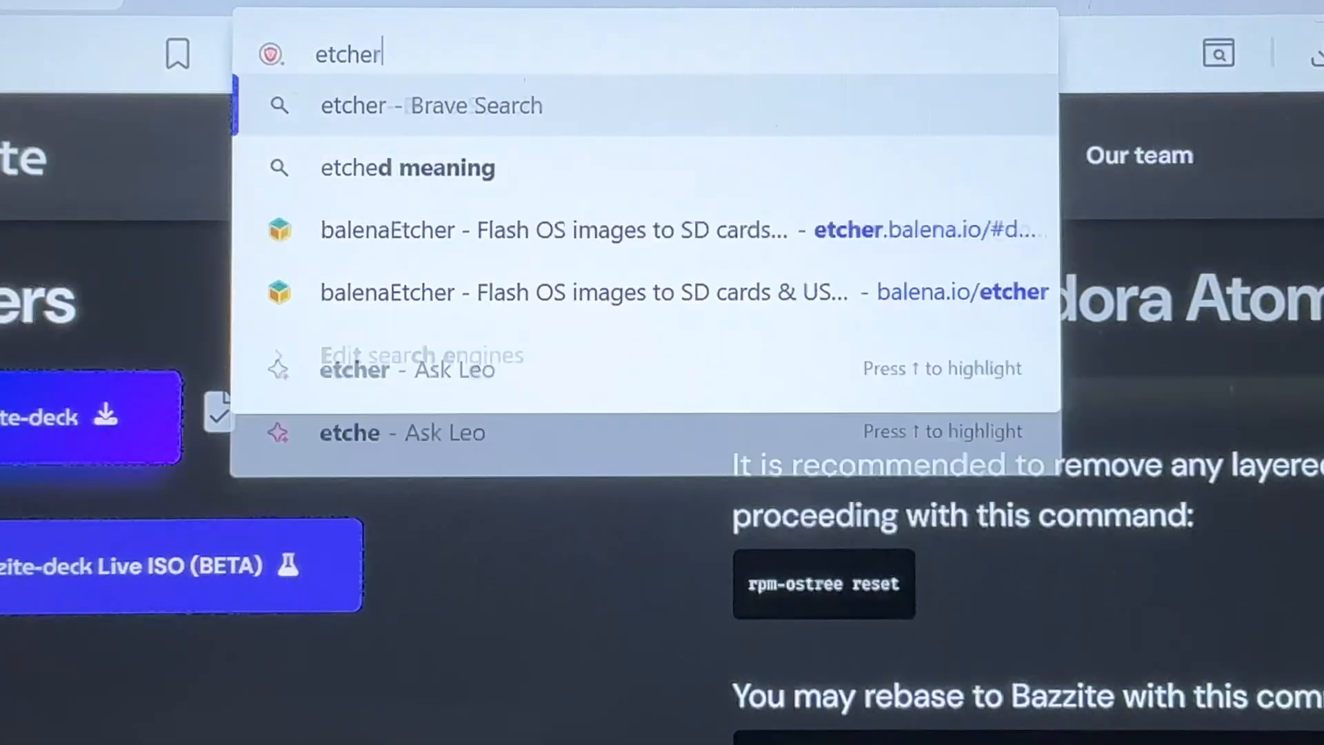
key(Return)
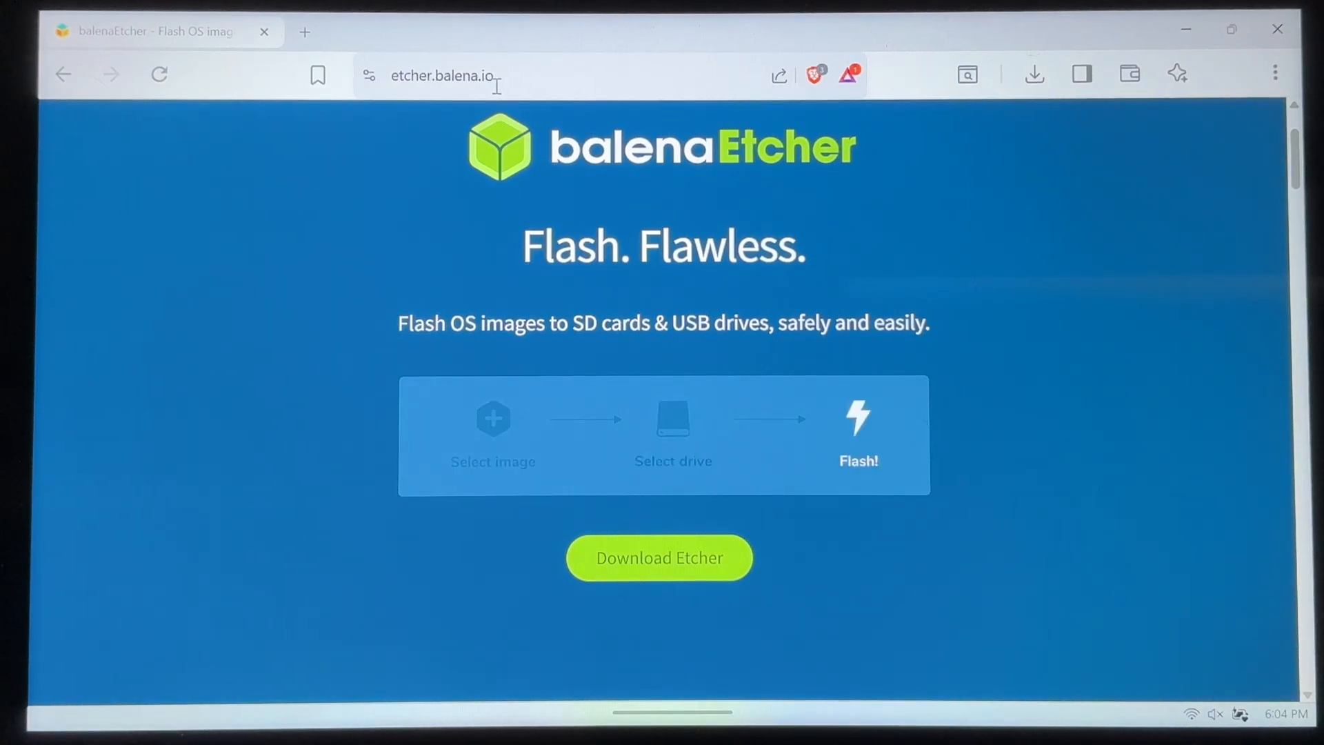
mouse_move(673, 422)
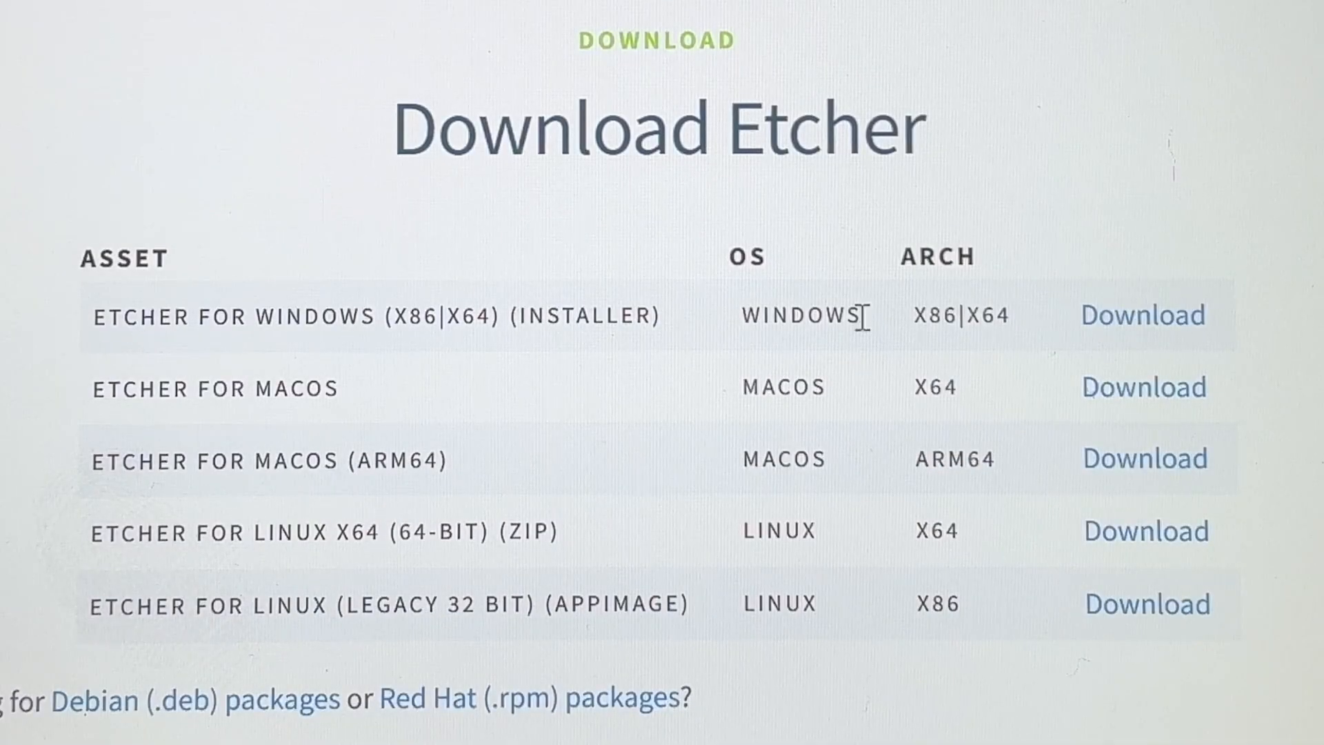
click(1140, 315)
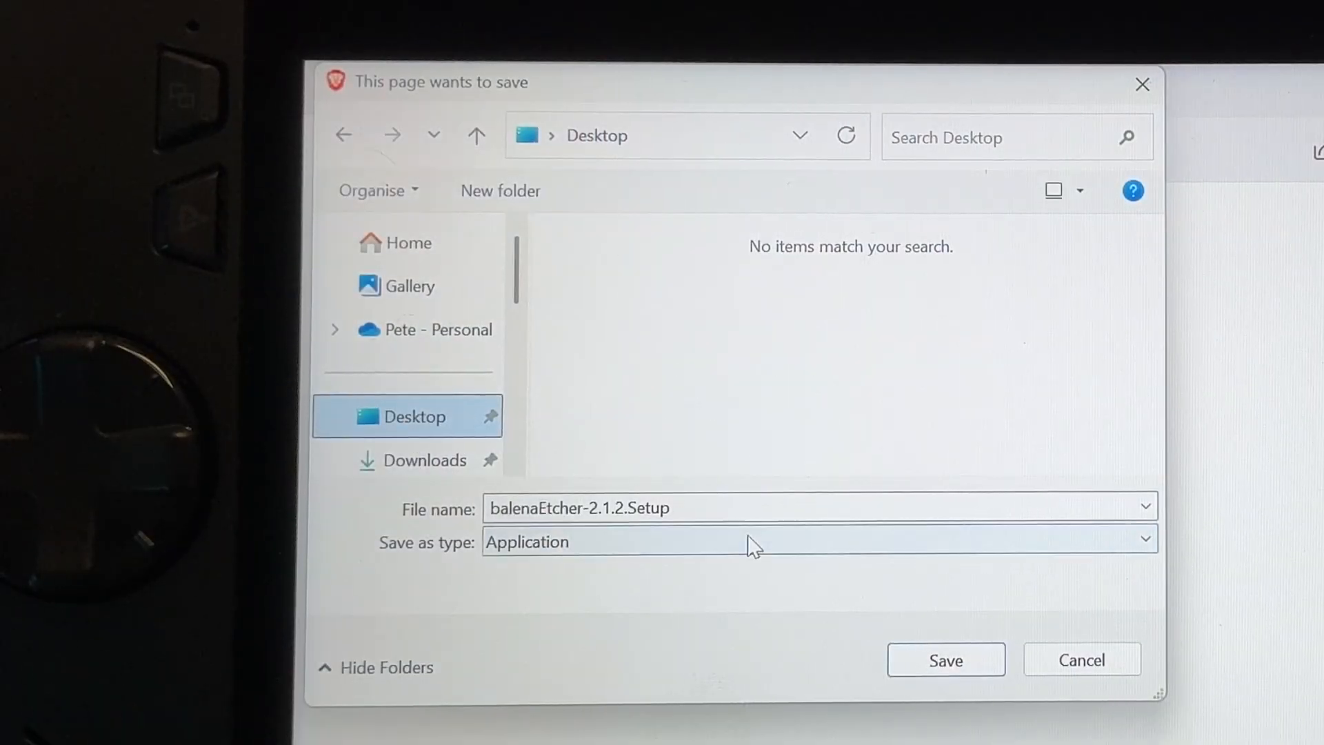
click(945, 659)
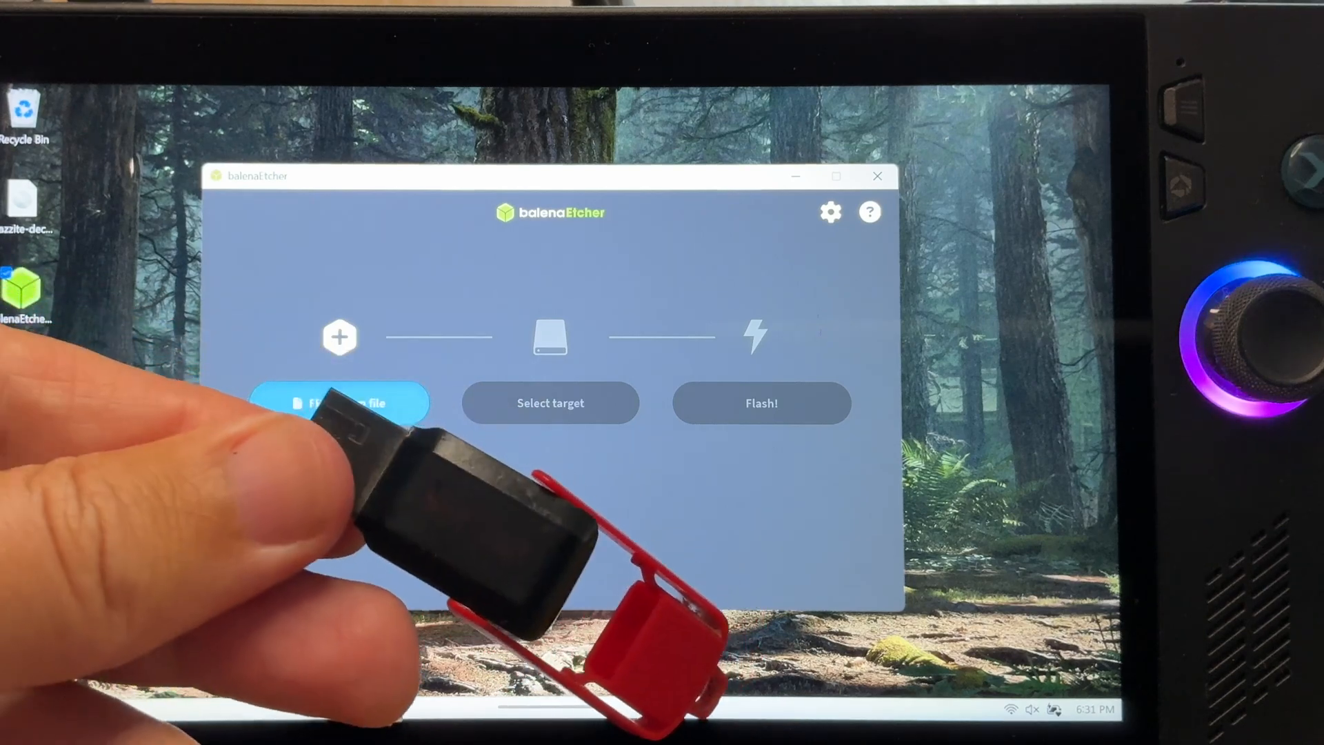
Load the Bazzite ISO, target the 31.5 GB SanDisk Cruzer Switch USB drive, and start flashing
click(338, 402)
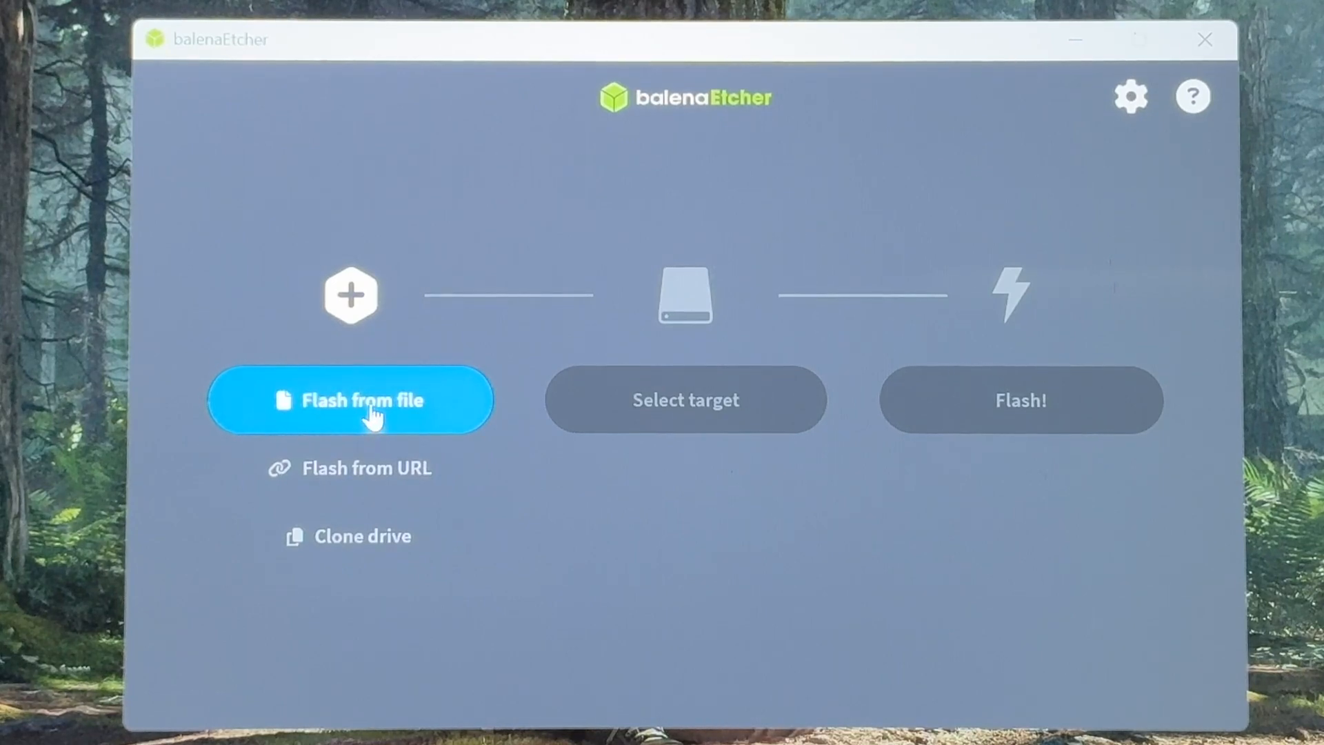
click(349, 399)
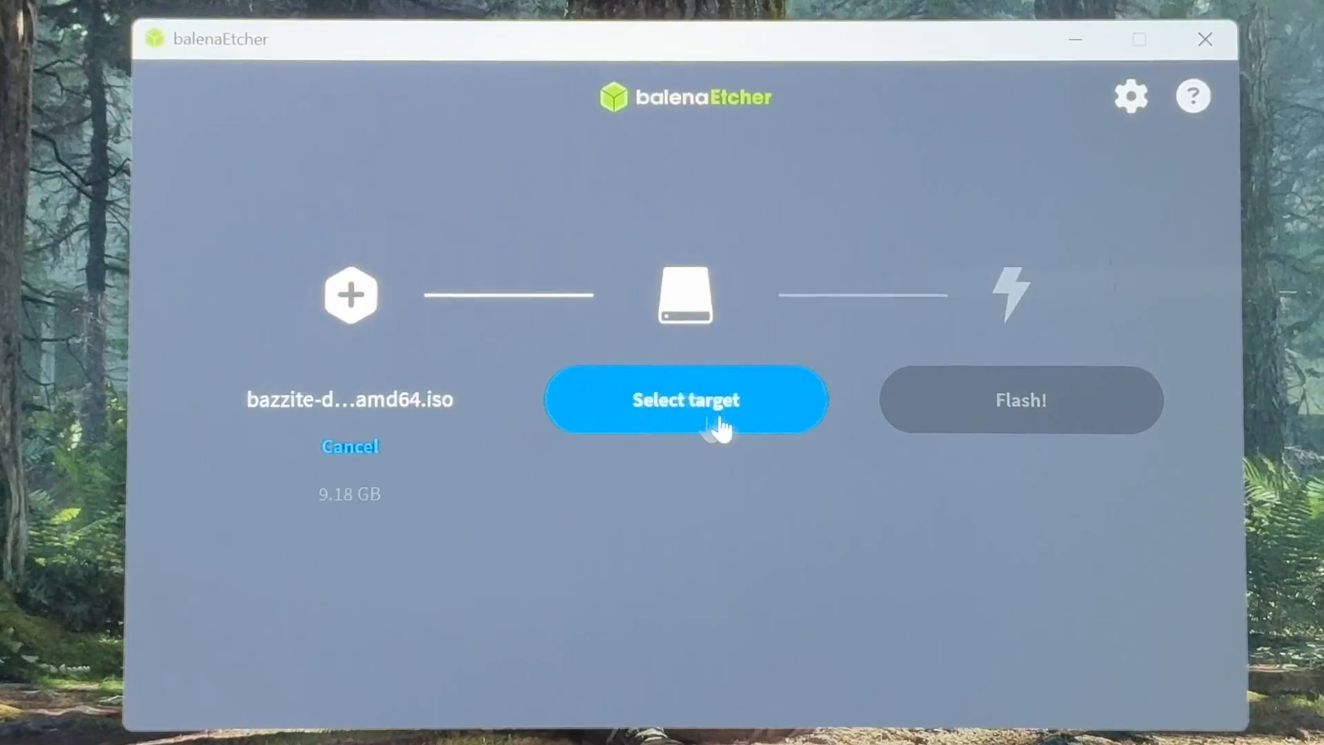
click(685, 399)
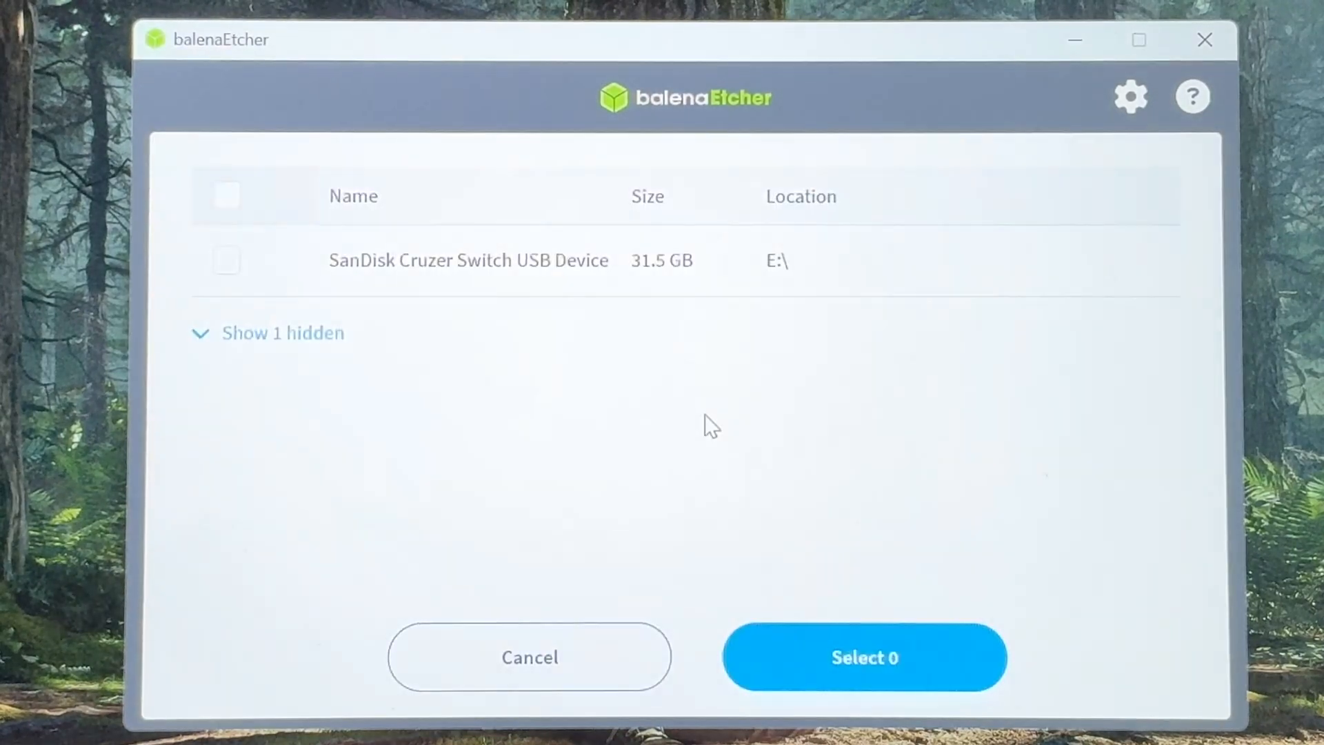
mouse_move(523, 271)
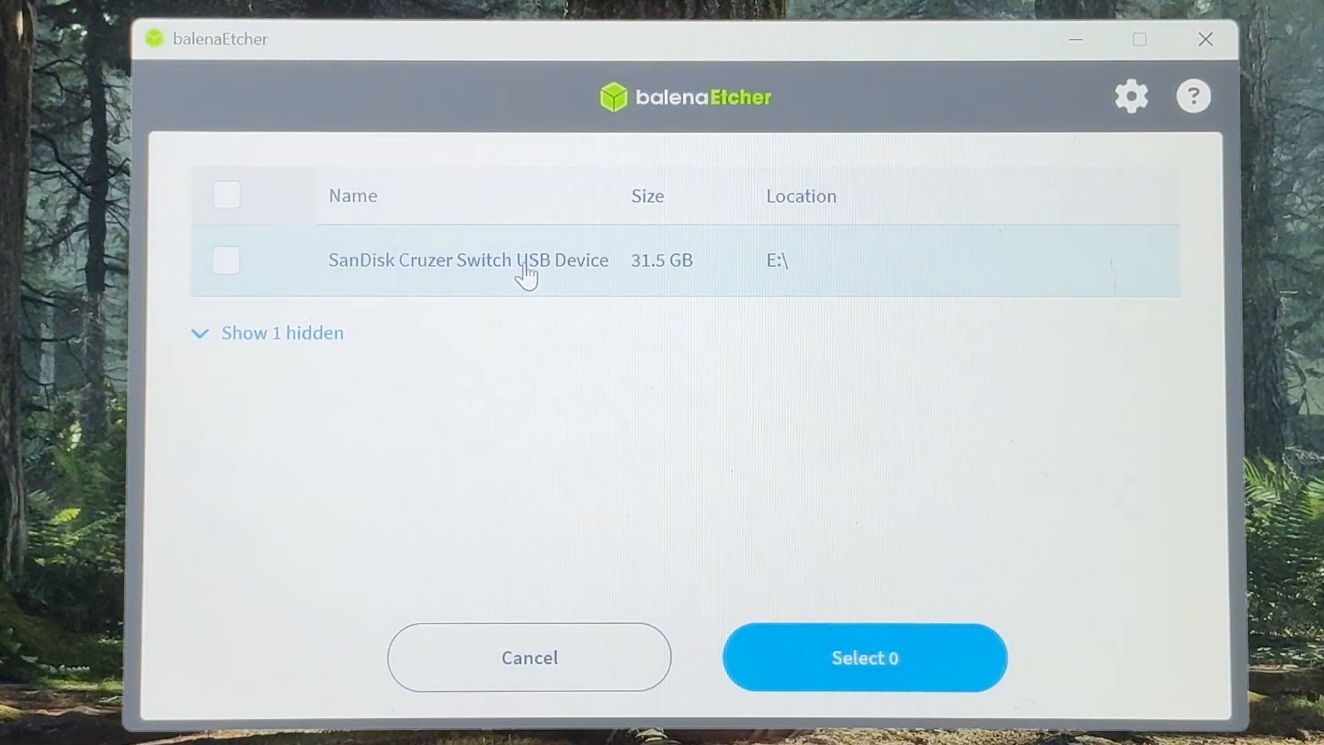
click(226, 260)
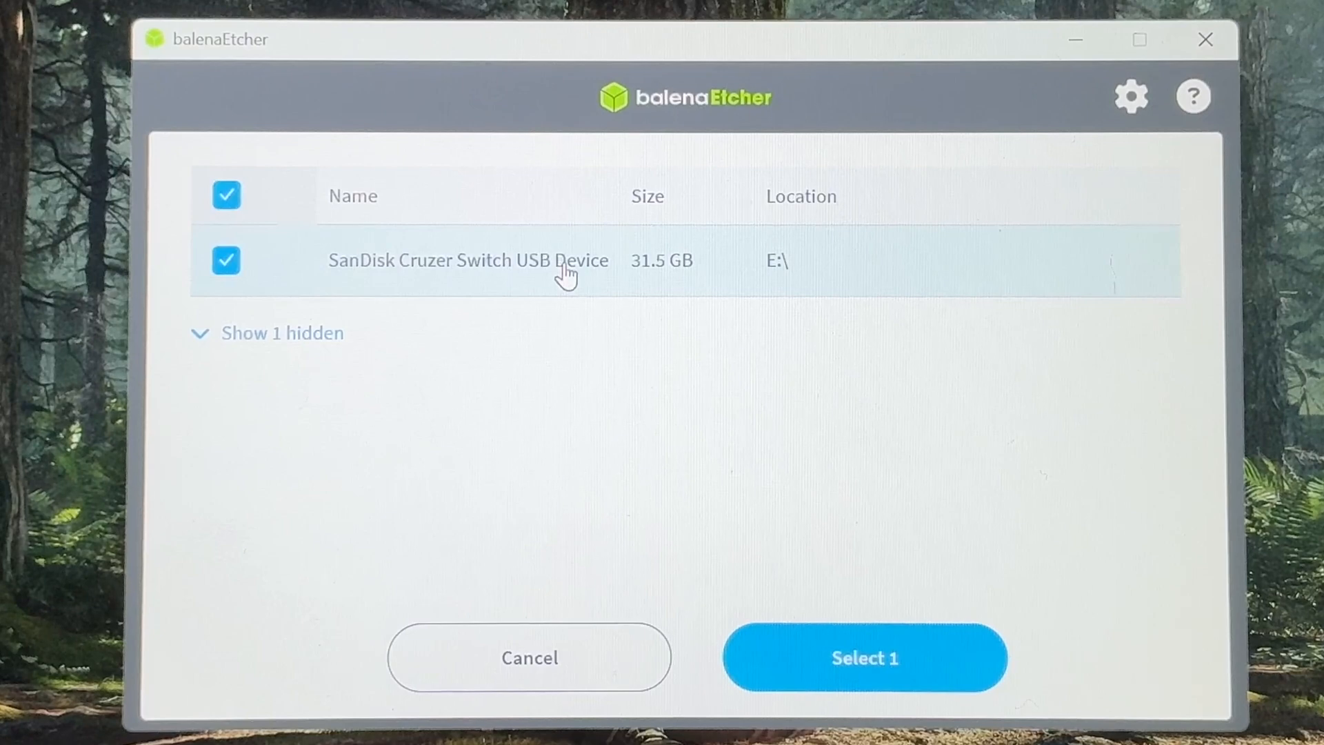
mouse_move(753, 582)
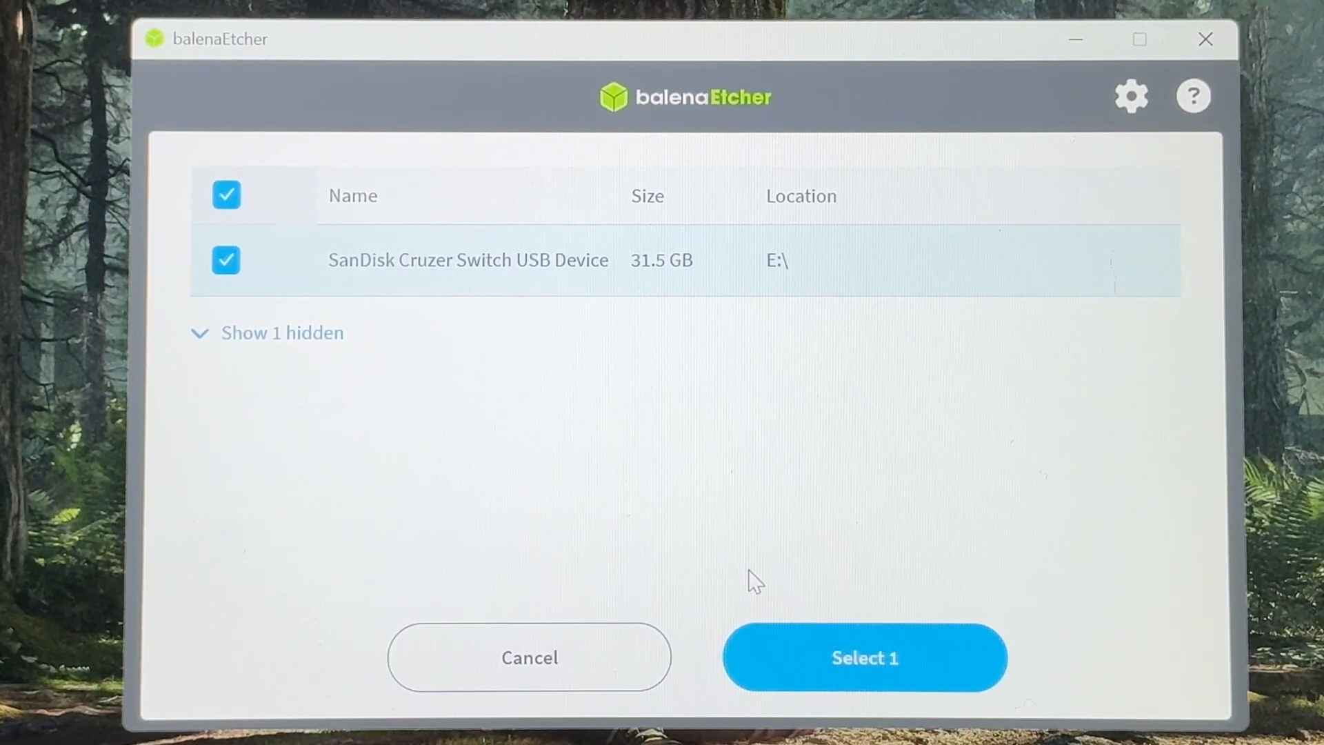
click(863, 657)
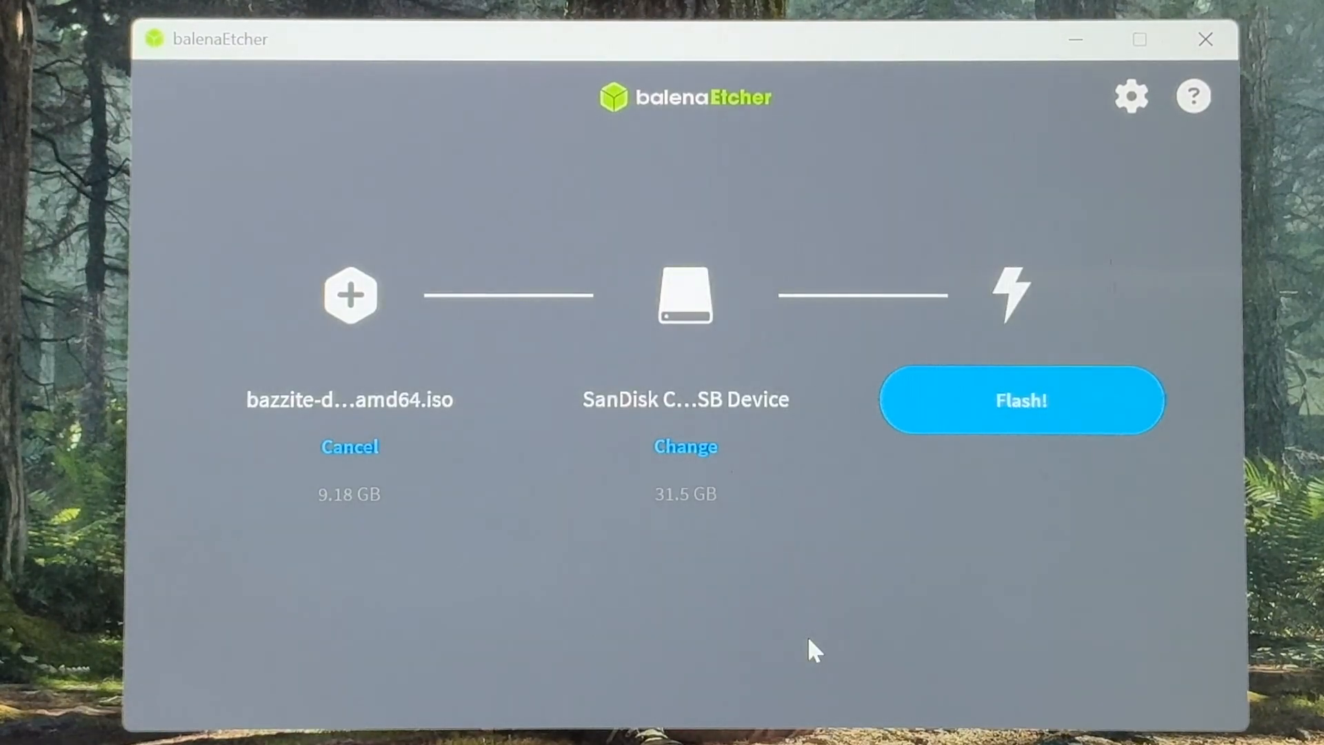
mouse_move(1075, 403)
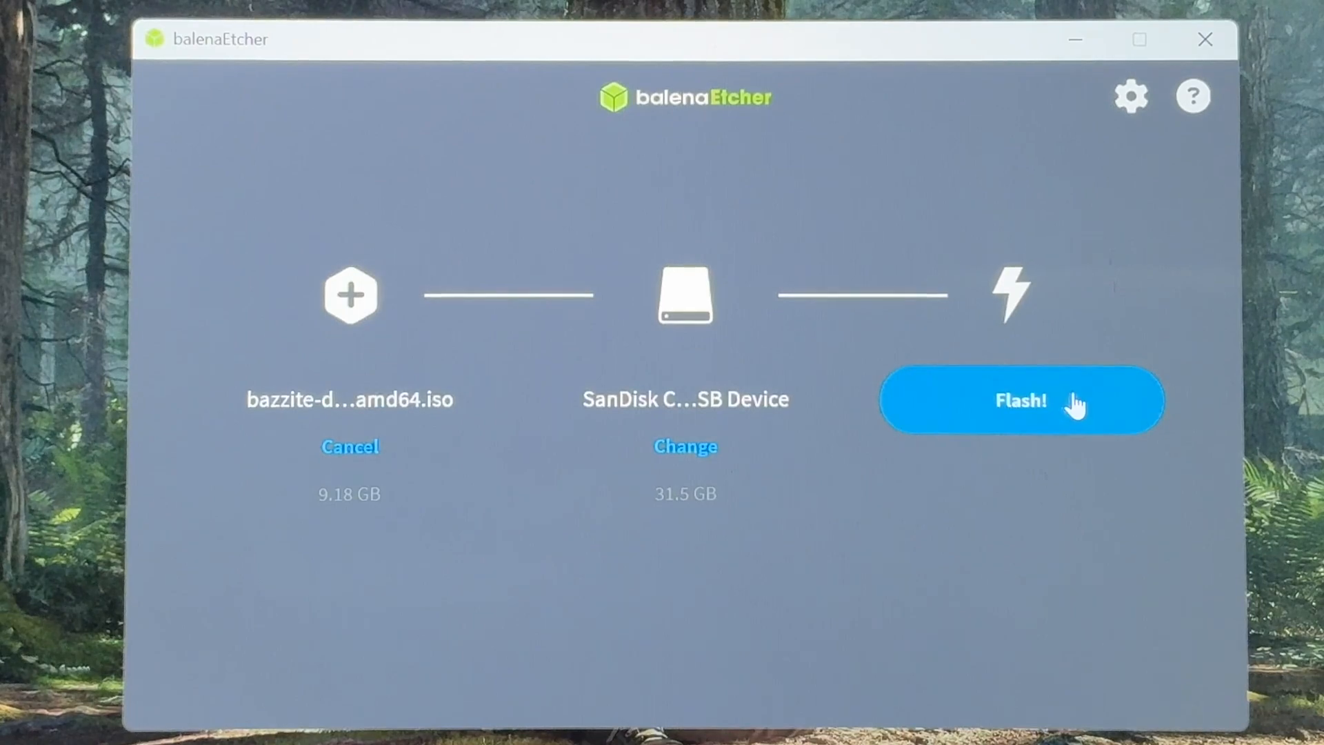
click(1020, 399)
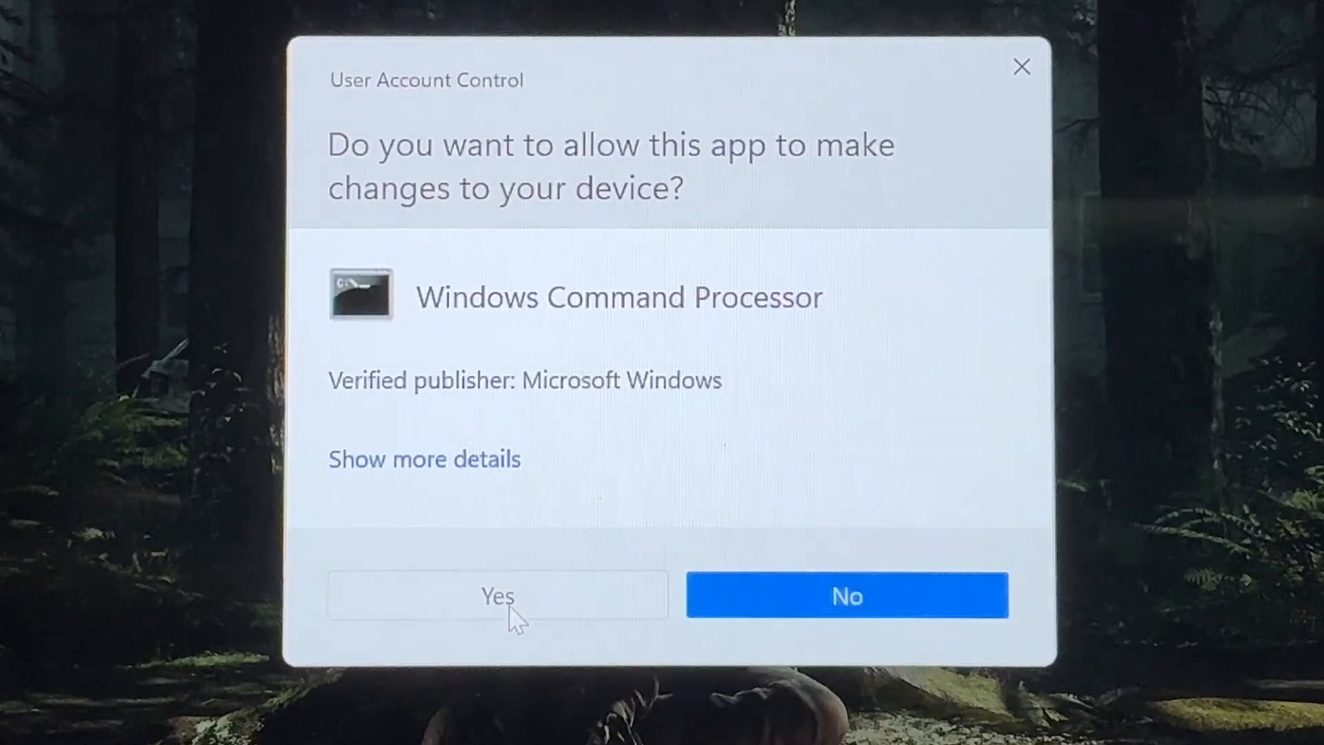
Approve the User Account Control prompt so Etcher can write to the USB drive
click(497, 595)
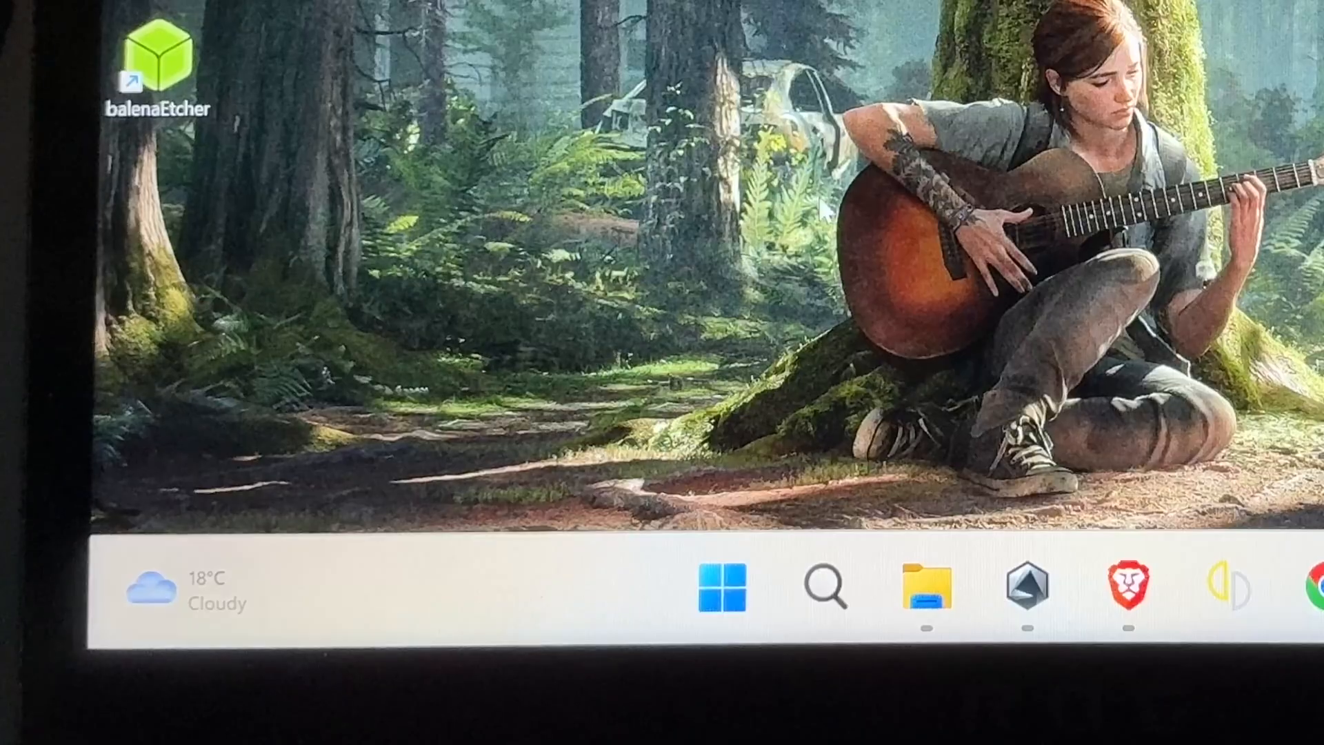
mouse_move(723, 586)
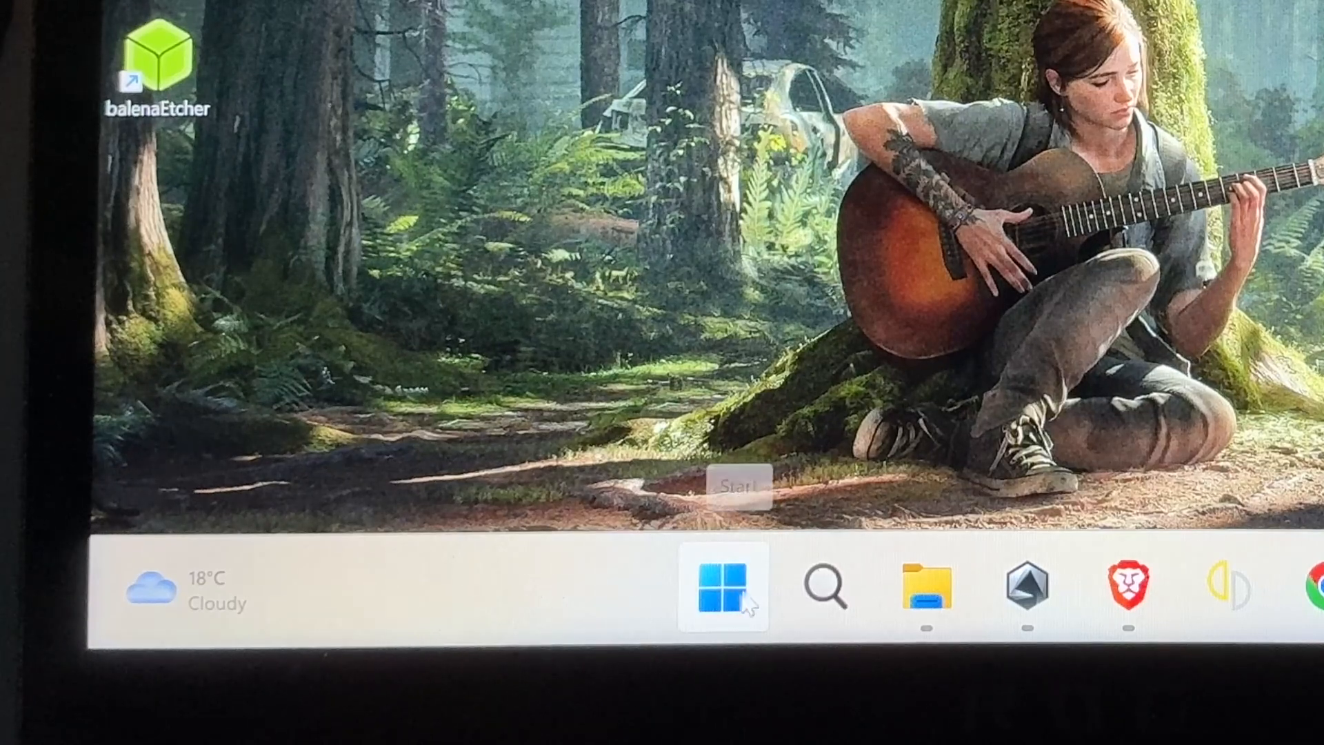
Verify fast start-up is off in Power Options shutdown settings, then cancel without changes
text(control)
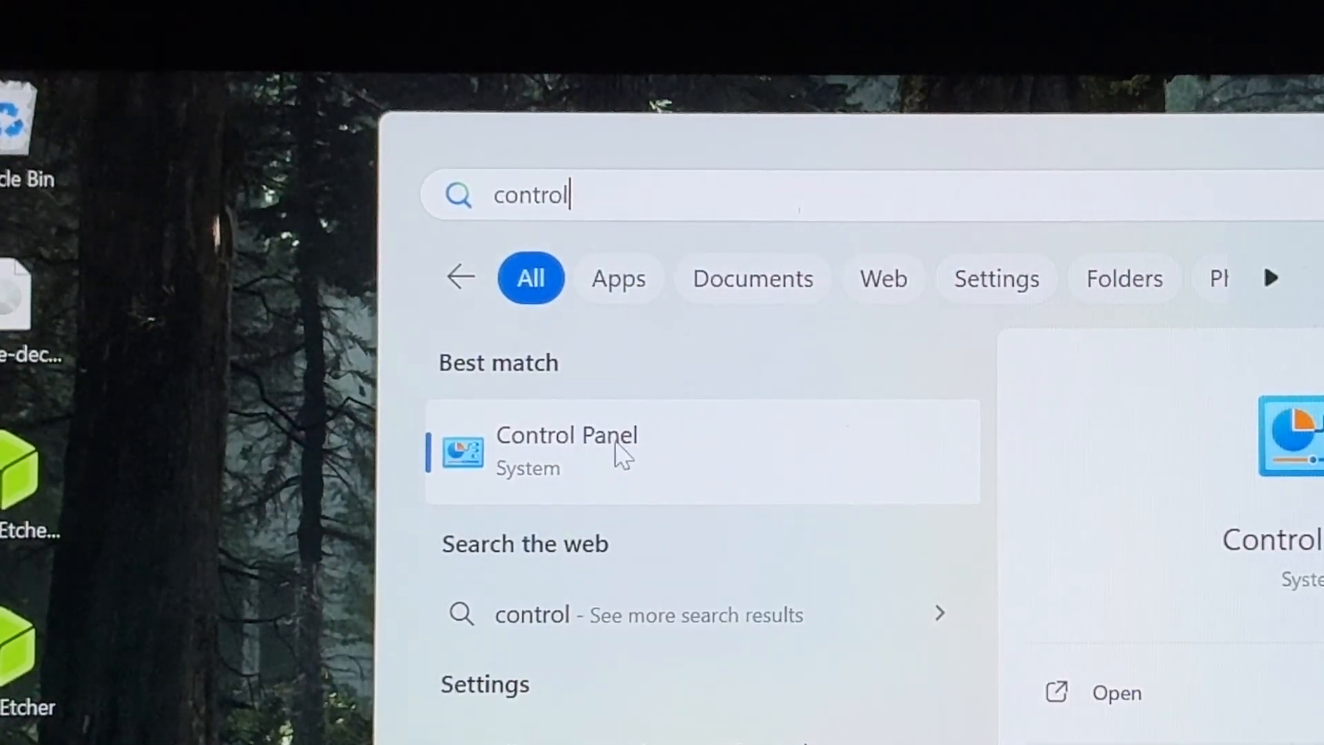
click(566, 450)
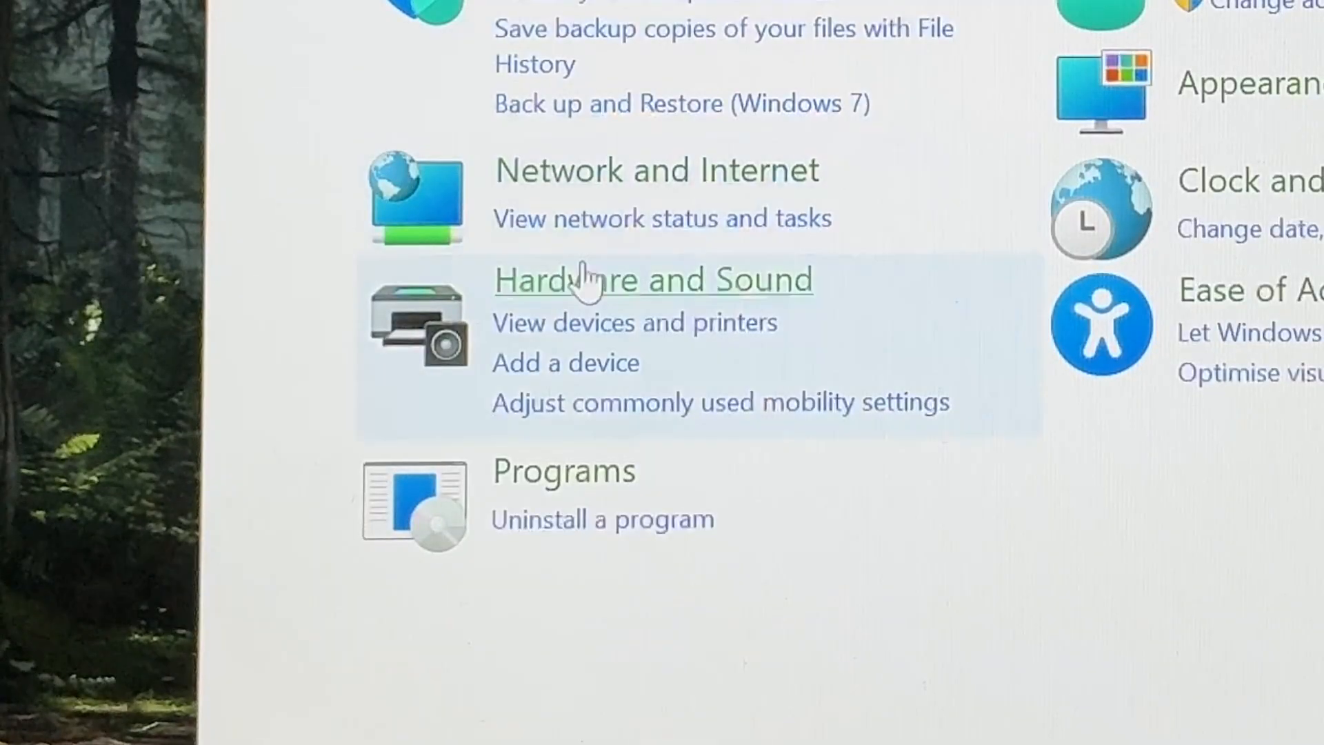
mouse_move(650, 279)
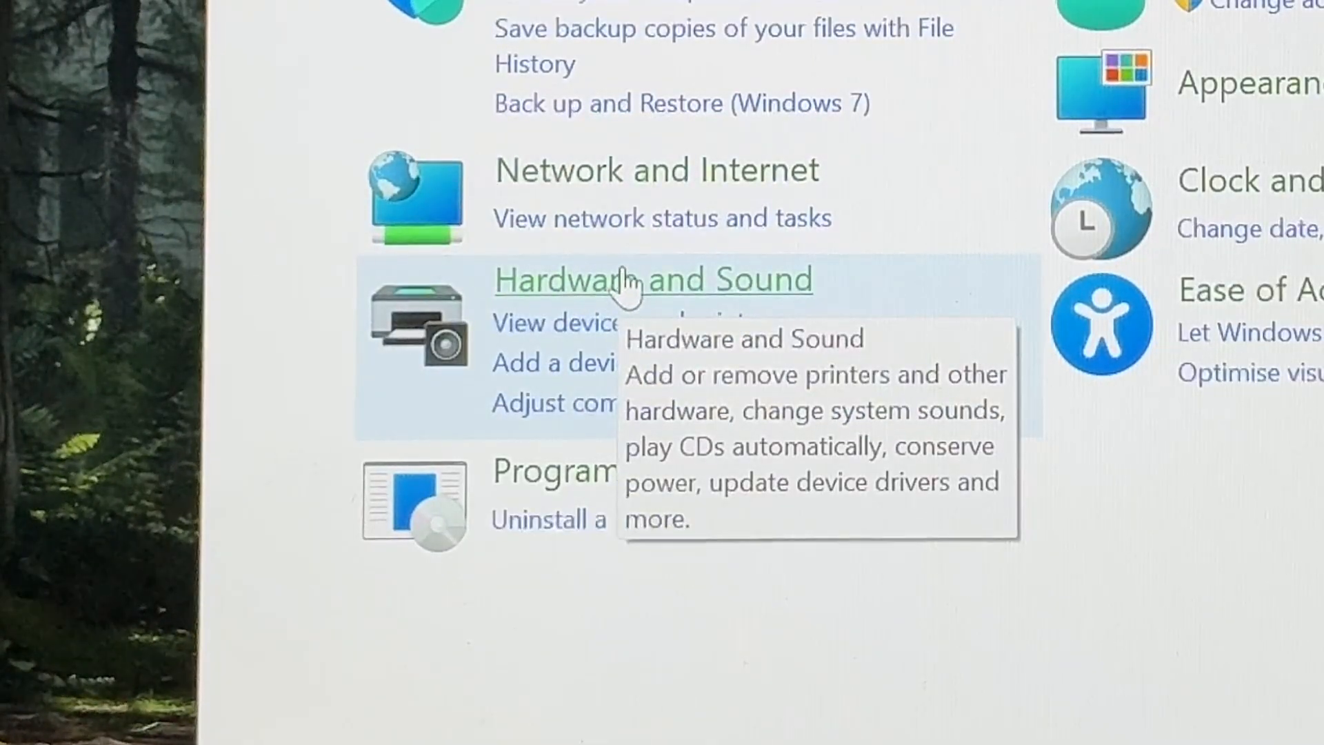
click(652, 279)
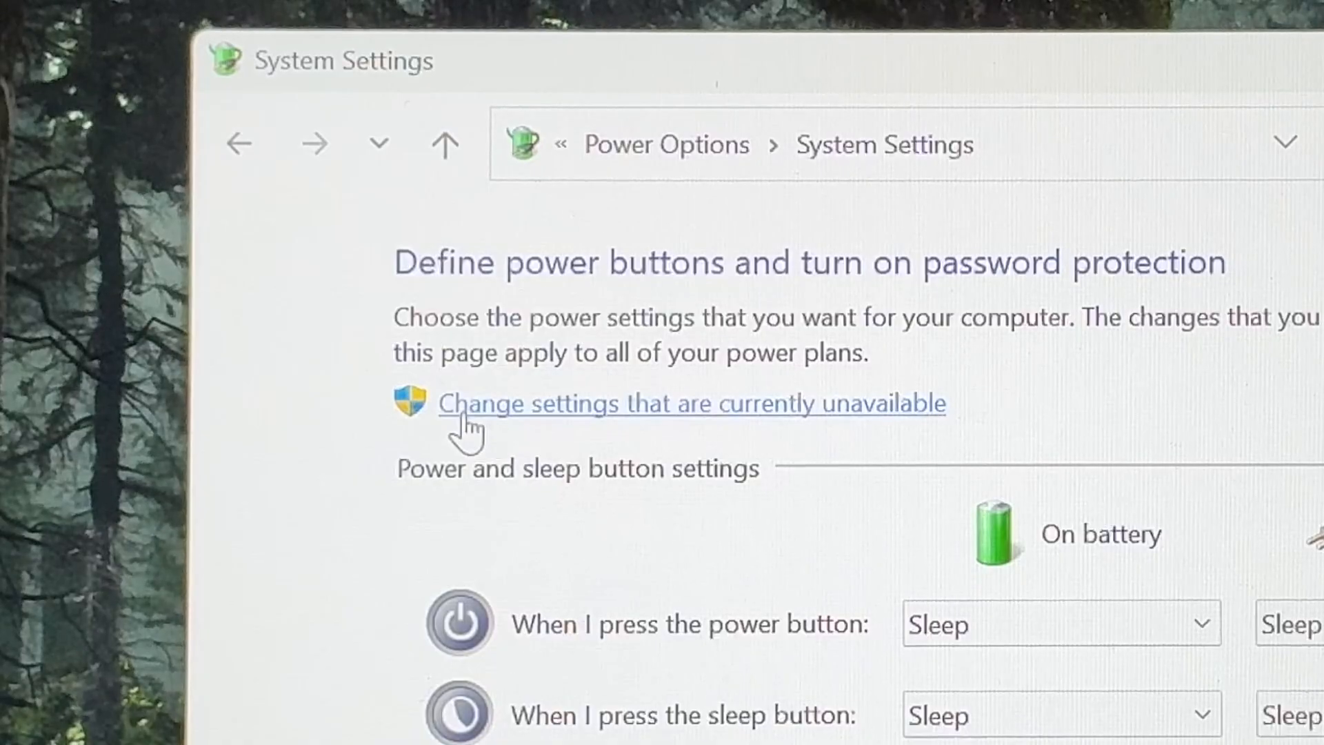
mouse_move(853, 418)
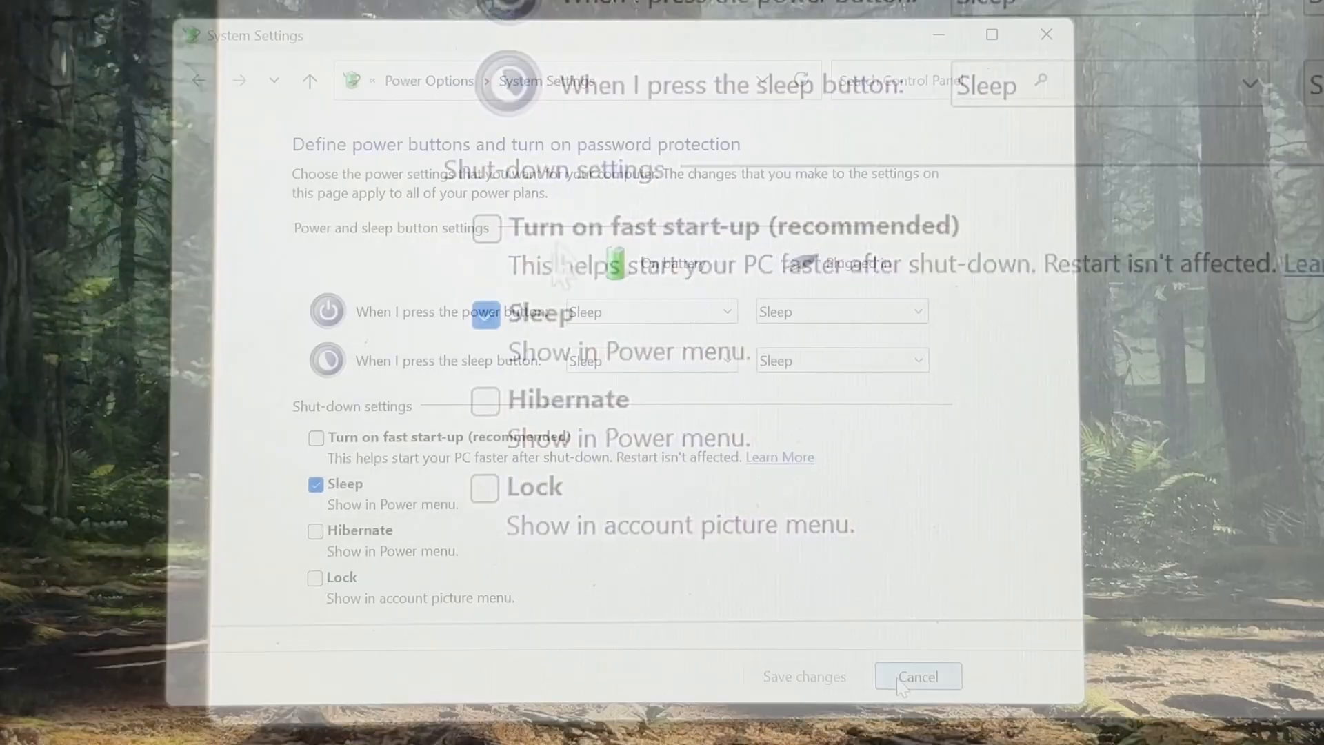
click(917, 676)
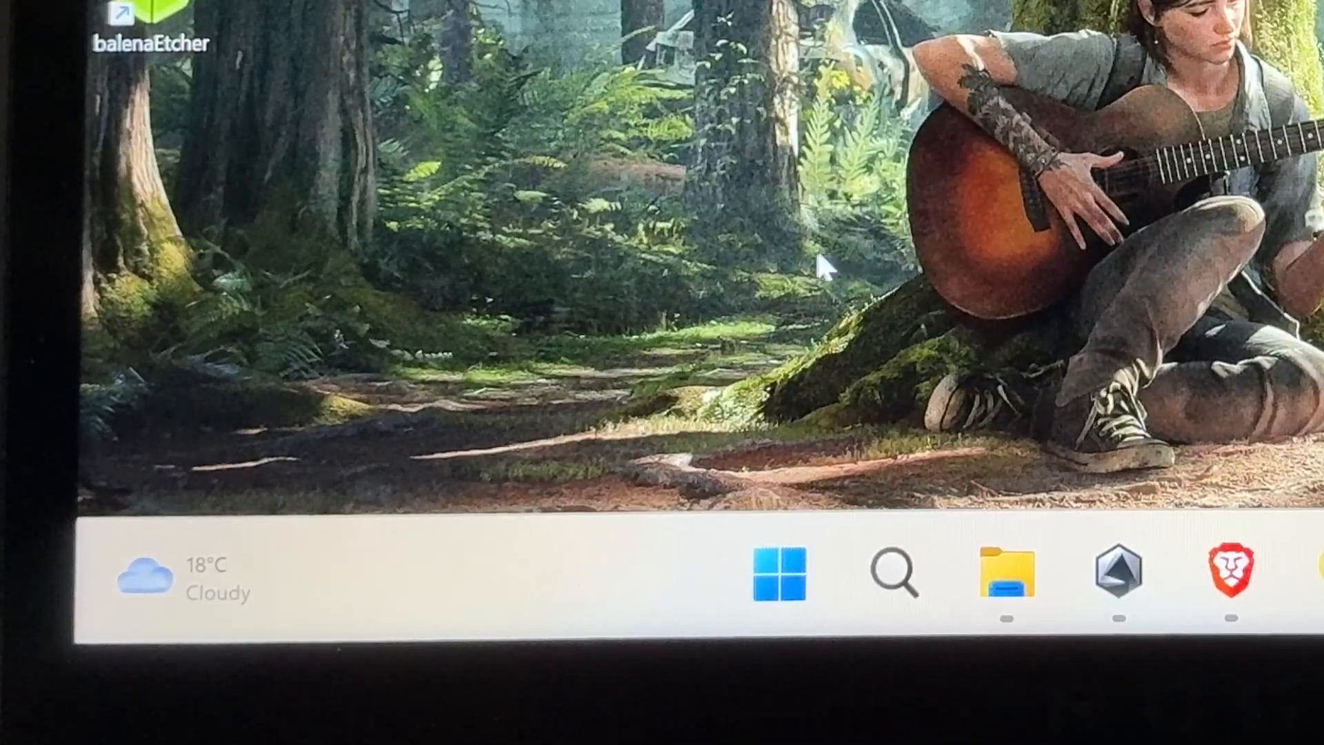
Search 'disk' and launch Create and format hard disk partitions
text(disk)
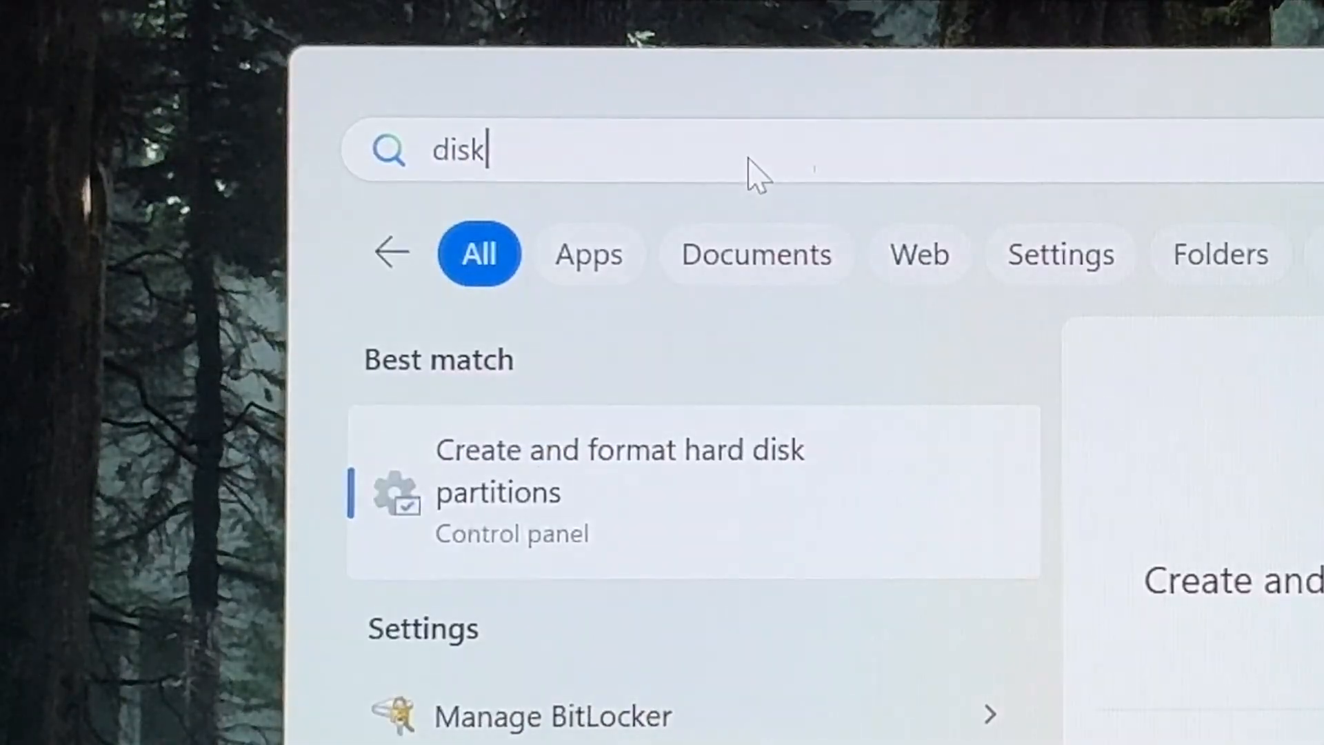
mouse_move(523, 490)
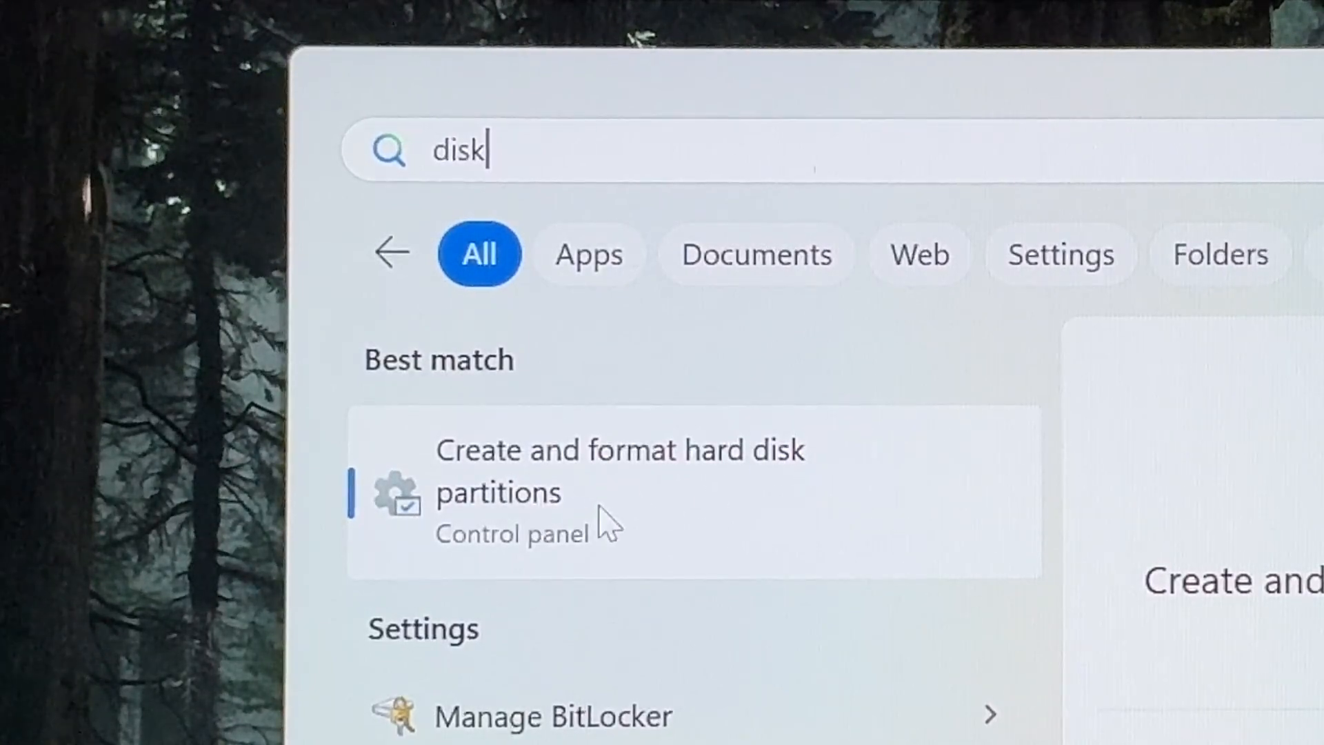
click(620, 489)
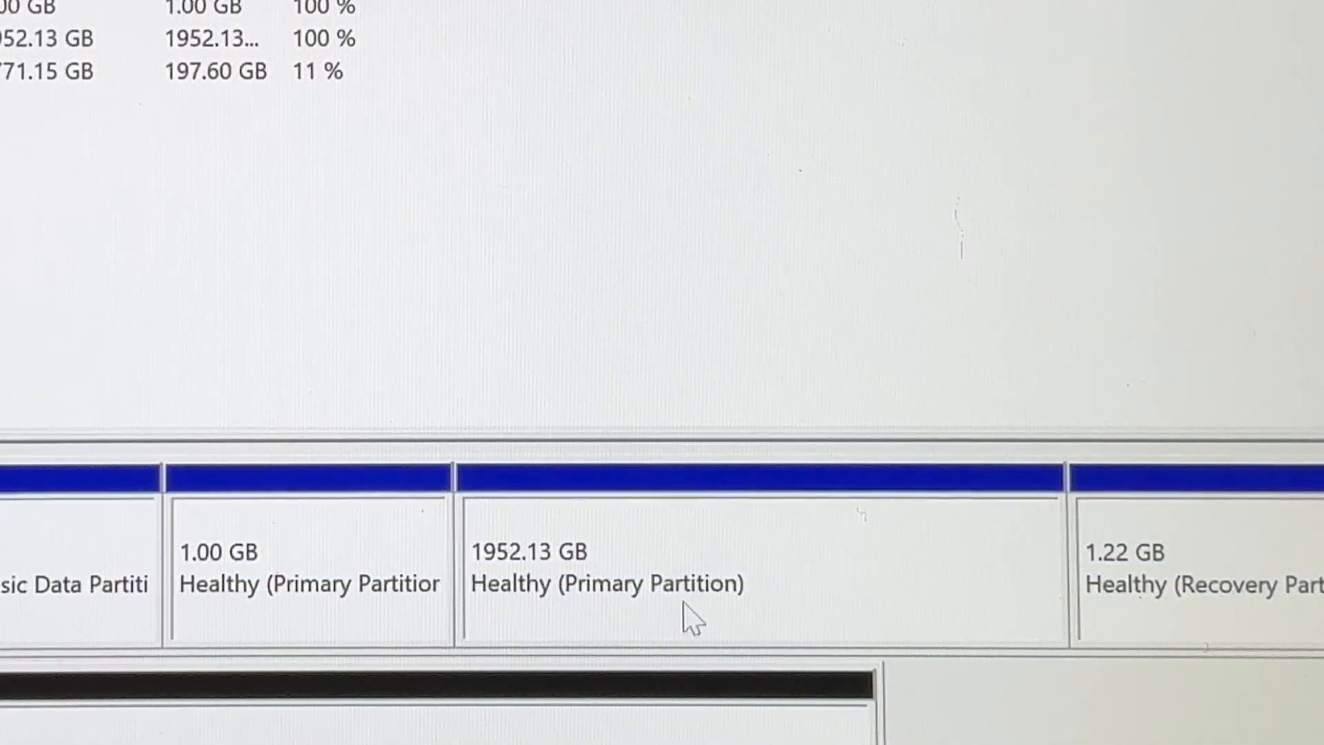
mouse_move(680, 540)
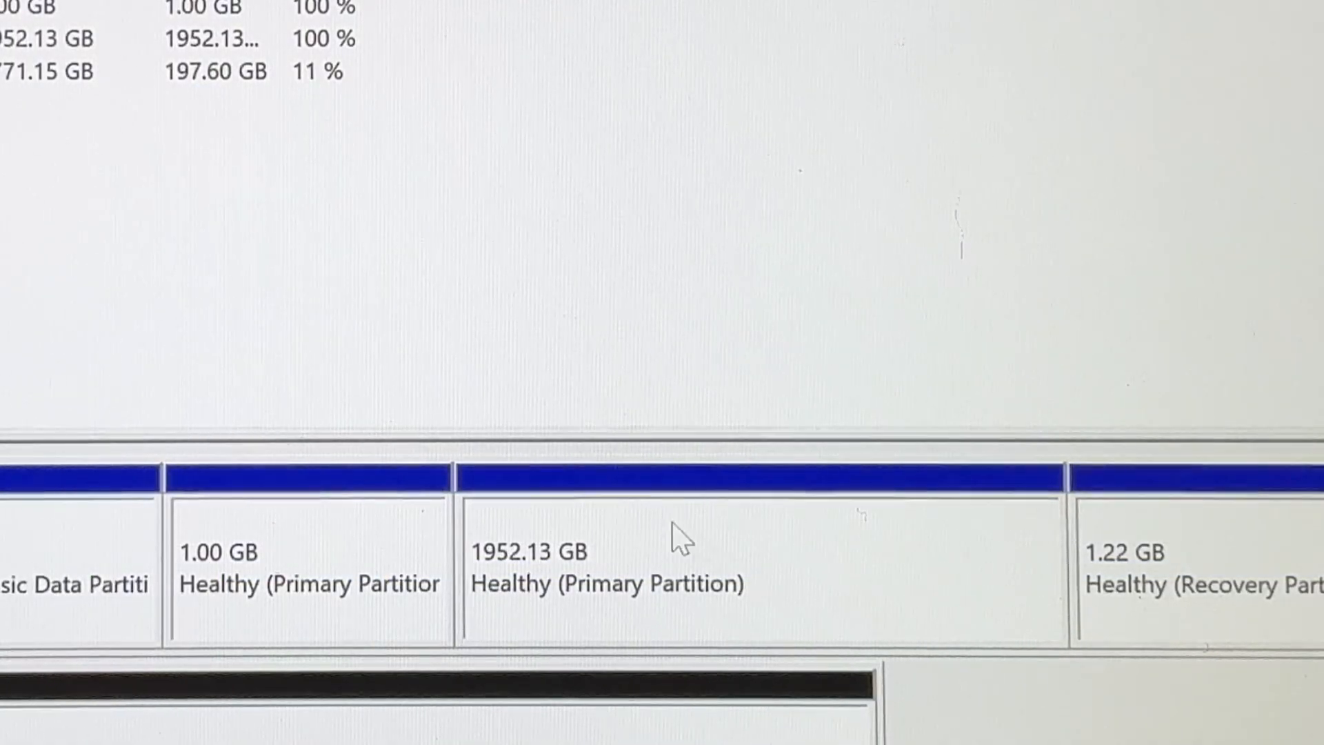
Scroll the YouTube results and the r/Bazzite 'How to manually add EFI entry?' post
scroll(up, 3)
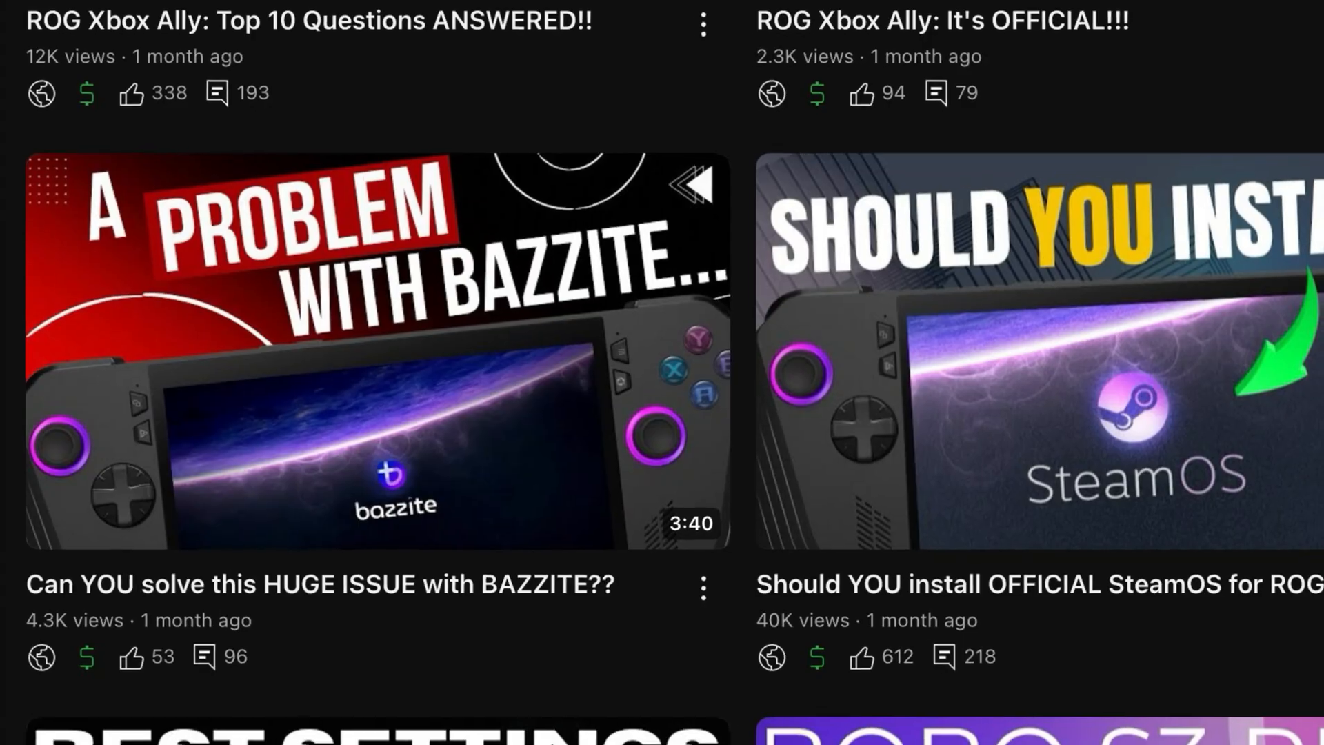
scroll(down, 3)
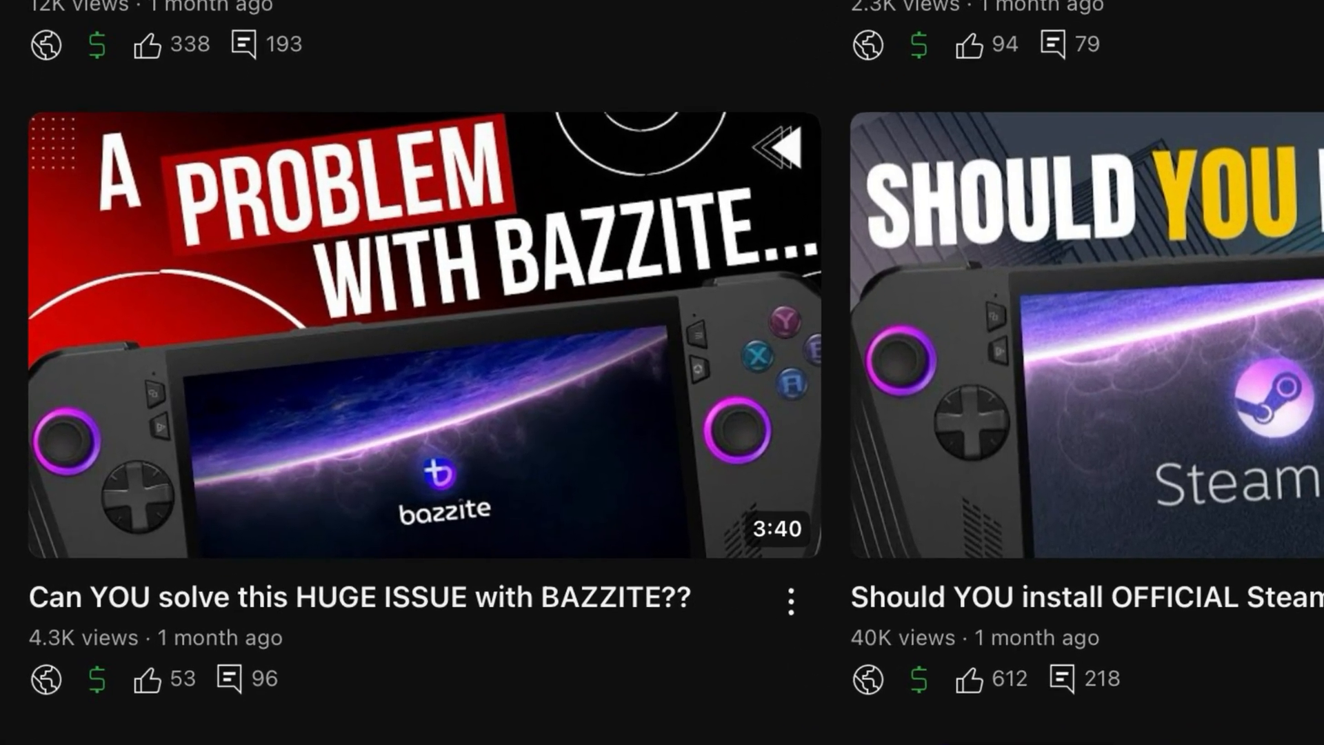
scroll(down, 3)
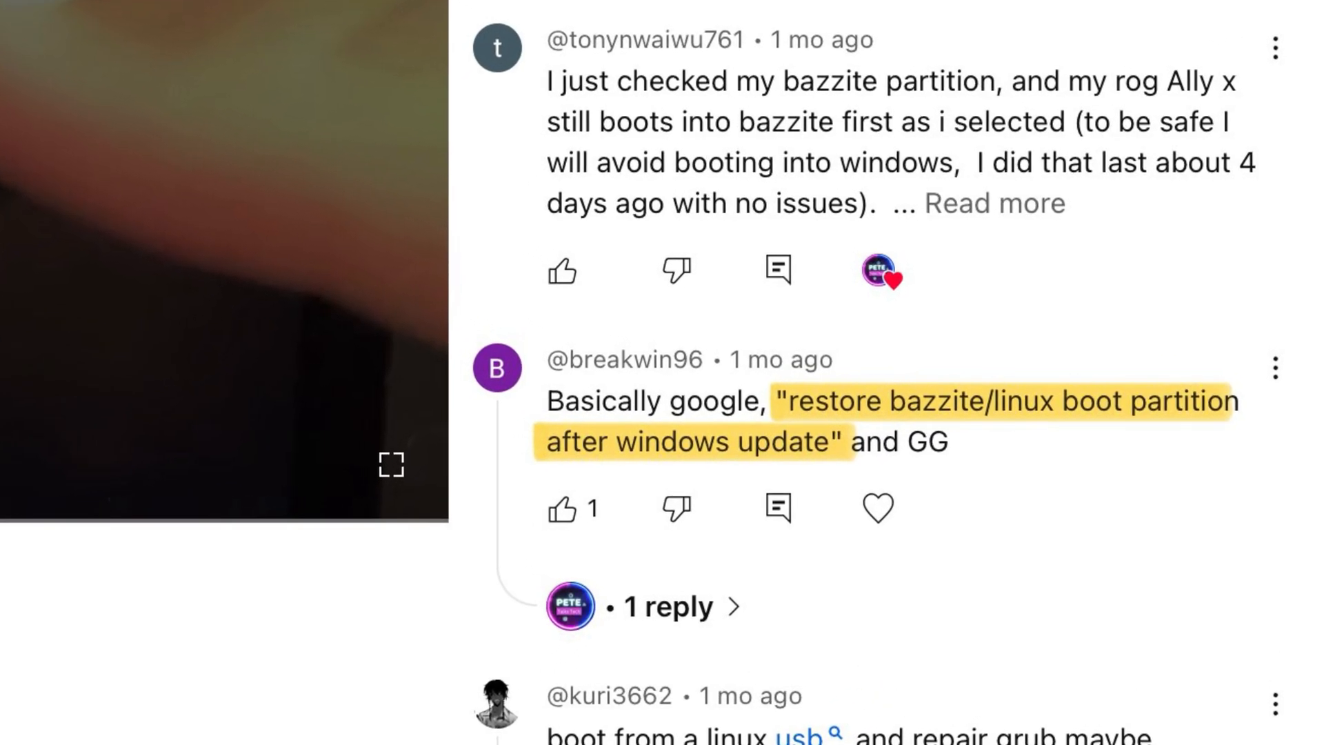
scroll(up, 3)
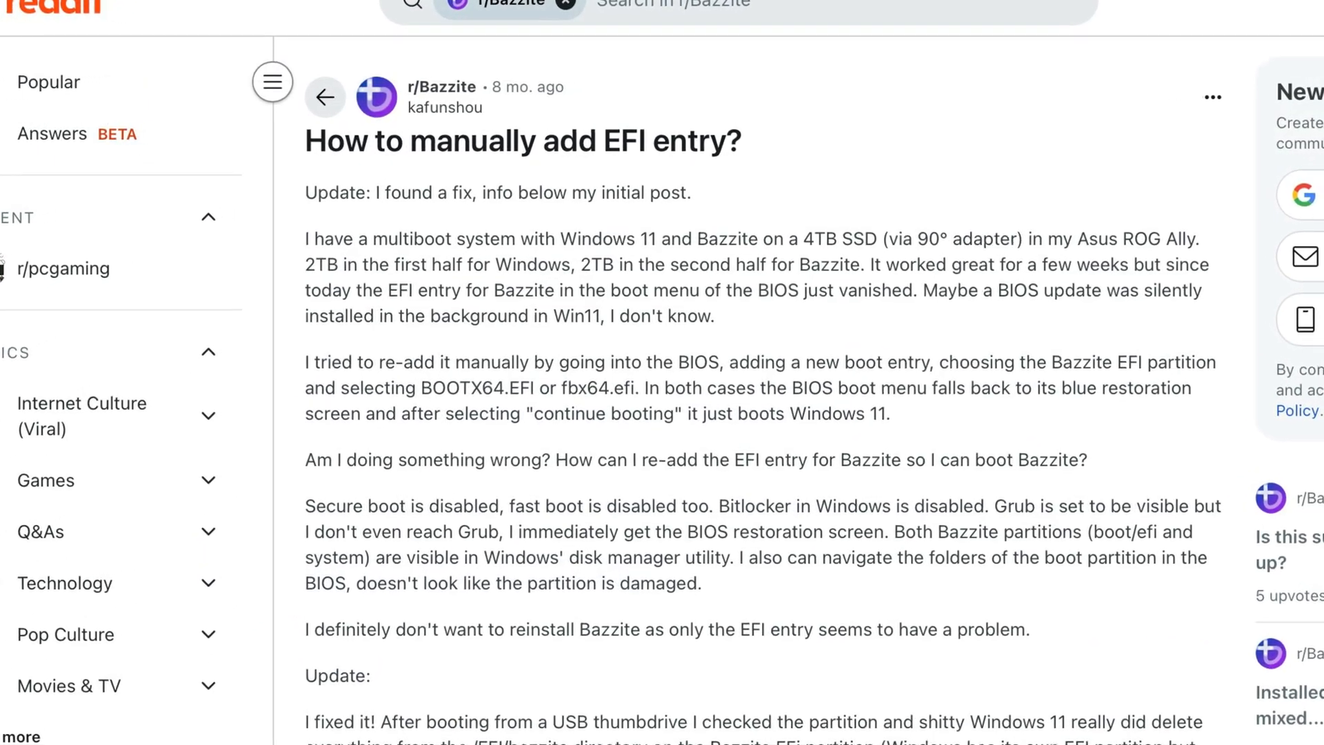
scroll(down, 3)
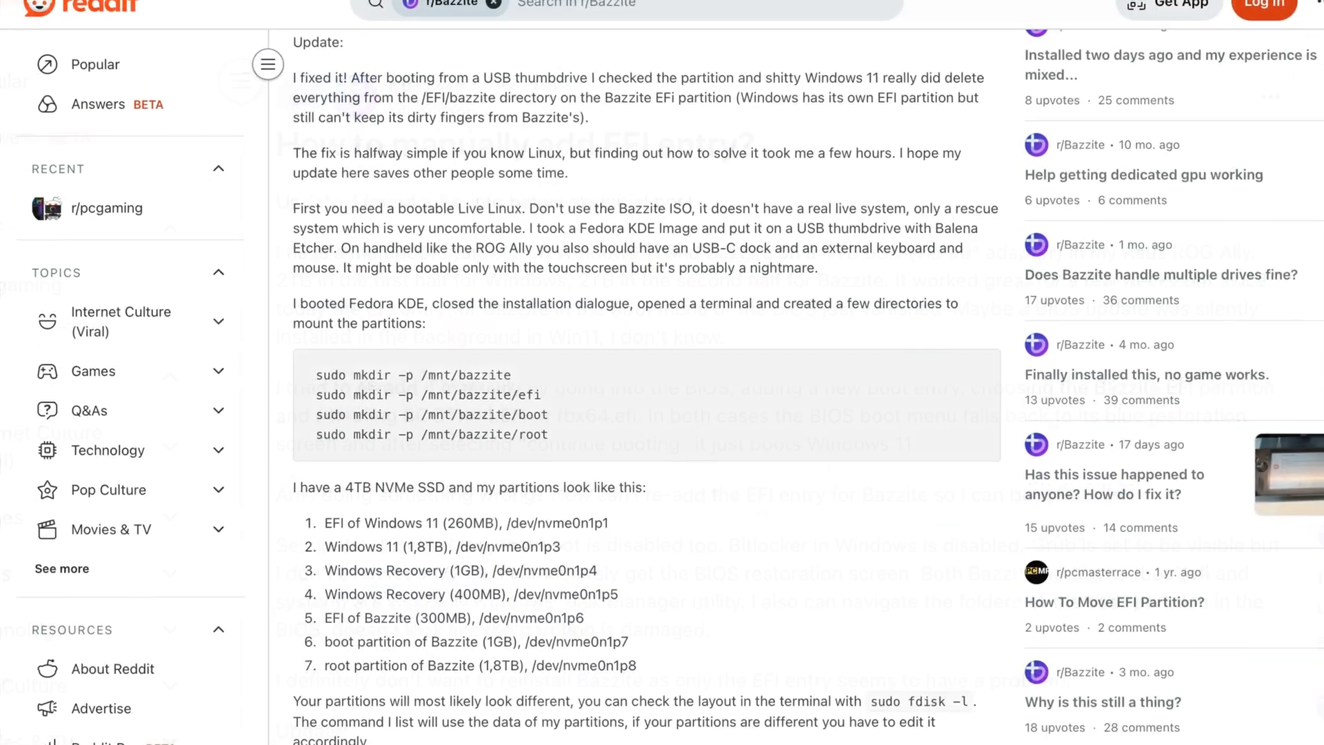
scroll(down, 3)
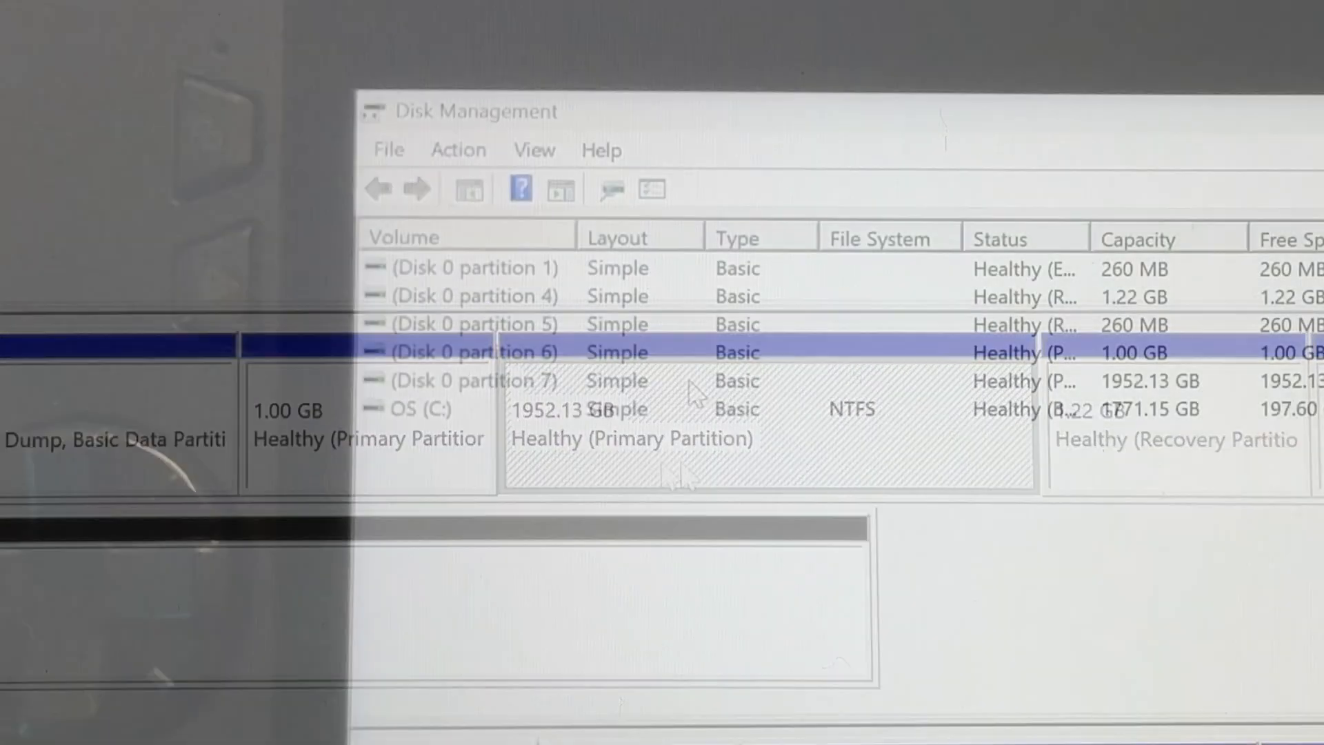
Select the 1952.13 GB Disk 0 partition 7 and confirm deleting it
click(473, 380)
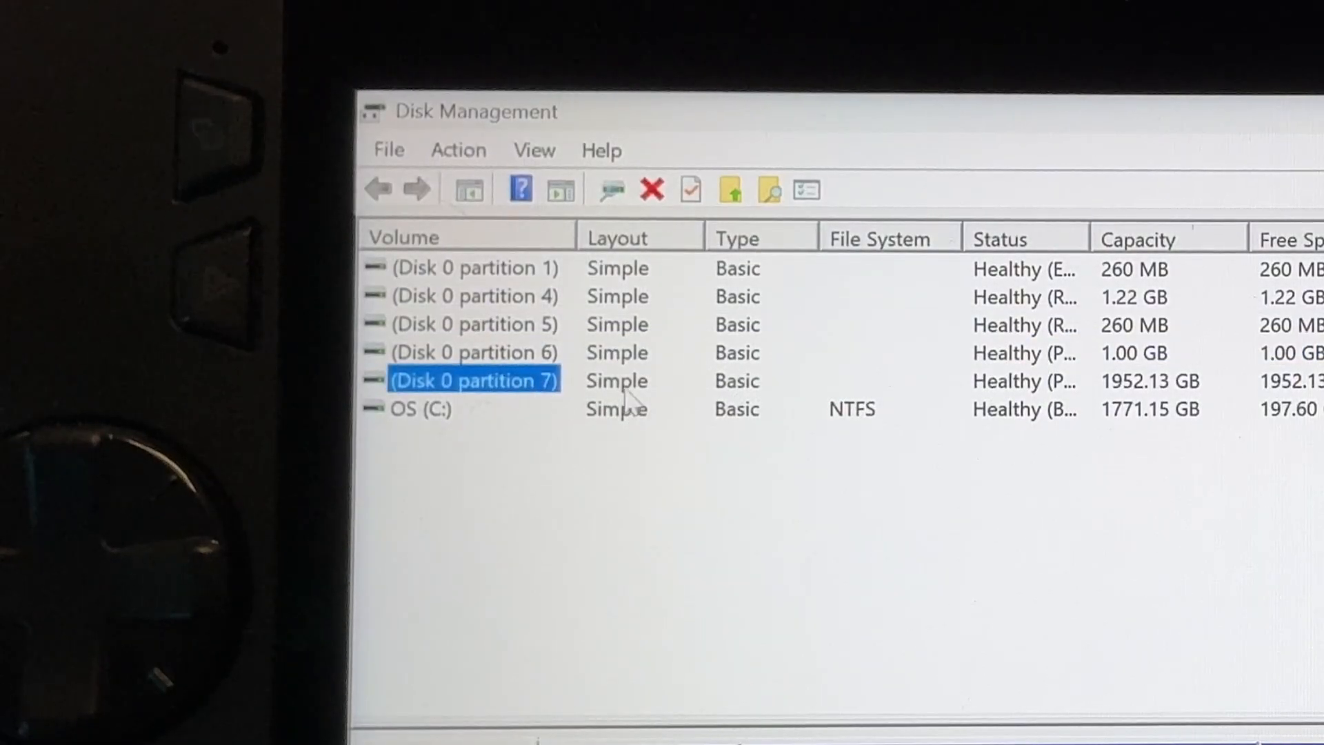
mouse_move(1035, 388)
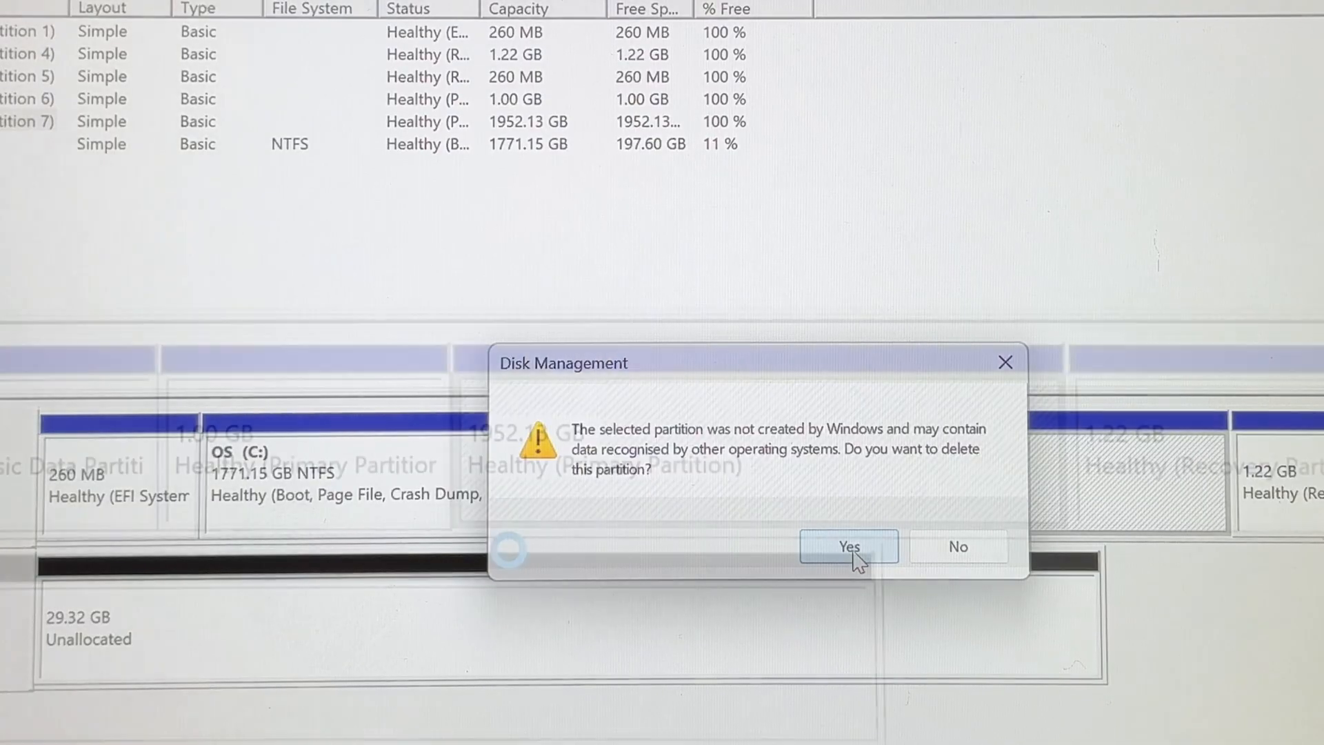
click(847, 547)
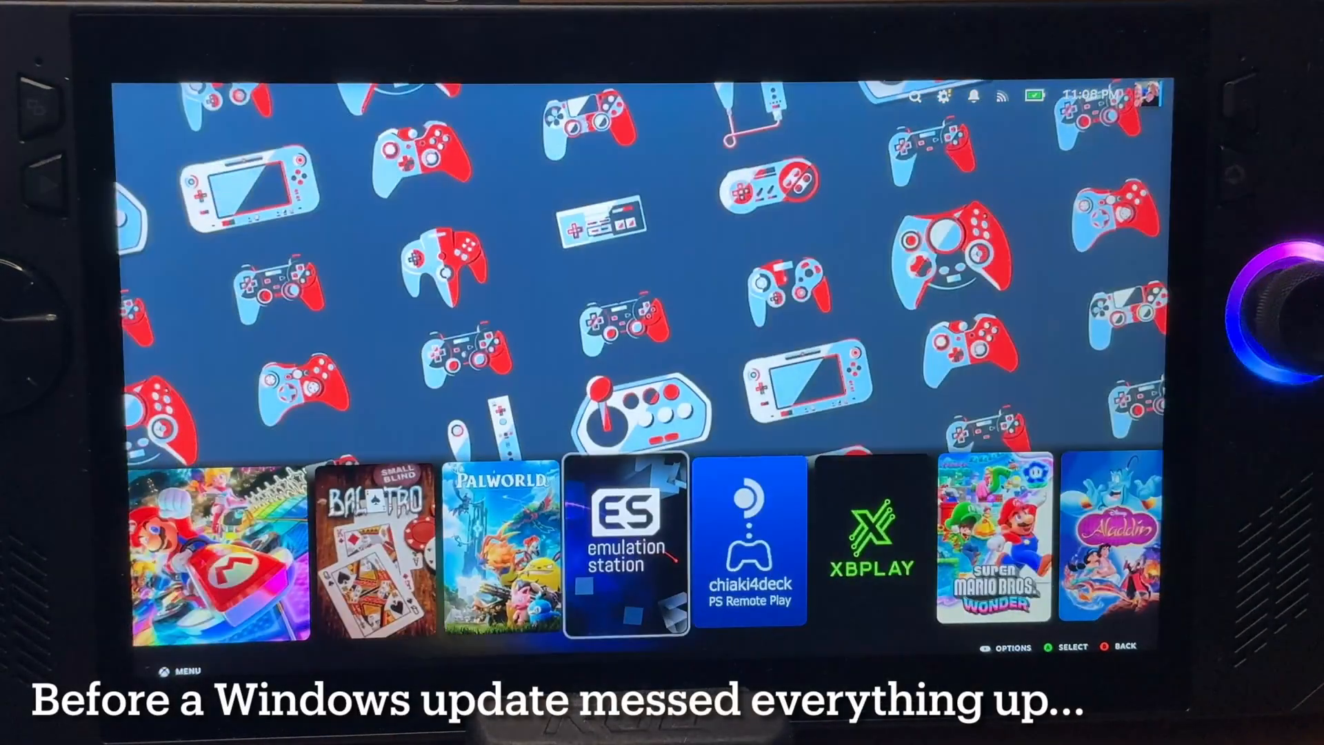
scroll(right, 3)
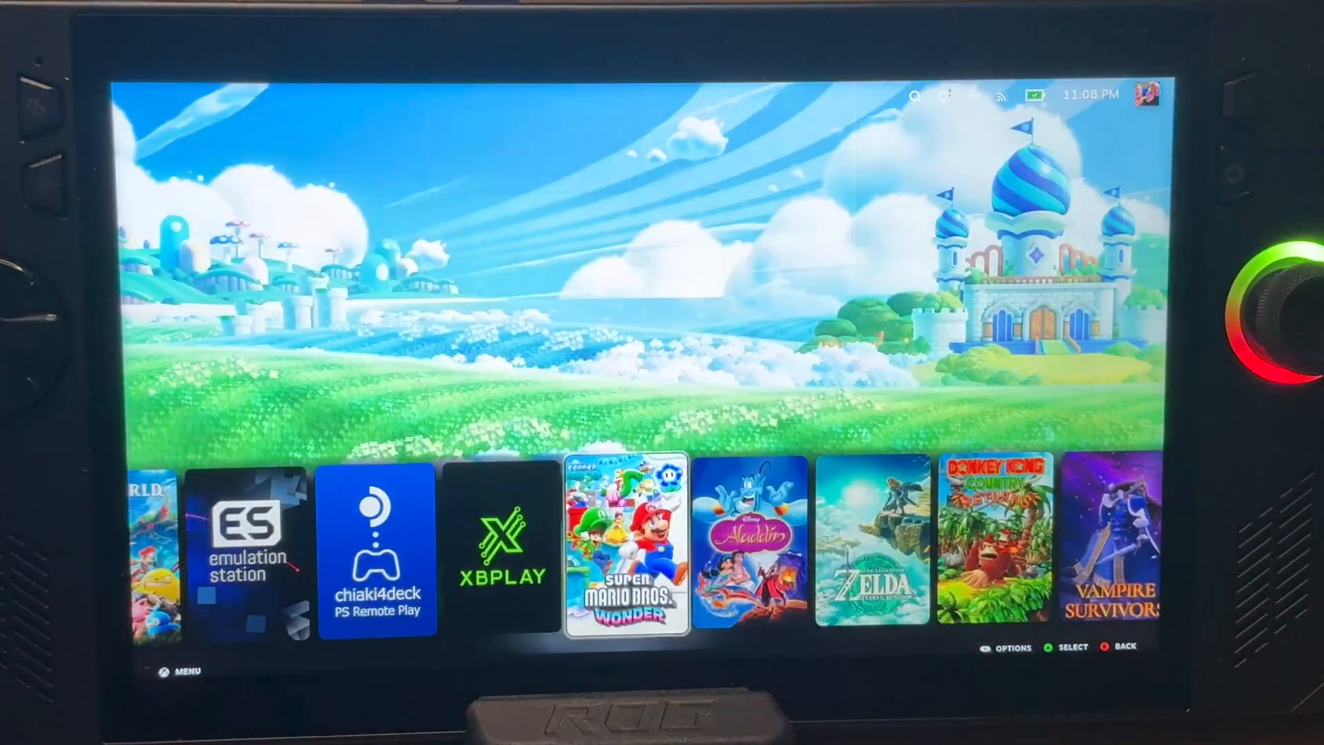
scroll(right, 3)
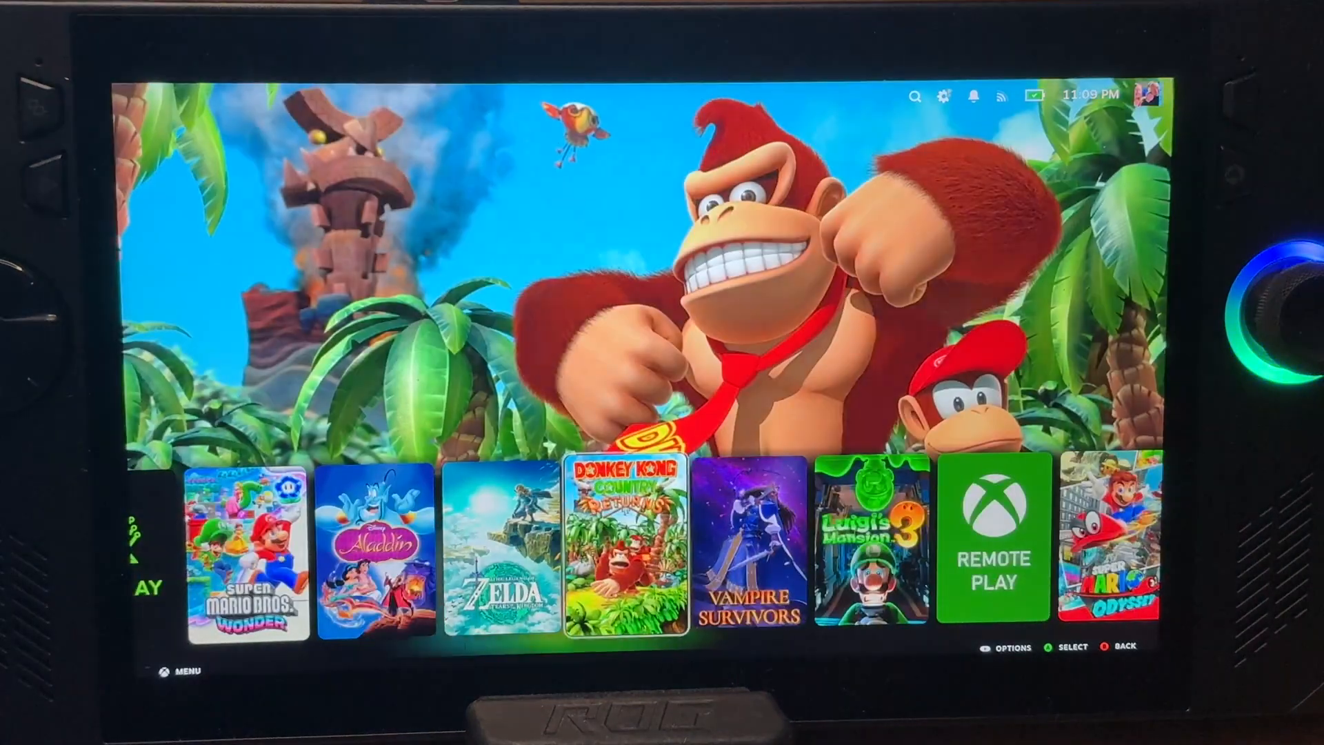
scroll(right, 3)
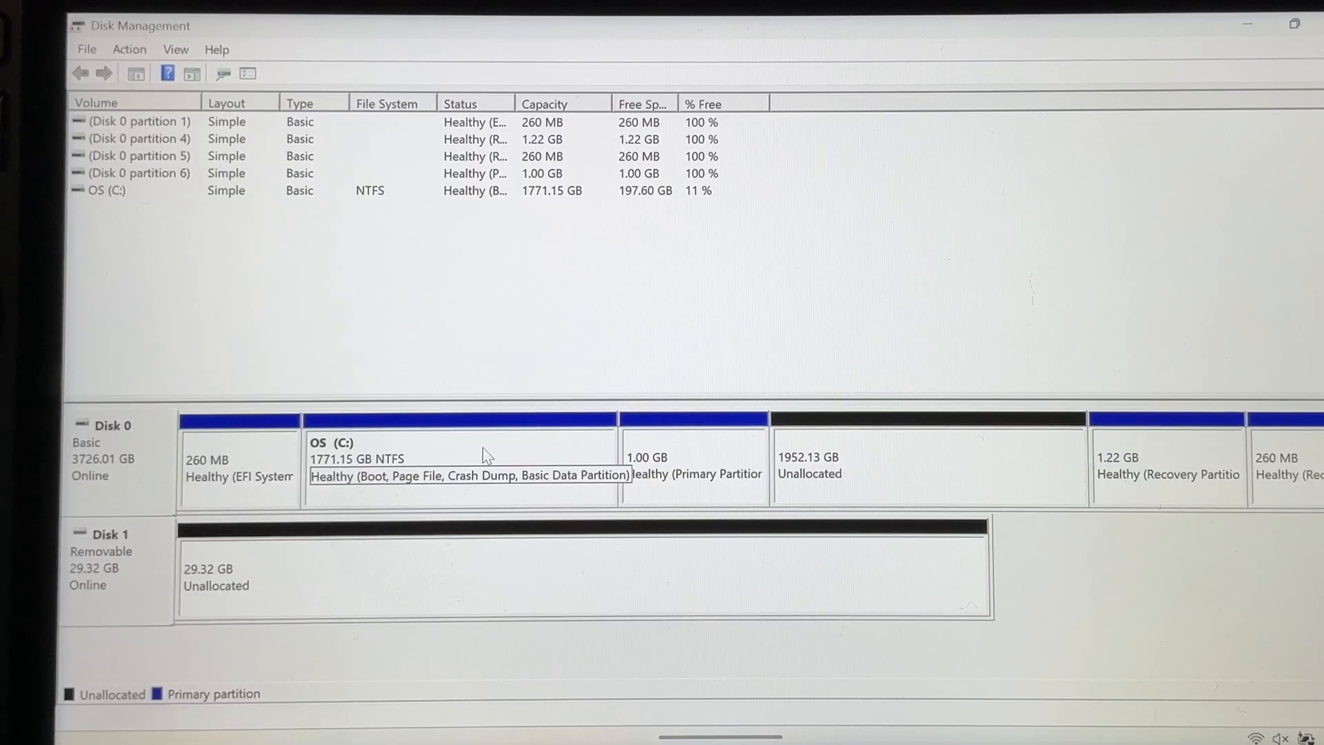
Launch Shrink Volume for OS (C:) and enter 1000 MB as the shrink amount
click(458, 464)
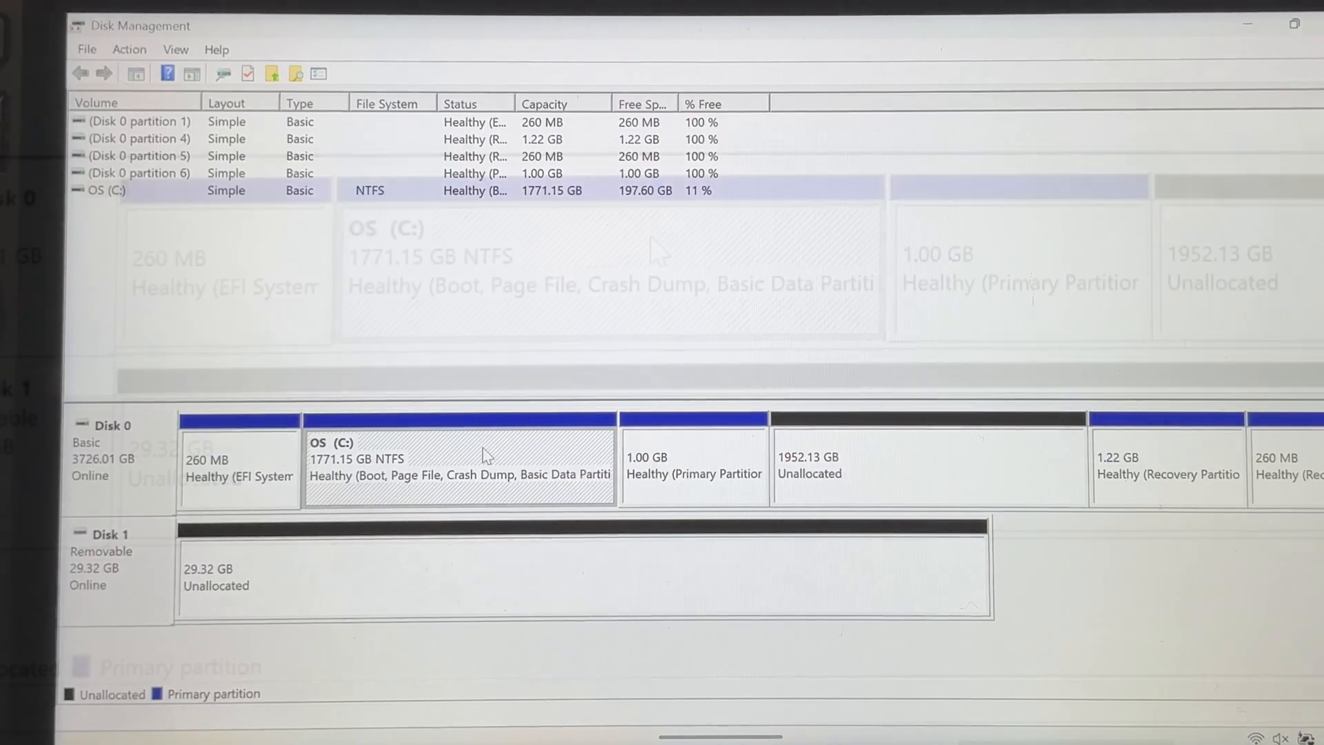
right_click(482, 456)
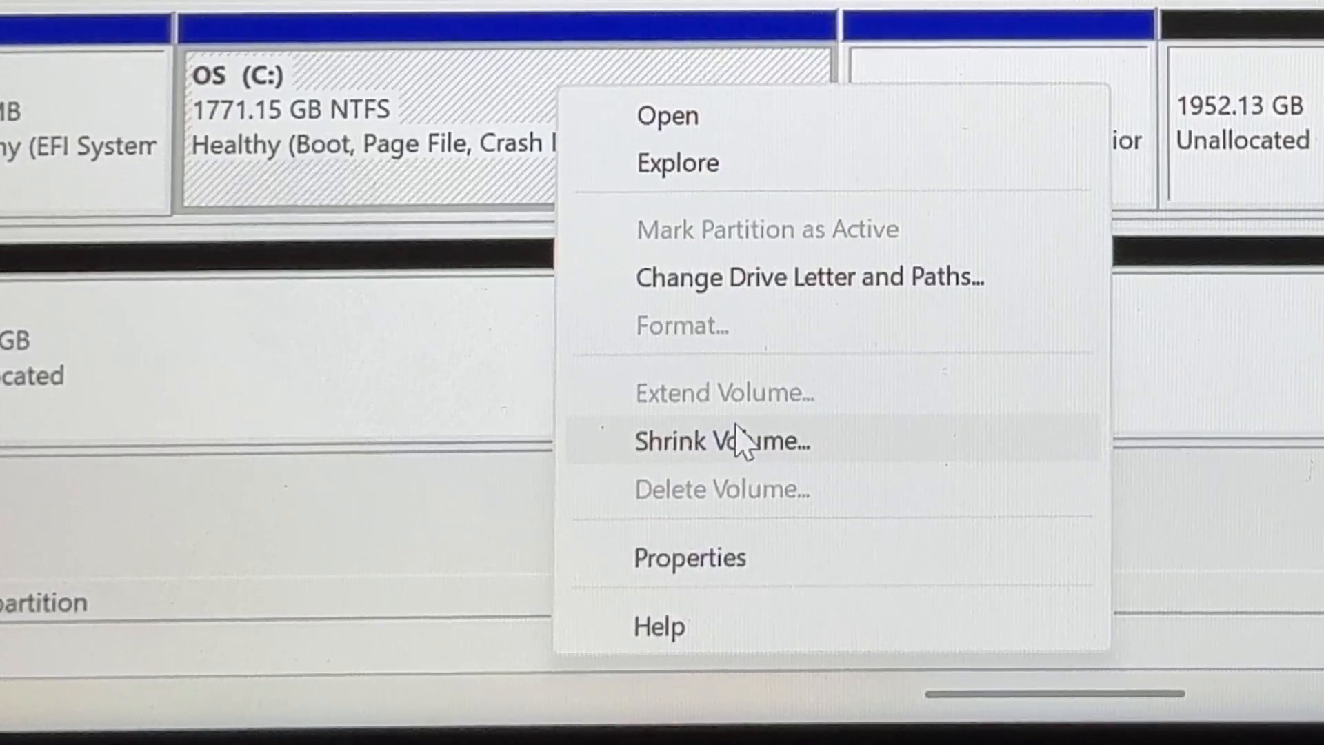
click(720, 441)
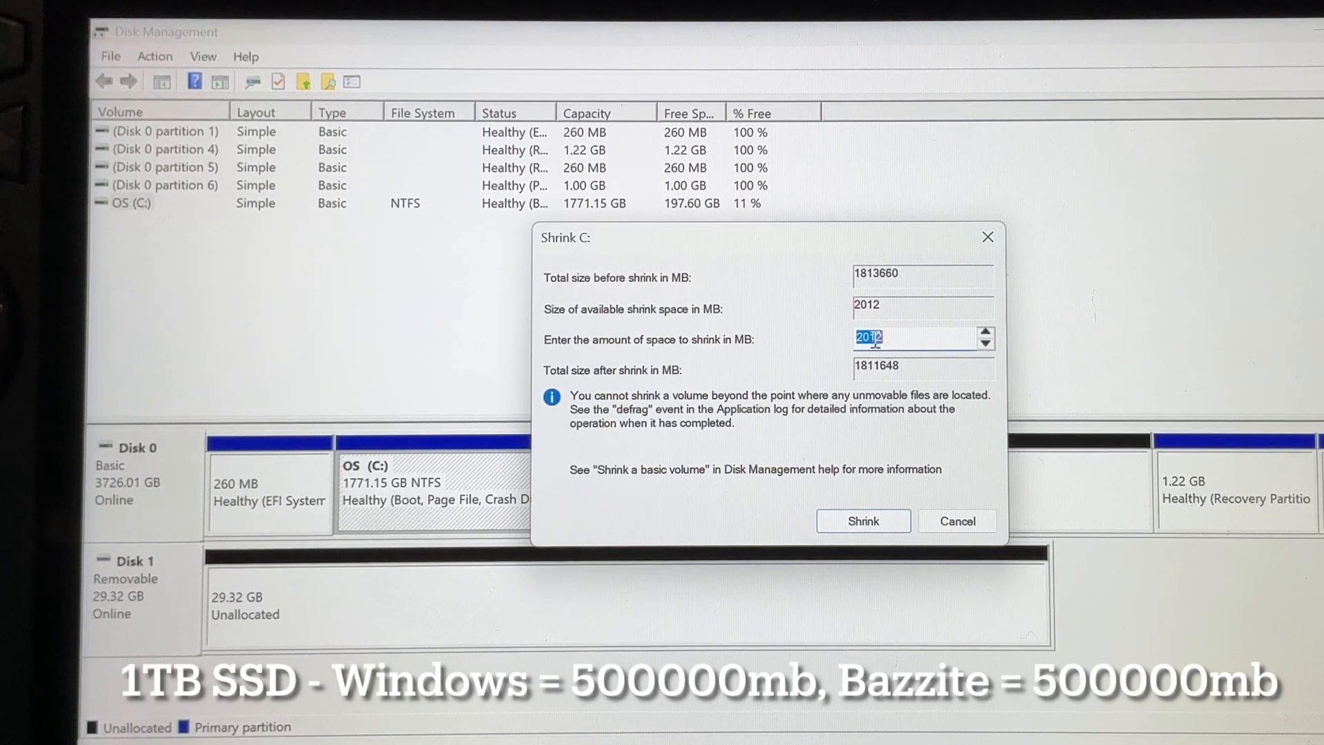
mouse_move(874, 287)
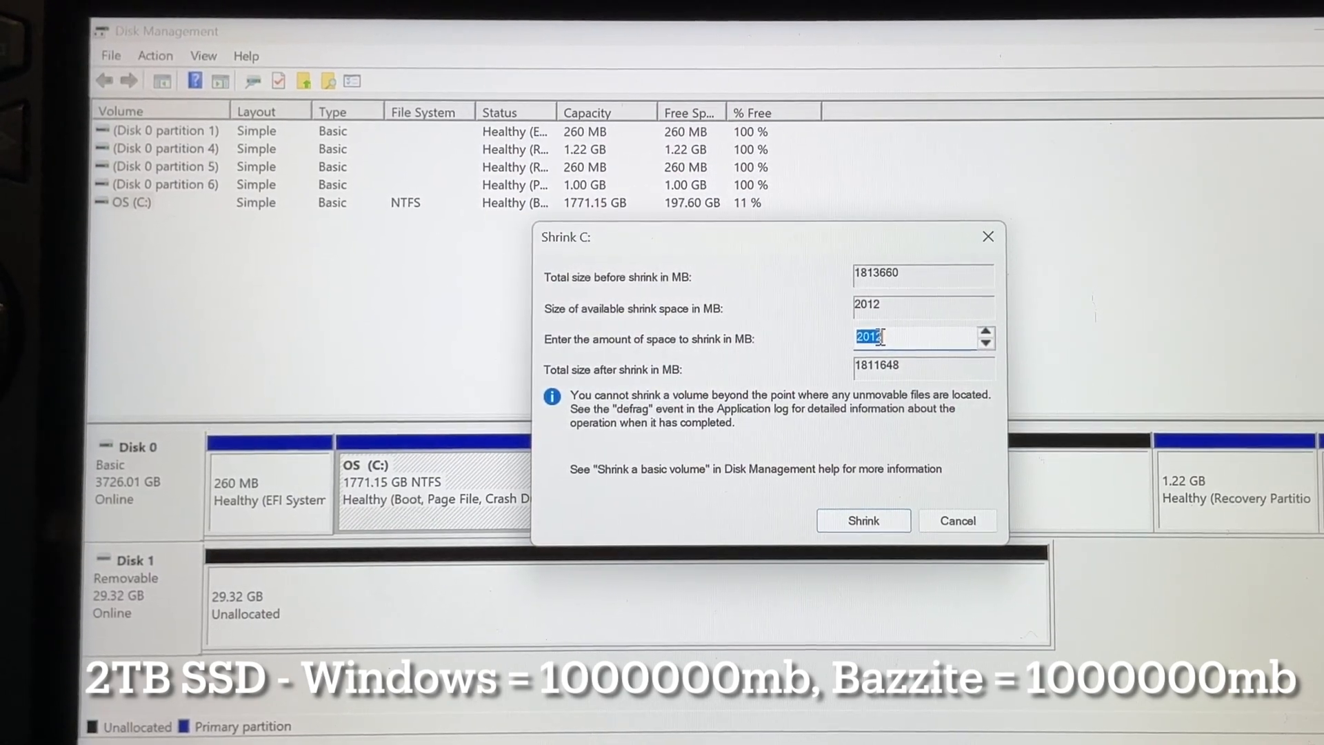
text(1)
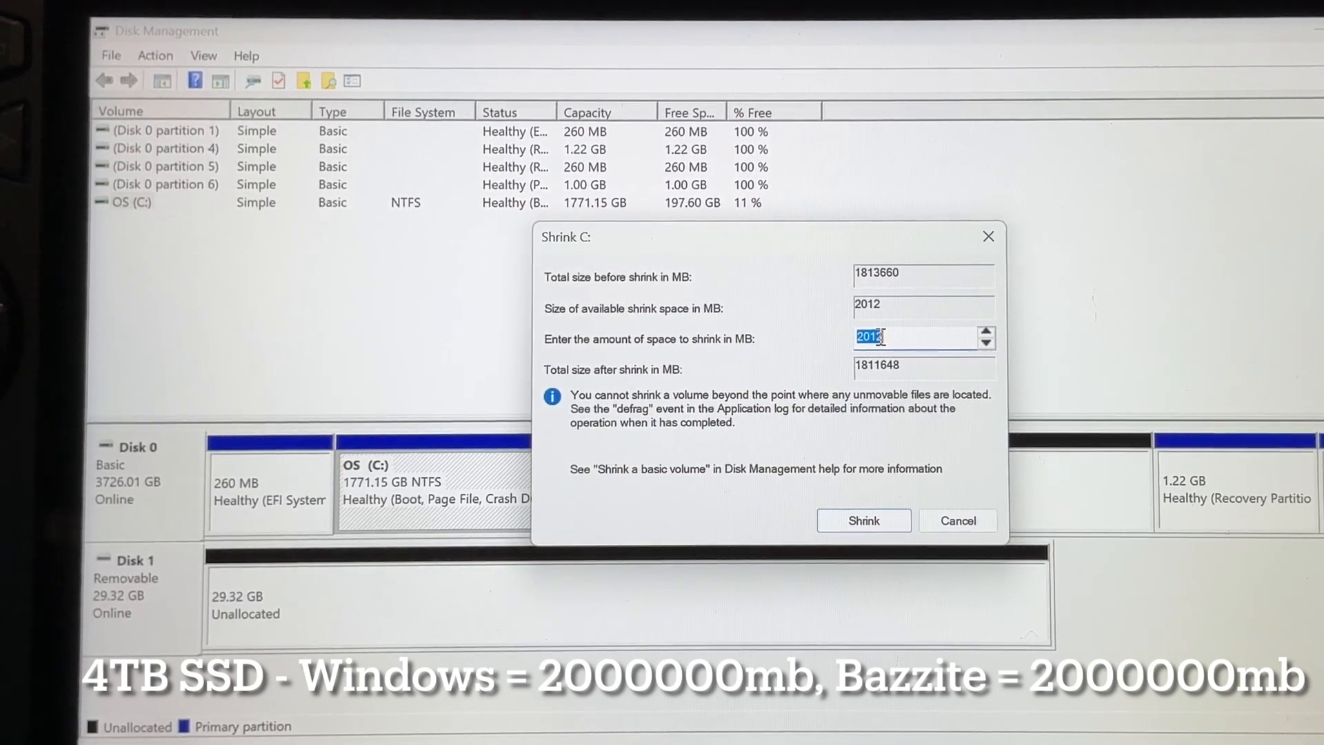
text(1000)
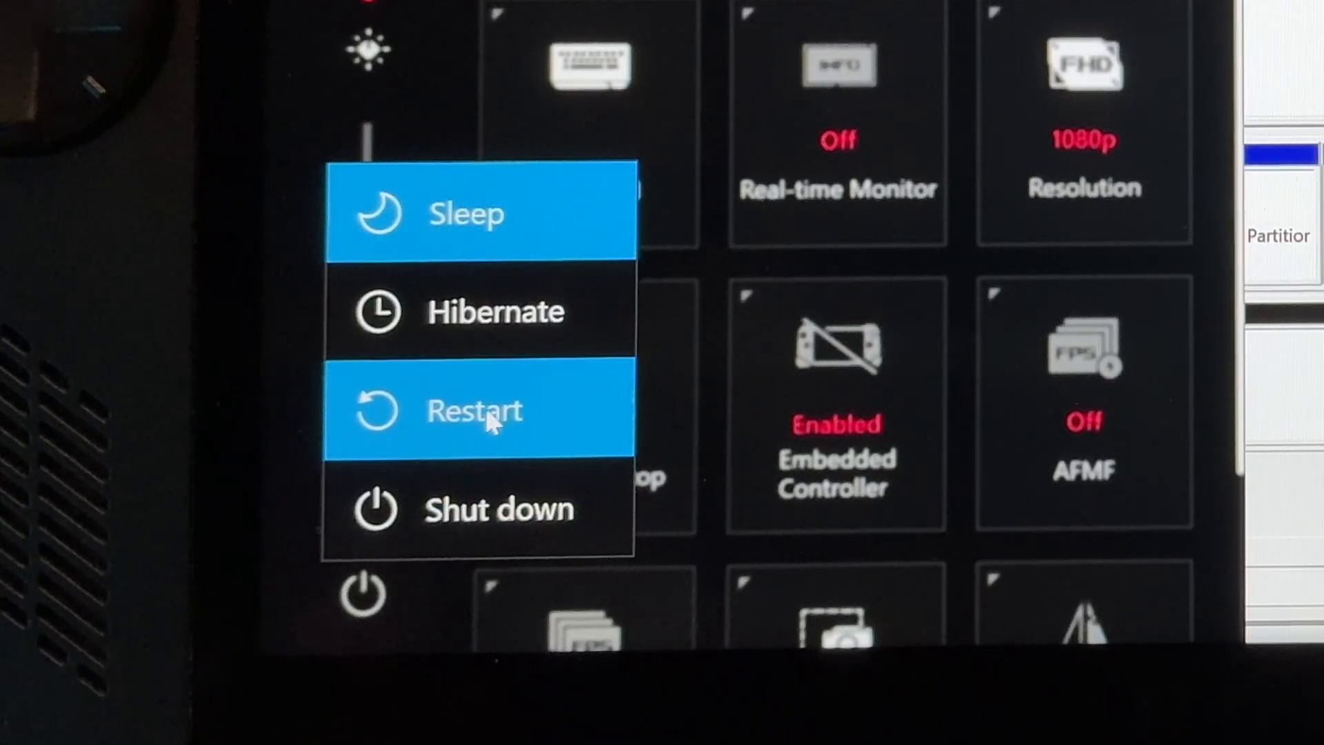
Restart the handheld from the Command Center power menu while holding the BIOS key
click(473, 410)
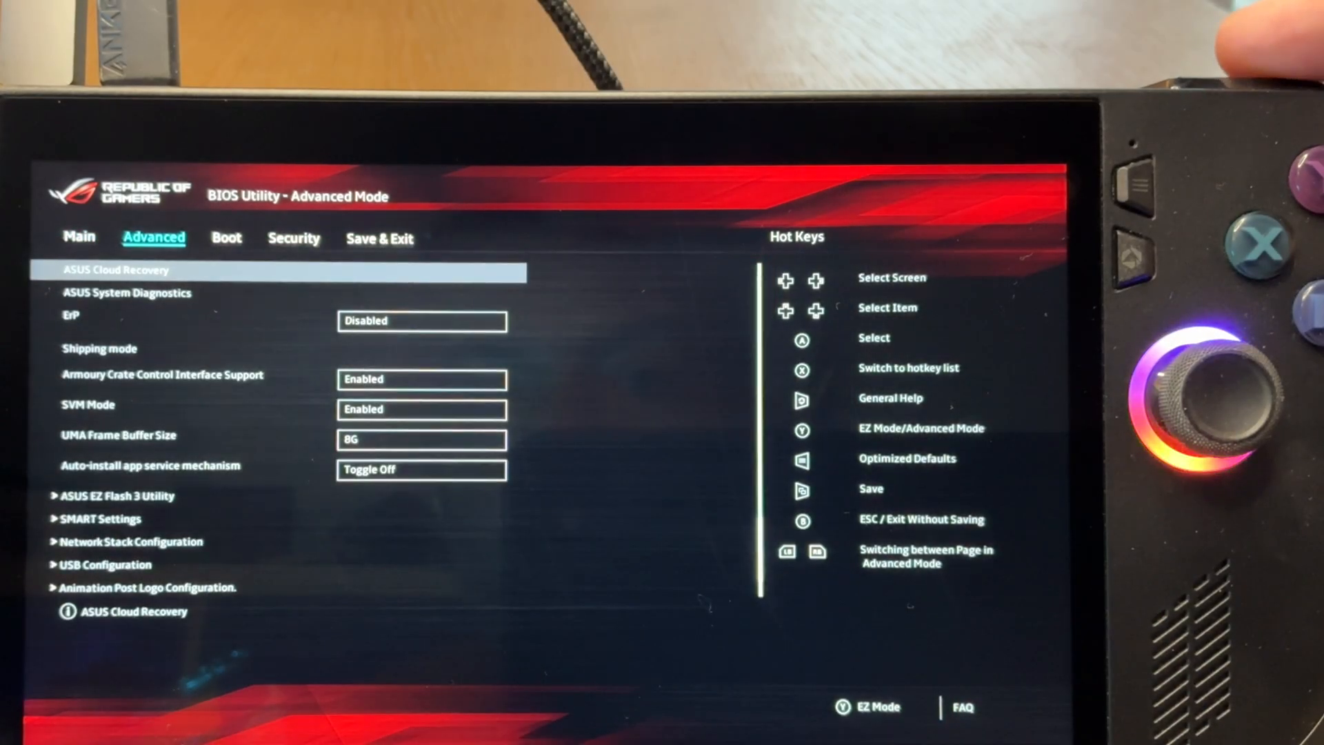
Confirm Secure Boot Control is Disabled, then choose Save Changes and Exit and confirm
click(293, 238)
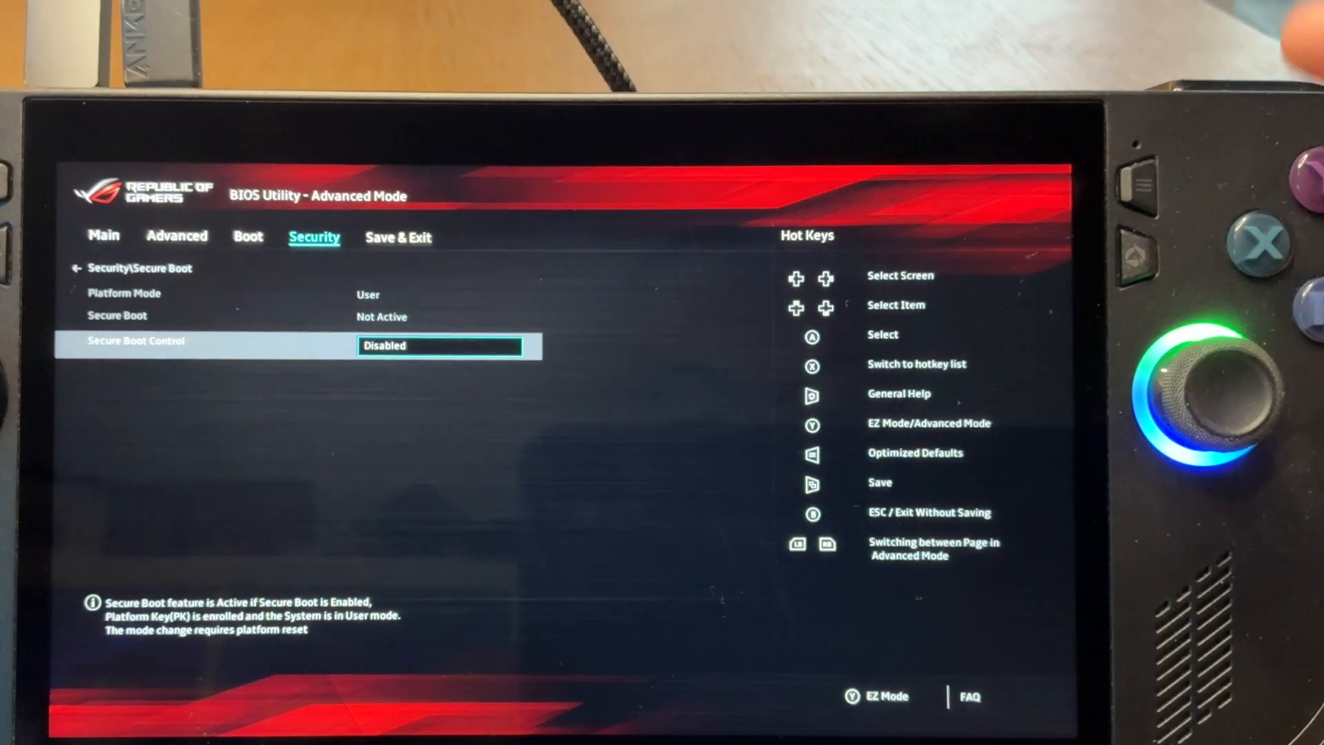
click(398, 237)
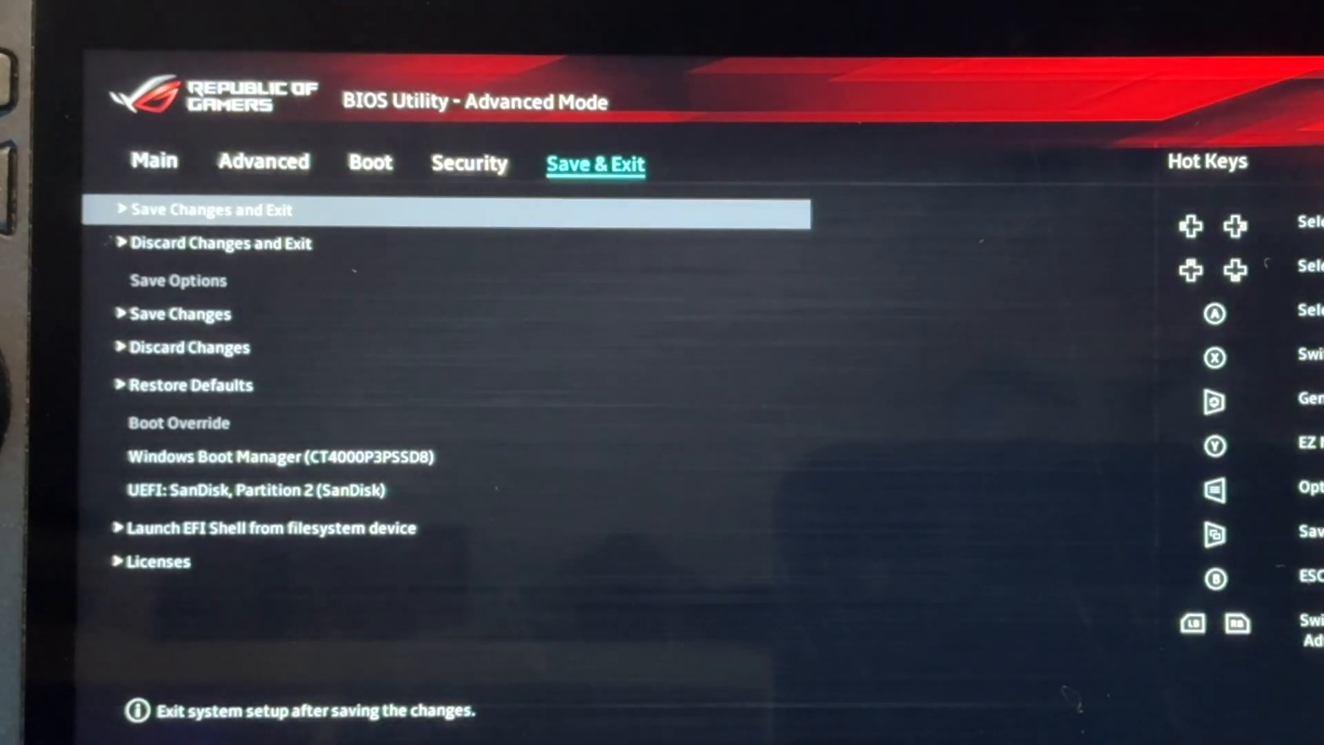
click(210, 209)
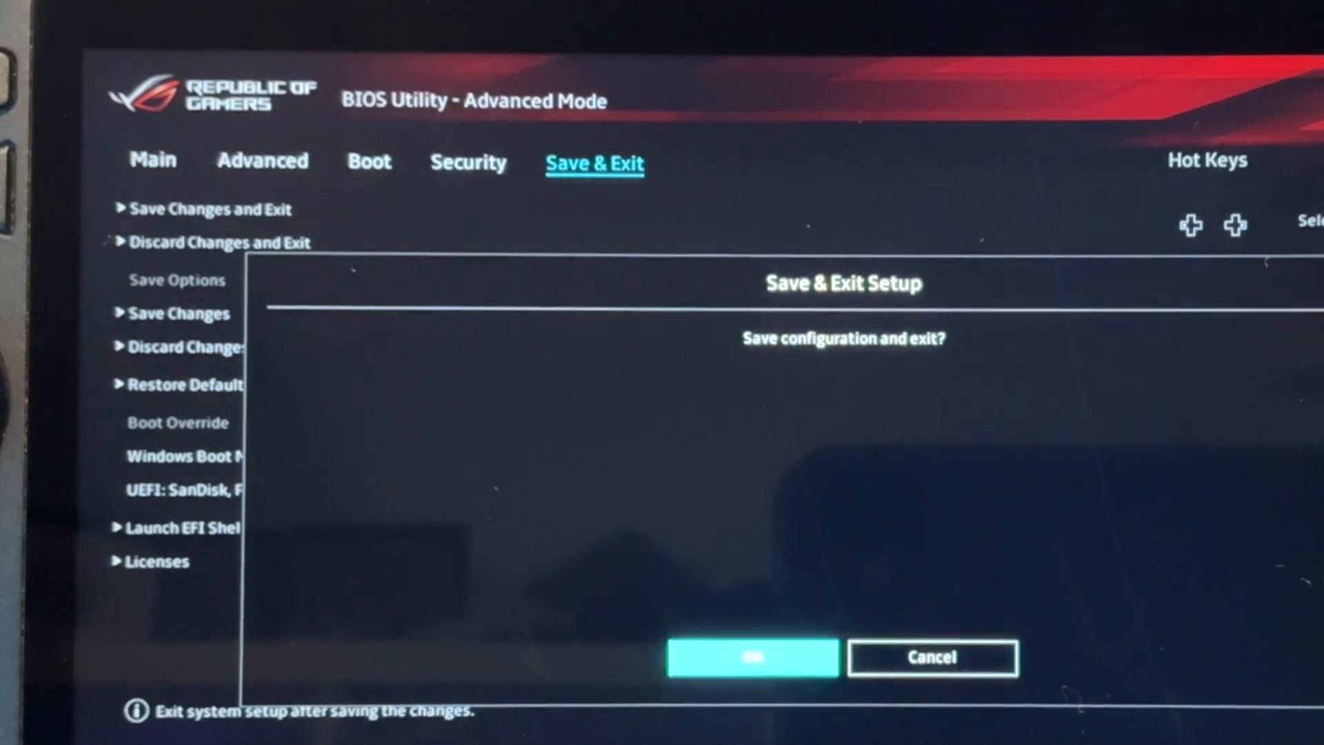
click(752, 657)
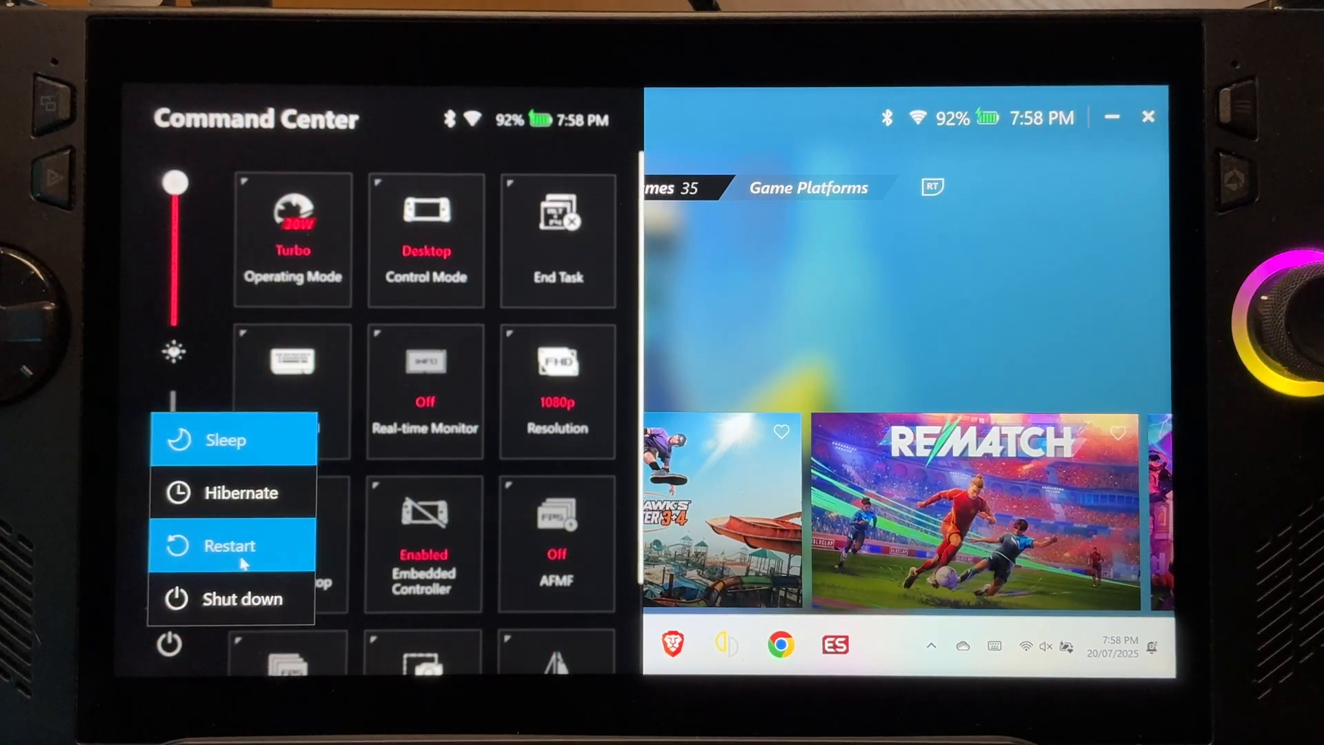
Restart and boot from UEFI: SanDisk, Partition 2 in the BIOS Boot Menu
click(229, 546)
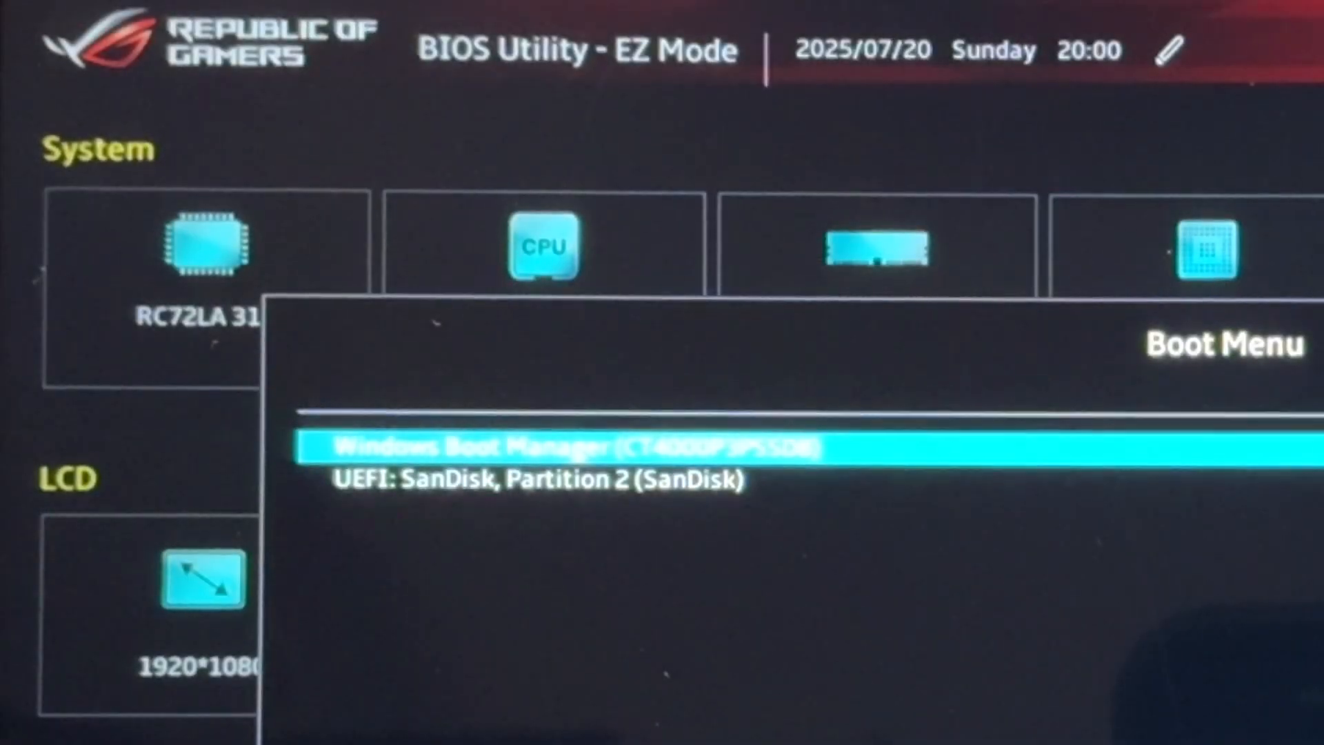
key(Down)
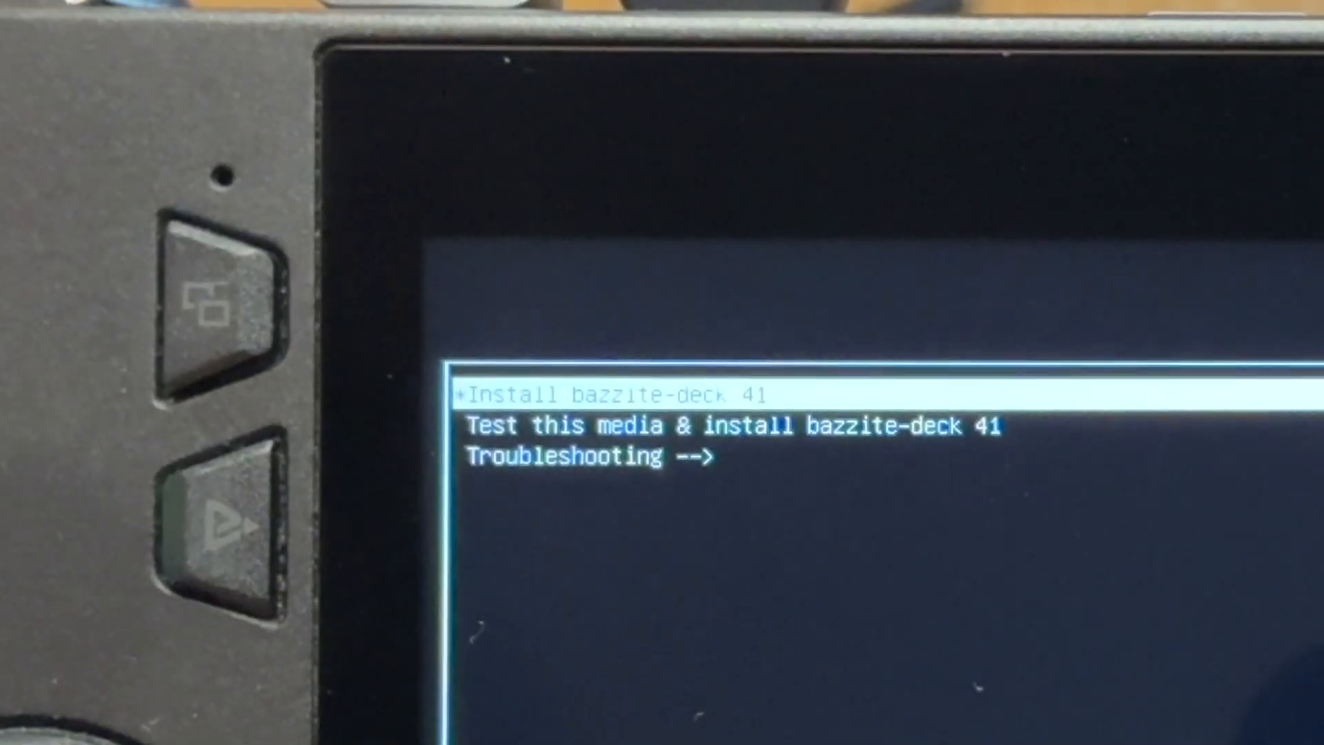
Browse the test media and troubleshooting GRUB entries, then launch Install bazzite-deck
key(Down)
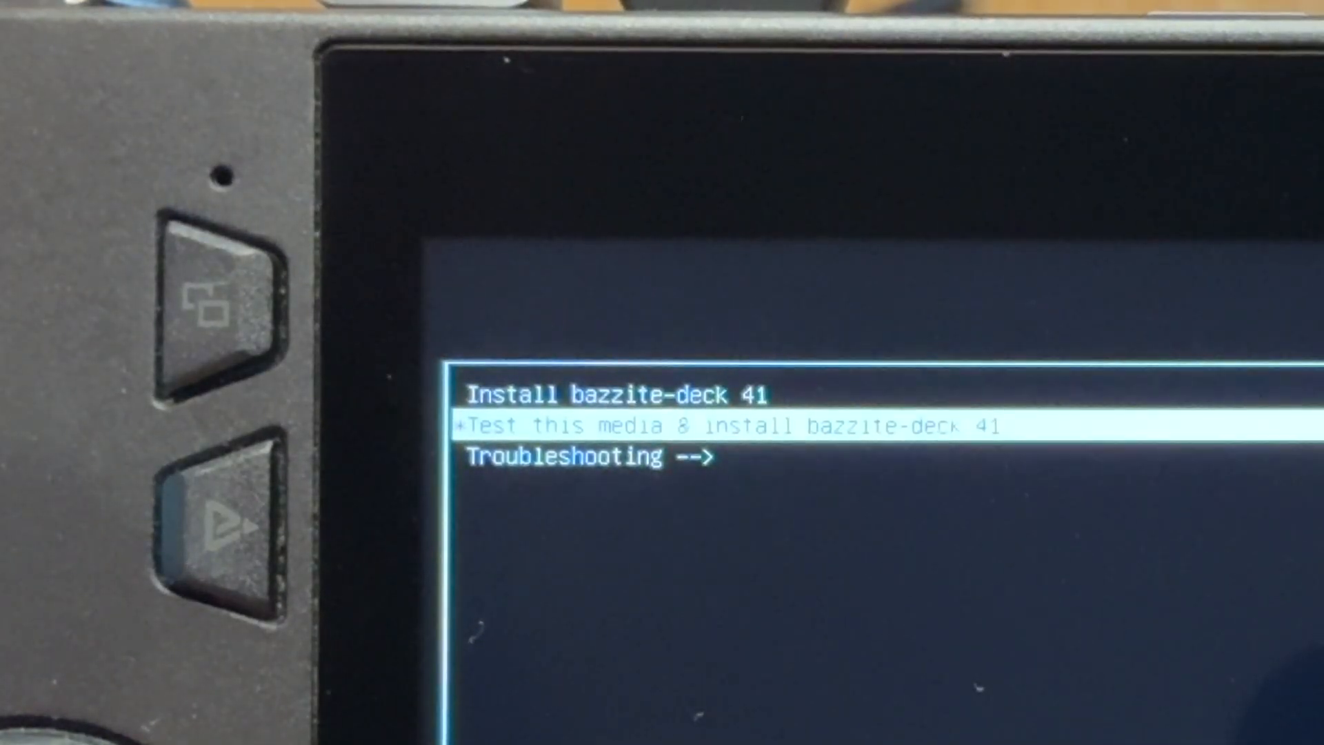
key(Down)
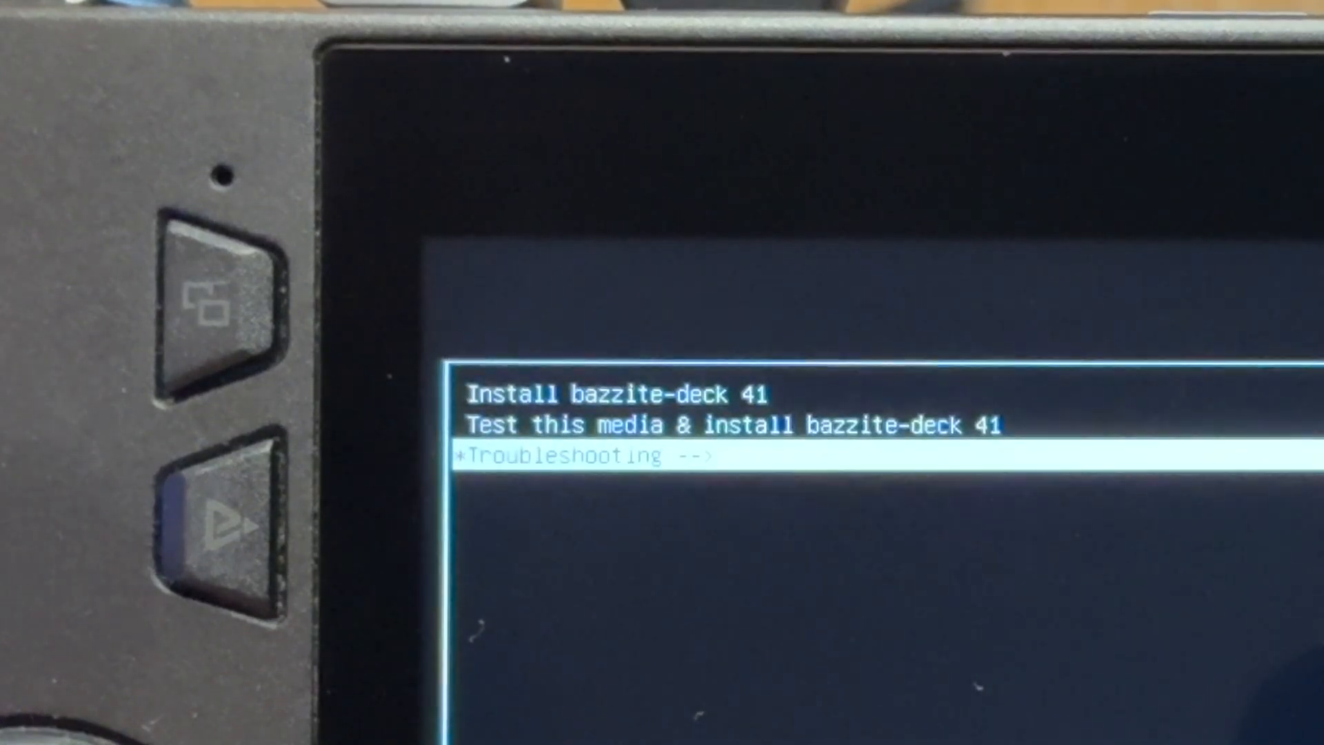
key(up)
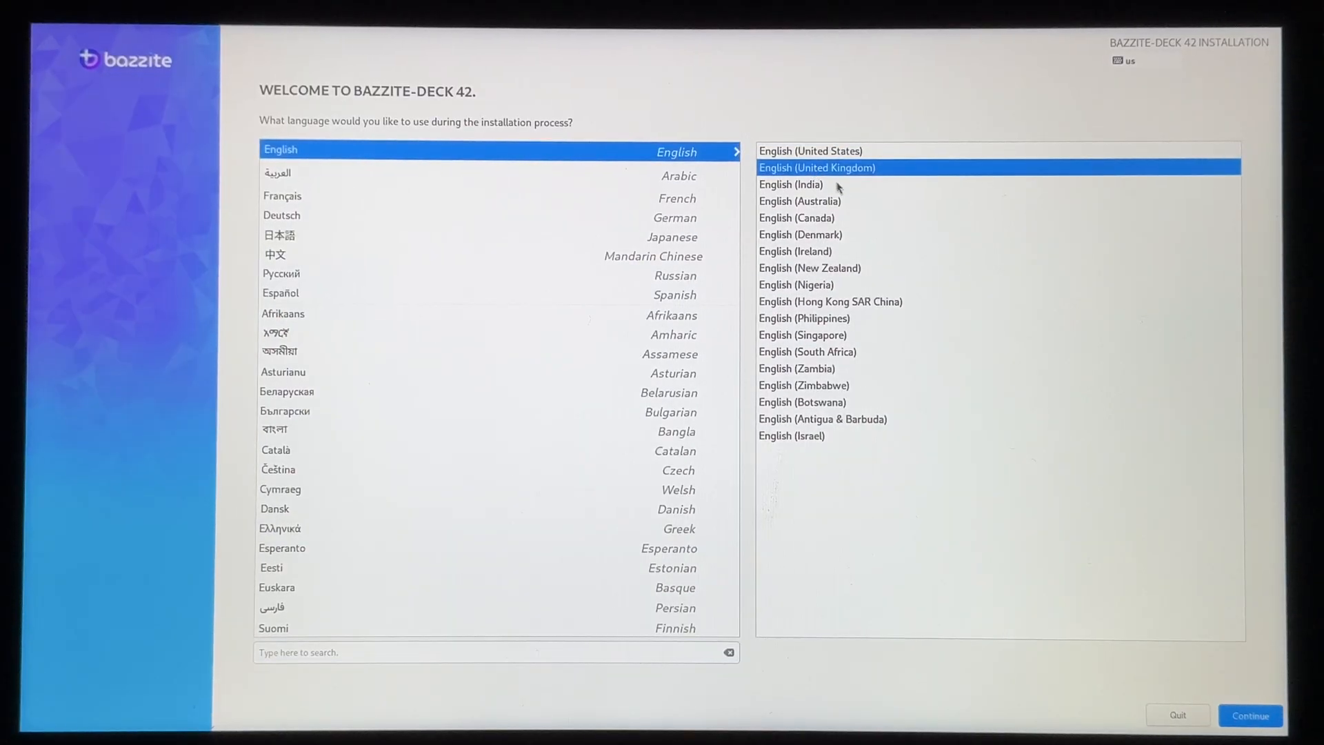
mouse_move(1101, 553)
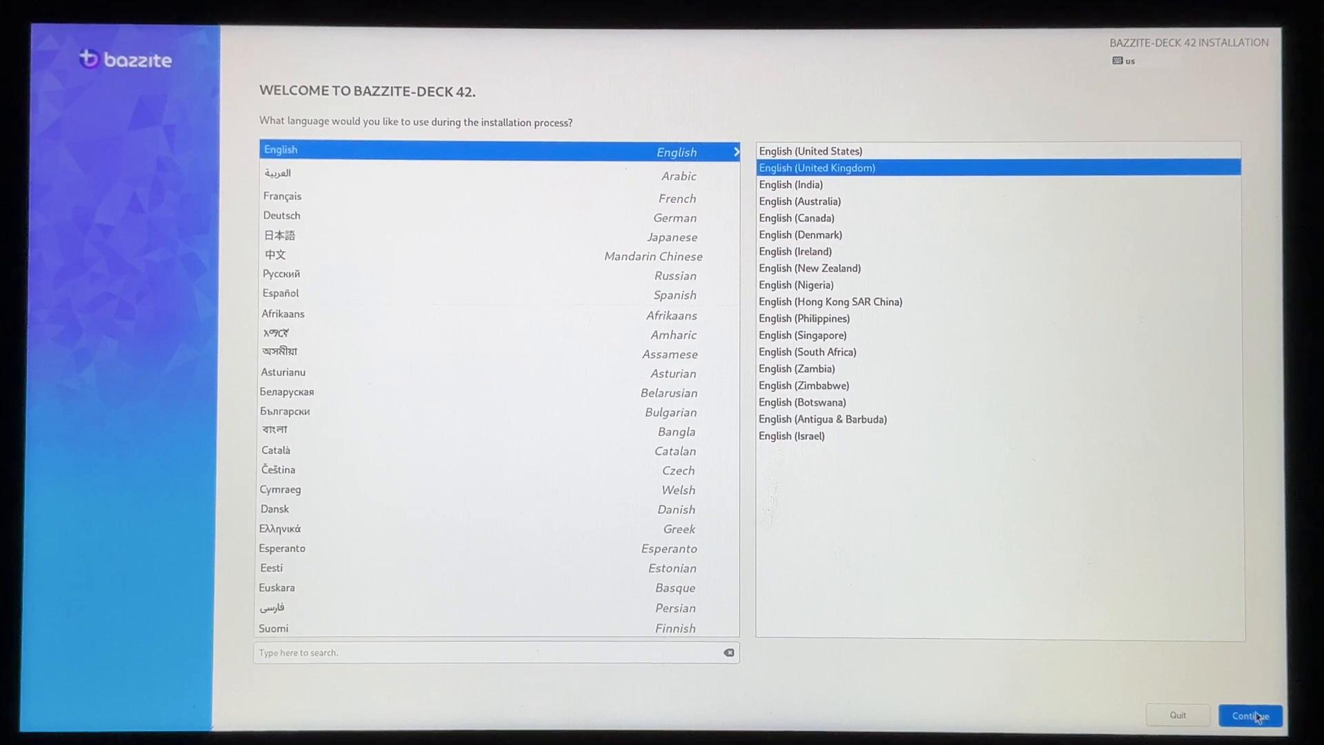
Continue in English (United Kingdom) and pick Advanced Custom (Blivet-GUI) for the CT4000P3PSSD8 disk
click(1250, 715)
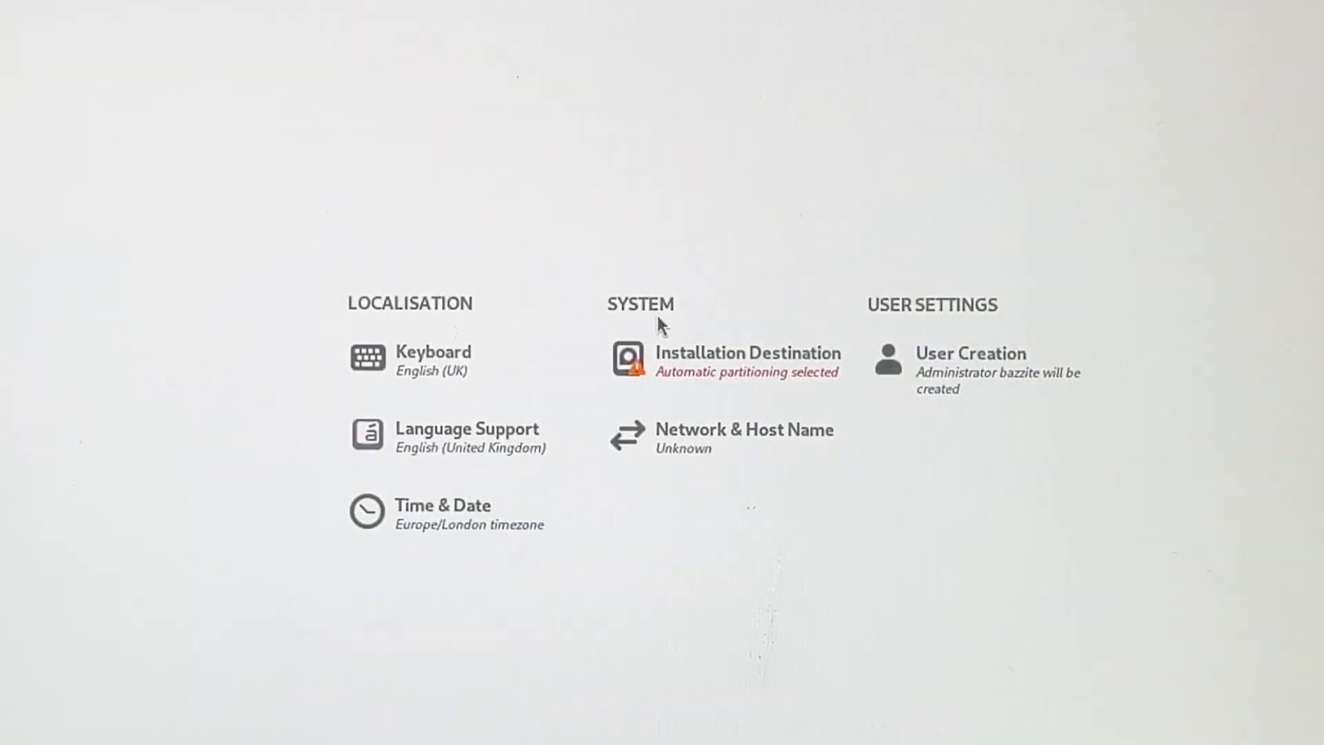
click(746, 361)
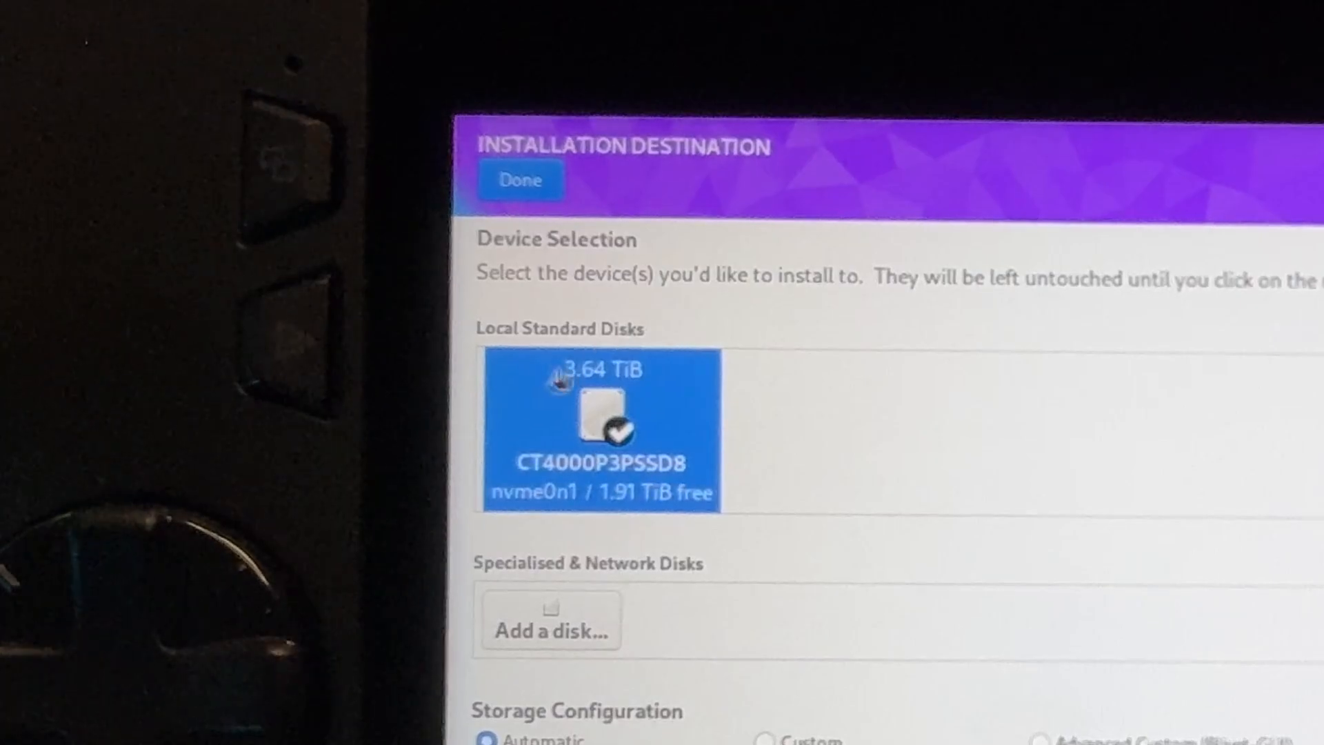
scroll(down, 3)
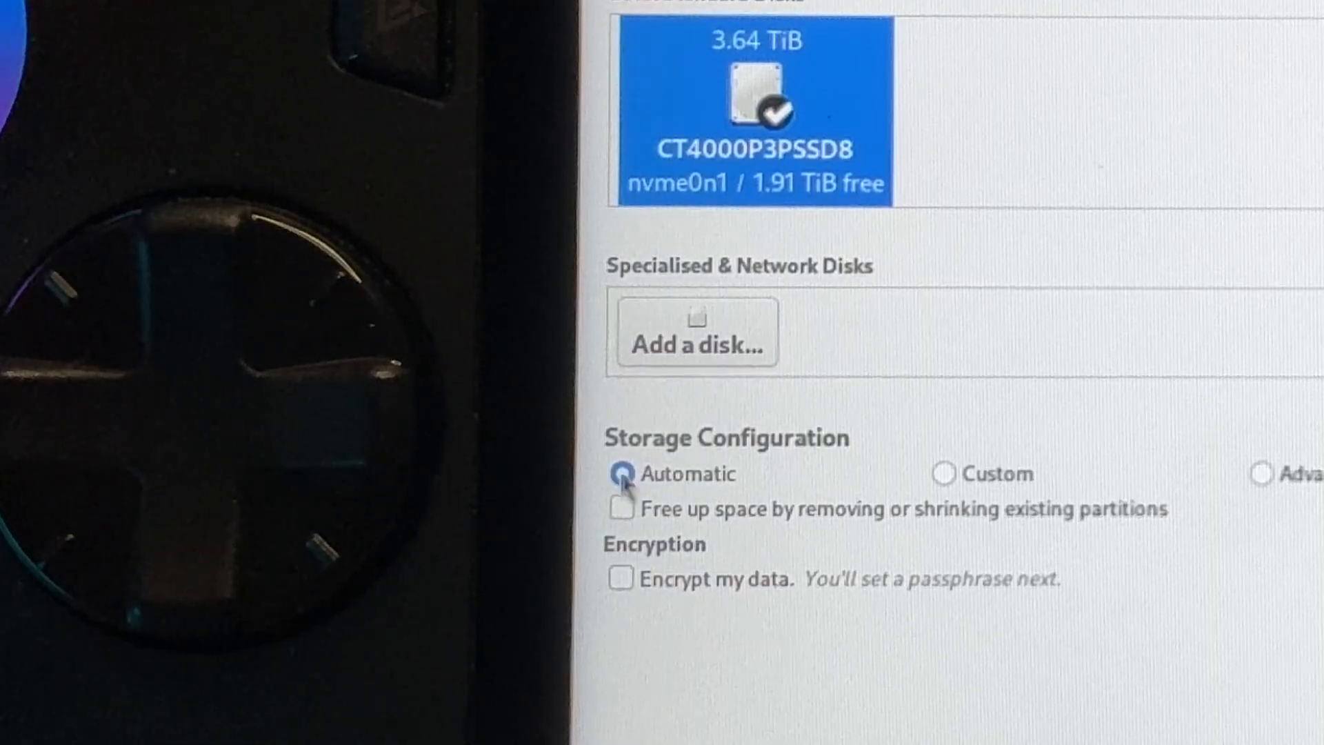
click(621, 473)
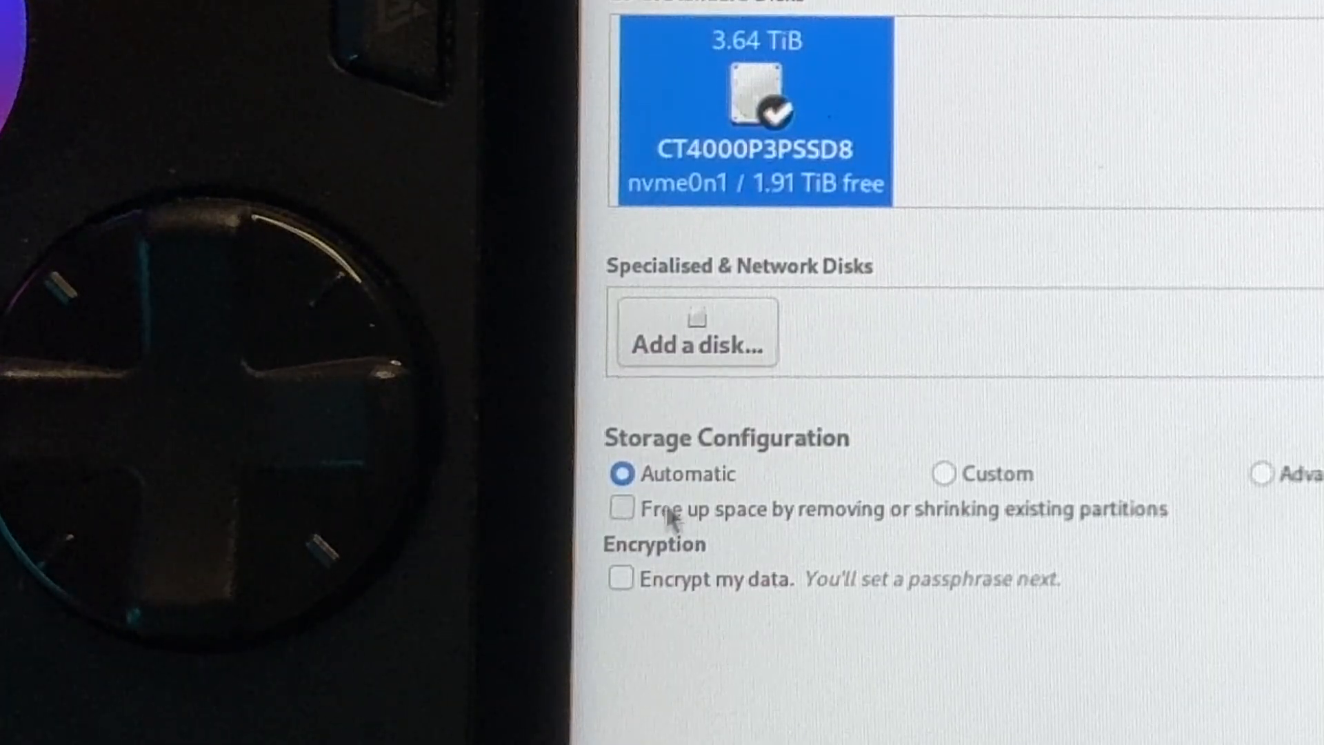
mouse_move(752, 448)
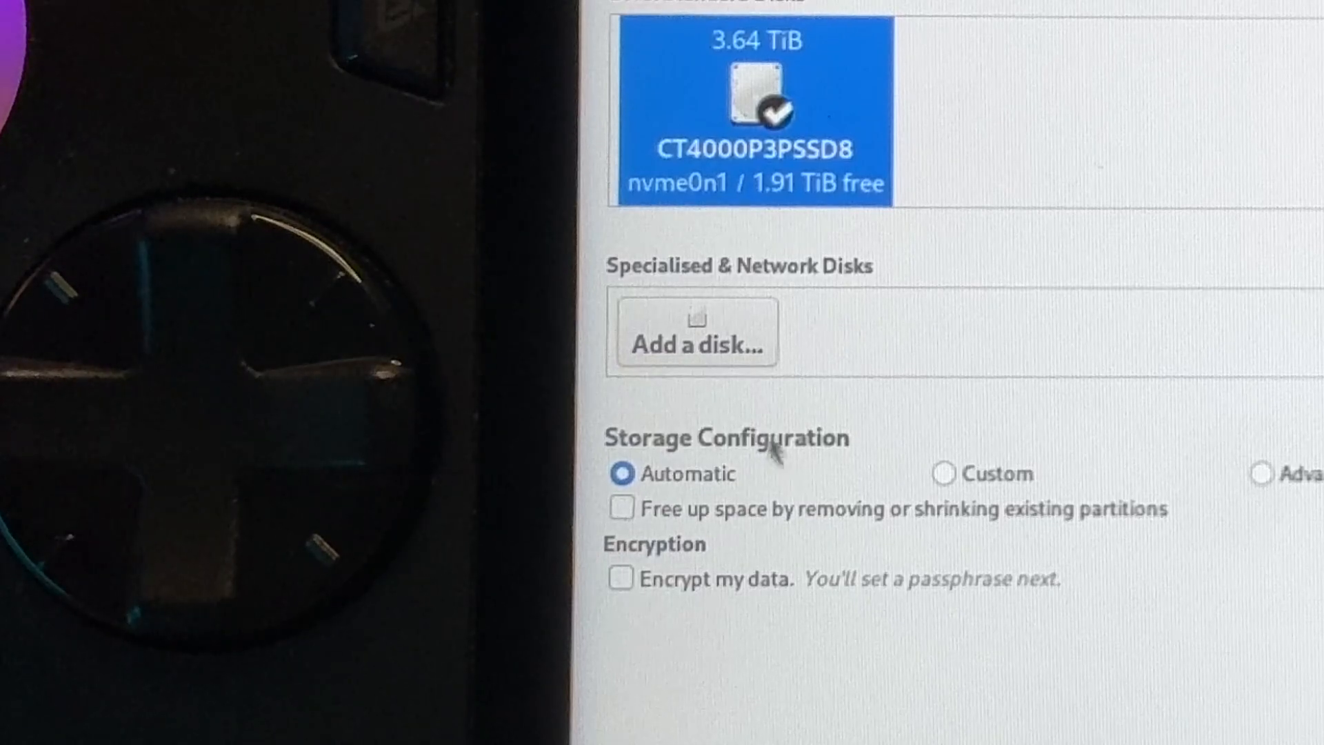
mouse_move(760, 466)
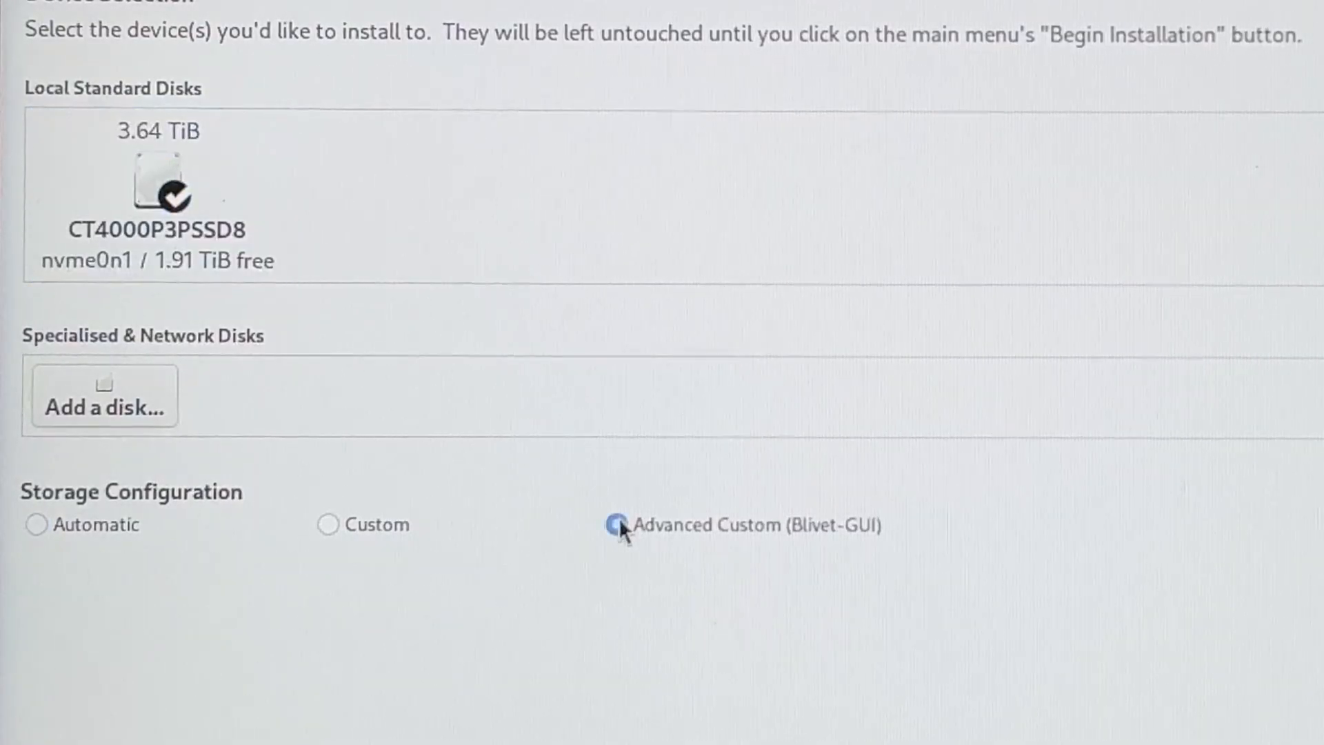
click(616, 524)
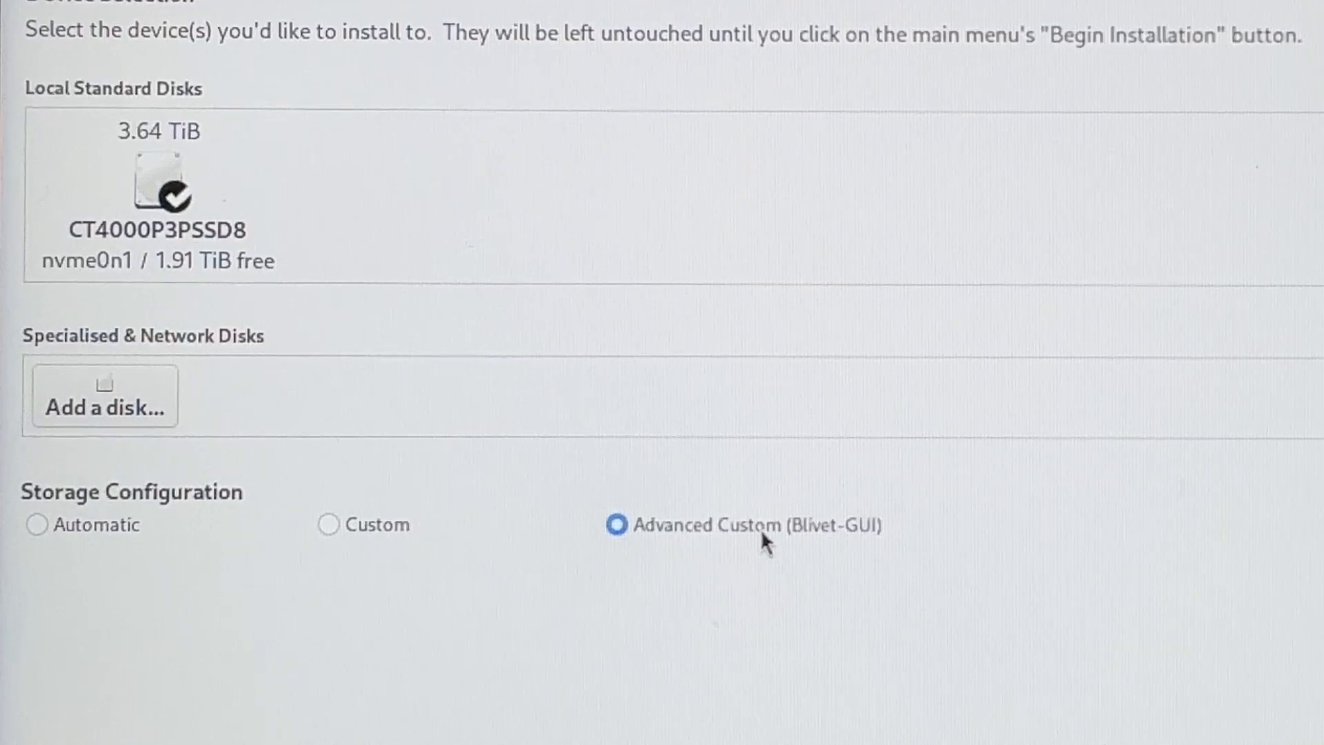
mouse_move(824, 542)
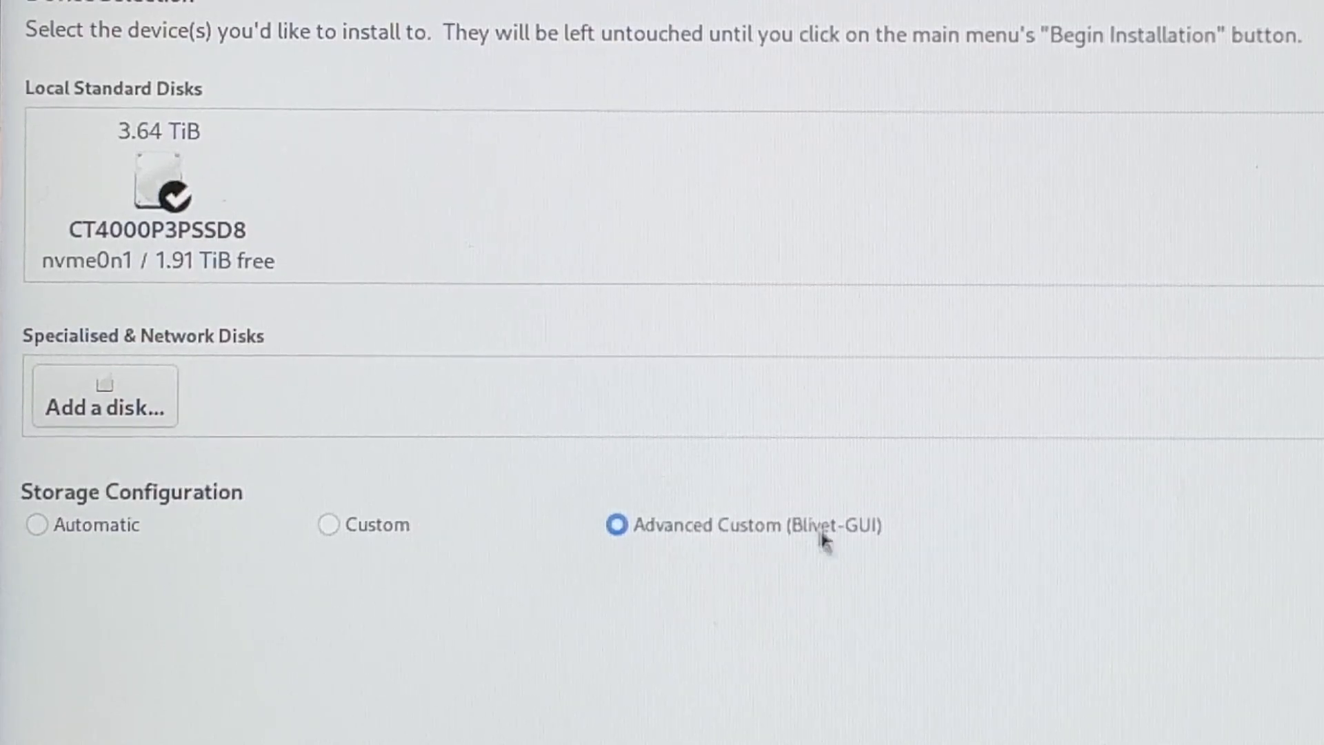
mouse_move(854, 568)
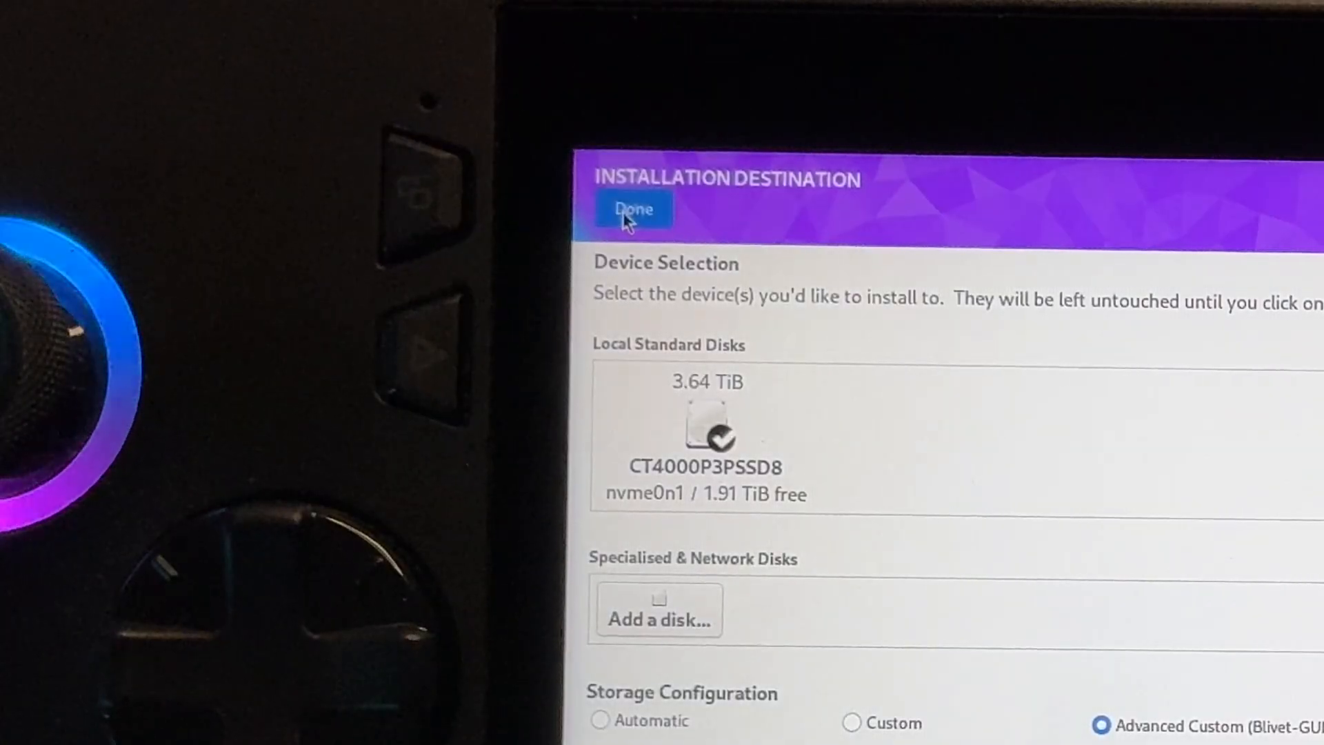
click(633, 208)
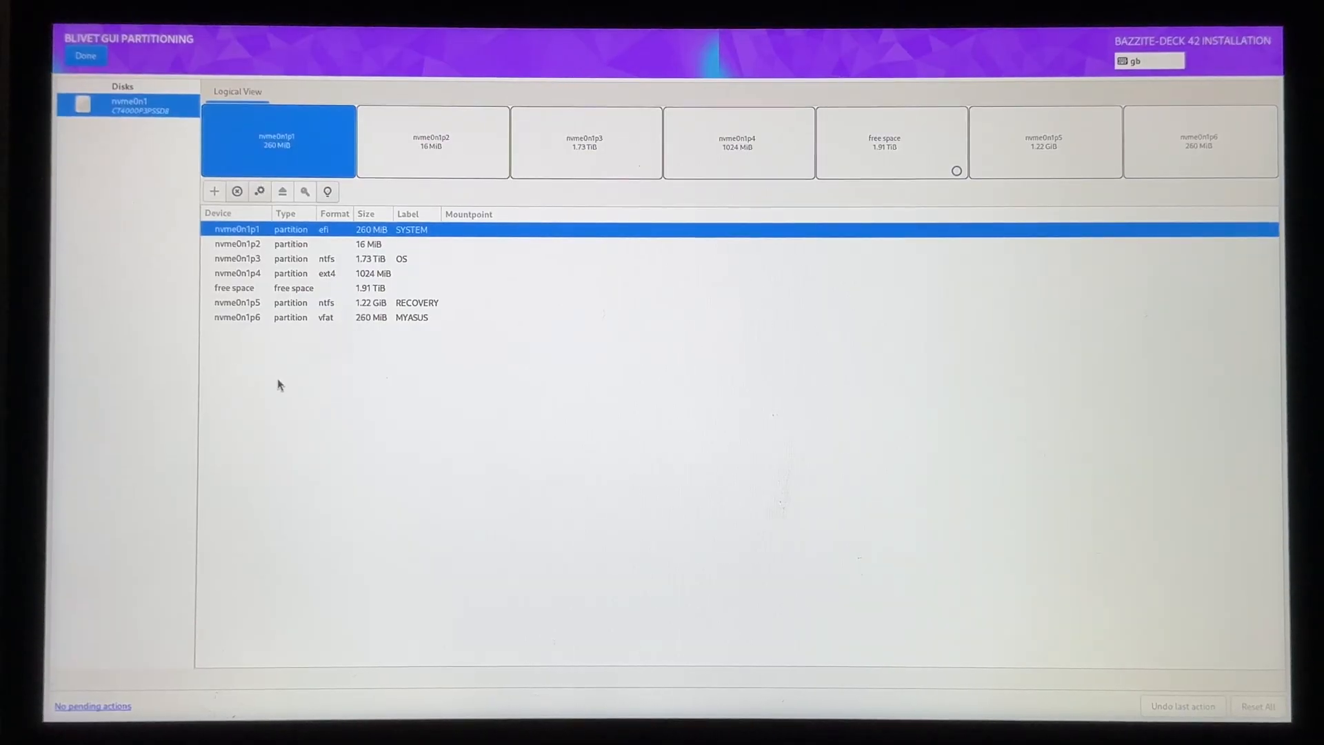
mouse_move(478, 286)
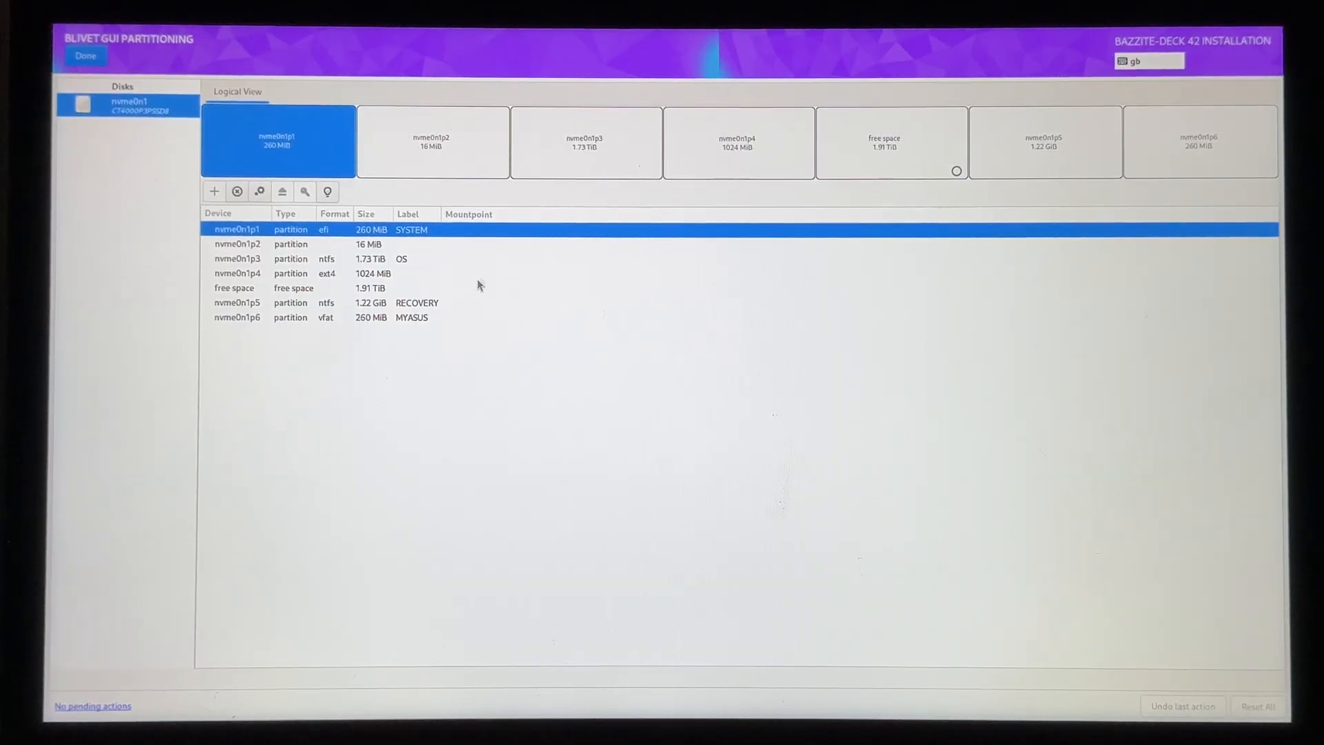
mouse_move(302, 324)
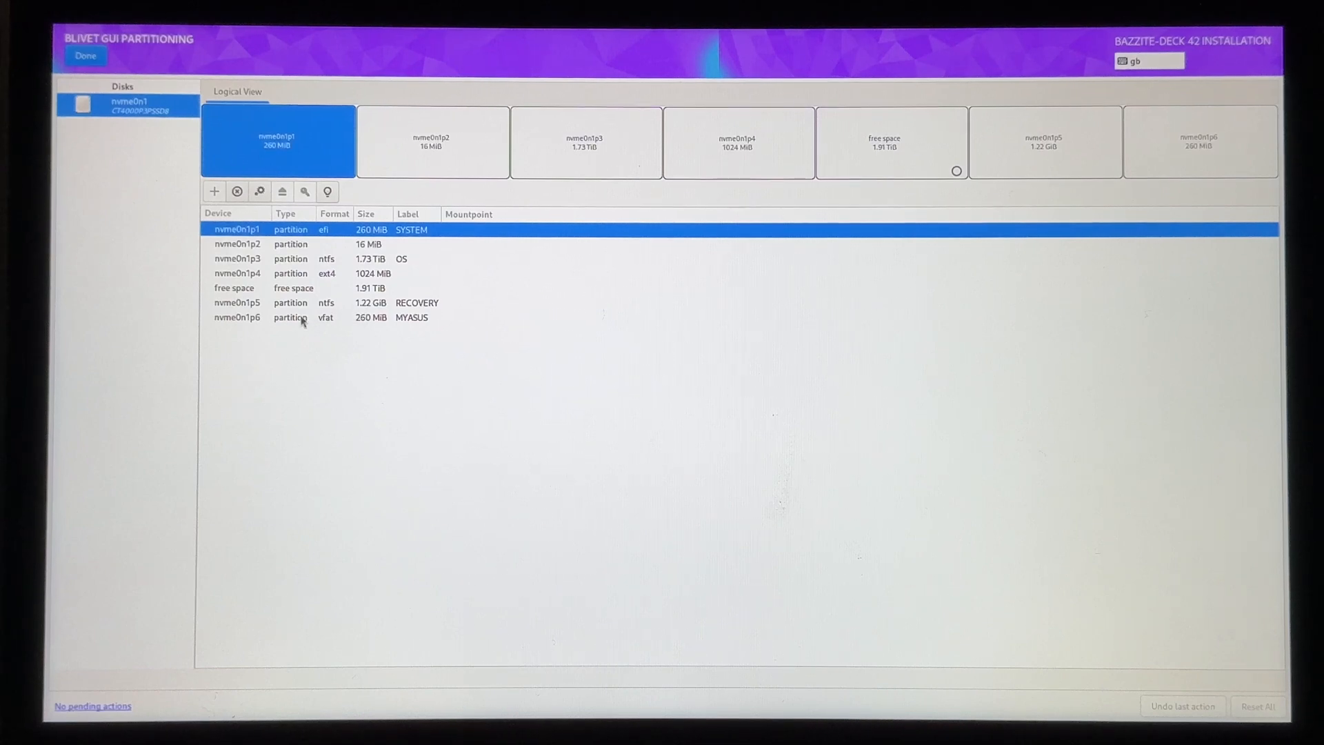
mouse_move(426, 283)
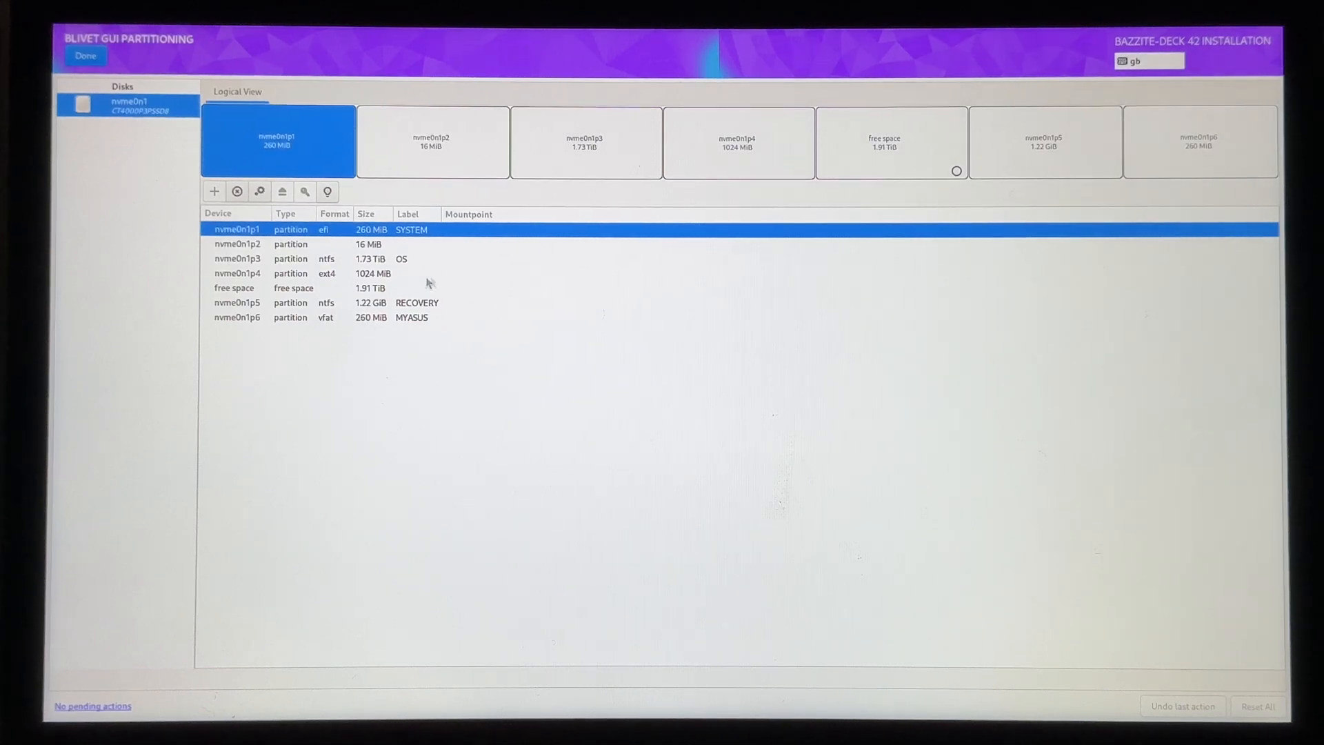
mouse_move(387, 278)
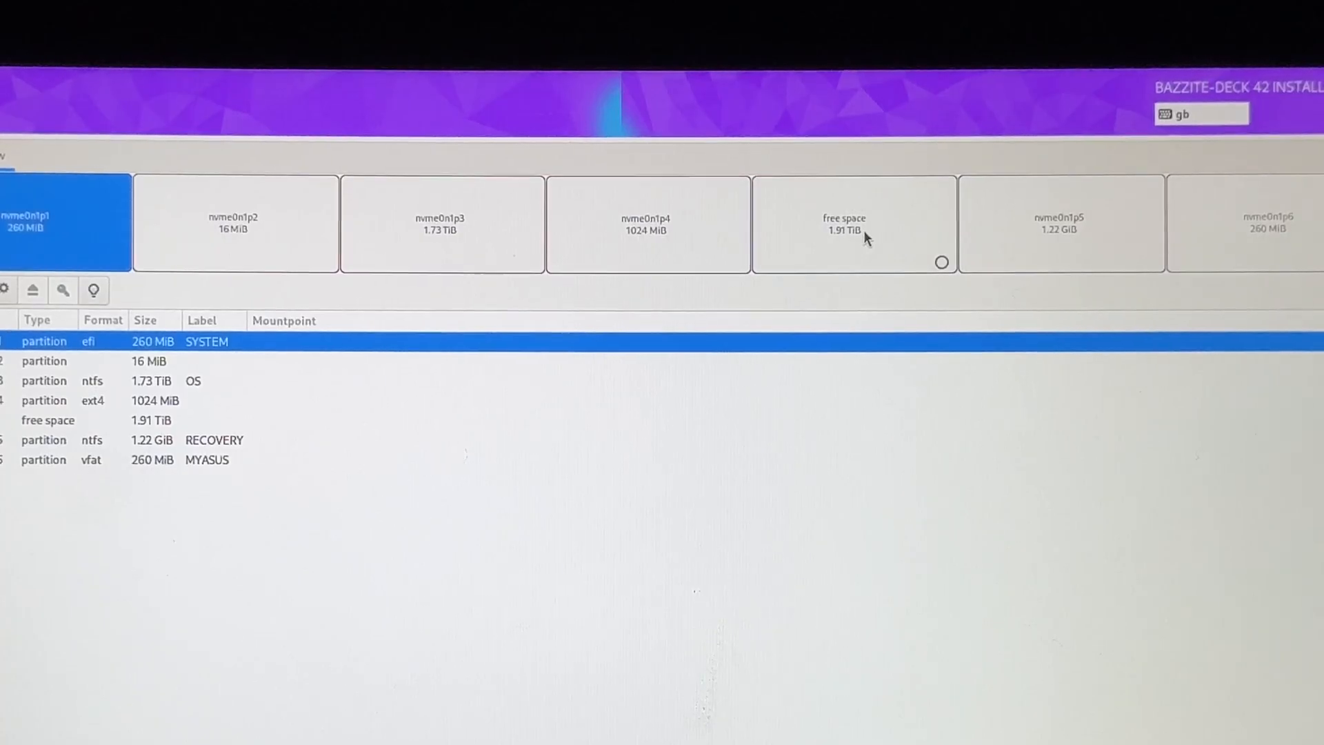
Add nvme0n1p7, a 300 MiB EFI System Partition at /boot/efi, in the 1.91 TiB free space
click(853, 223)
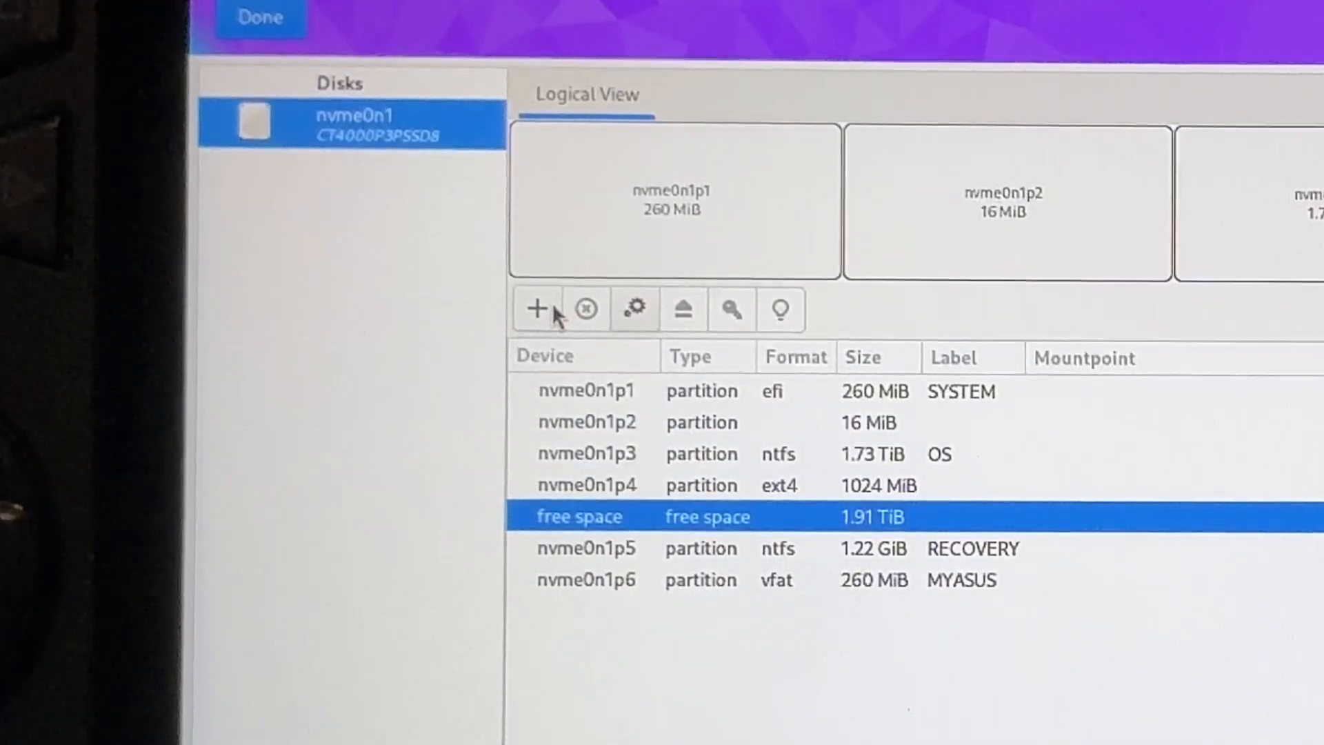
click(537, 308)
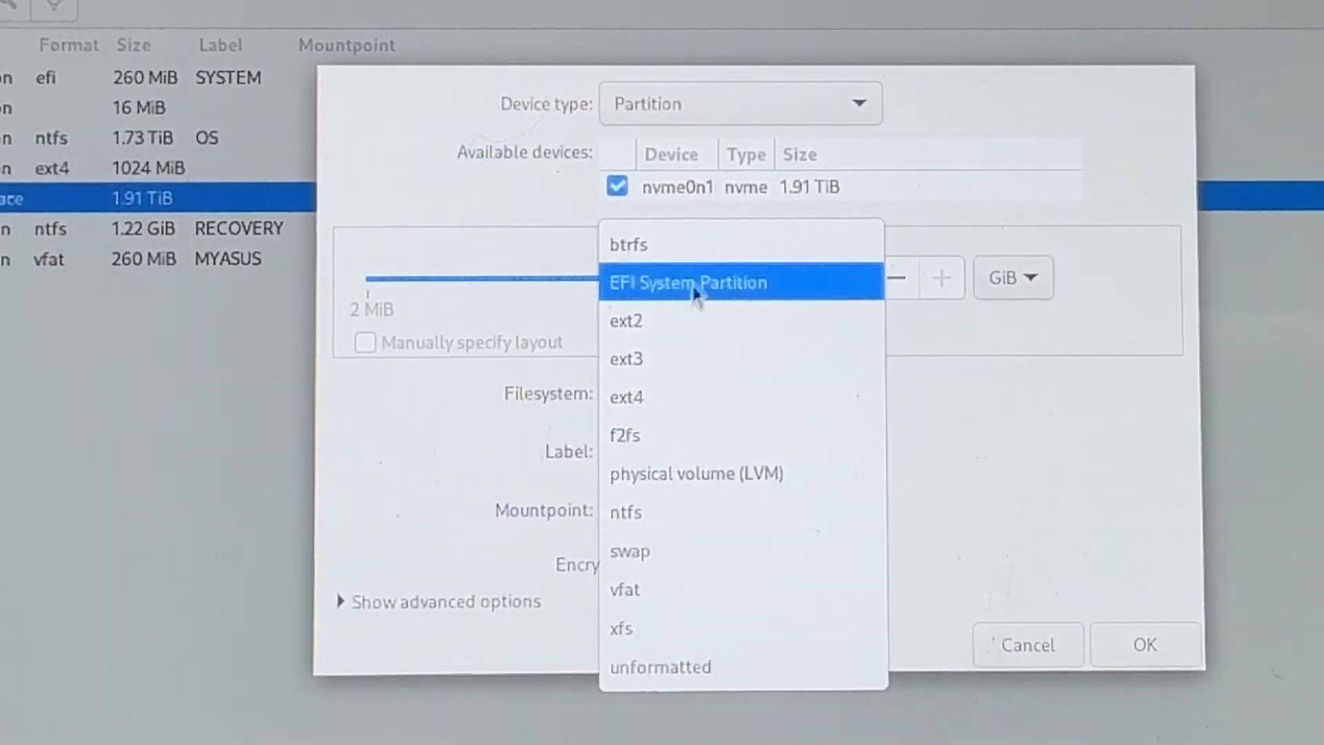
mouse_move(730, 291)
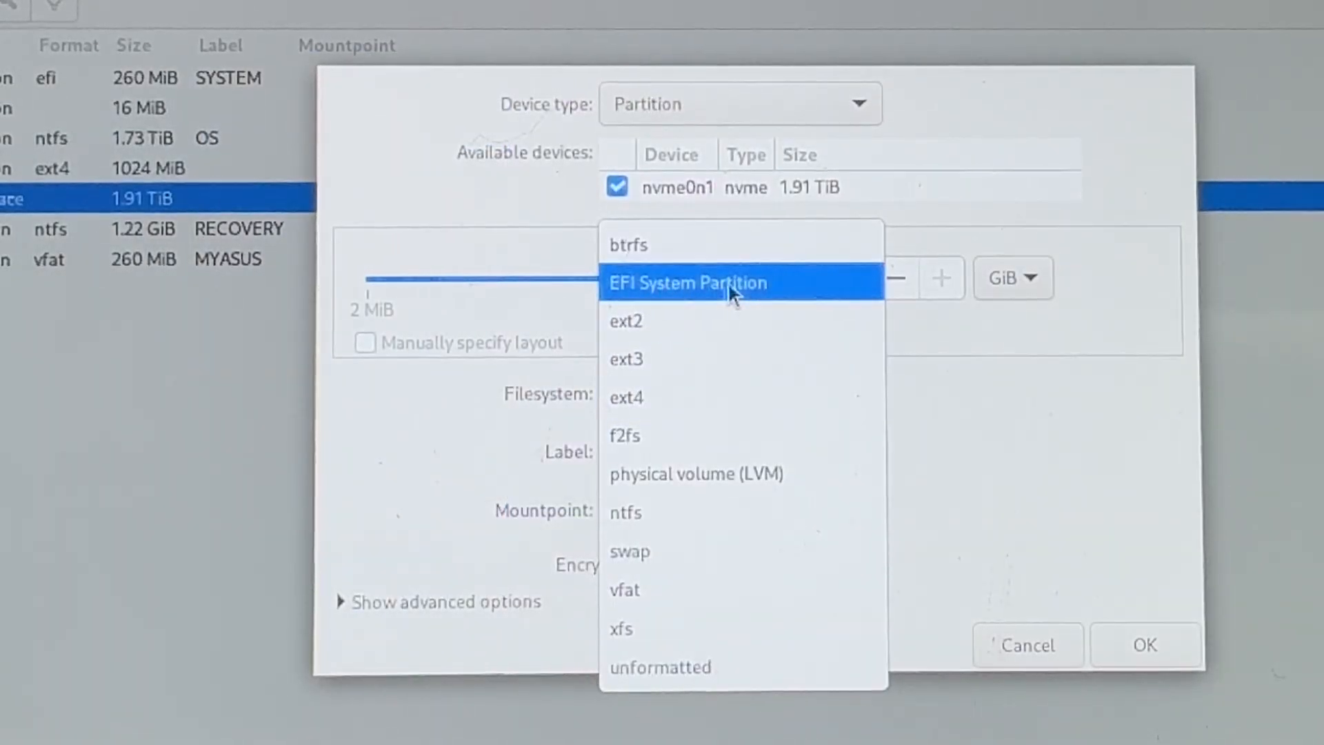
click(688, 282)
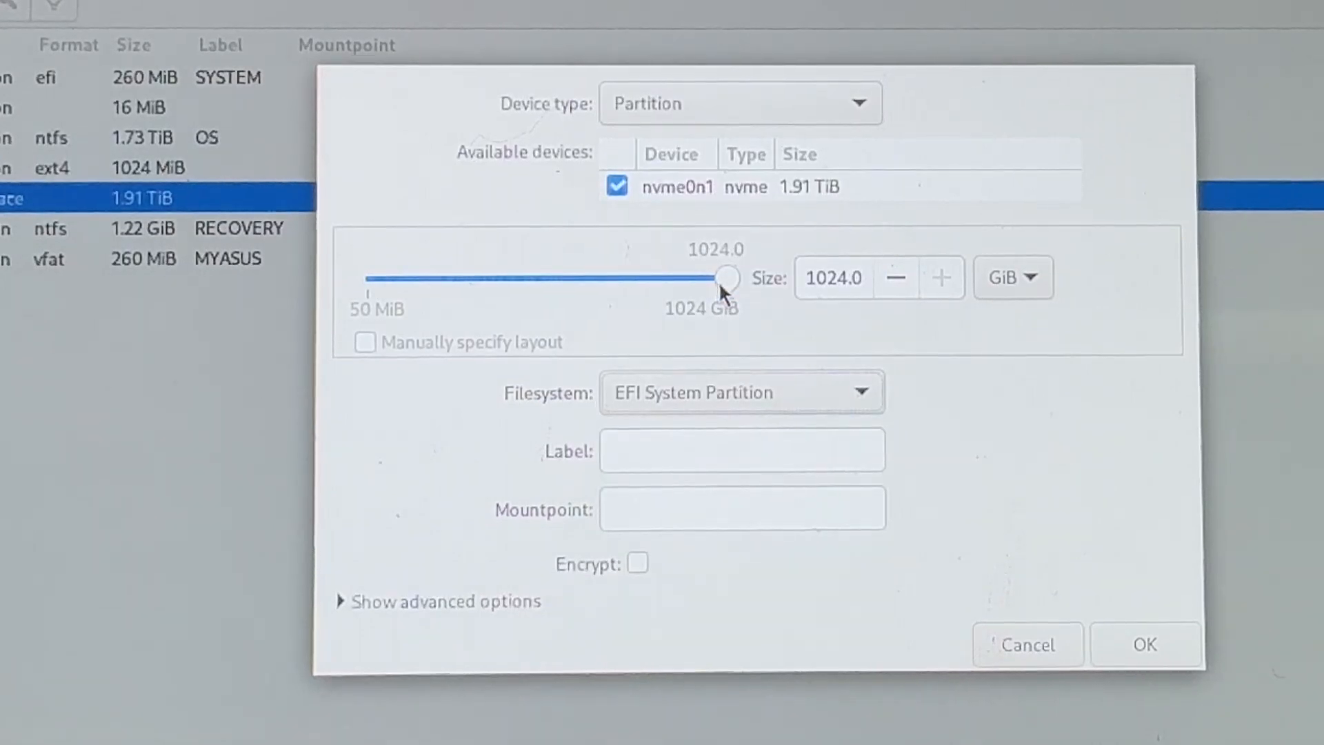
text(/boot/e)
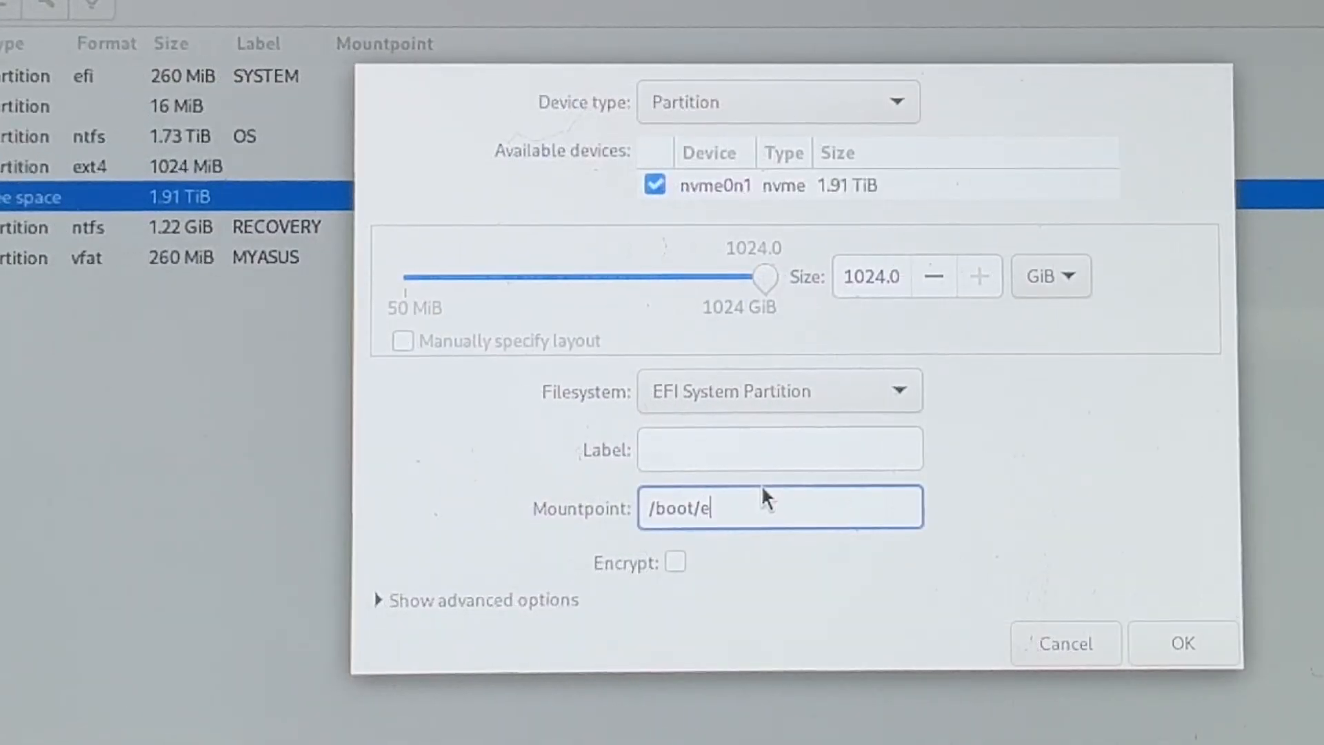
text(fi)
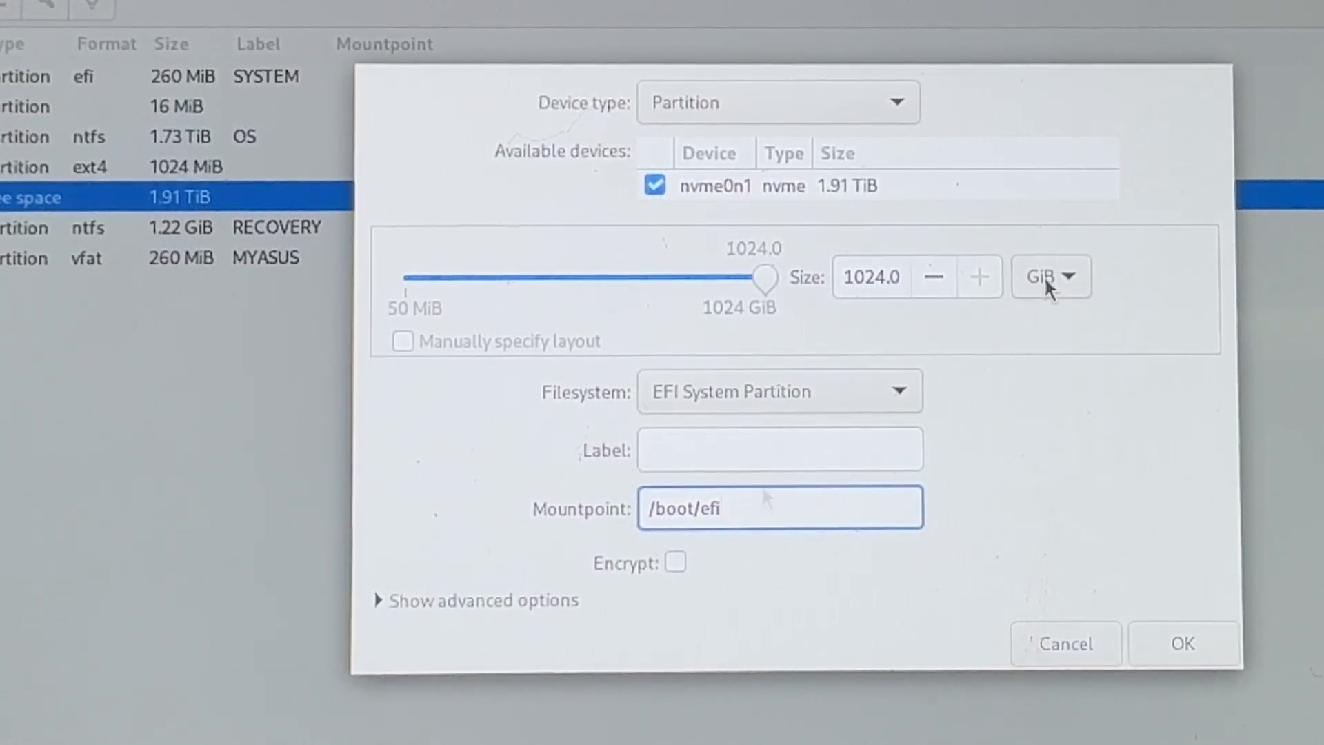
click(1050, 275)
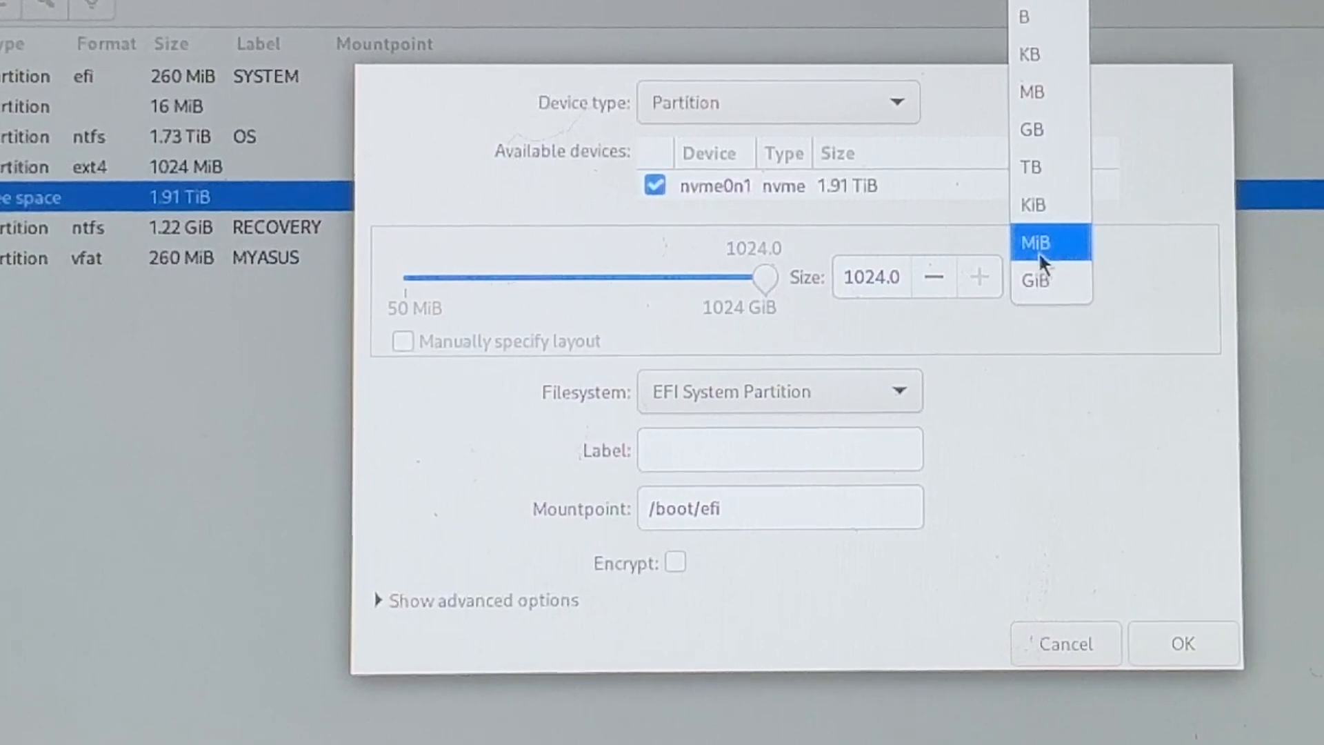
click(1039, 243)
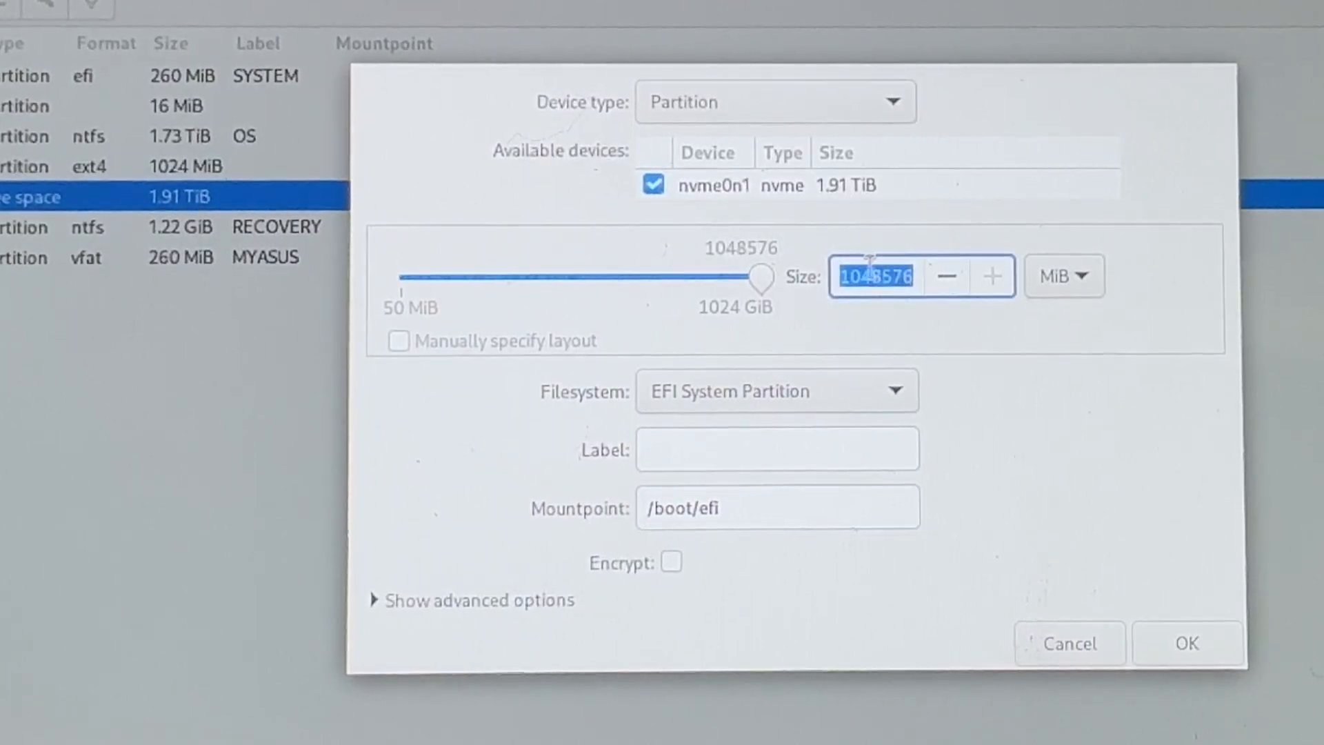
text(3)
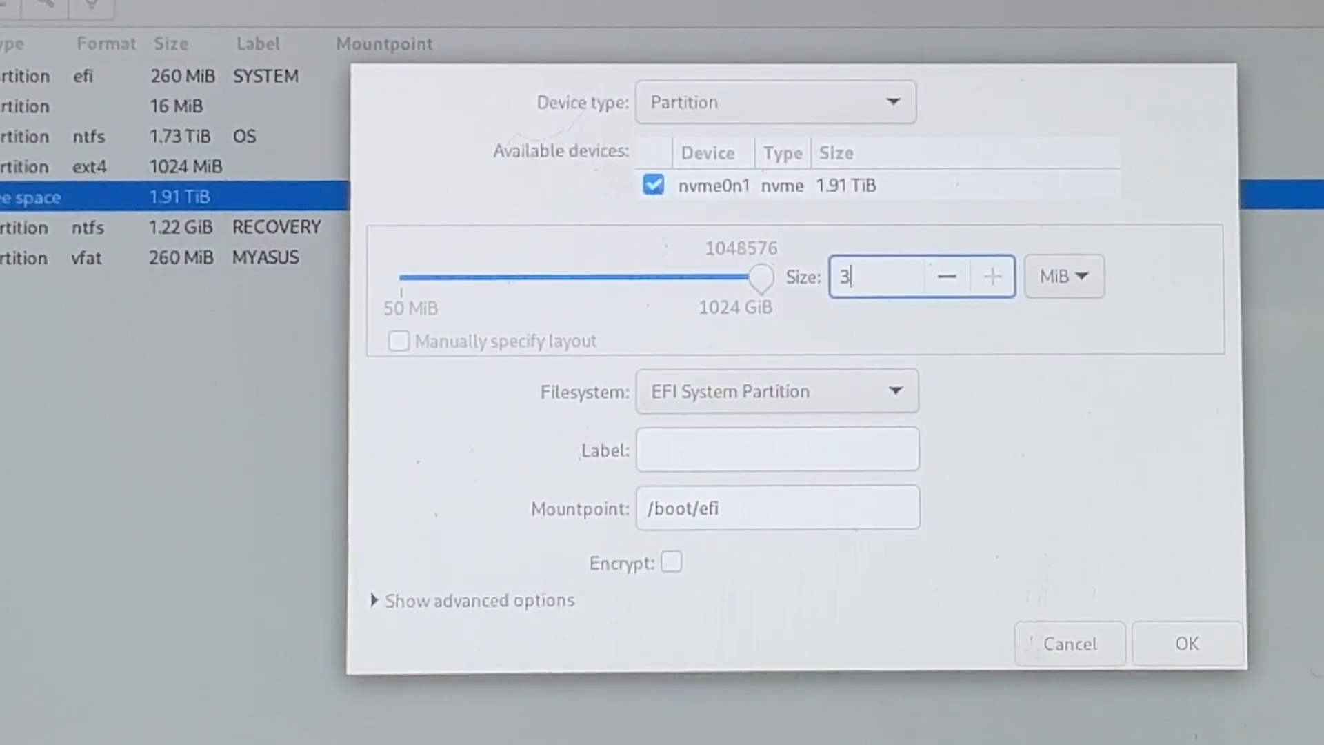
text(00)
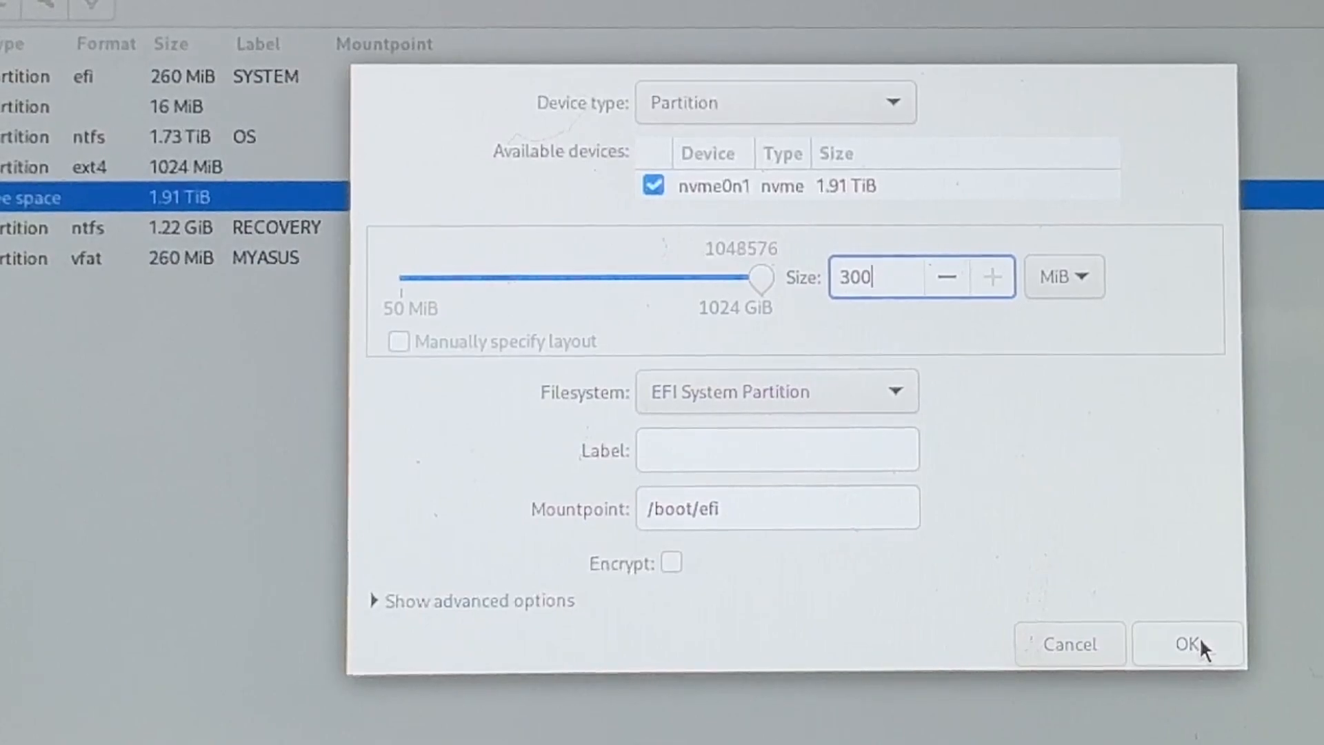
click(1186, 644)
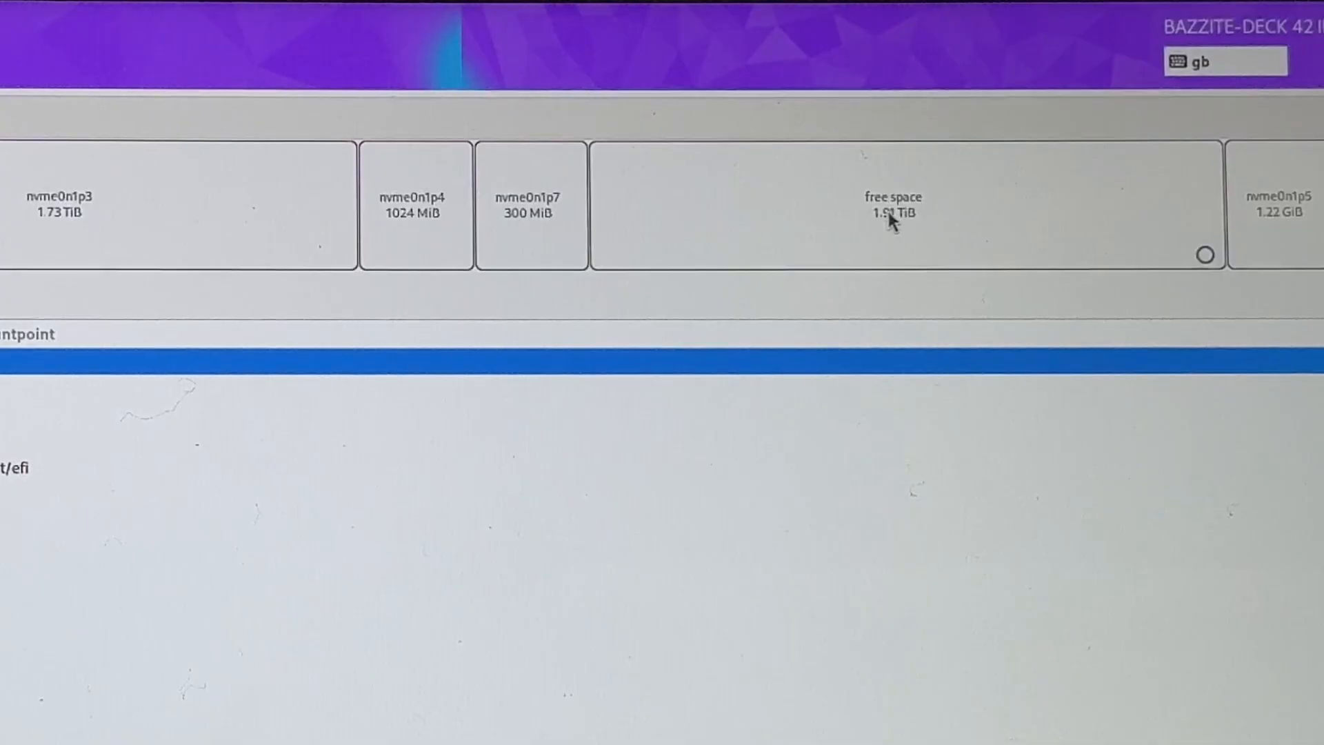
Create nvme0n1p8, a 1 GiB ext4 partition mounted at /boot, from the free space
click(892, 206)
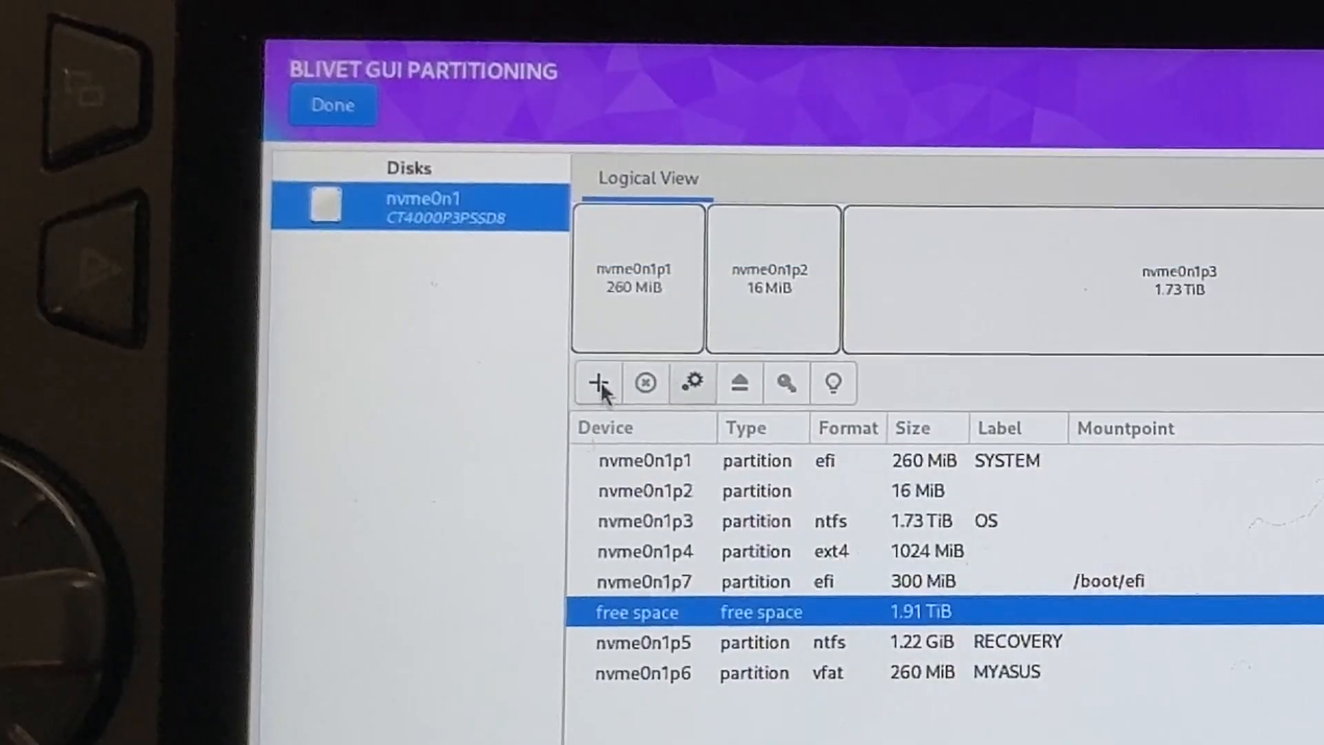
click(598, 383)
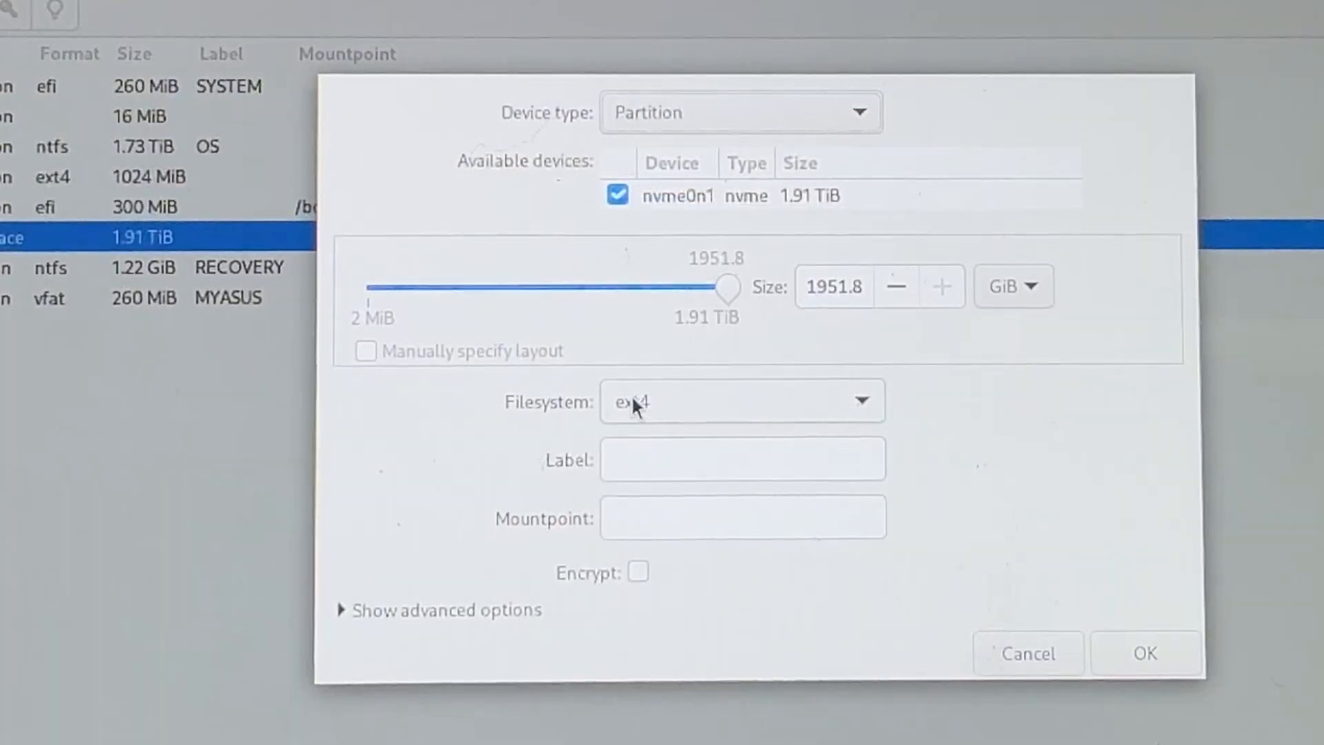
text(/)
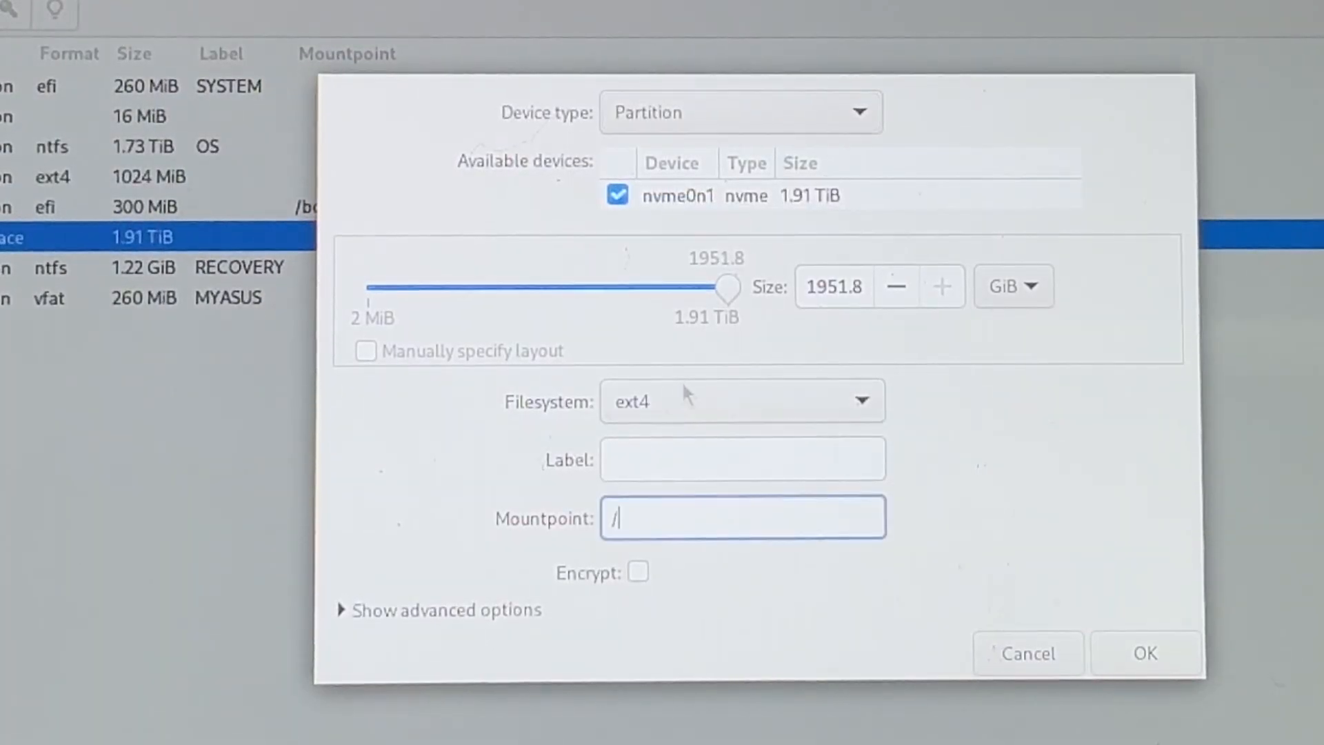
text(boot)
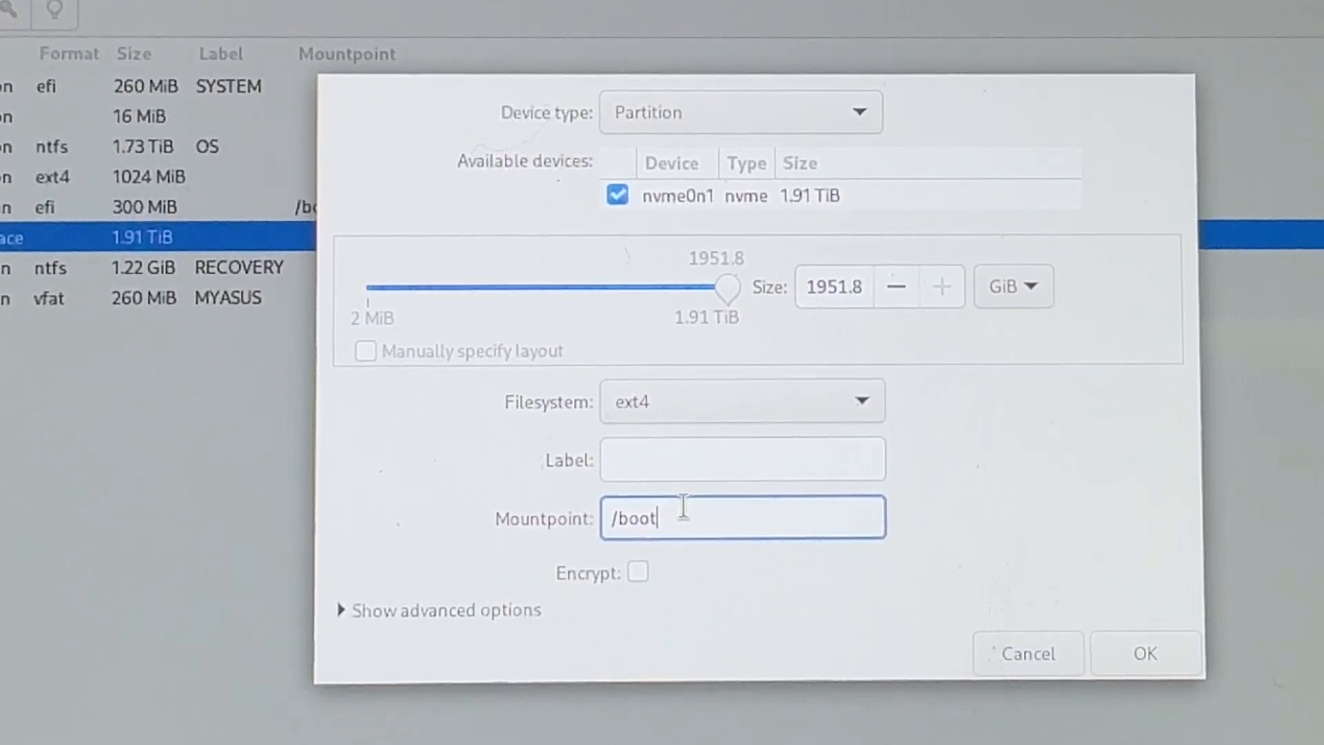
mouse_move(1031, 316)
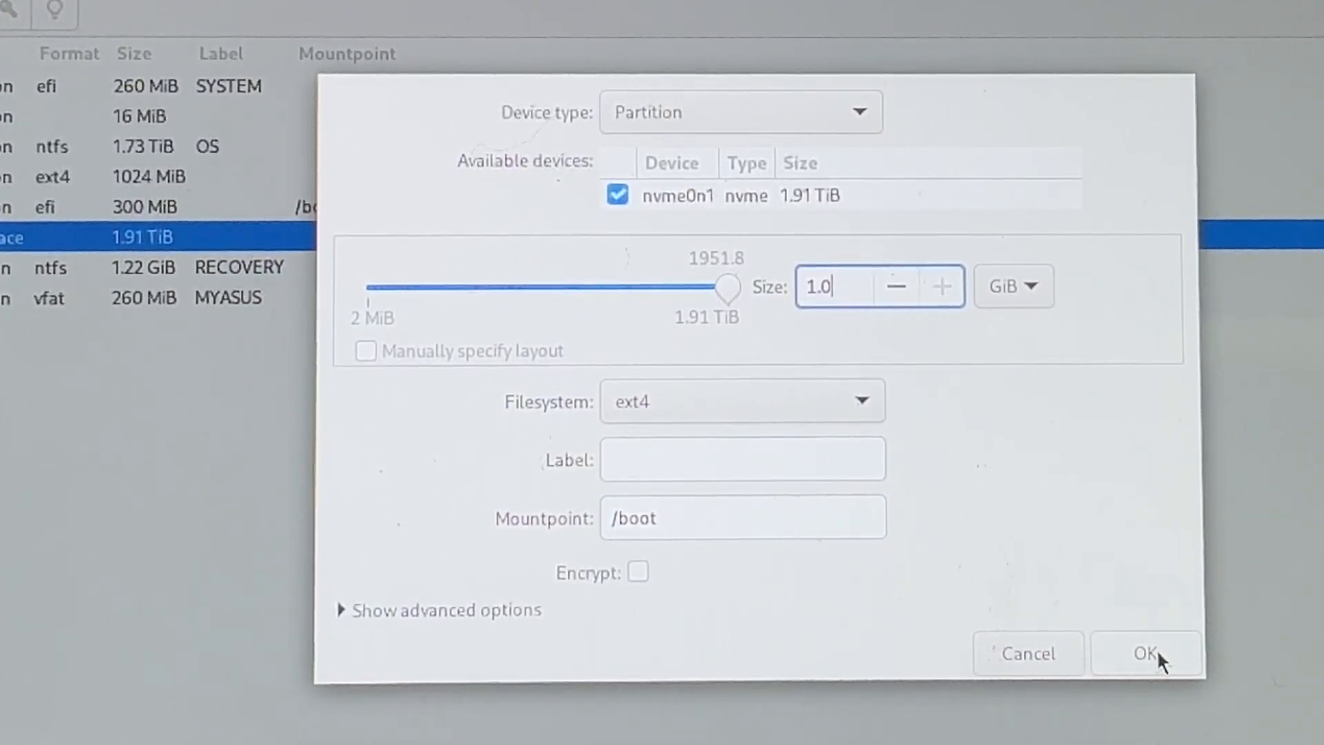
click(1145, 653)
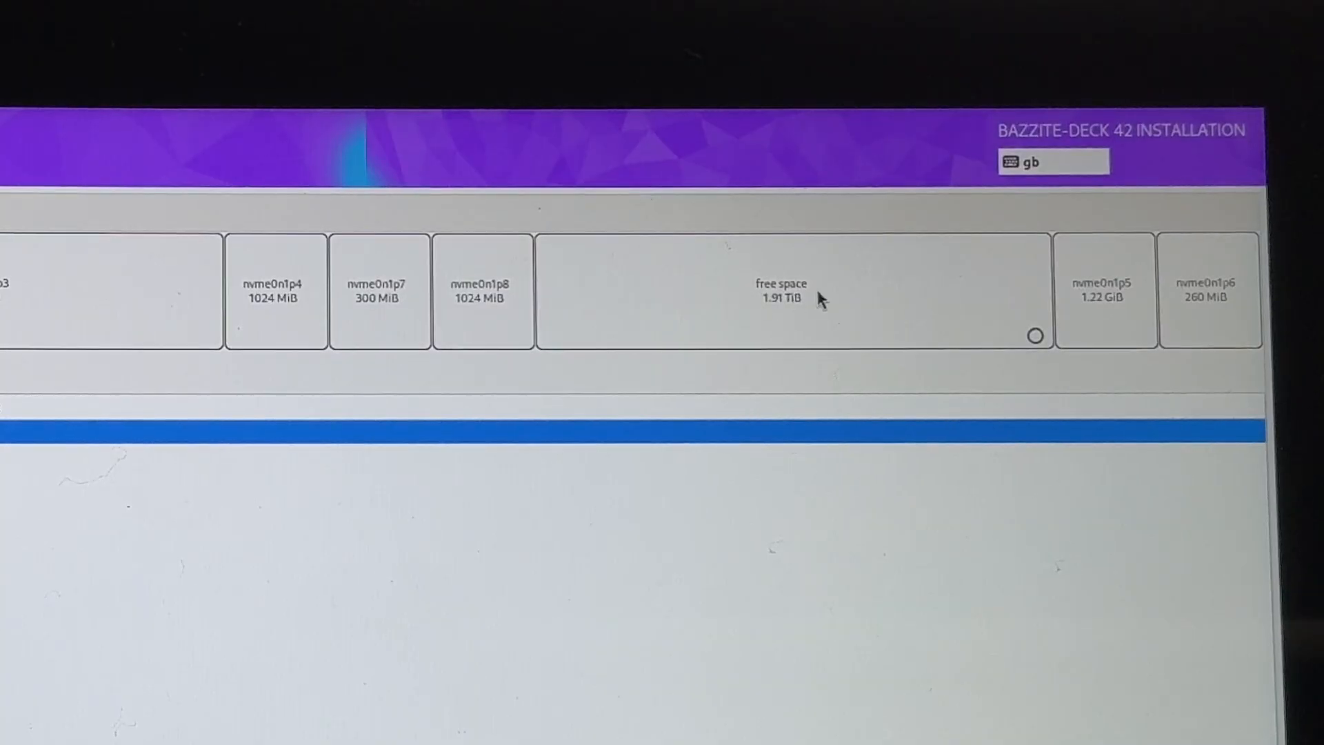
Create btrfs volume btrfs.189 using the full remaining 1.91 TiB of free space
click(780, 291)
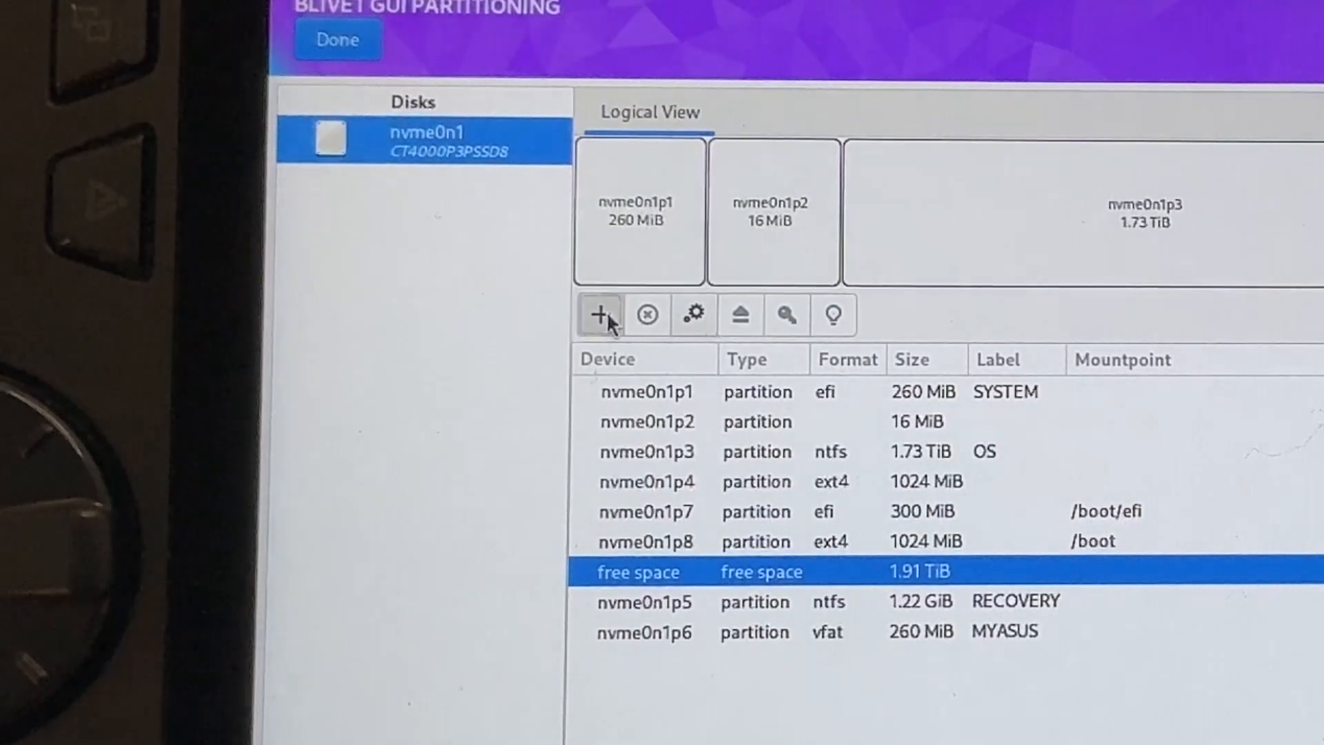
click(597, 315)
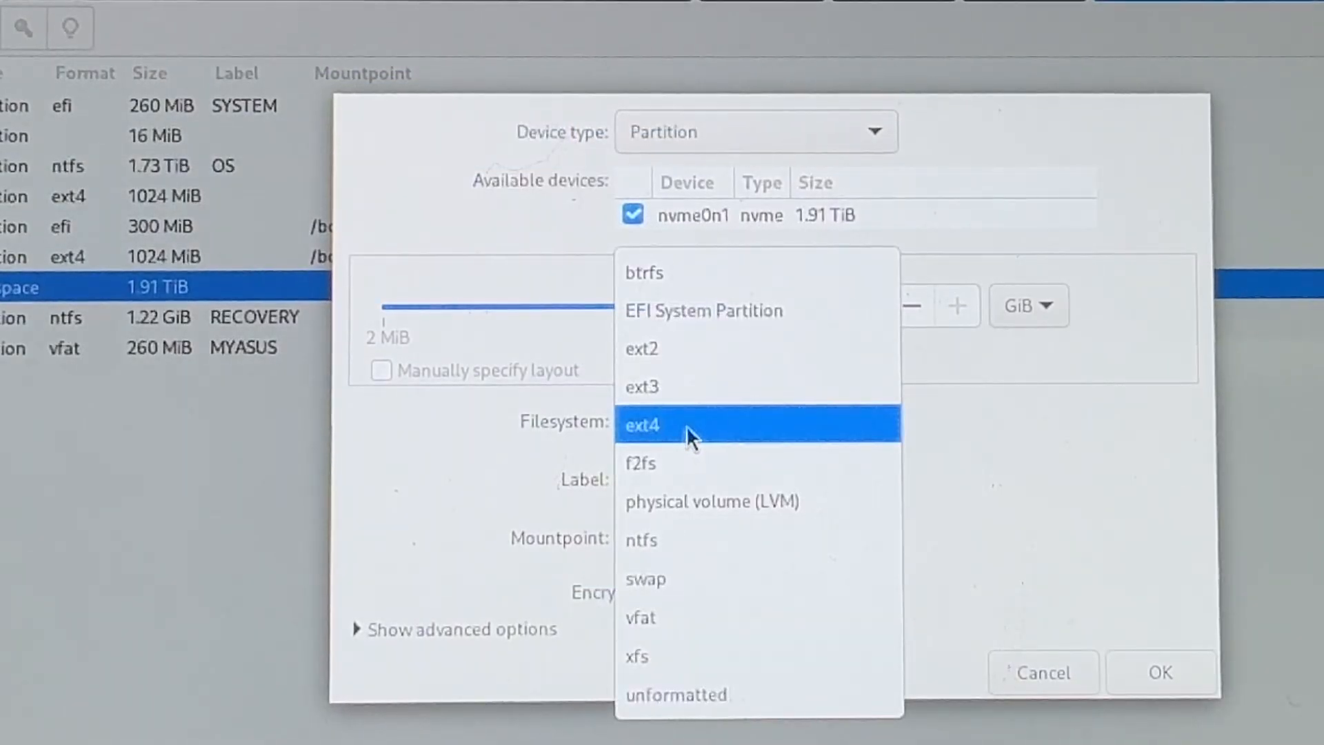
mouse_move(658, 274)
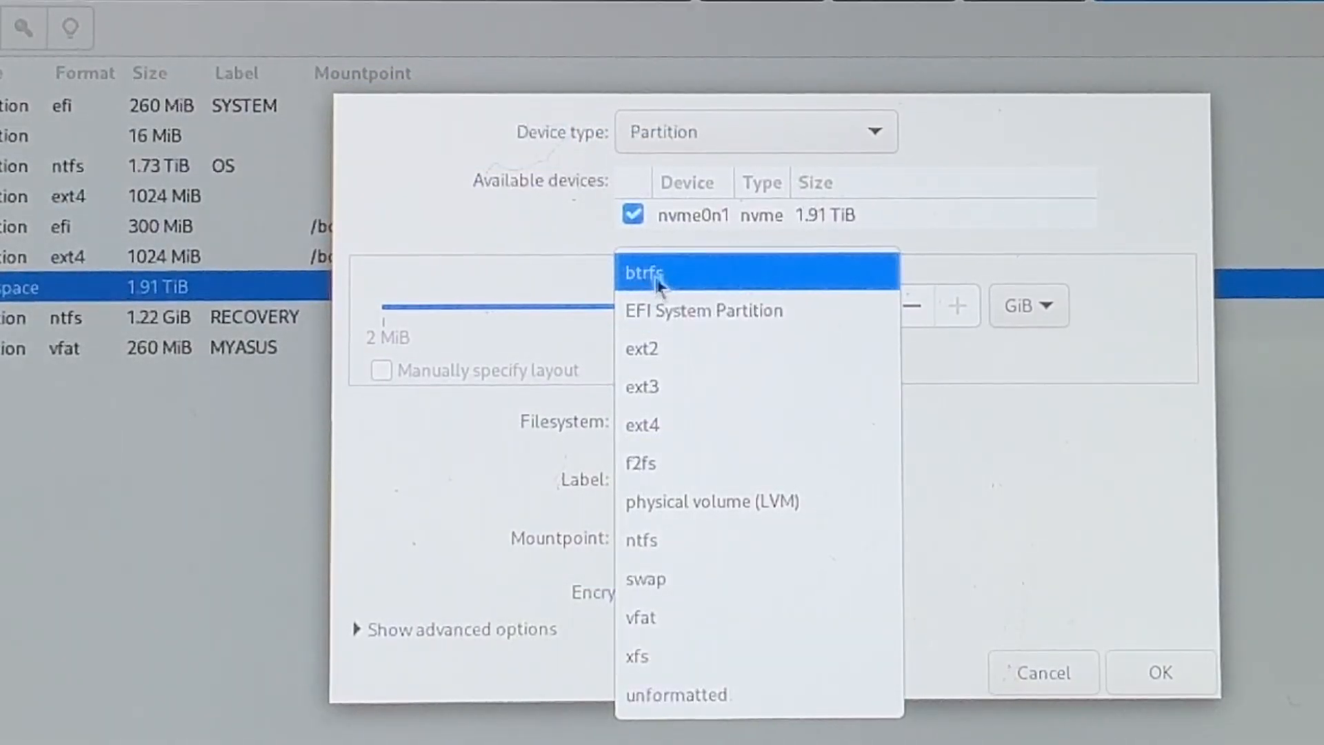
click(644, 272)
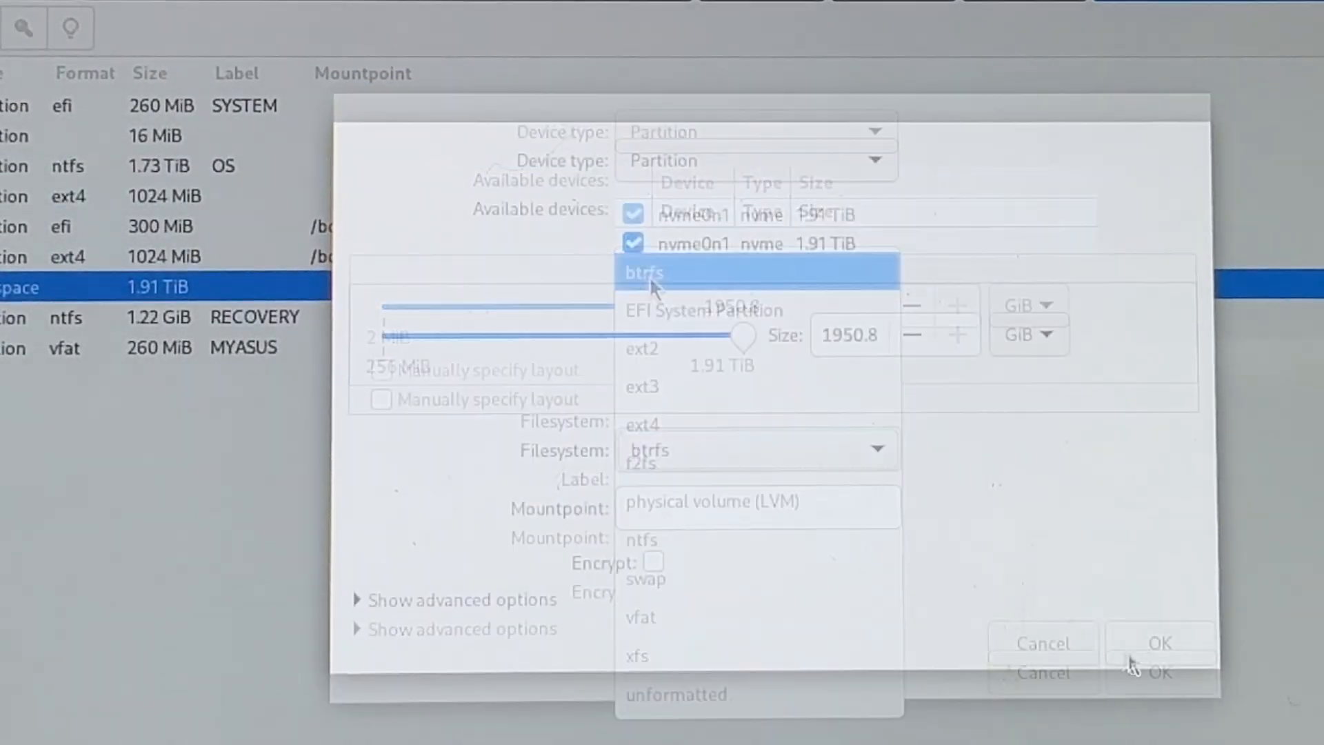
click(644, 272)
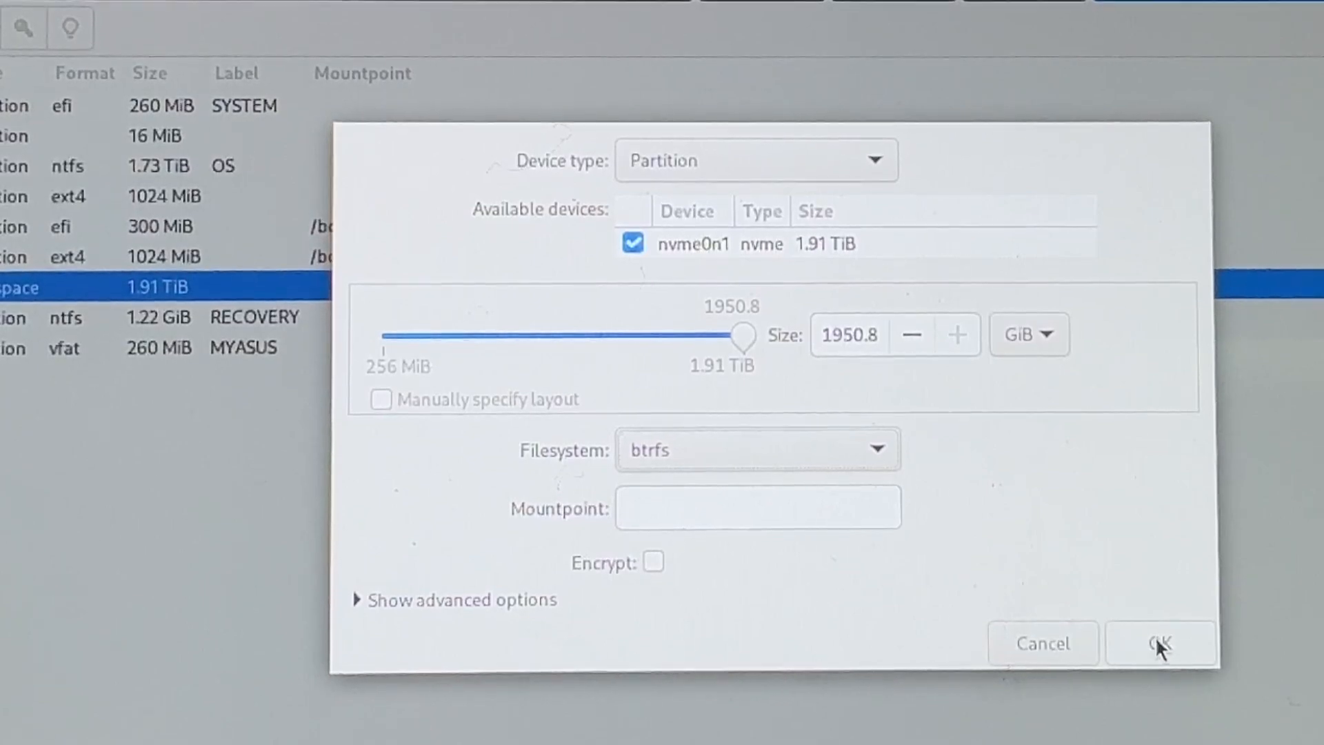
click(1161, 642)
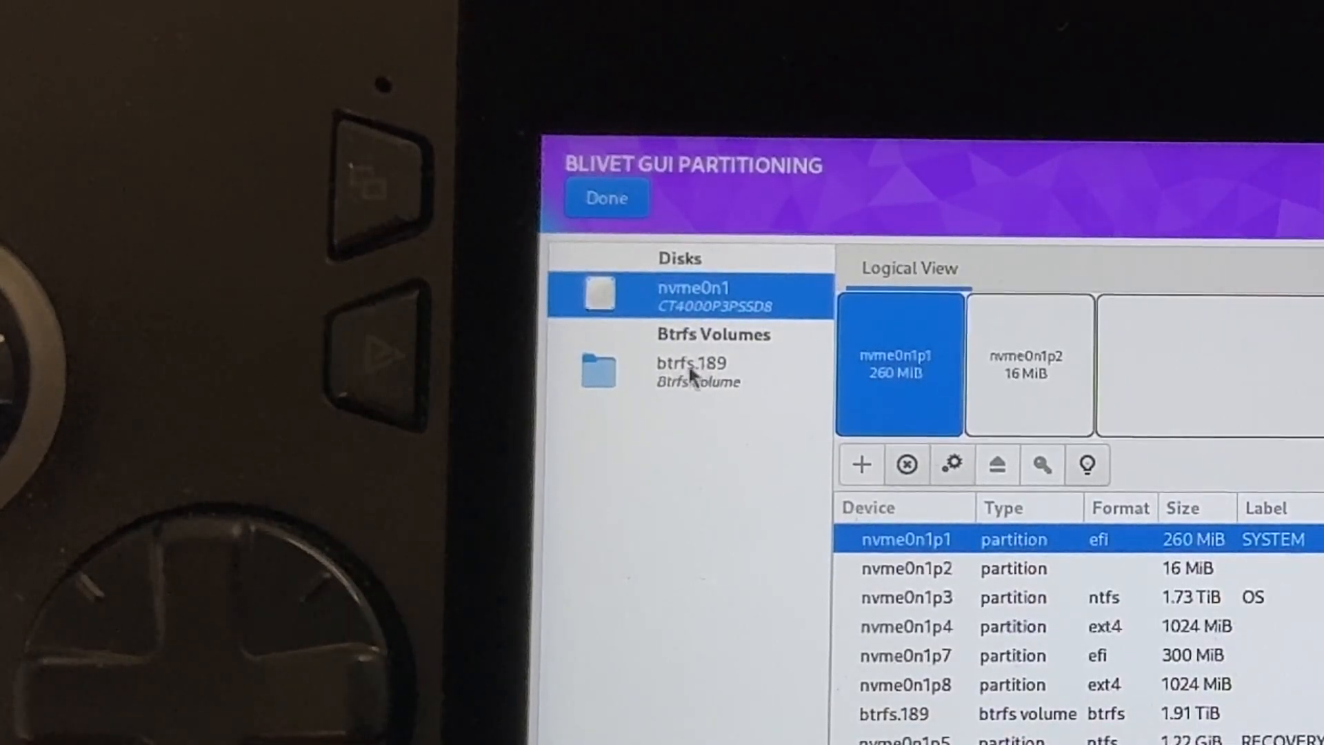
mouse_move(658, 388)
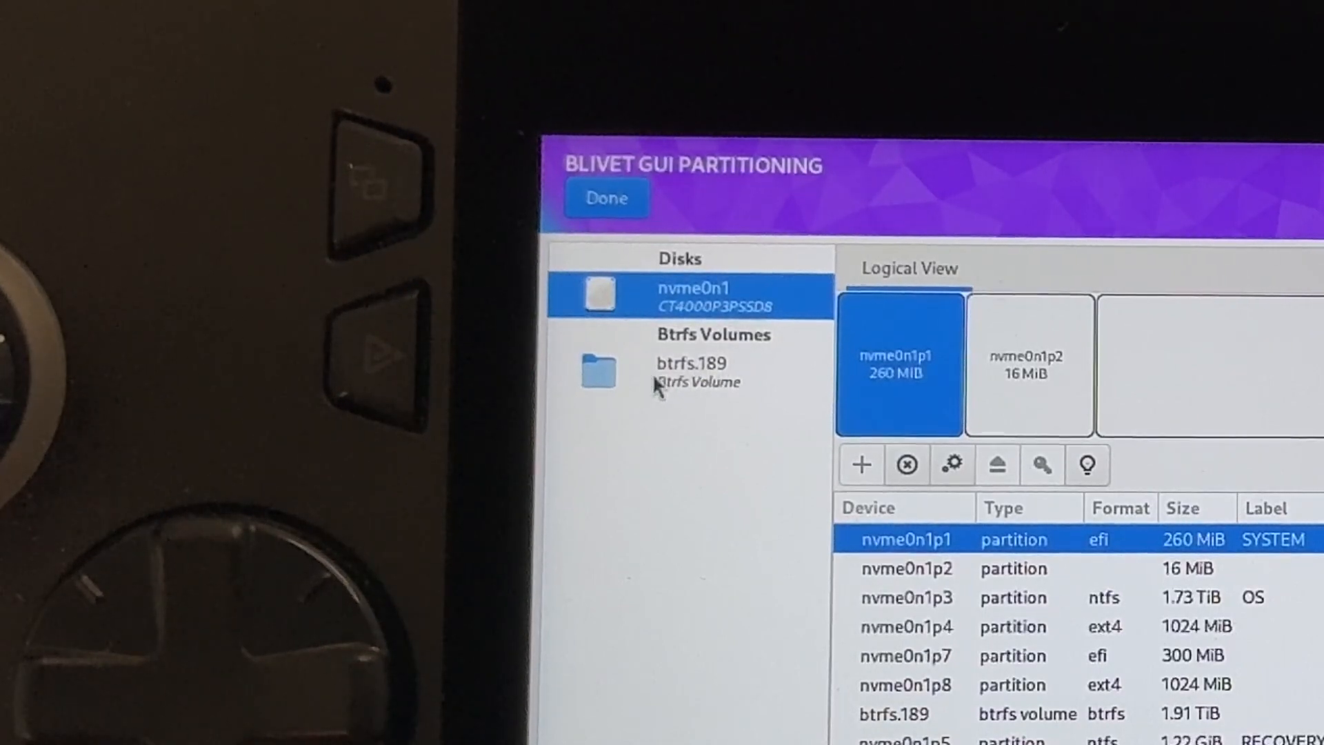
Add subvolumes 00, 01 and 02 to btrfs.189, mounted at /, /var and /var/home
click(691, 371)
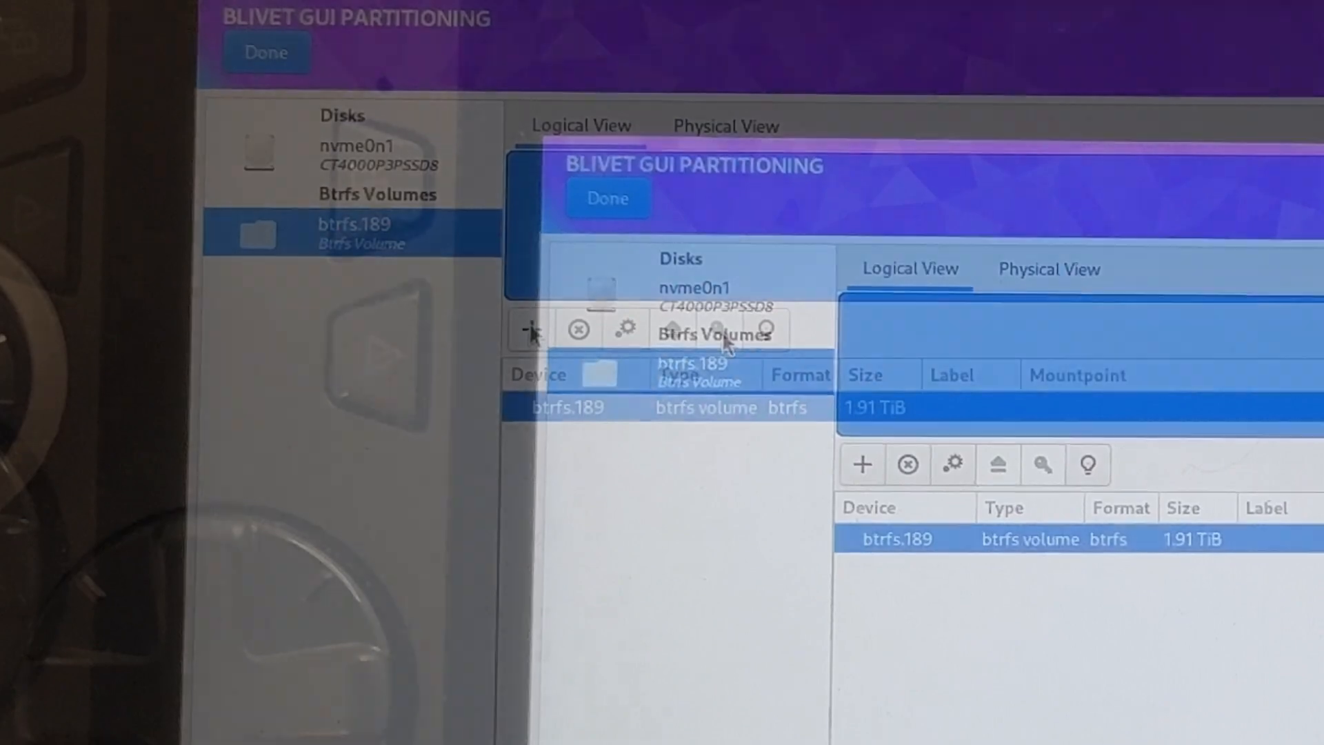
click(530, 329)
text(/)
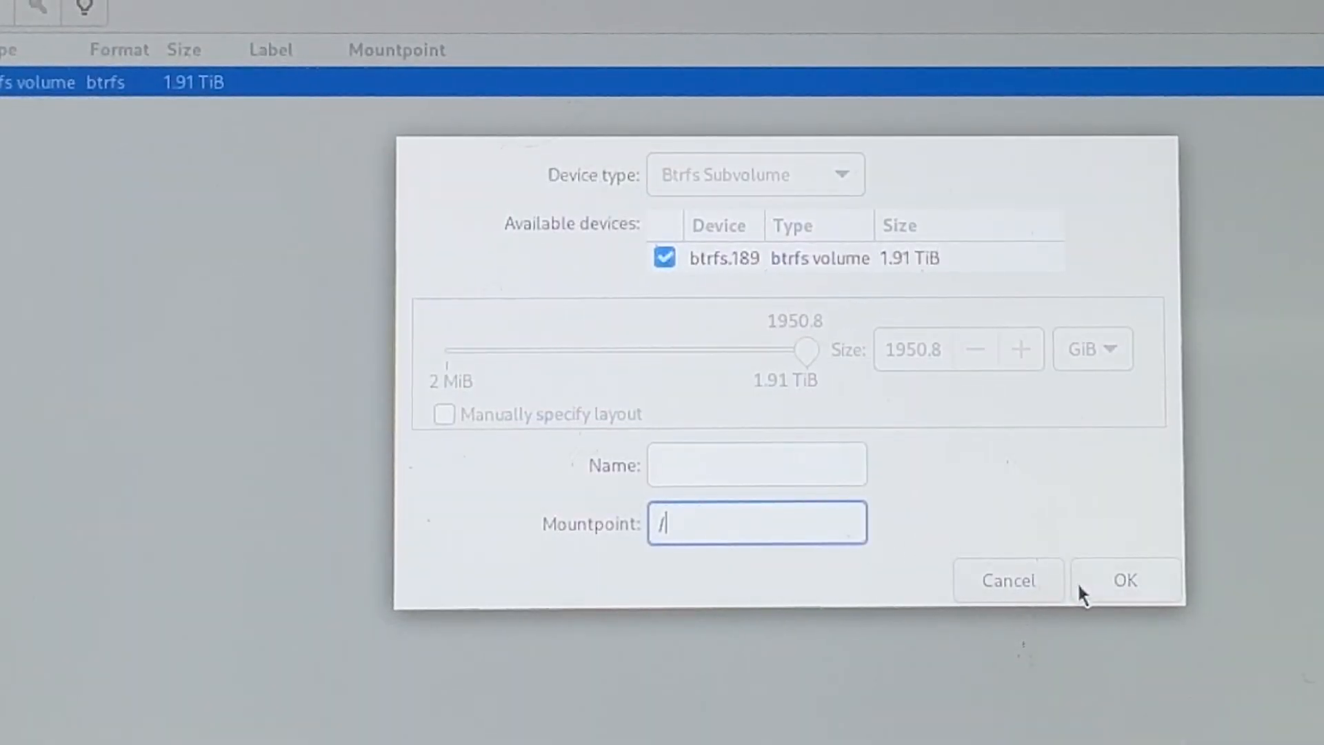
mouse_move(1115, 608)
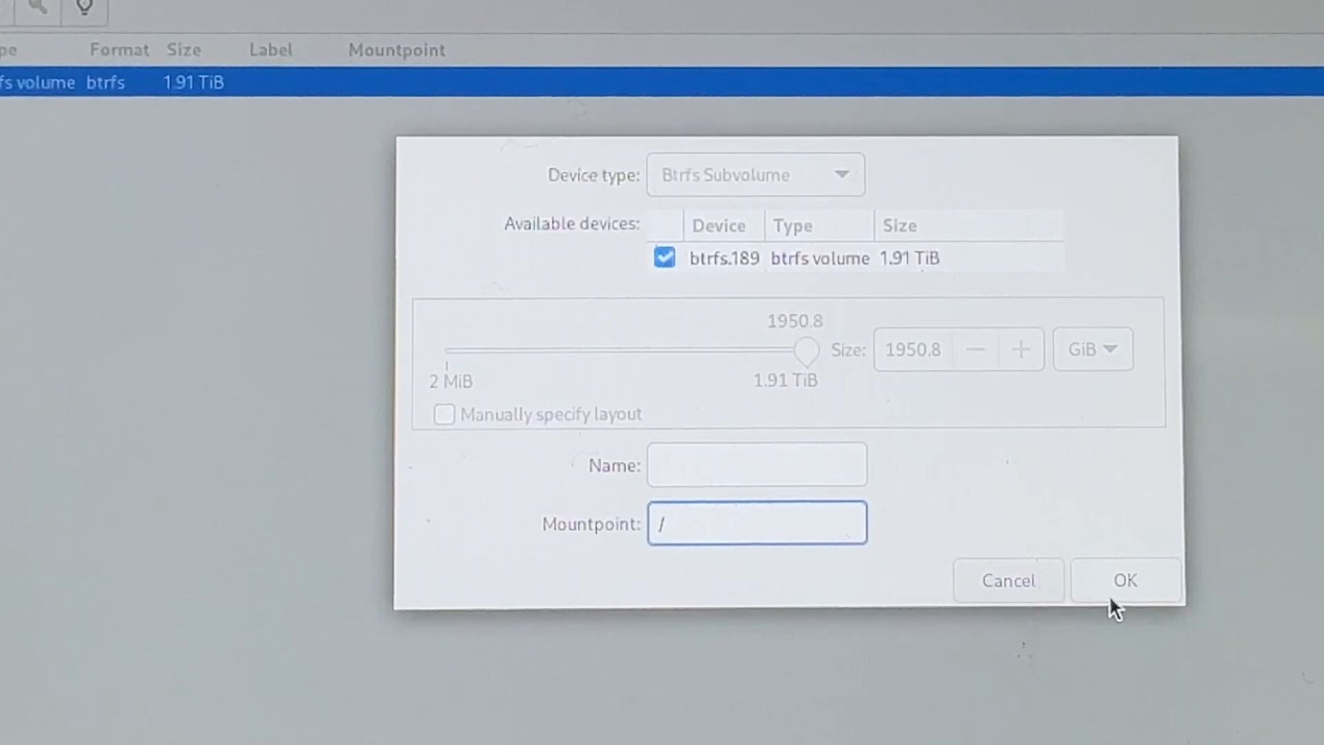
click(1123, 579)
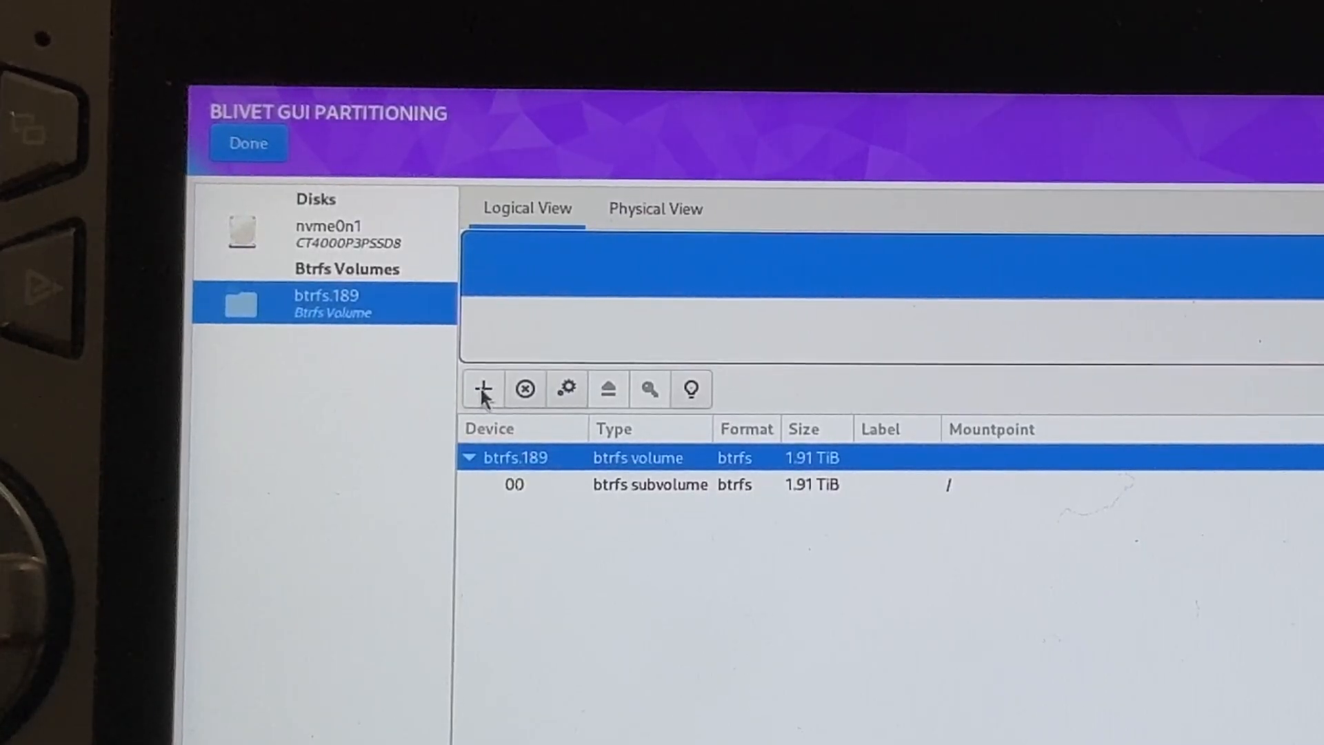
click(482, 389)
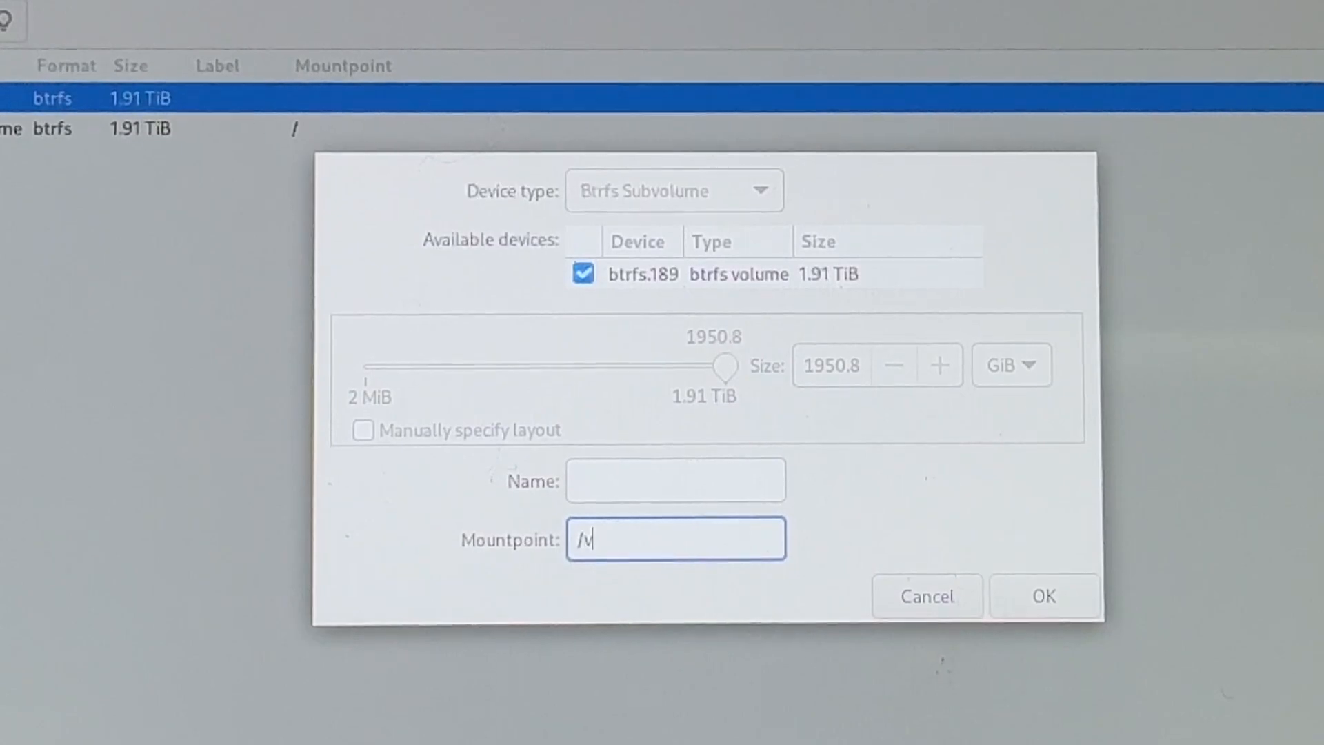
text(ar)
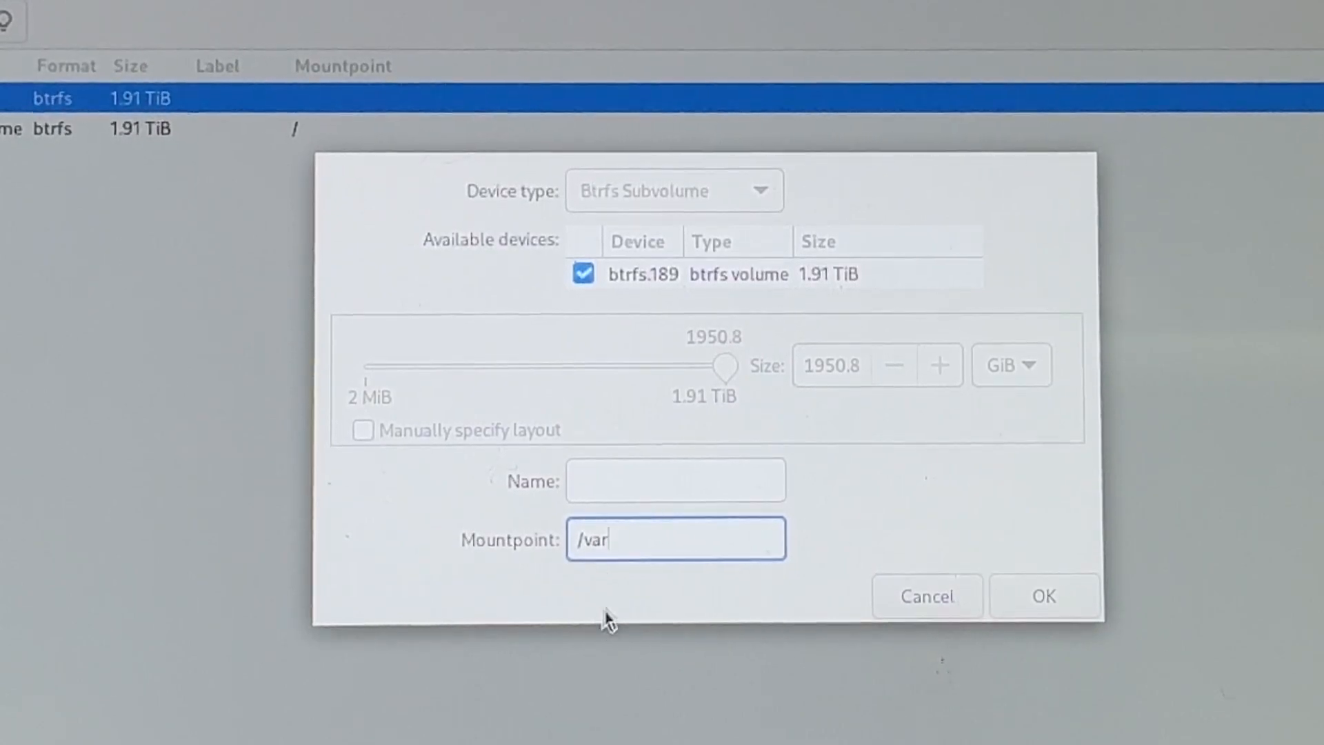
mouse_move(722, 595)
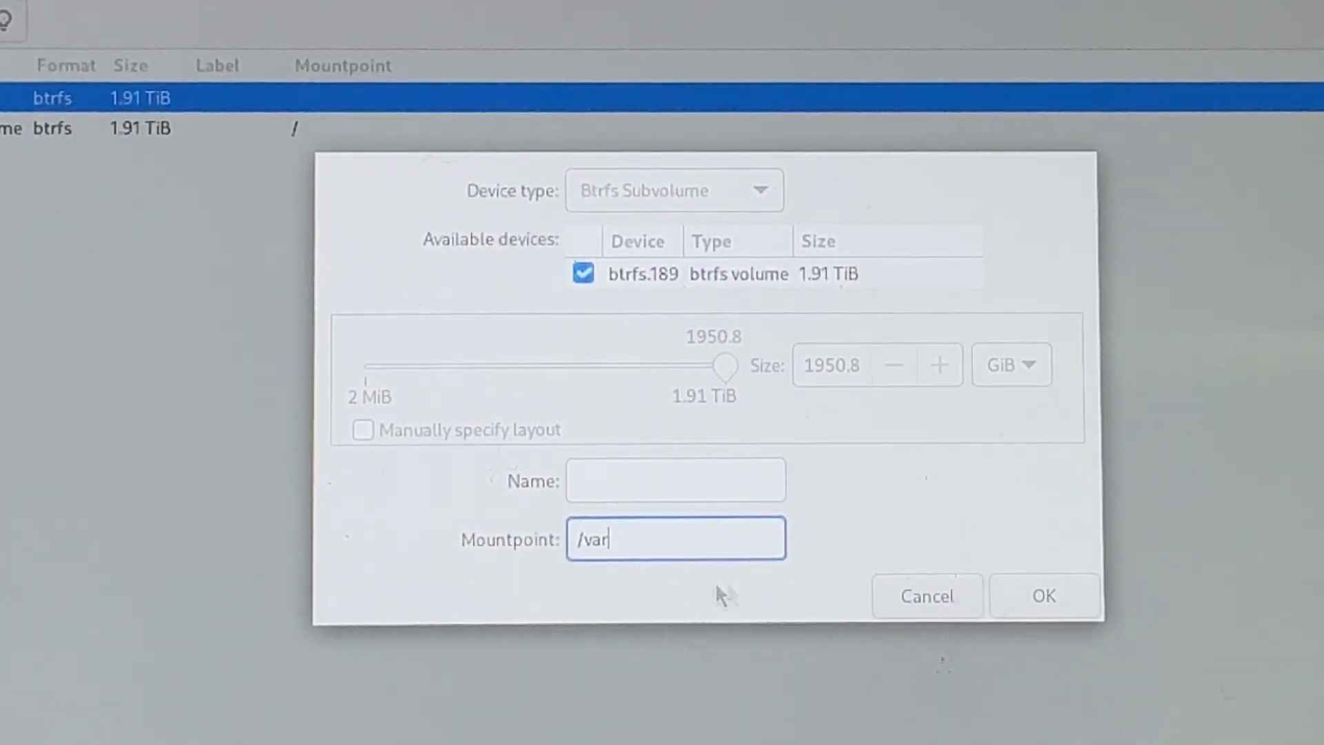
click(1042, 595)
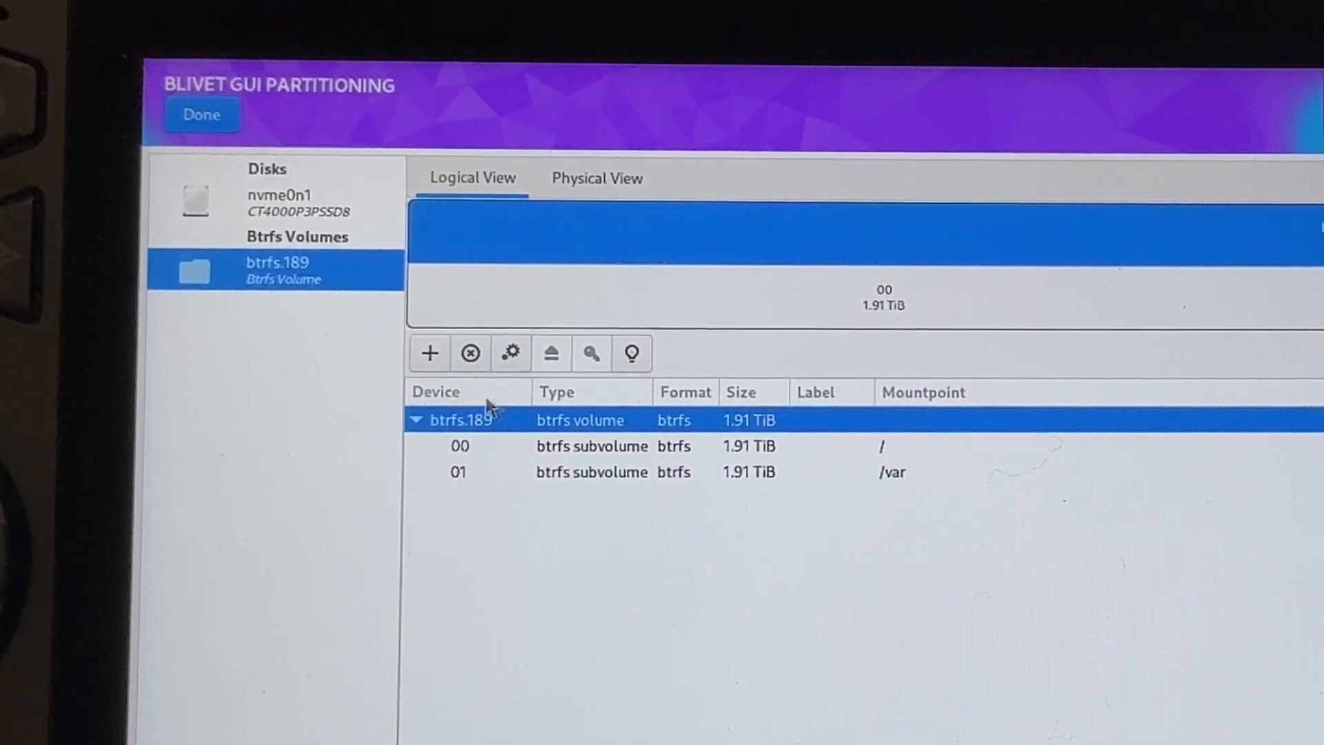
mouse_move(430, 369)
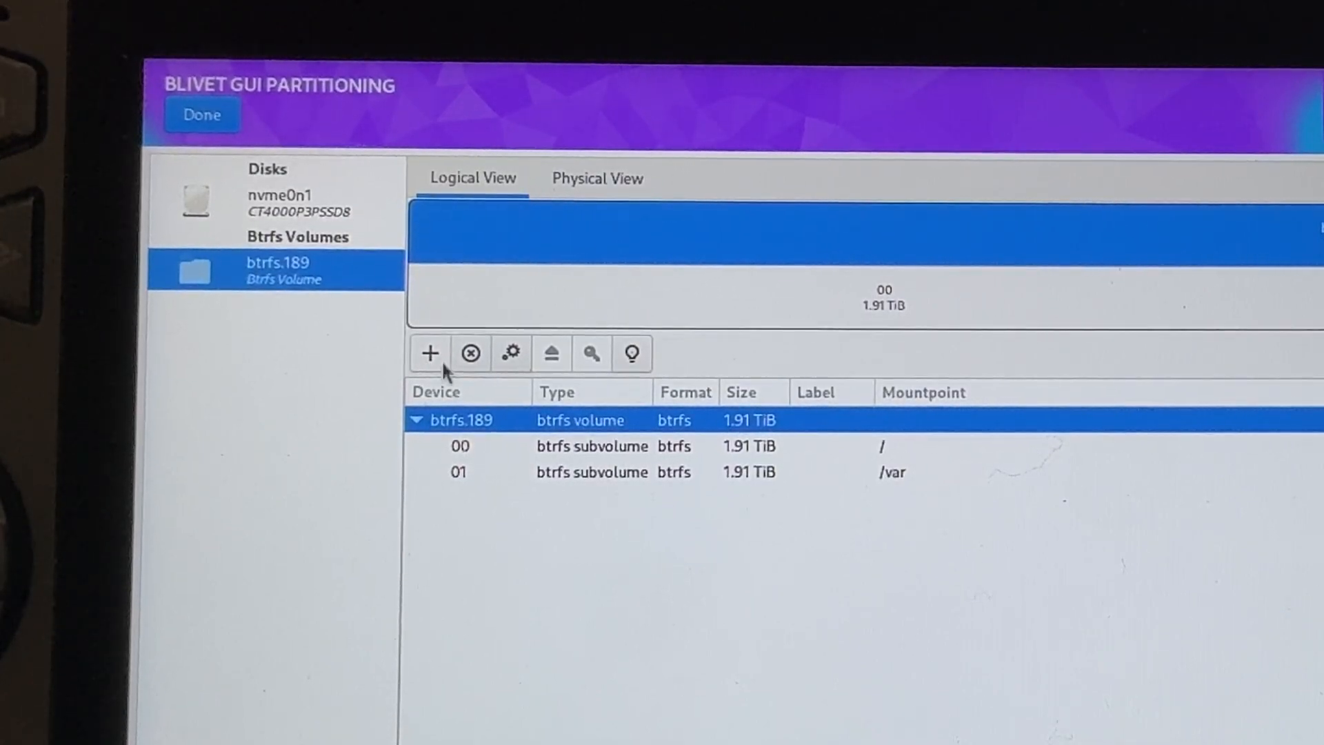
click(429, 354)
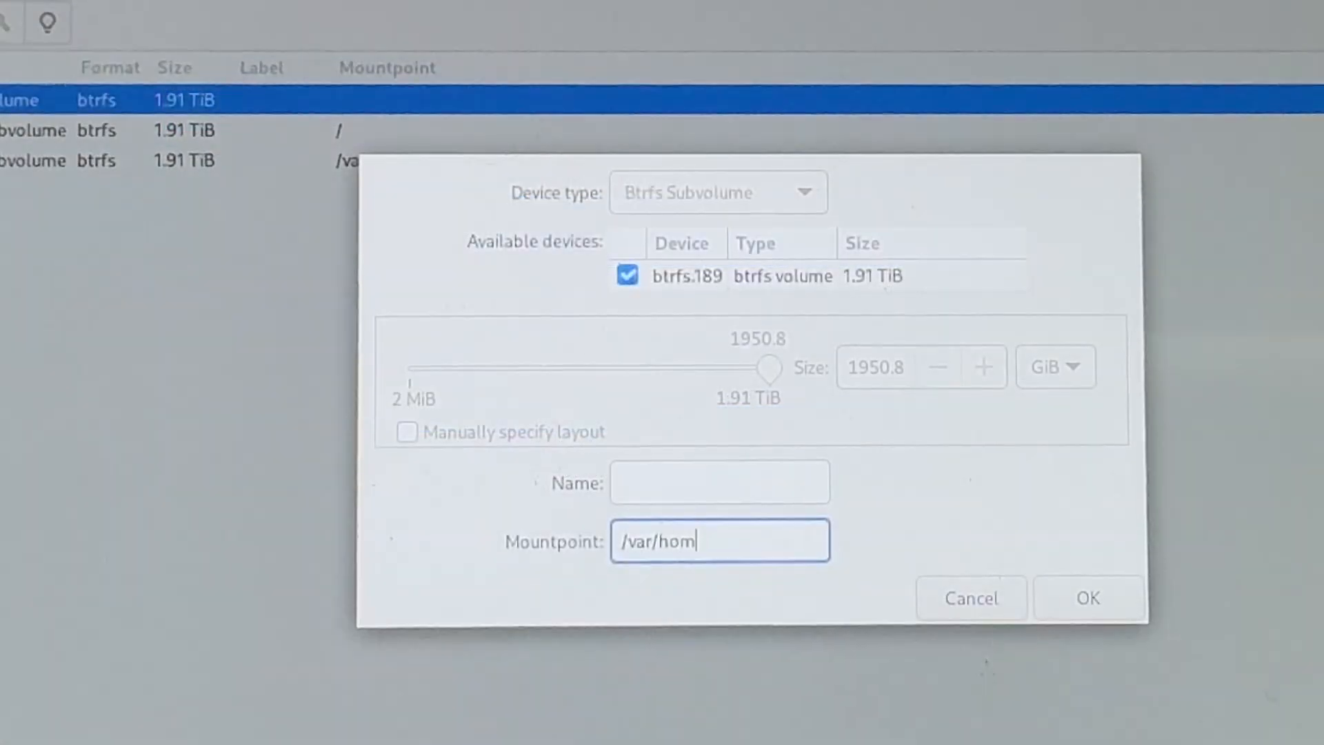
text(e)
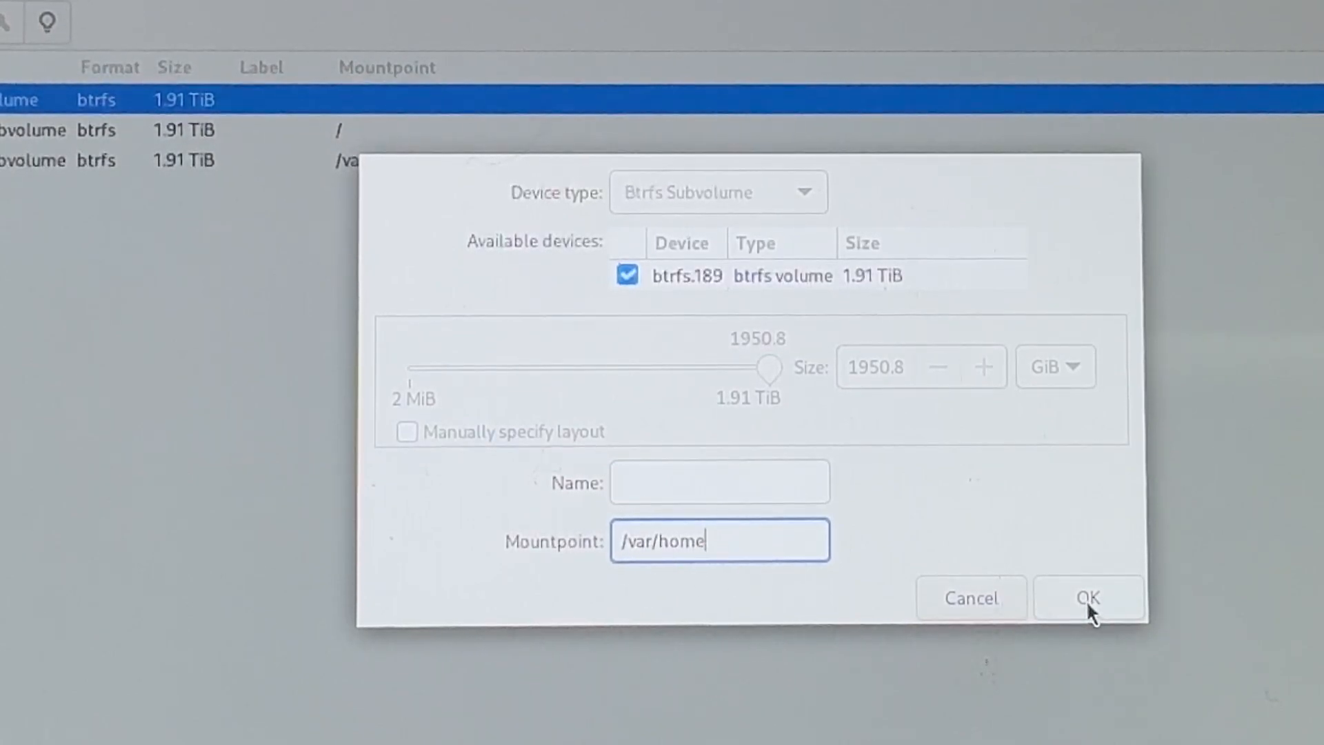
click(1088, 597)
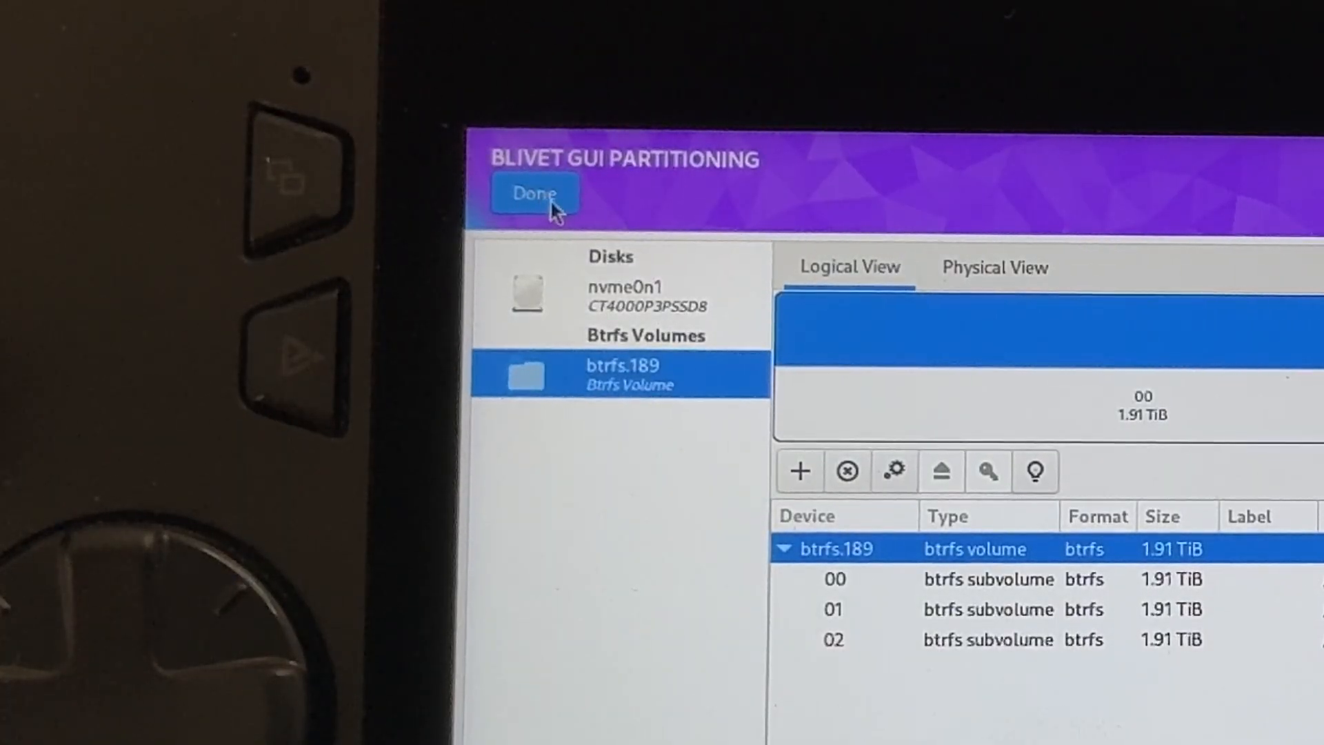
Finish partitioning and accept the changes listed in the Summary of Changes
click(534, 193)
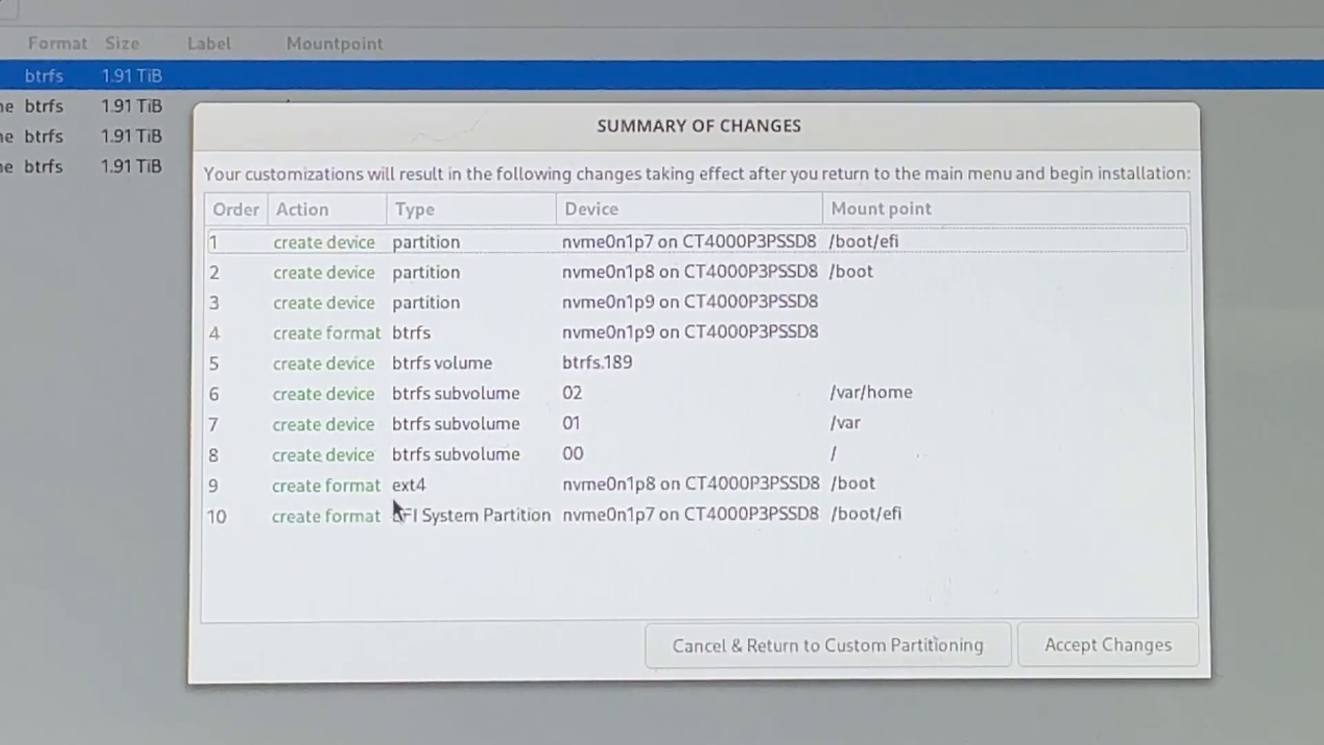
mouse_move(1118, 667)
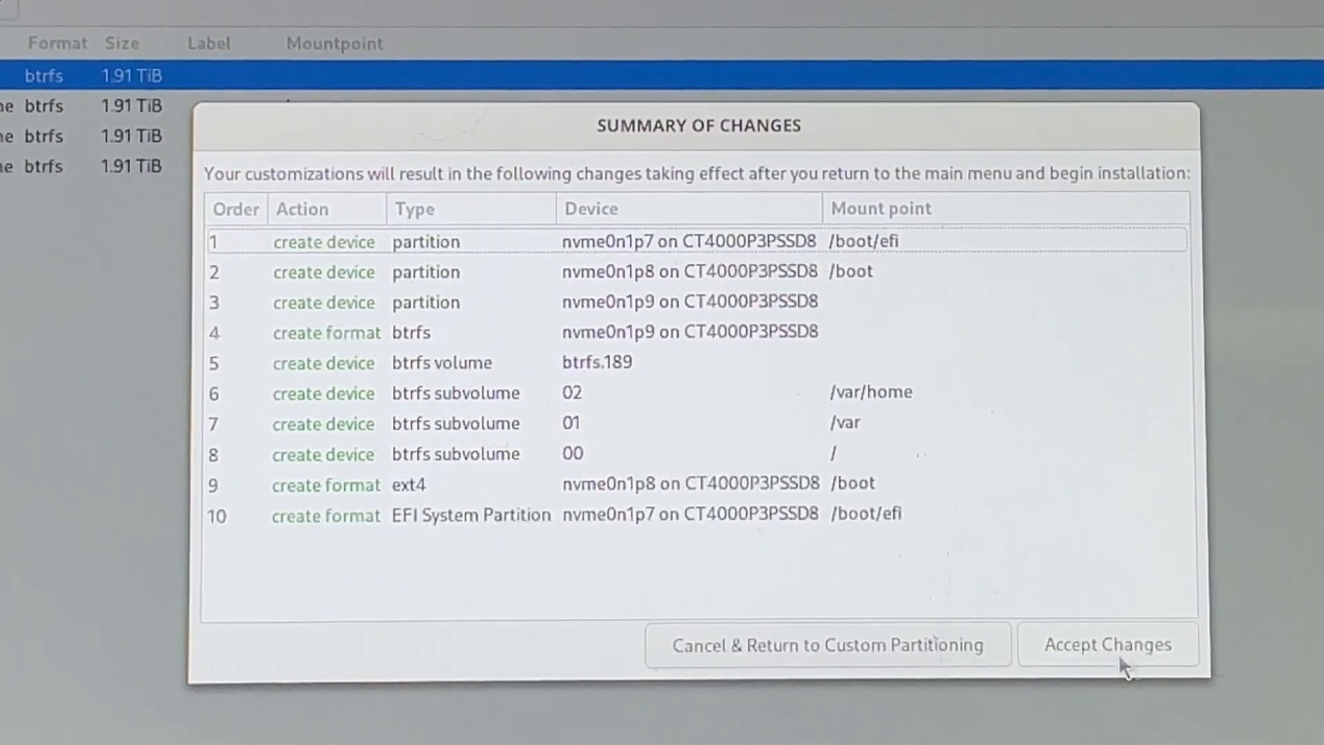
click(1106, 644)
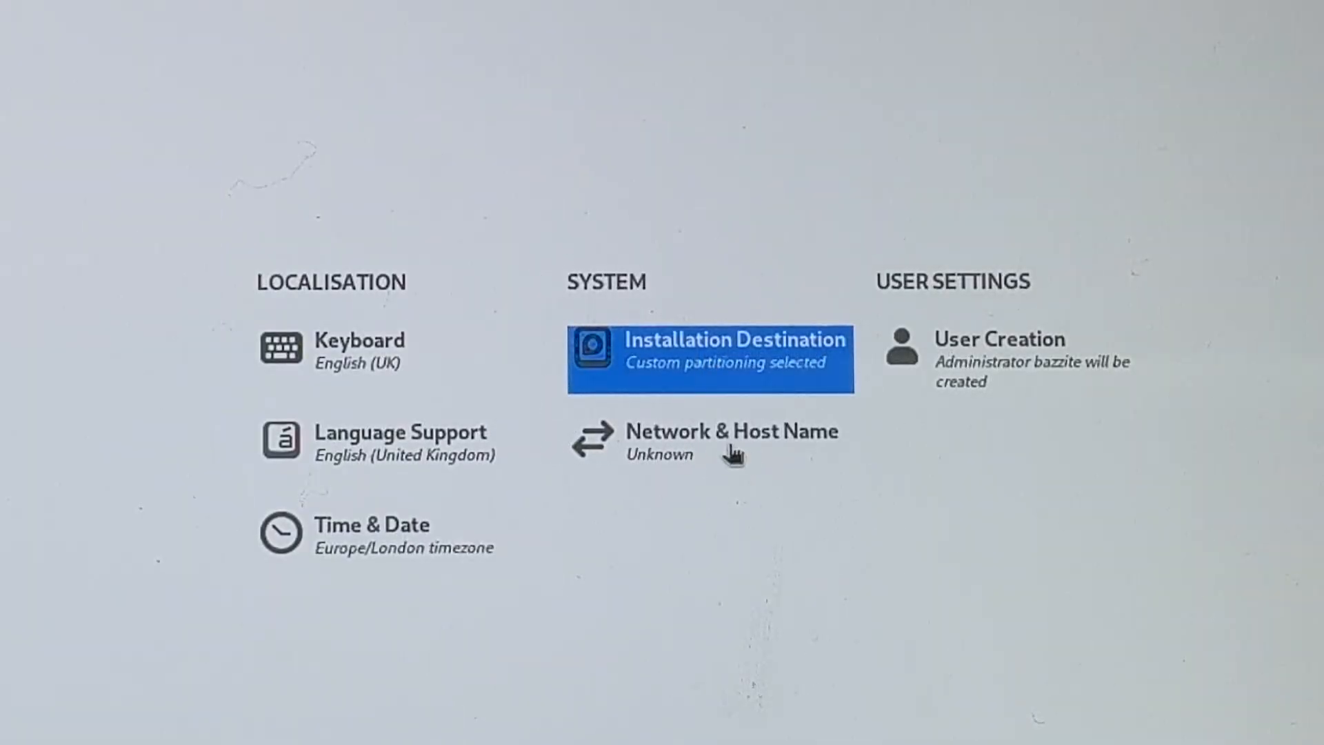
Confirm the Wi-Fi shows connected under Network & Host Name, then bring up User Creation
click(732, 430)
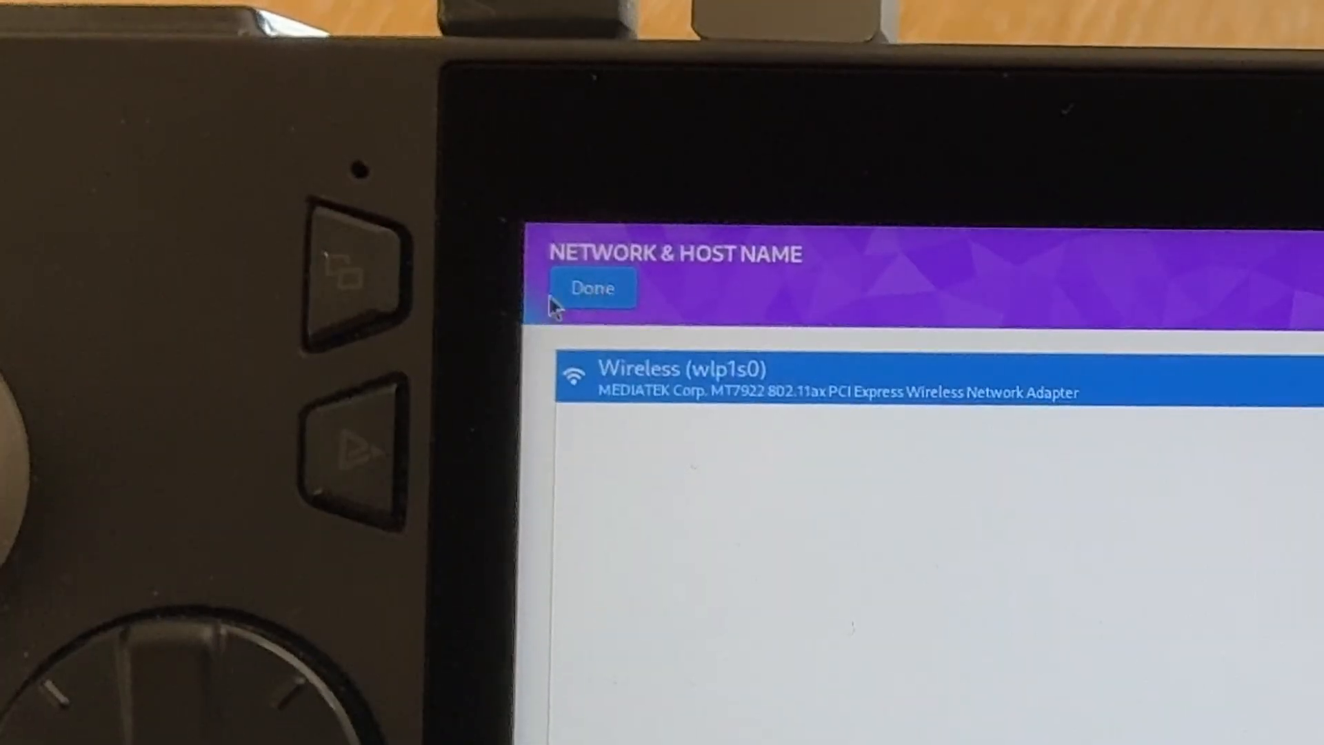
click(592, 288)
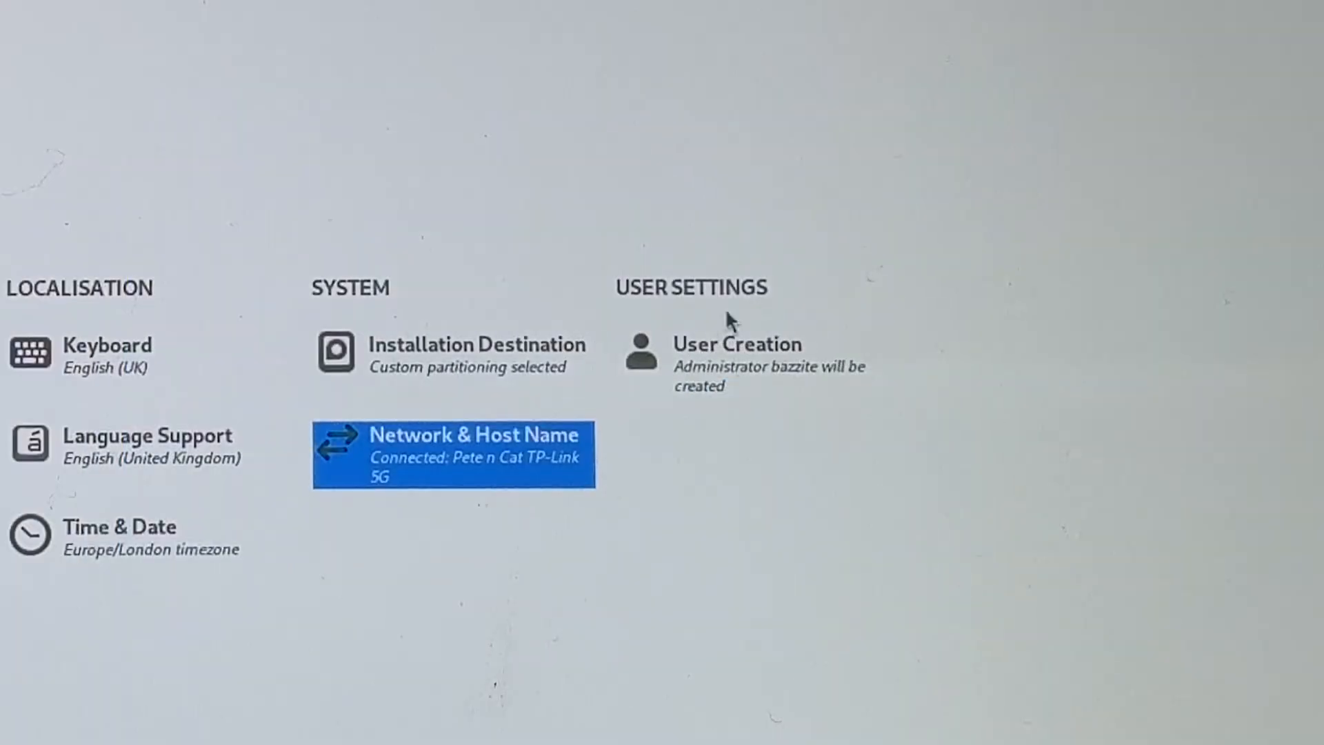
click(734, 363)
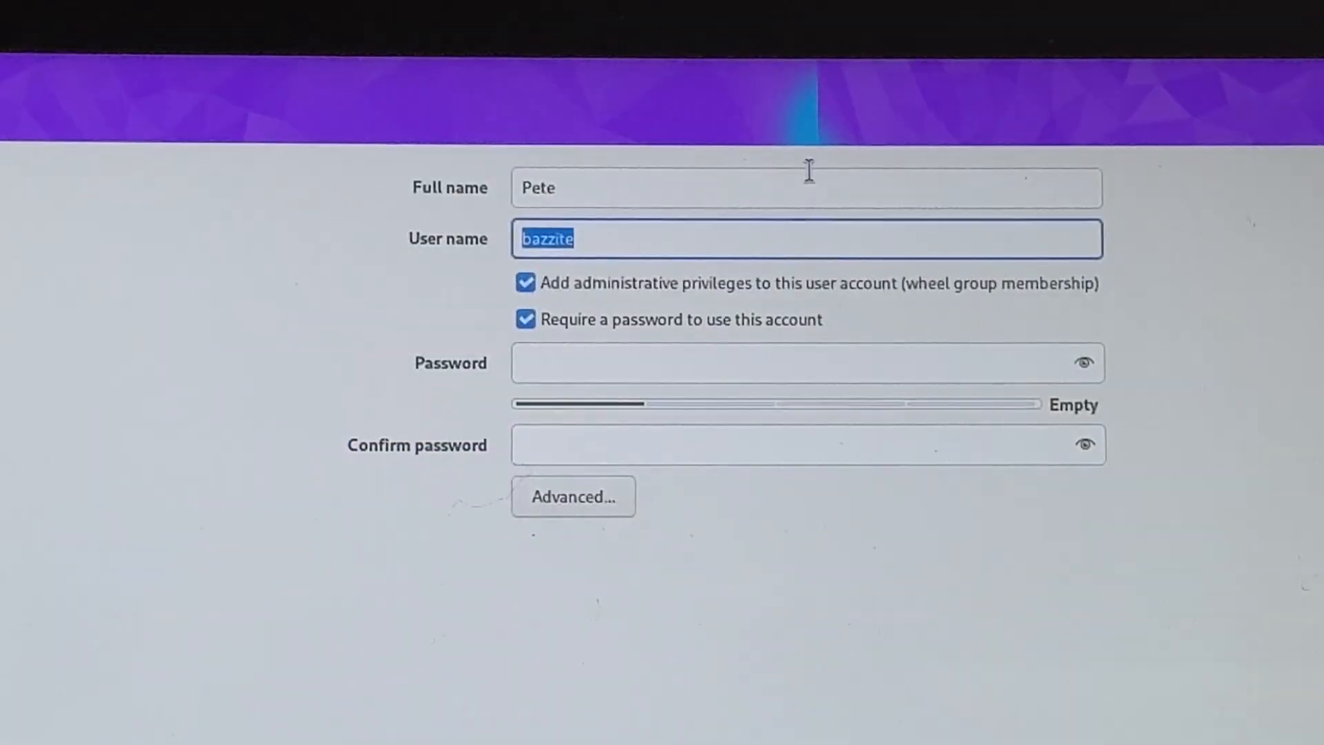
Create the user 'Pete' with a password and begin installing Bazzite
text(Pete)
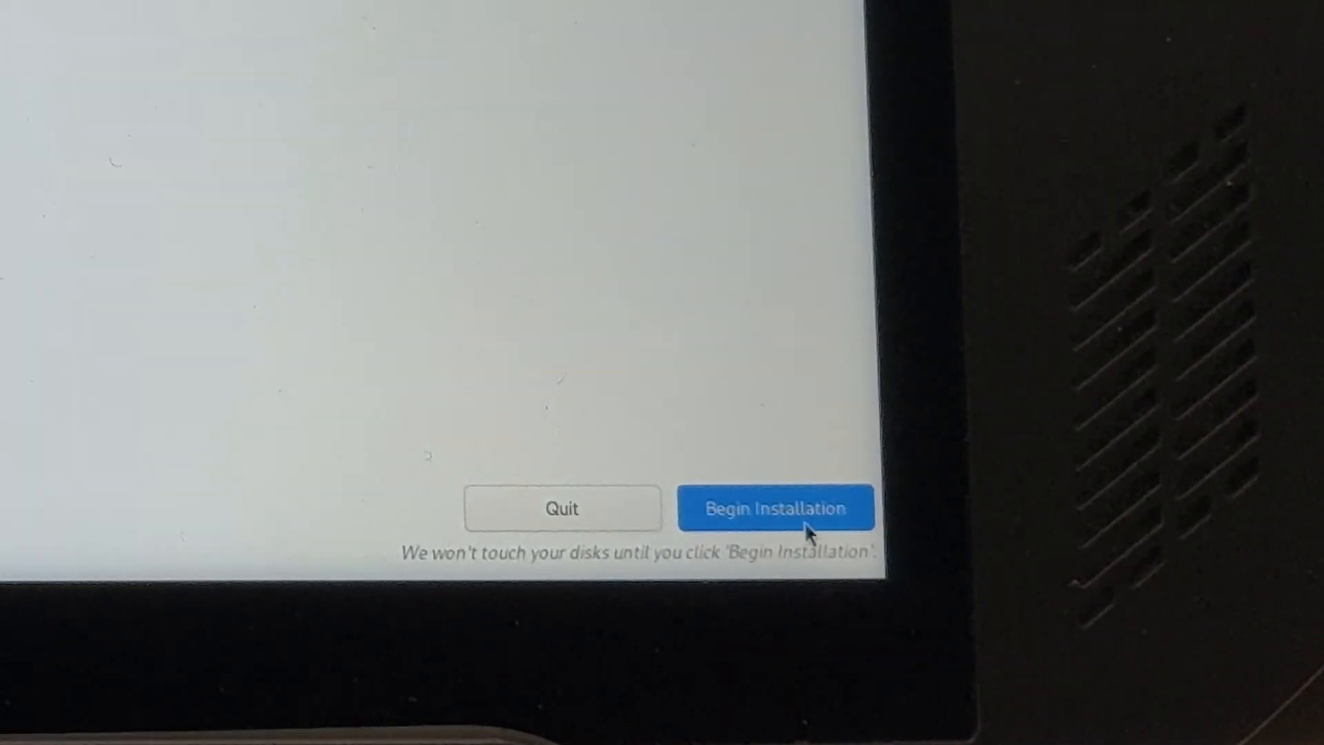
click(775, 508)
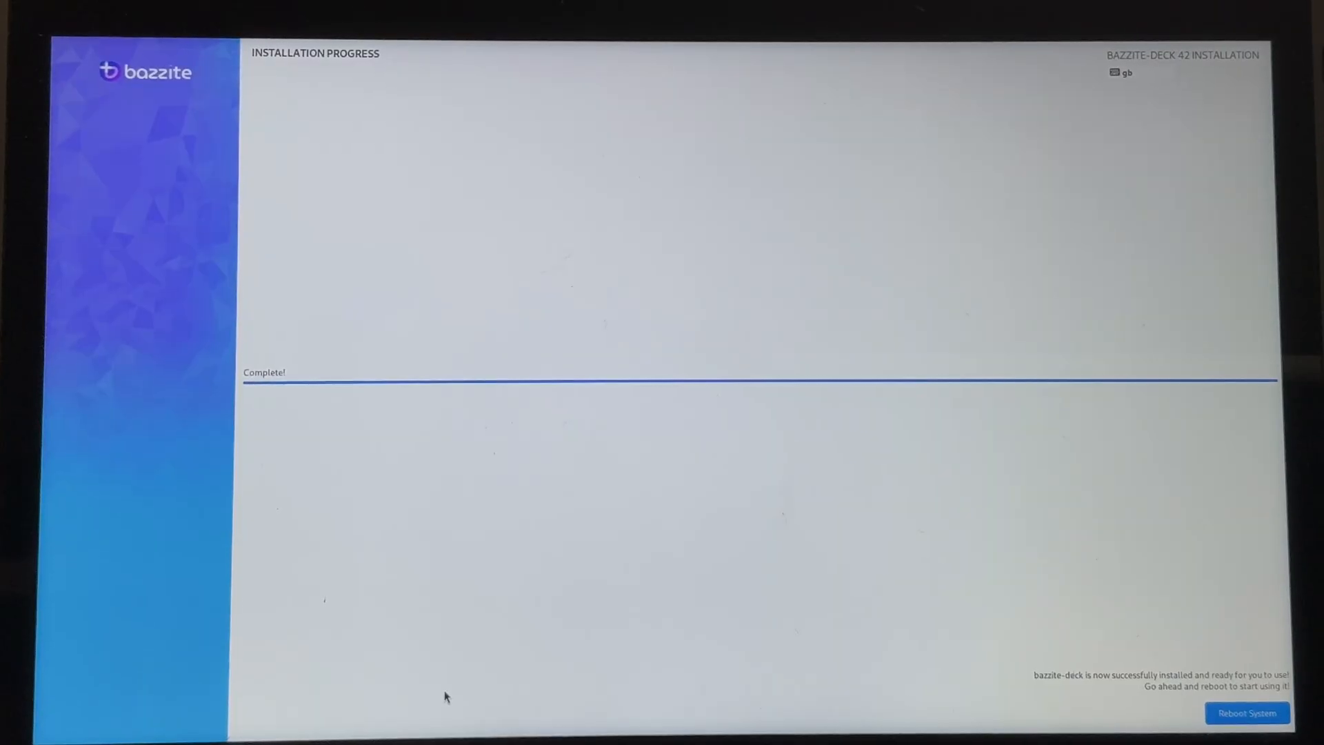
mouse_move(240, 398)
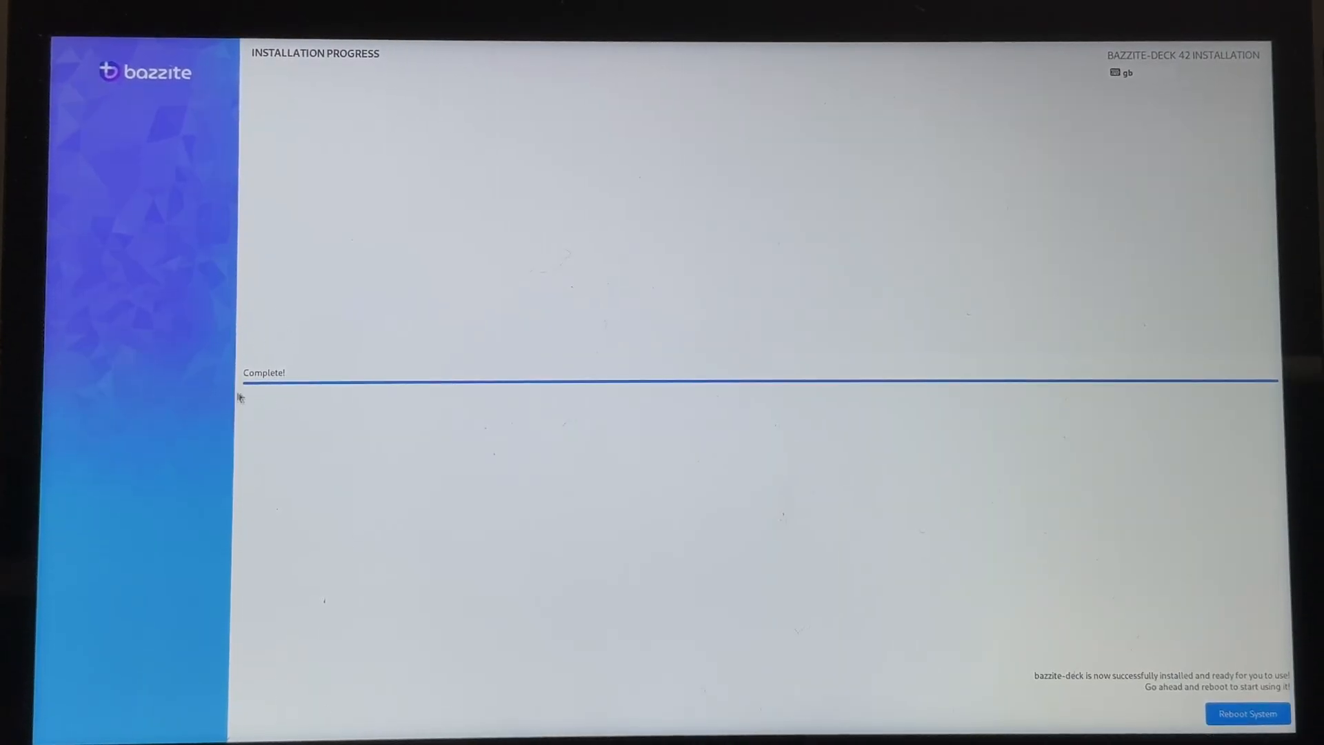
mouse_move(1172, 715)
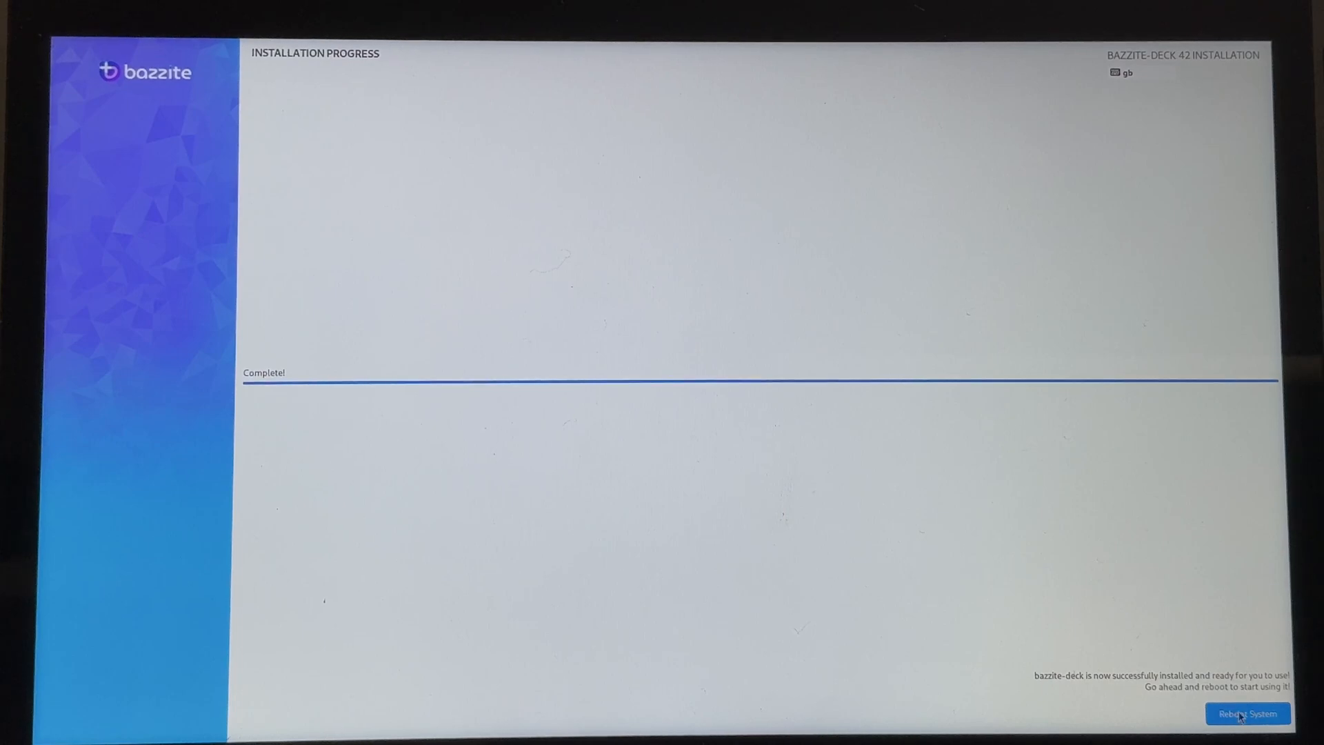
Reboot the finished installation into Bazzite's Steam gaming mode
click(1245, 713)
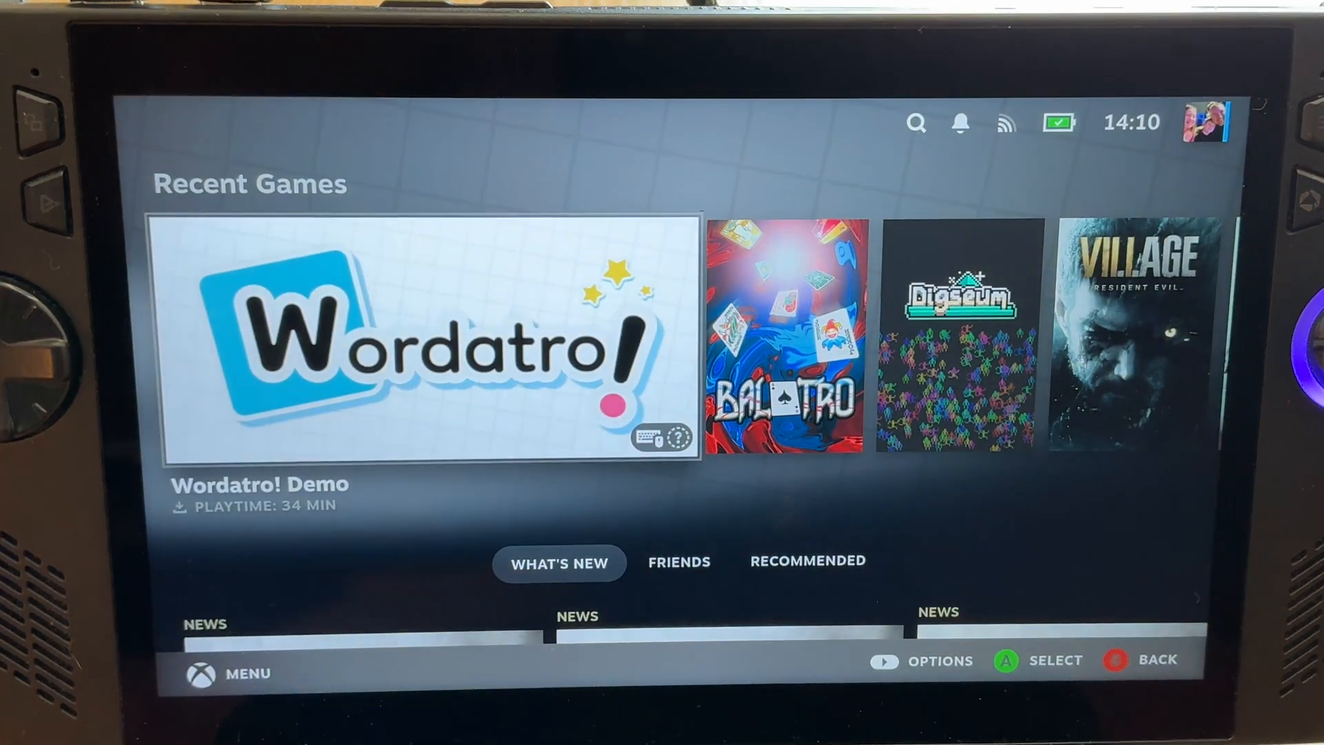
Browse the Recent Games row past Balatro
key(Right)
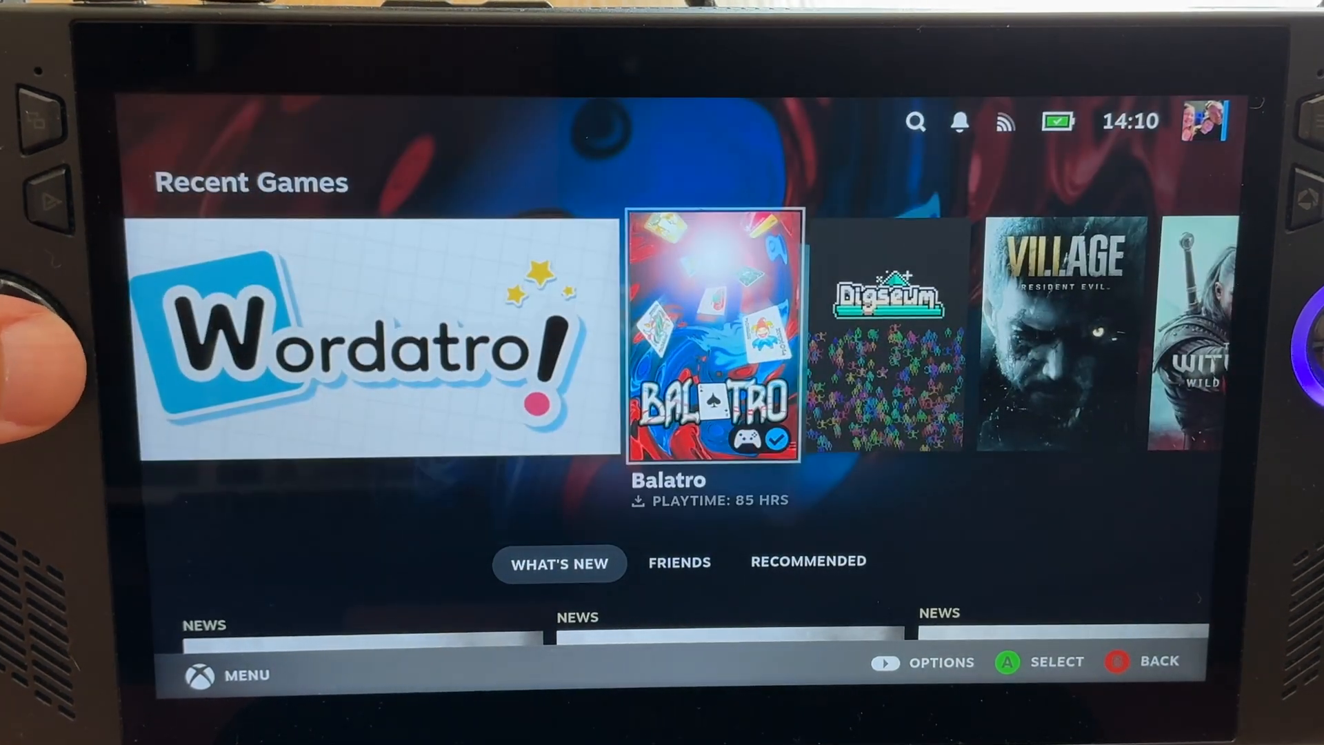
scroll(right, 3)
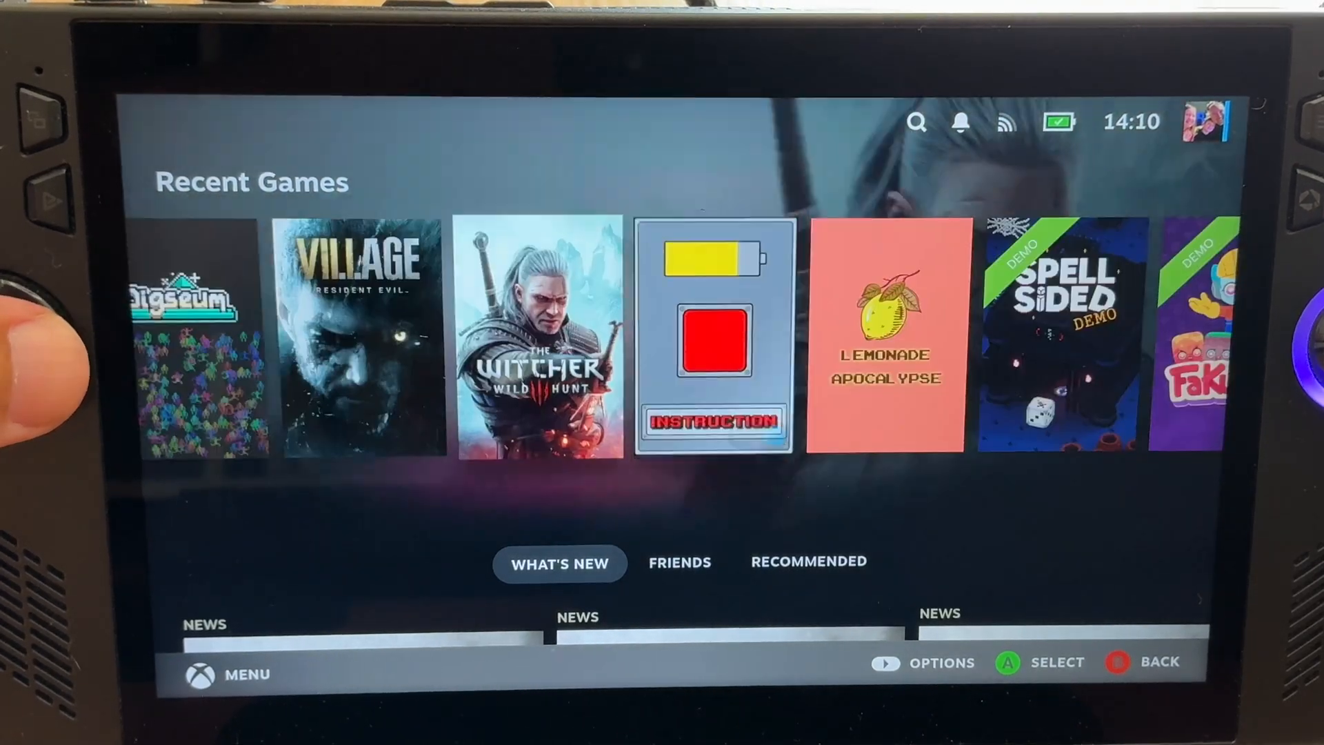
scroll(right, 3)
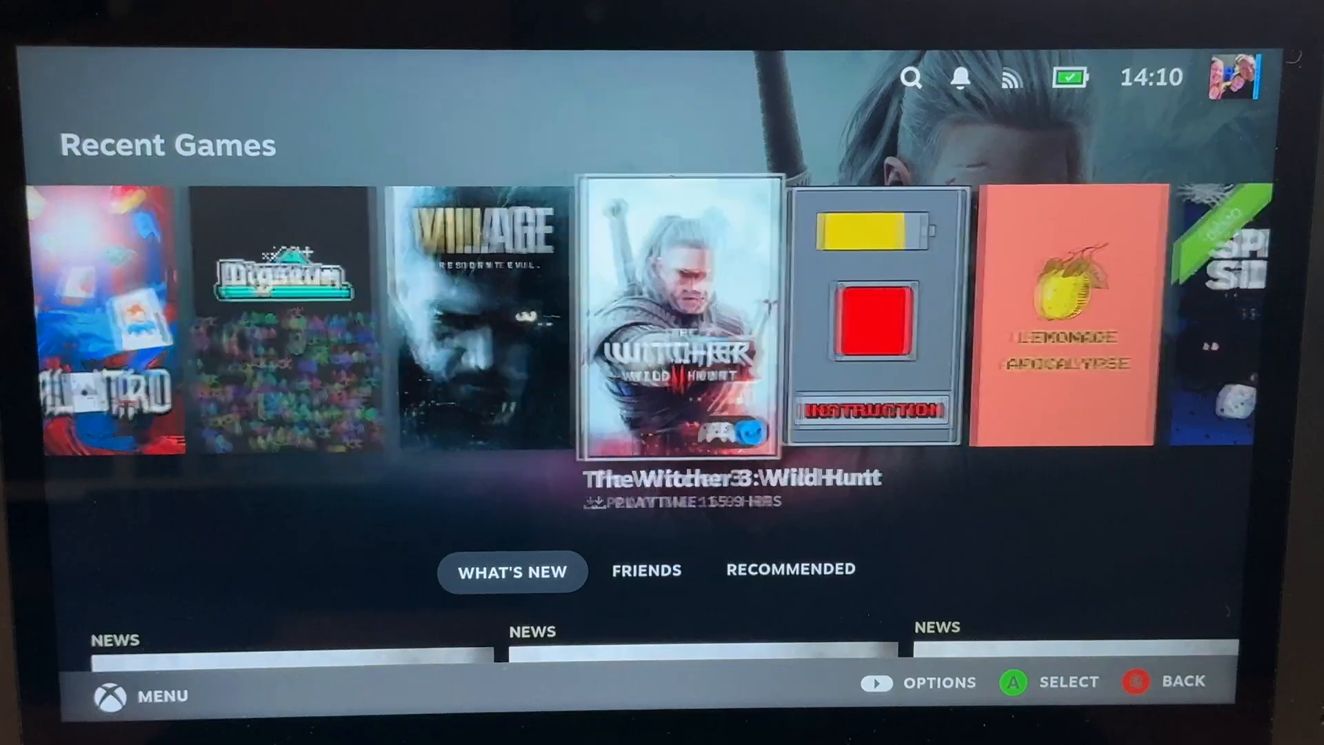
scroll(right, 3)
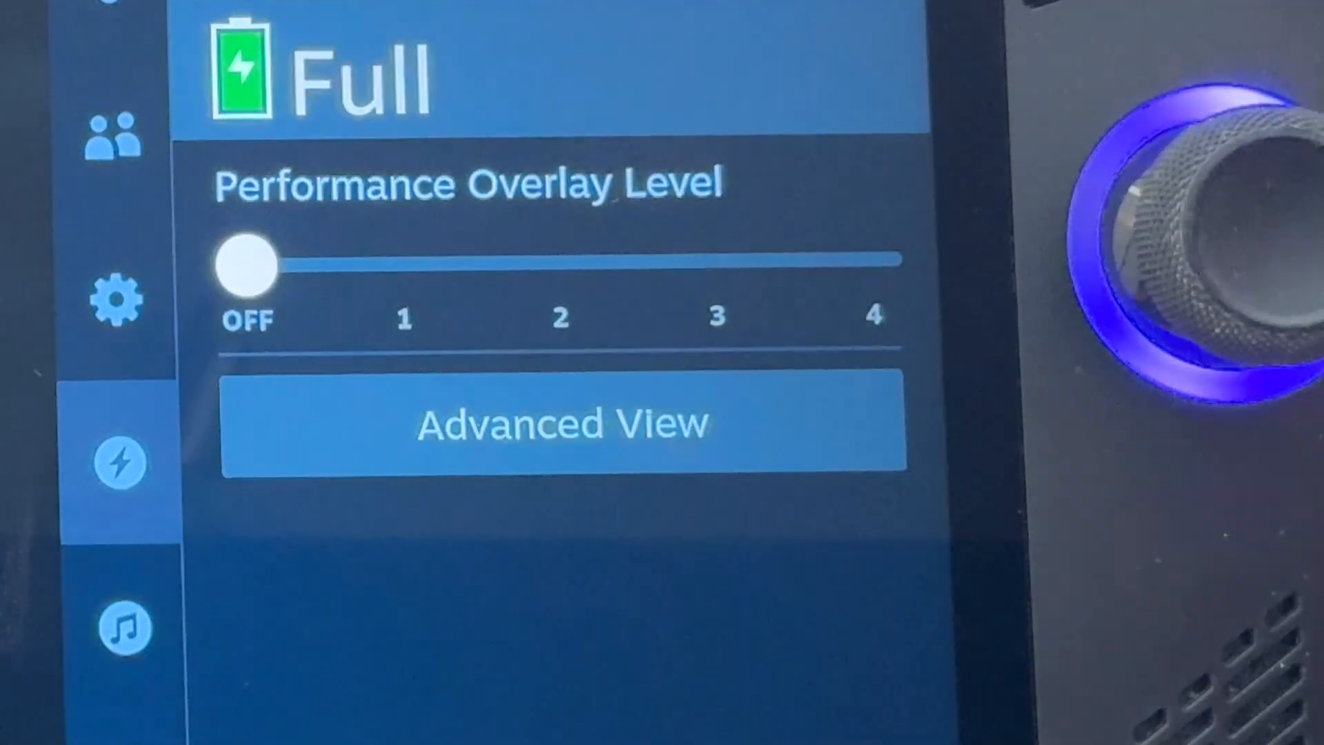
Review the advanced performance settings, which show VRR enabled
click(560, 422)
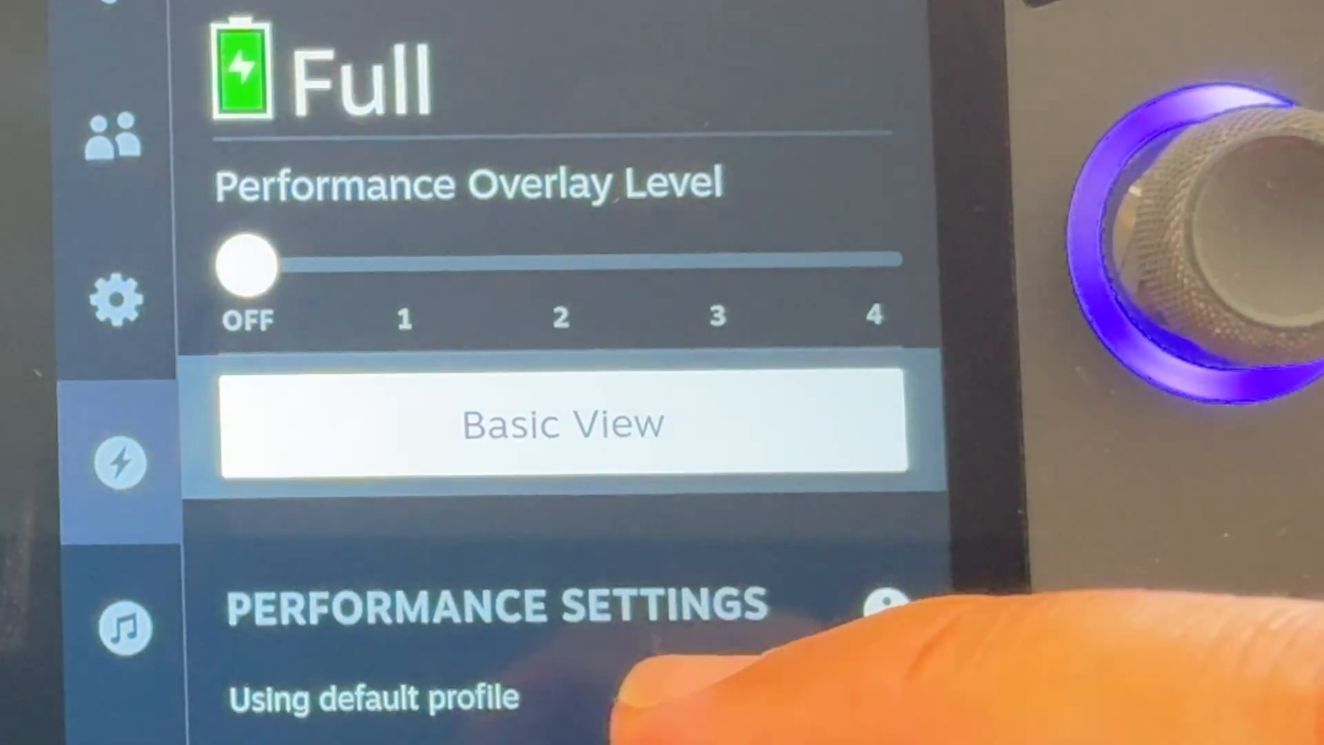
scroll(down, 3)
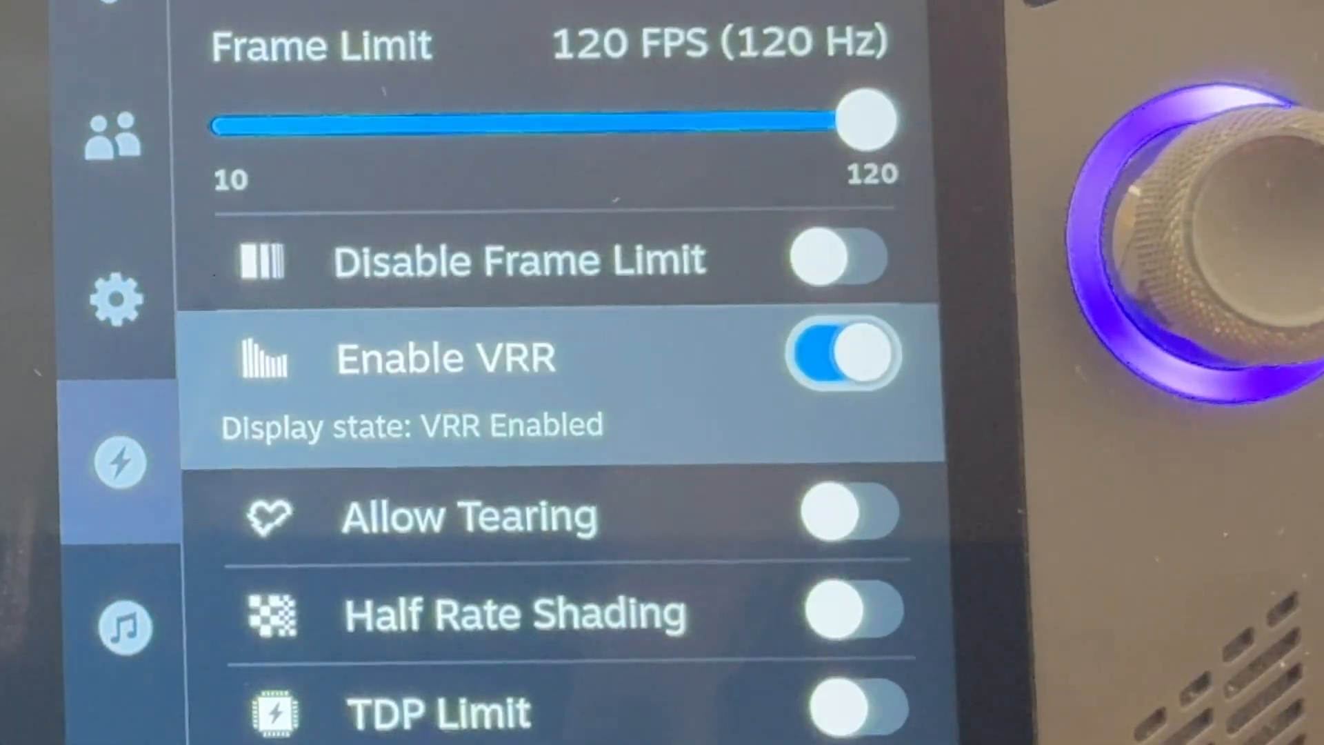
scroll(down, 3)
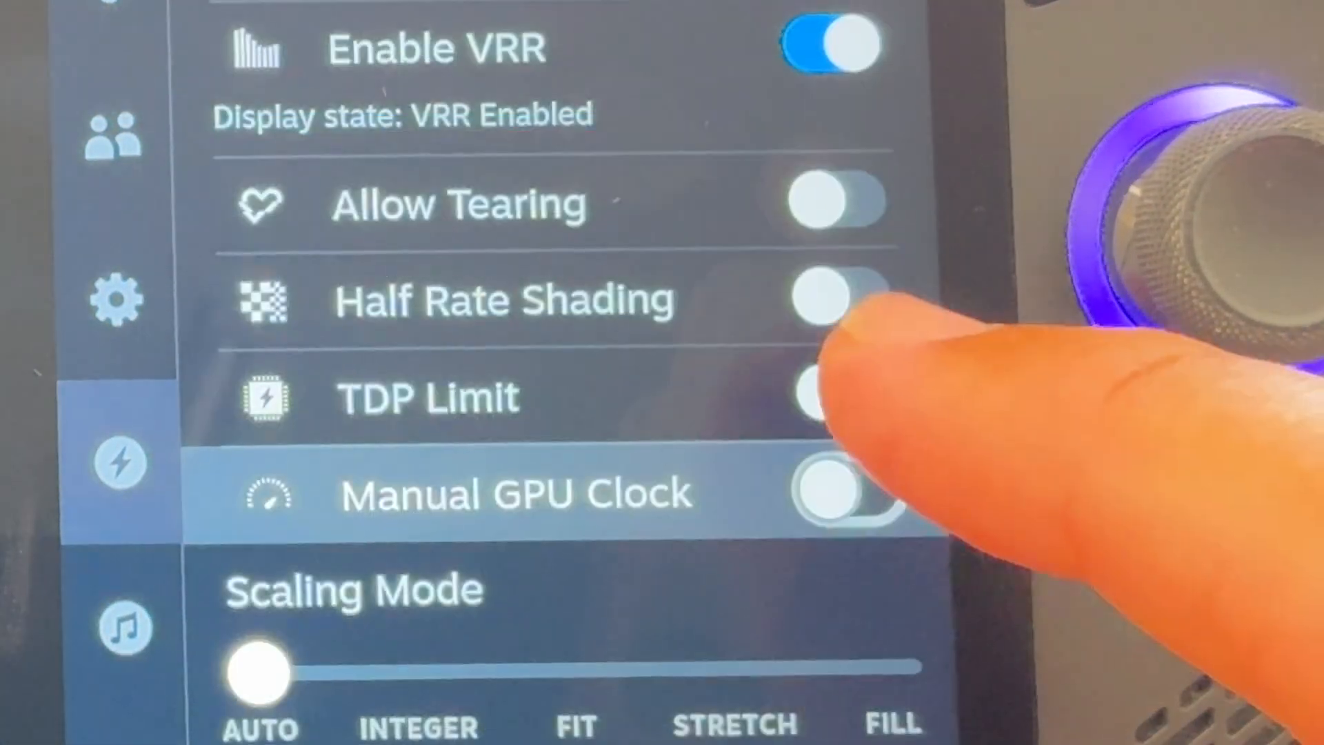
Go back Home and scroll through the Recent Games row
click(835, 392)
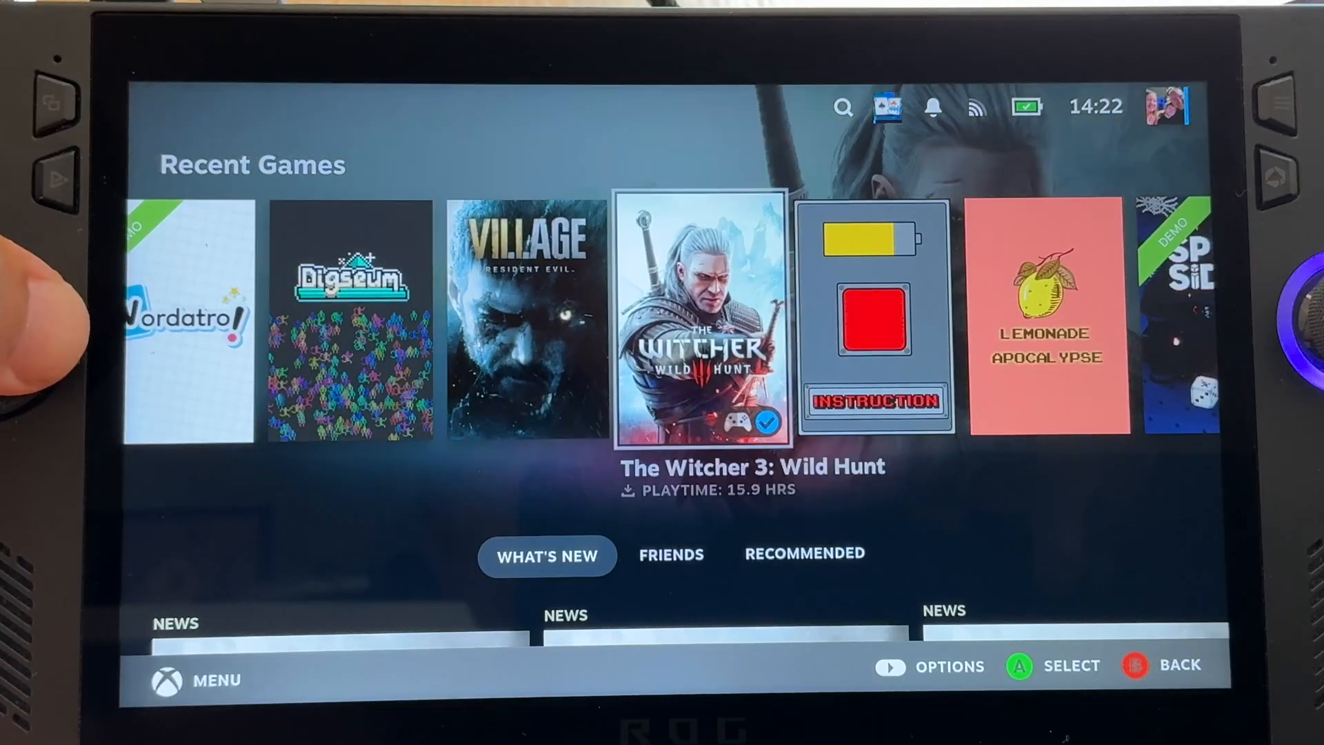
scroll(right, 3)
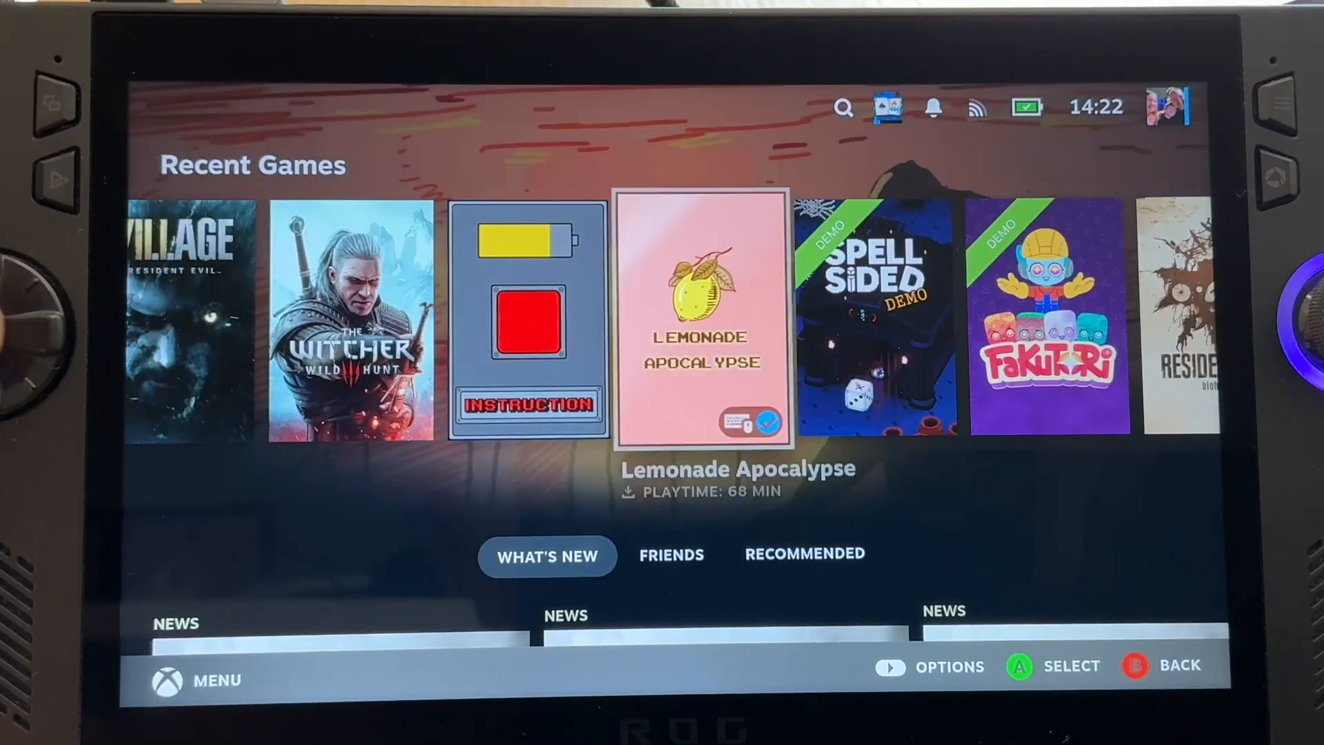
scroll(right, 3)
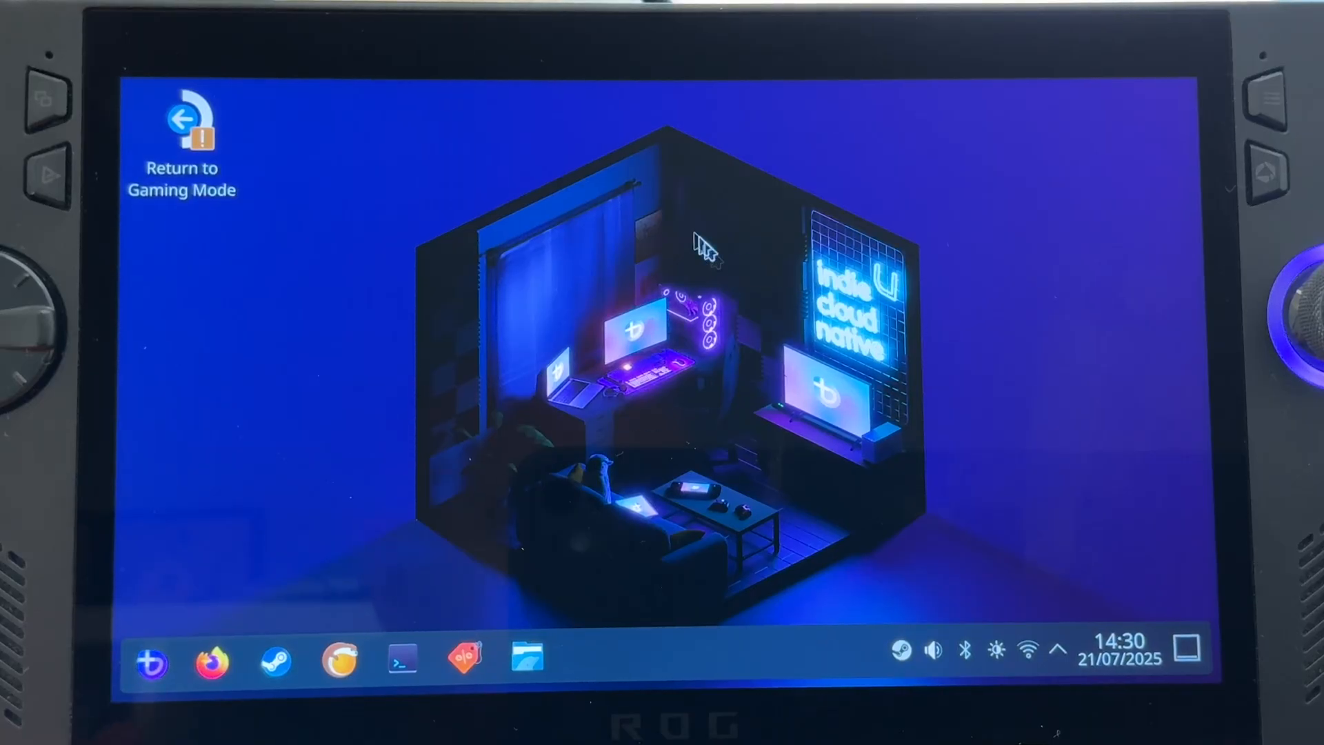
mouse_move(625, 314)
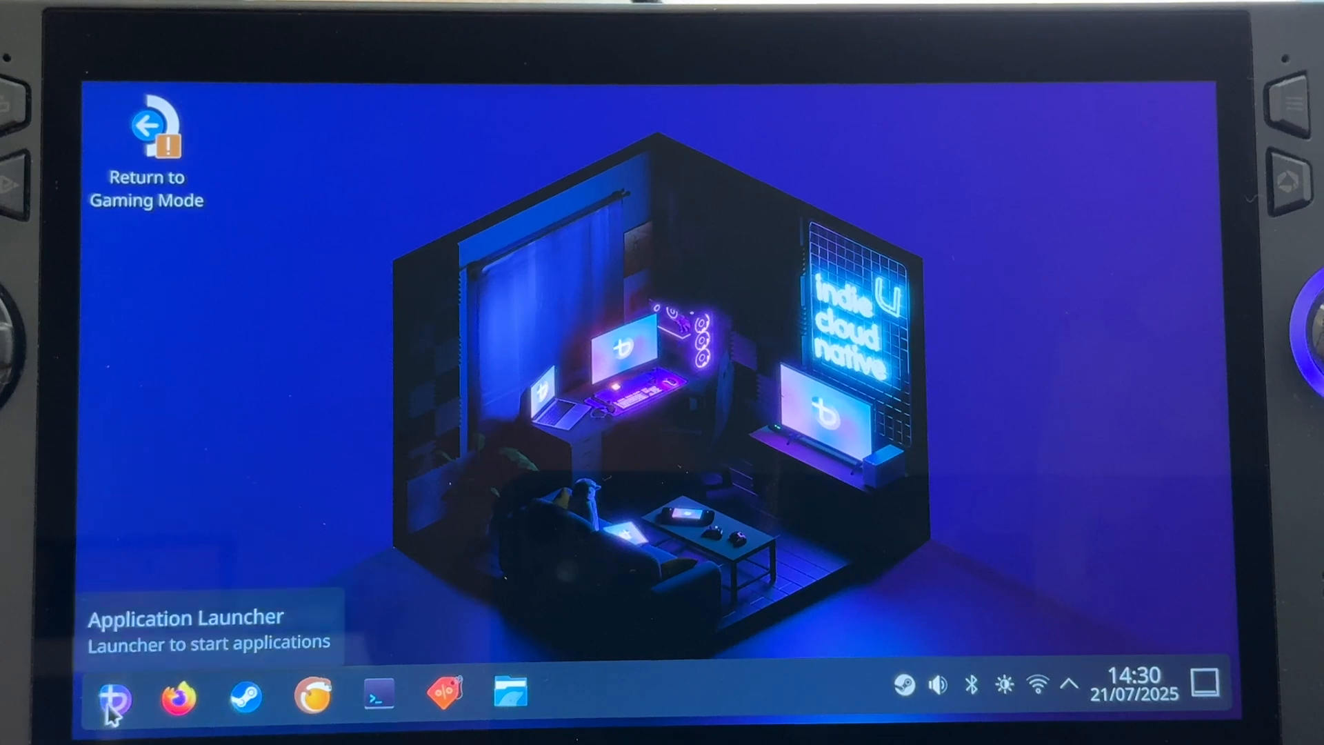
click(108, 700)
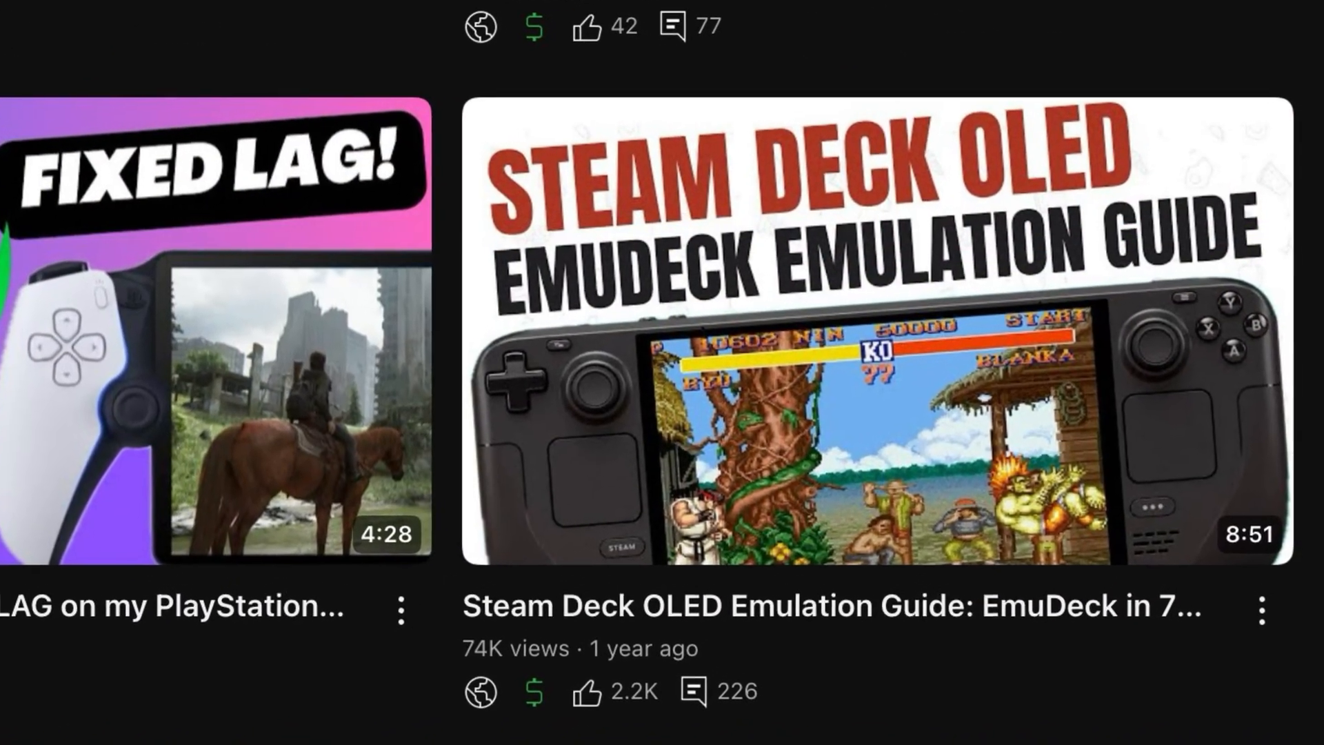
scroll(right, 3)
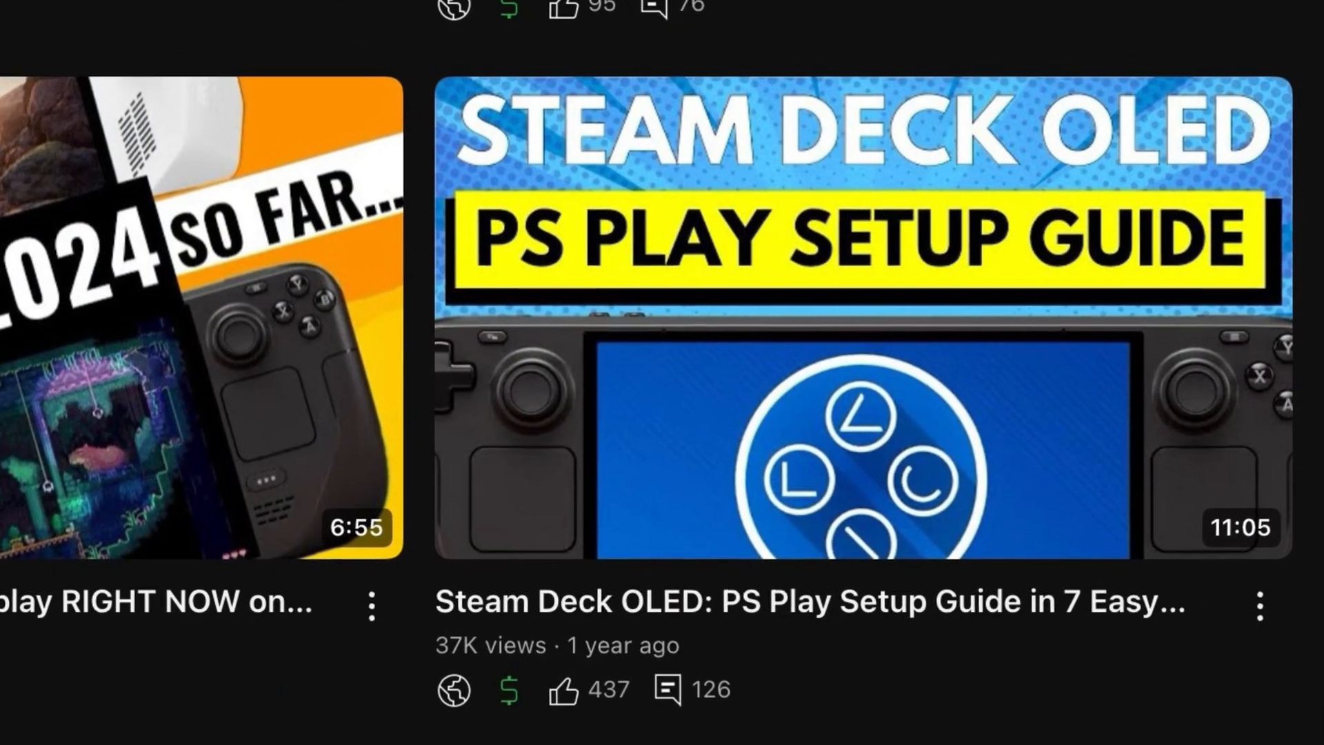
scroll(down, 3)
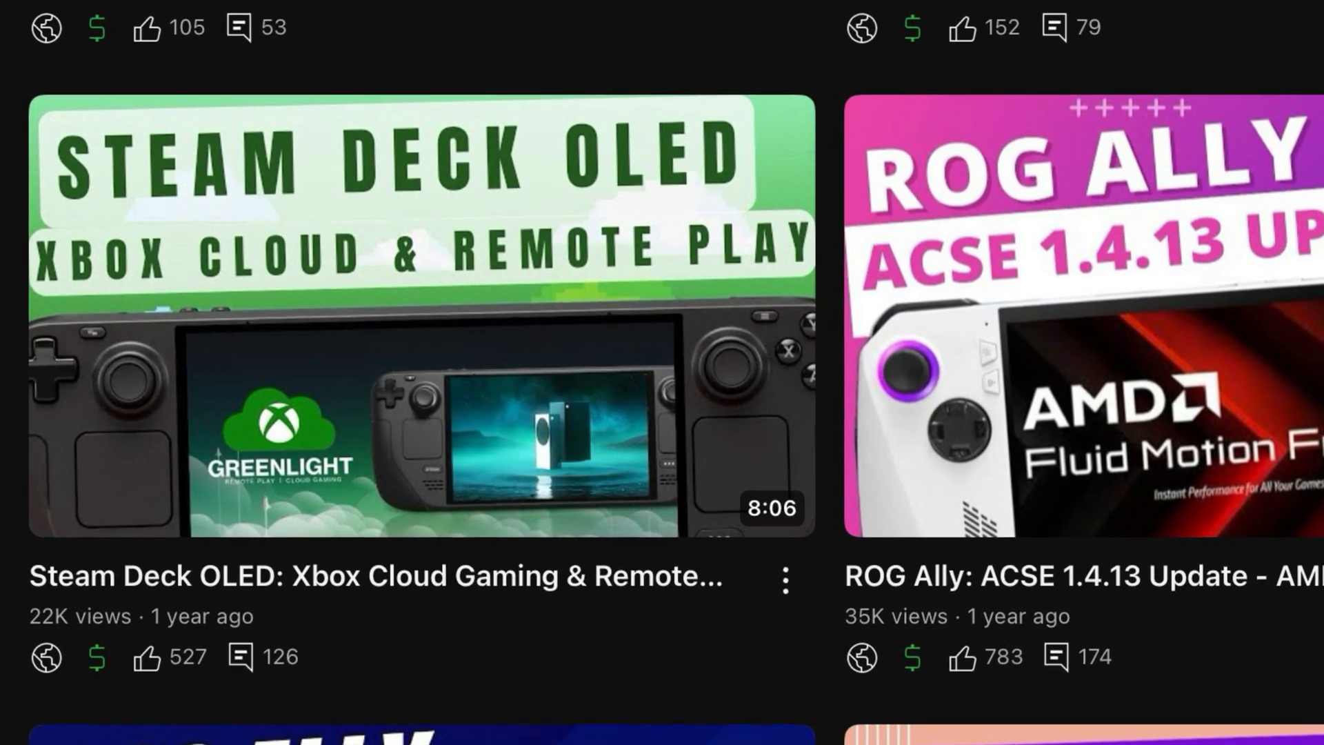
scroll(down, 3)
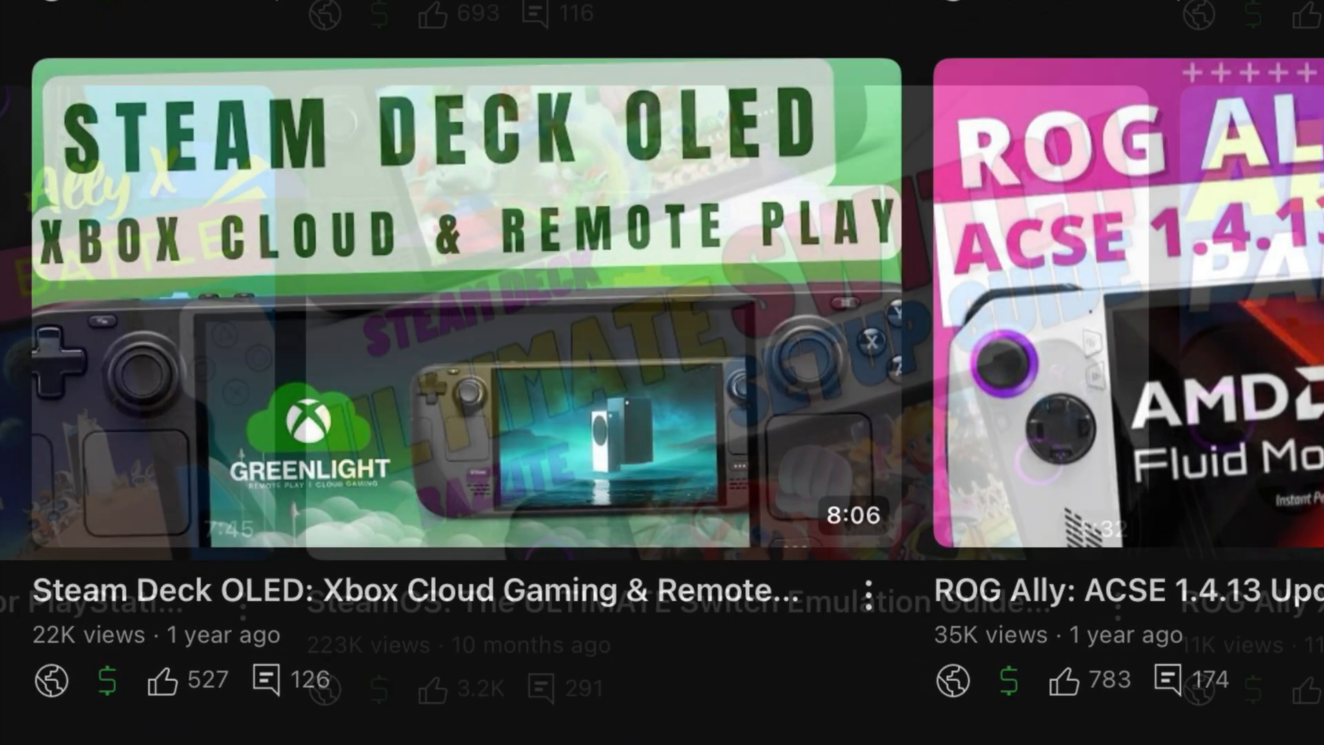
scroll(left, 3)
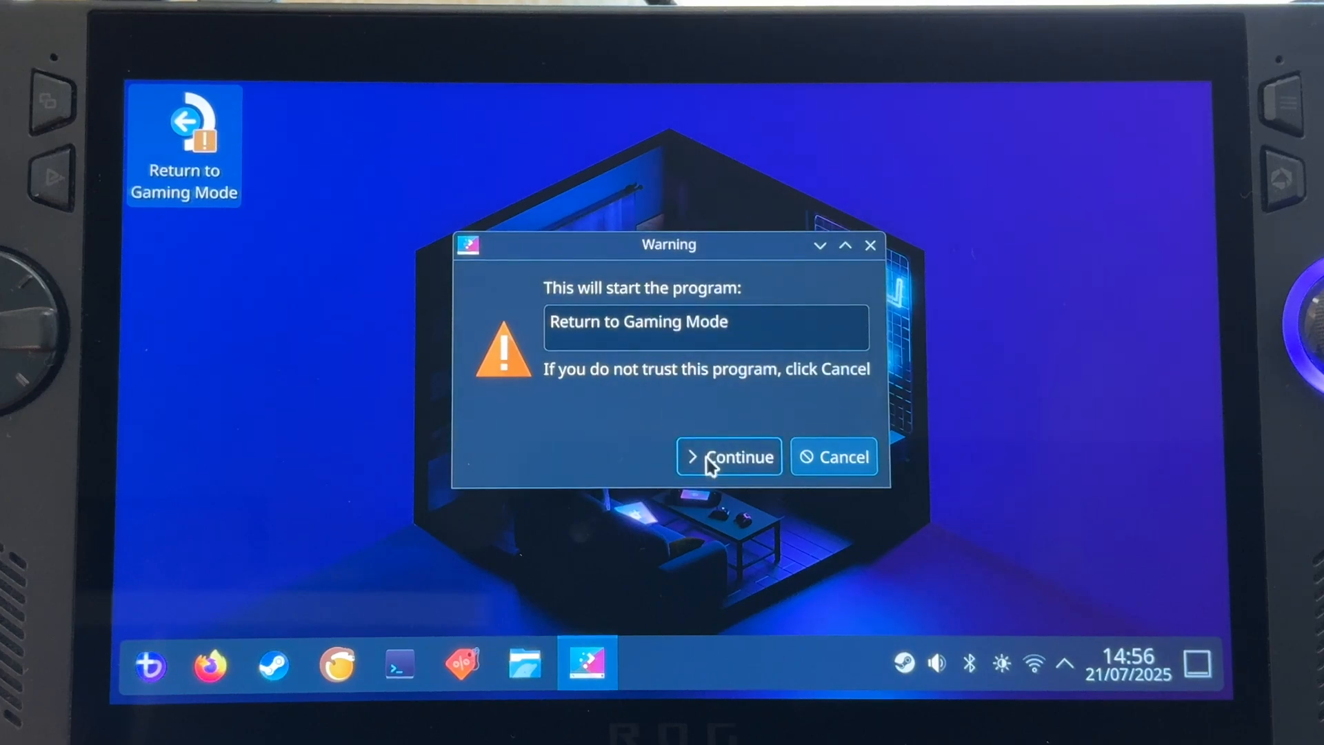
Approve the Return to Gaming Mode warning with Continue
click(729, 456)
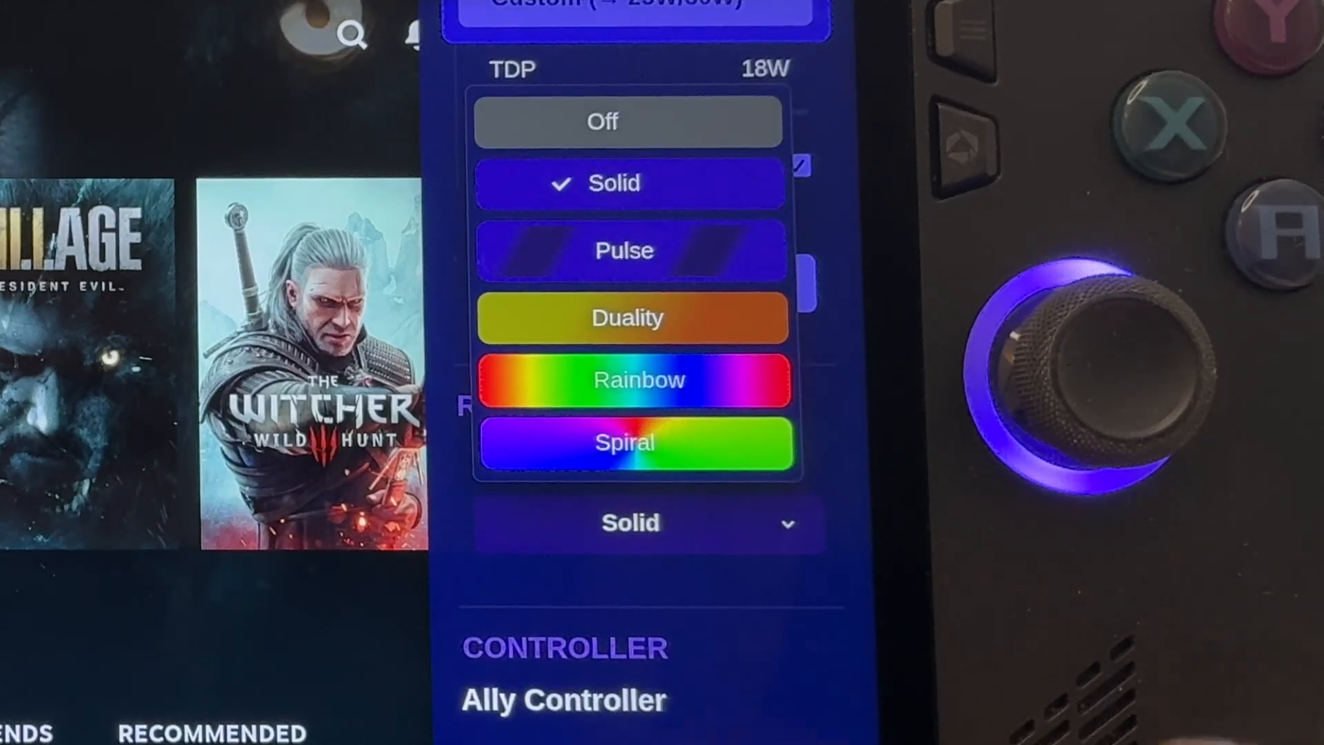
Browse HHD's RGB modes and the 18W TDP page with Boost, then reach Armoury Crate
click(639, 379)
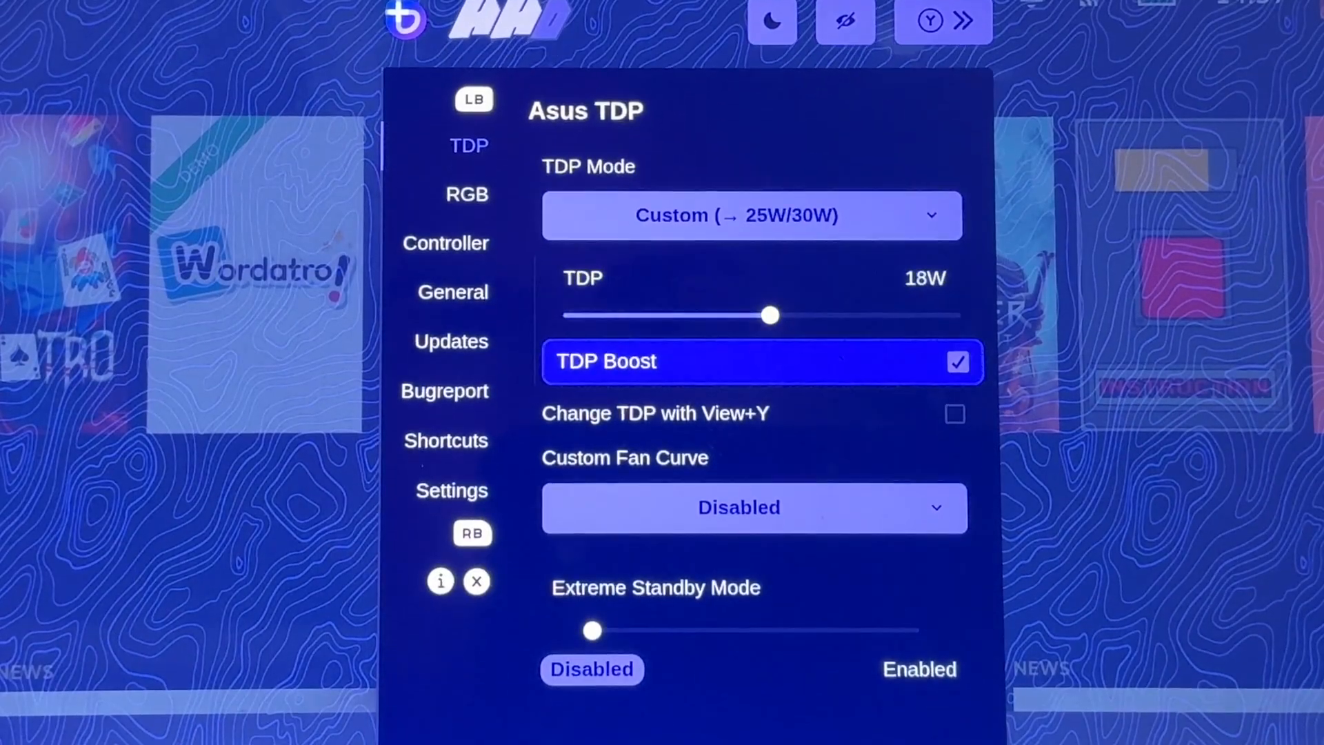
click(466, 195)
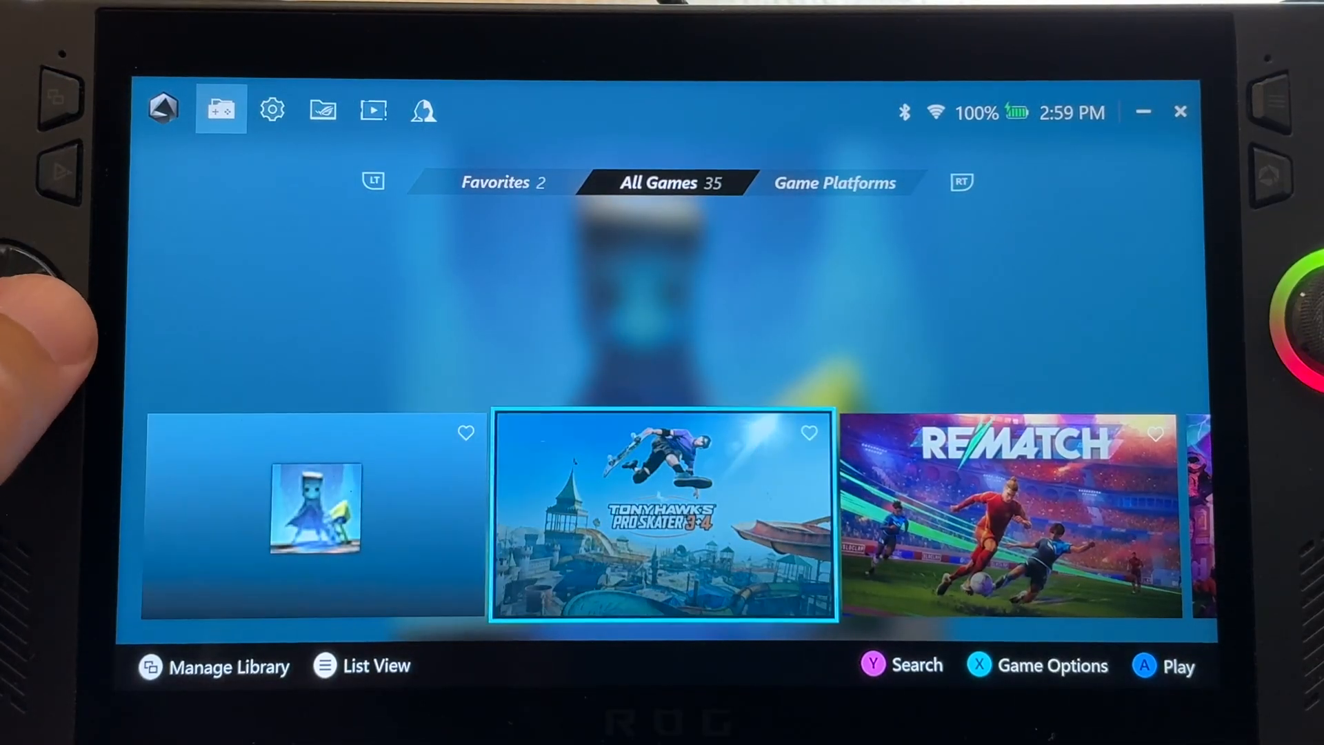
Scroll Armoury Crate's All Games row to Disney Dreamlight Valley
scroll(right, 3)
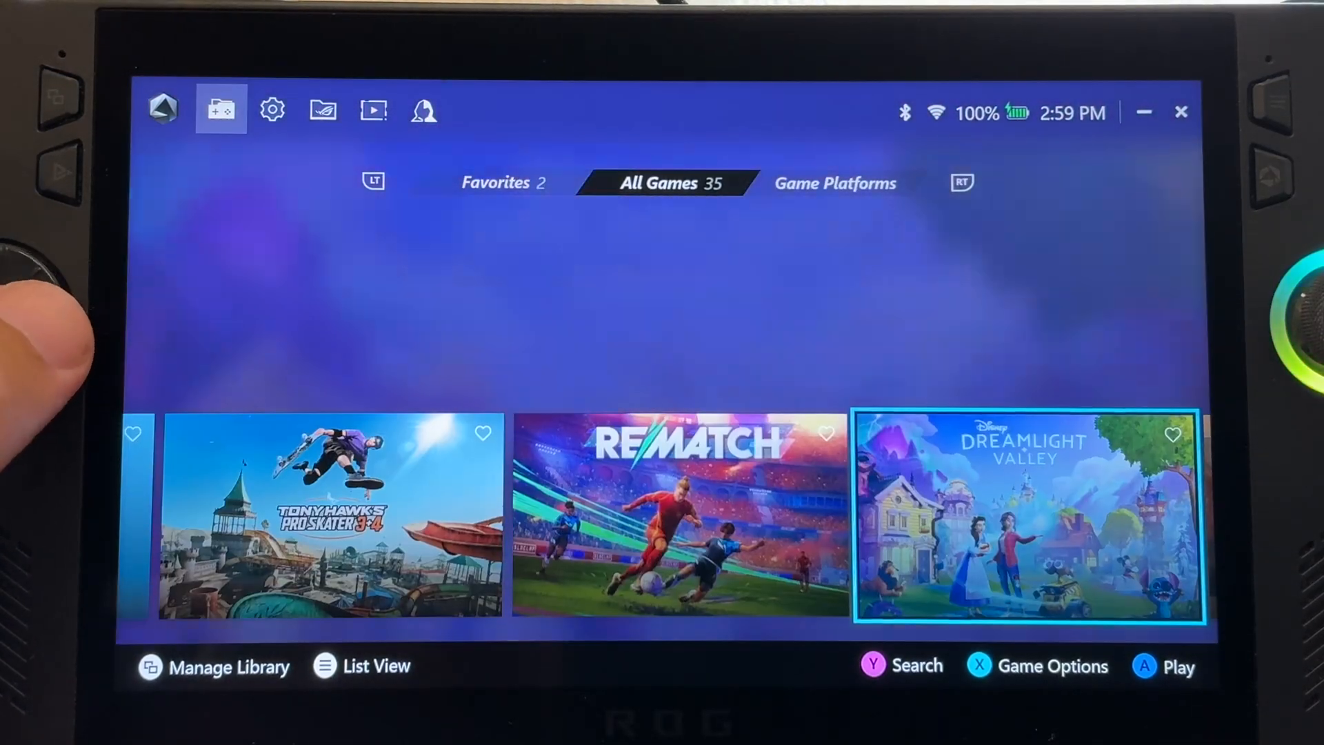
scroll(right, 3)
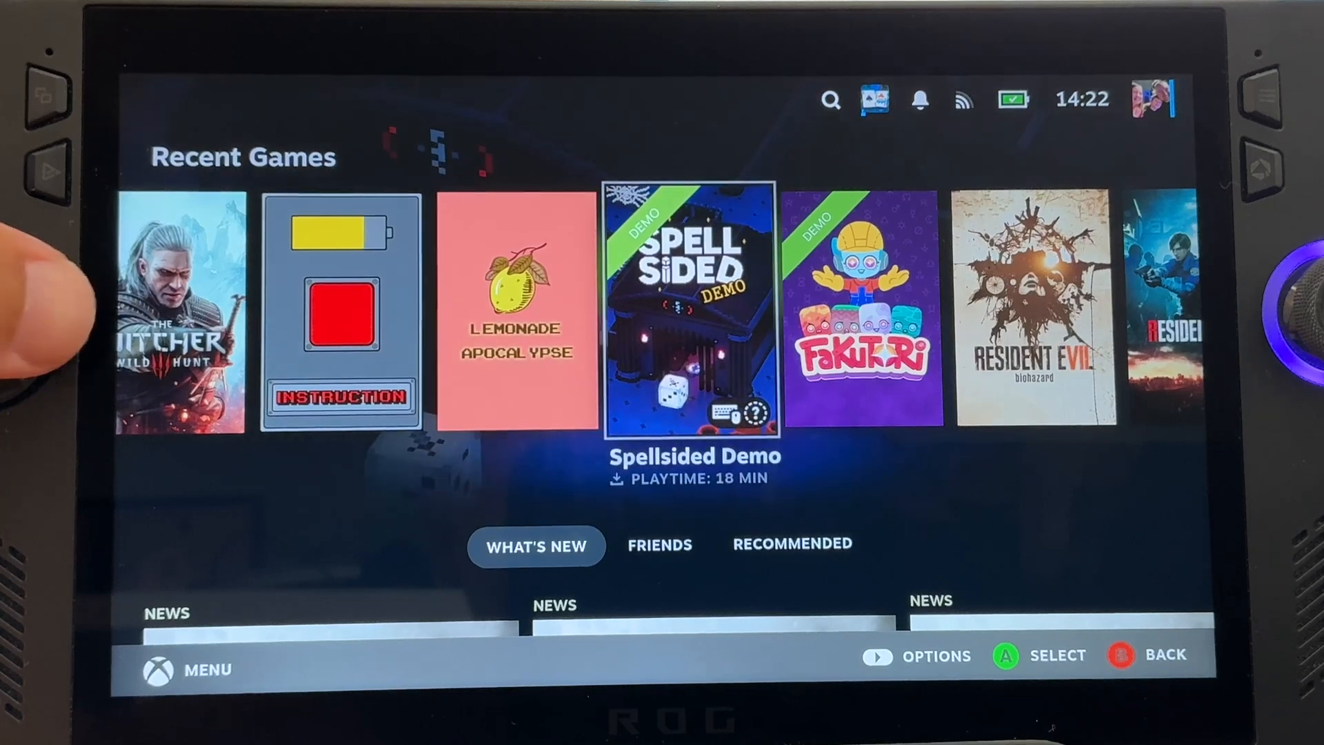
scroll(right, 3)
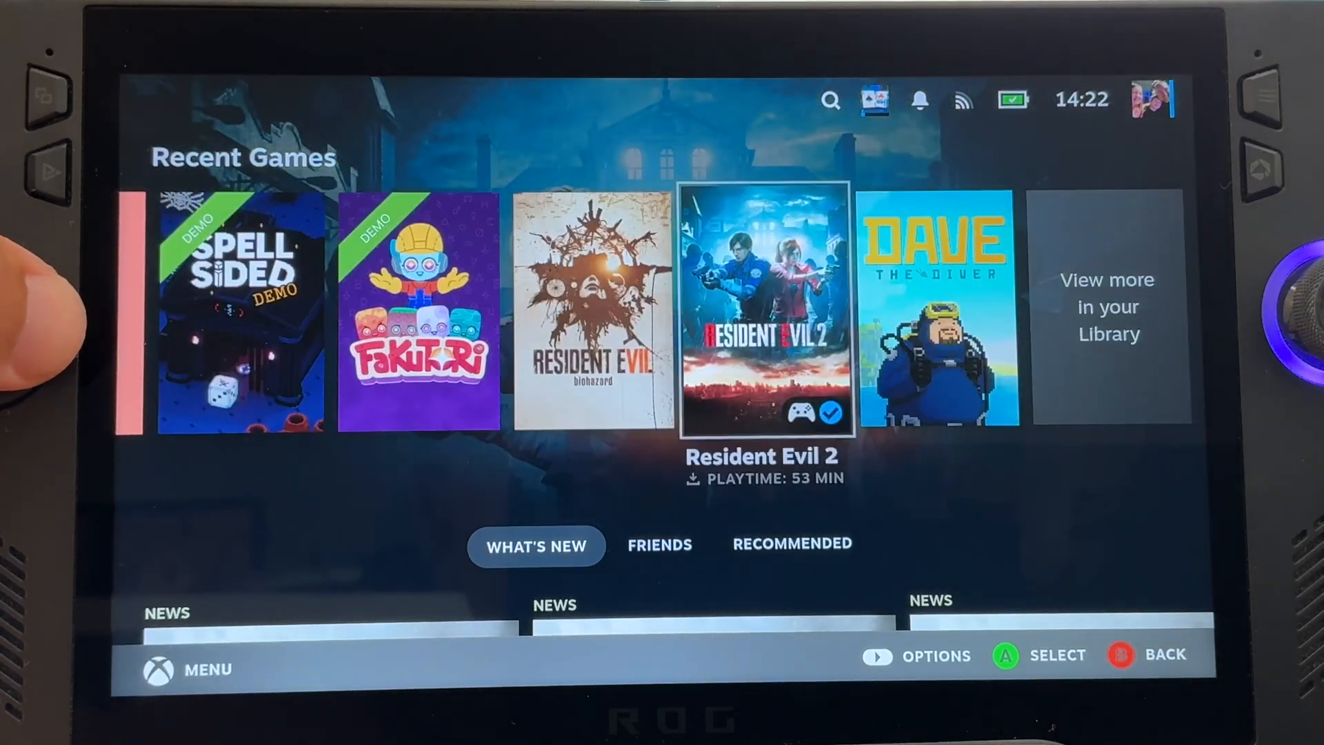
click(938, 316)
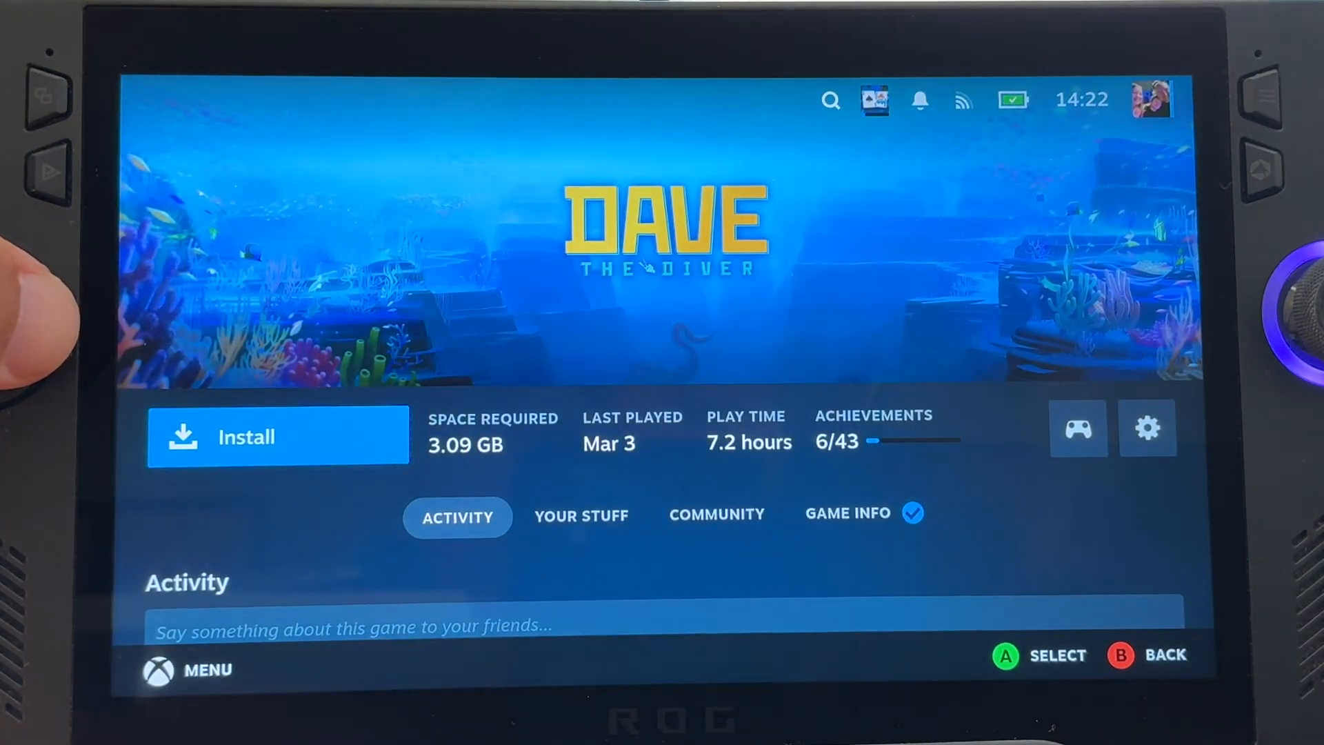
click(279, 436)
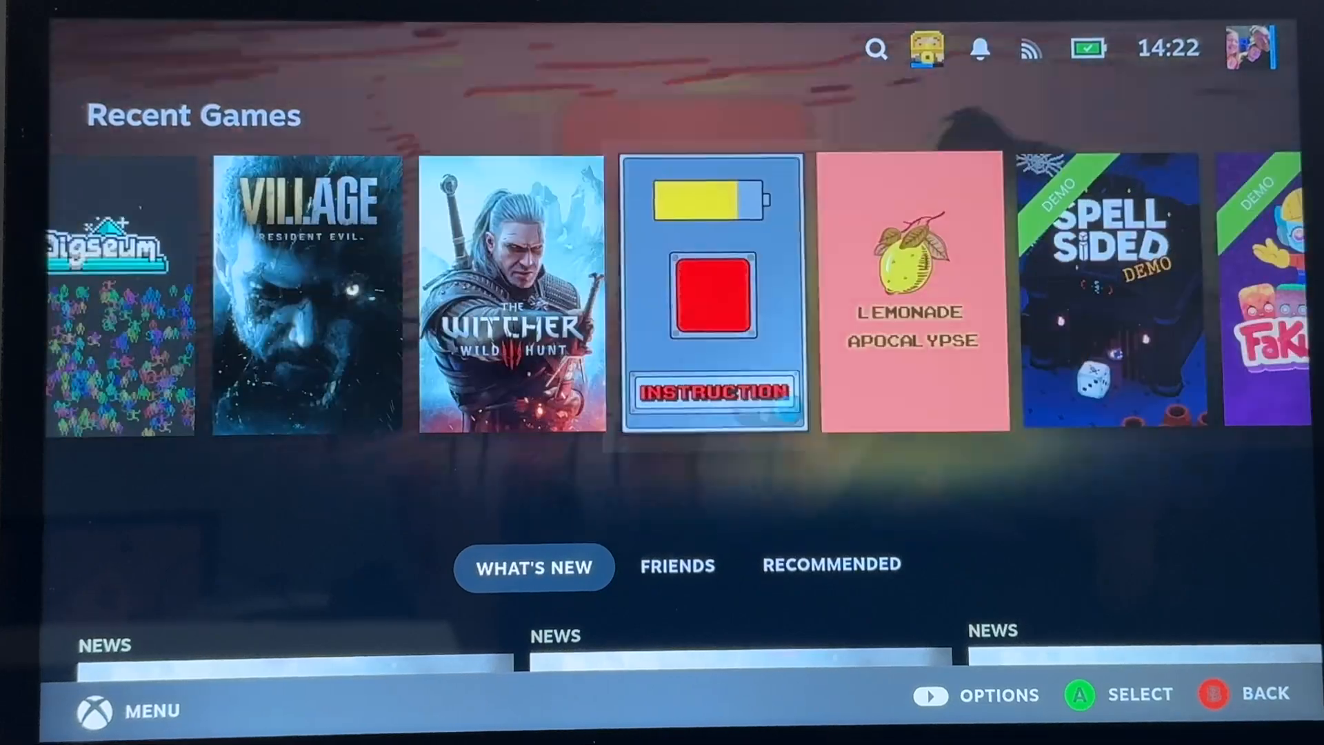
scroll(left, 3)
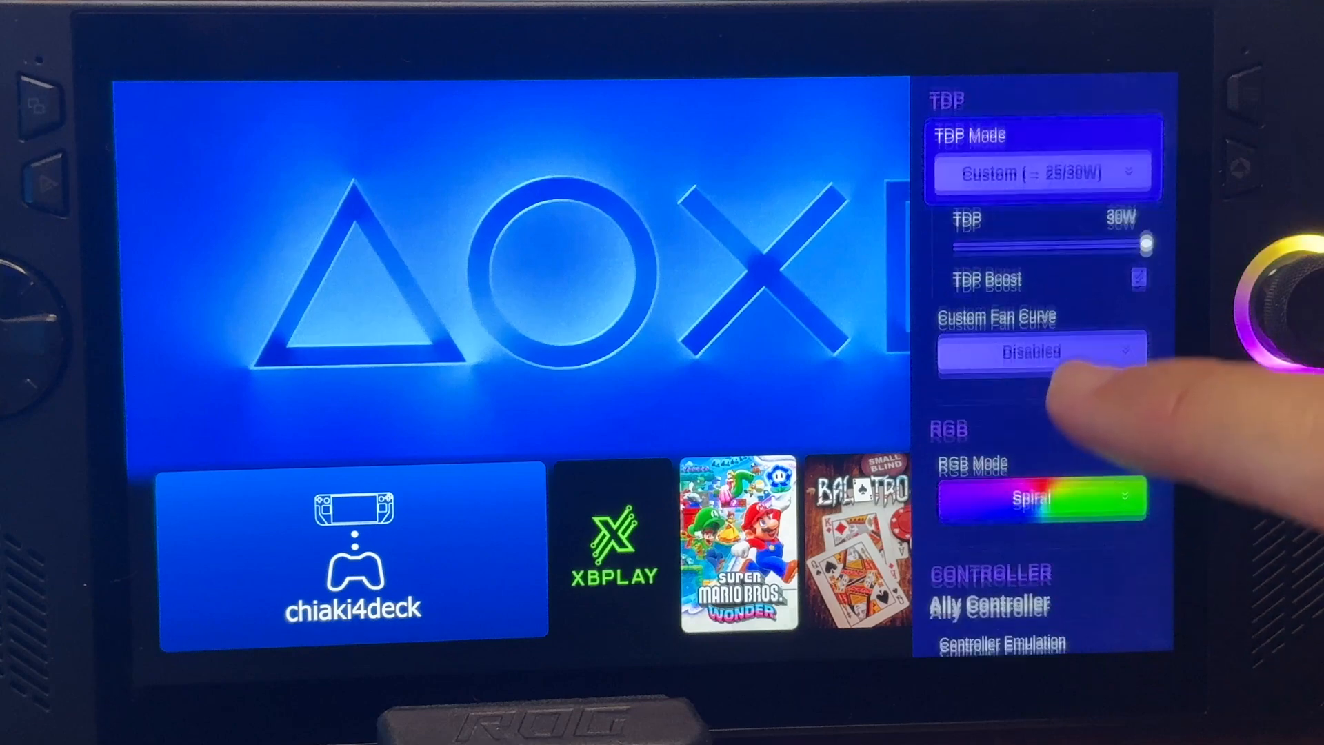
Open the full HHD overlay from the side menu and show Core Settings
scroll(down, 3)
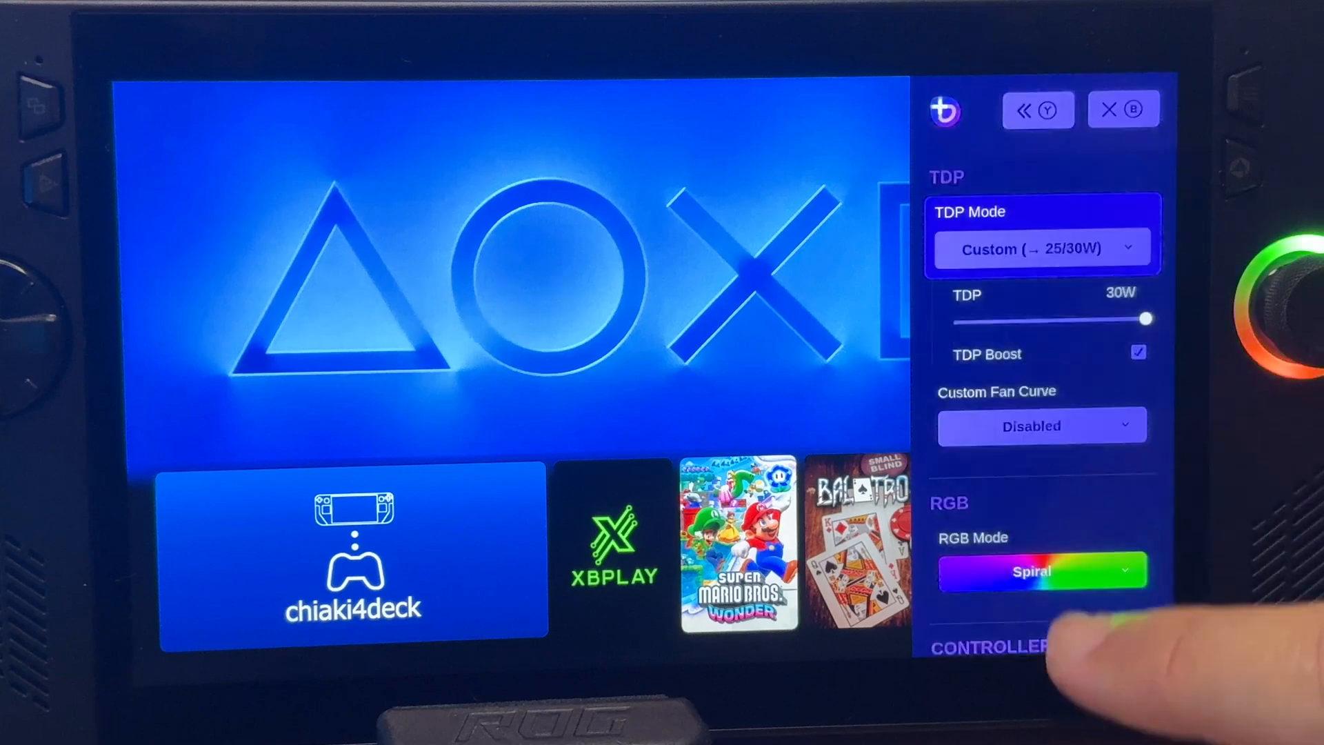
click(1037, 109)
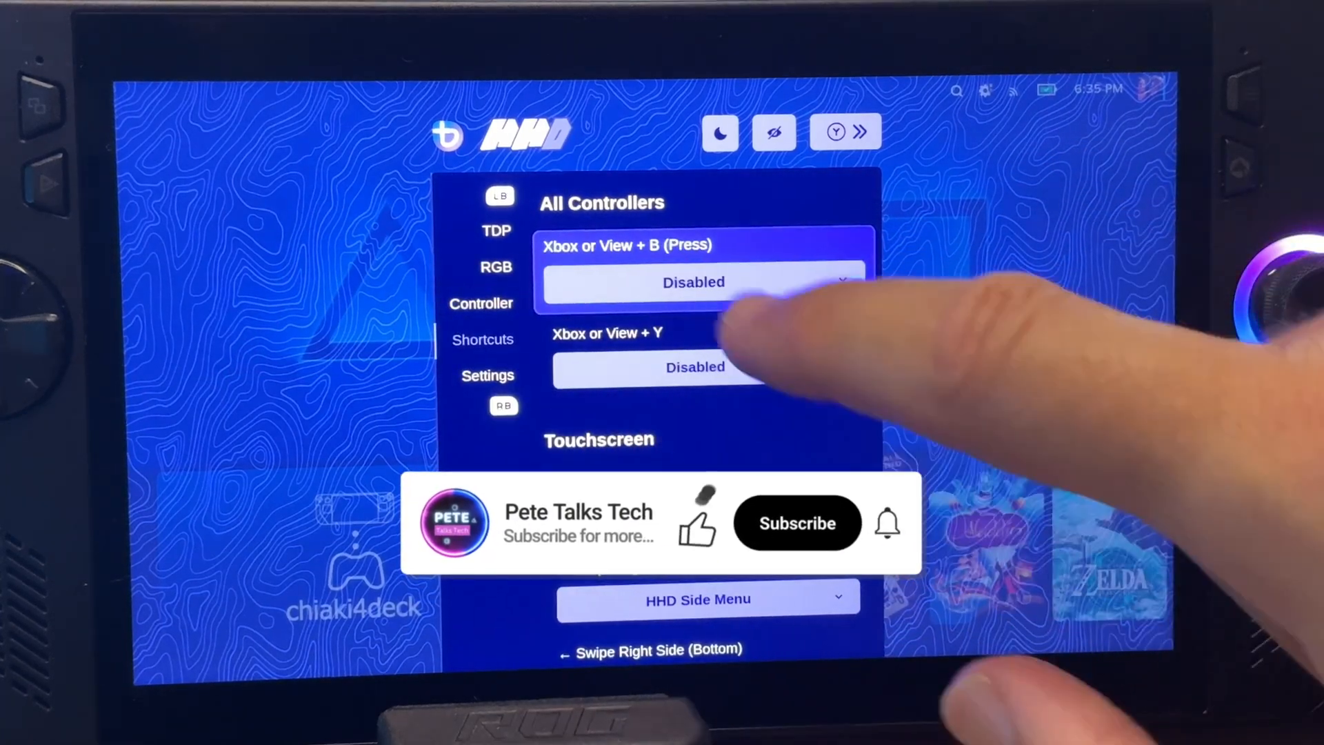
click(487, 375)
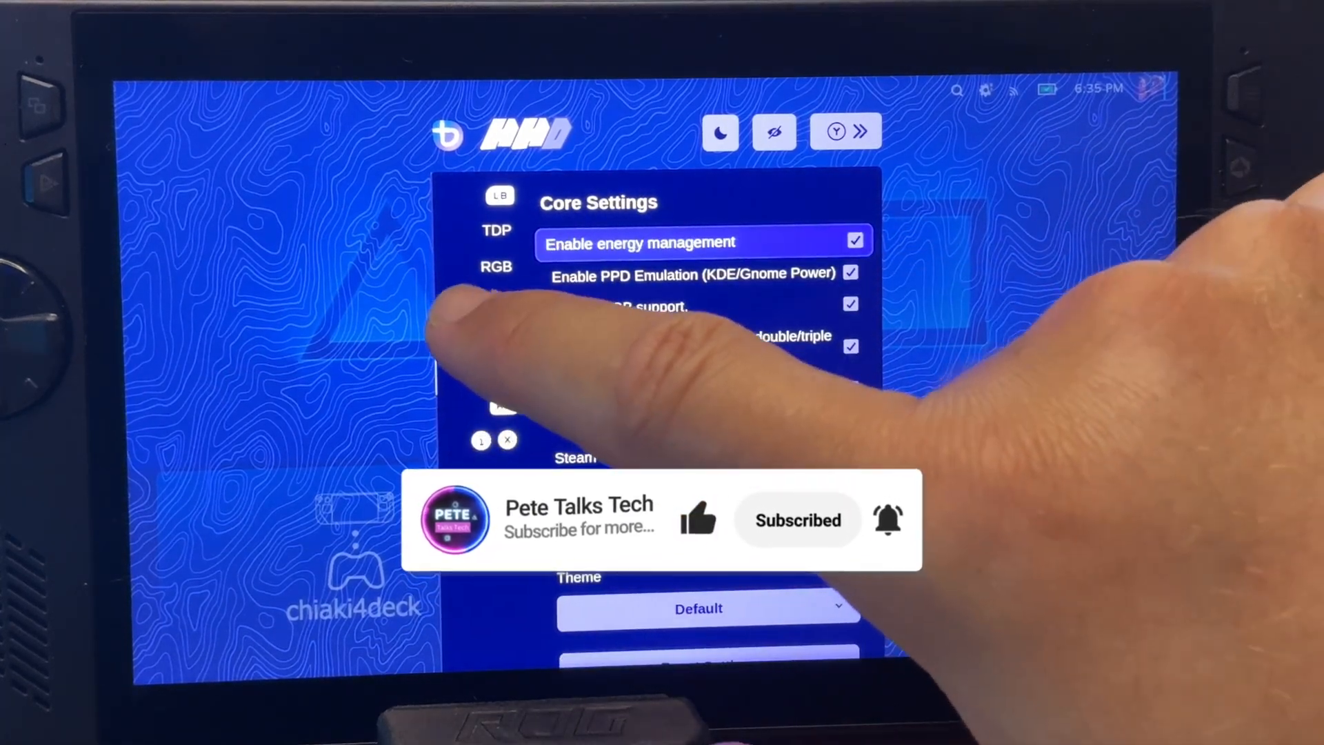